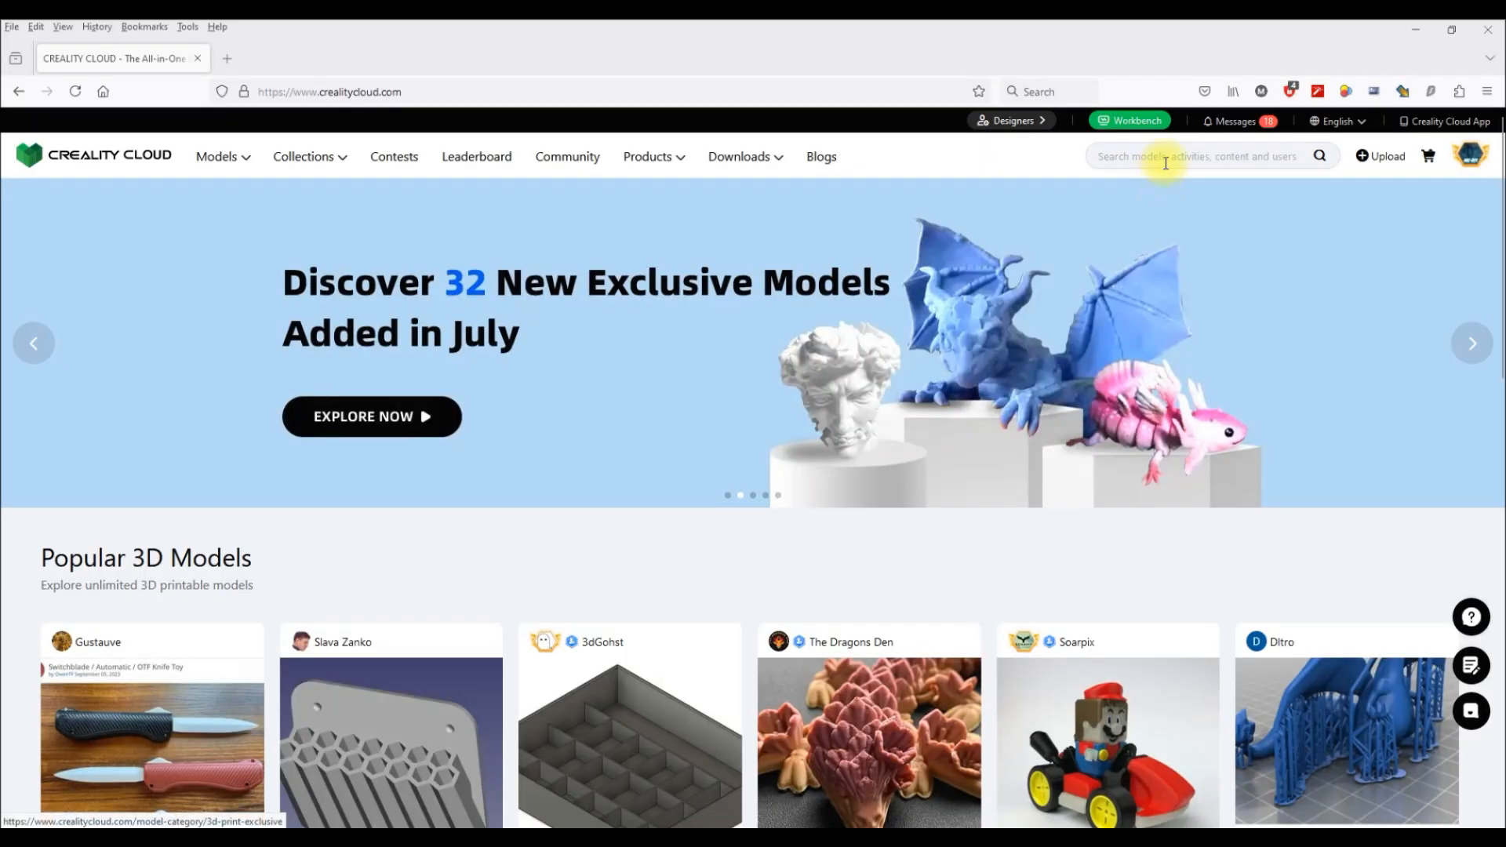
- Search Creality Cloud for 'low poly pikachu' and browse the results
type("low poly pikachu")
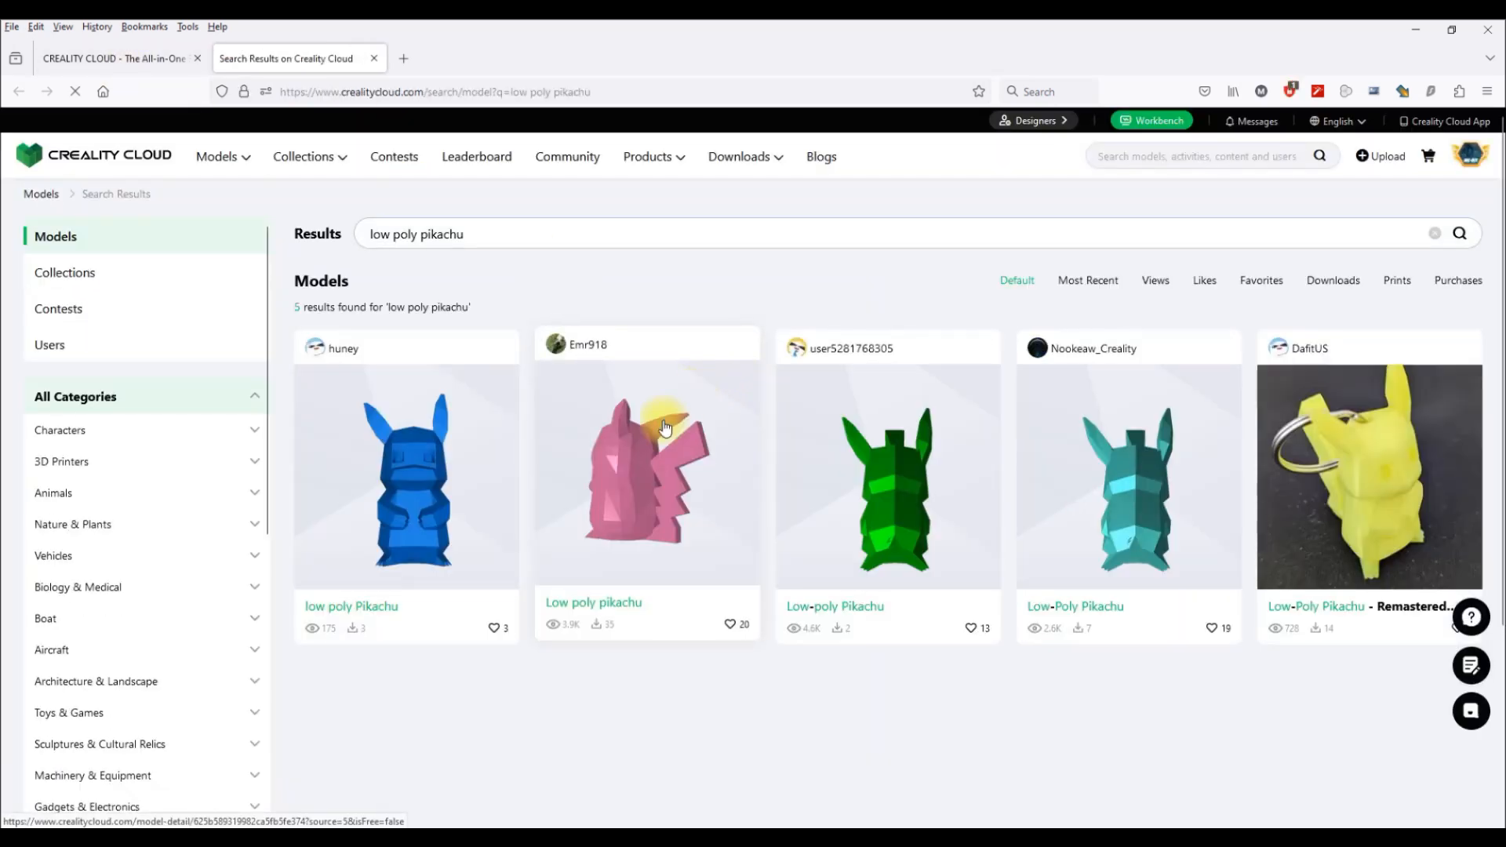
scroll("down", 3)
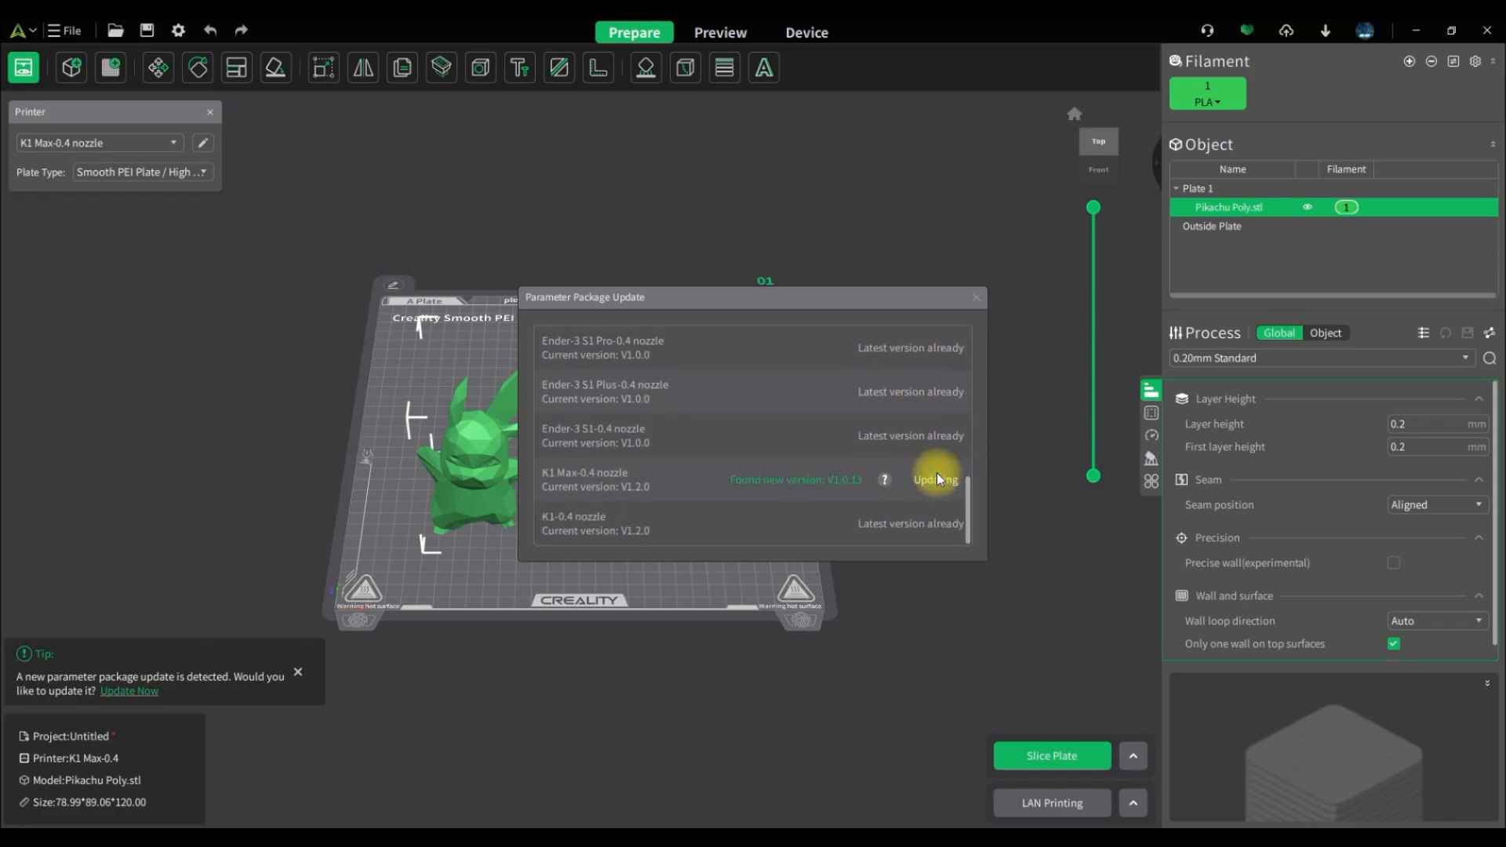
- Update the K1 Max-0.4 nozzle package to V1.0.13 and dismiss the update window
left_click(933, 480)
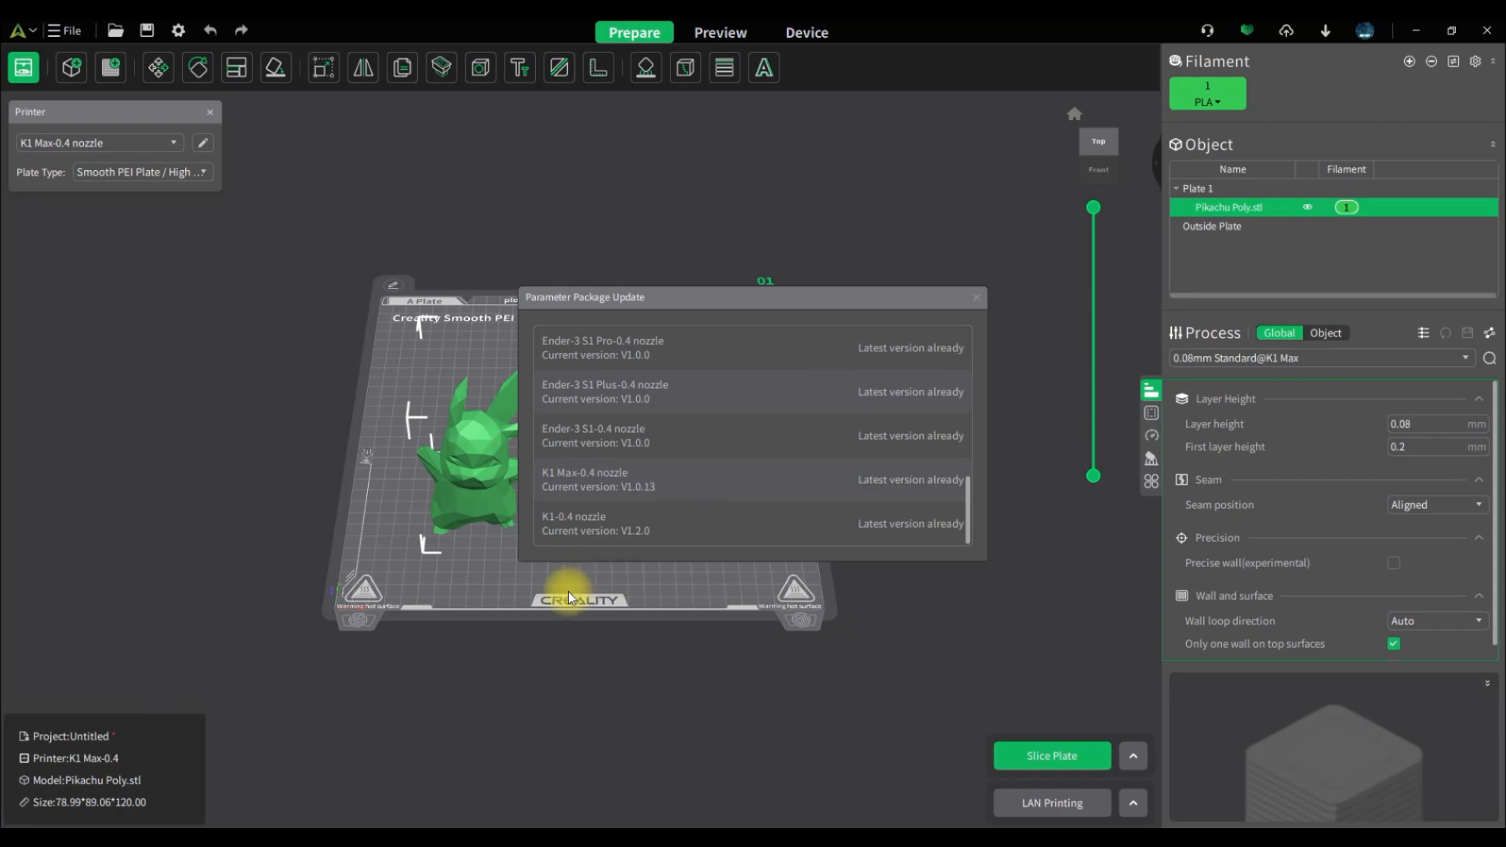
mouse_move(747, 312)
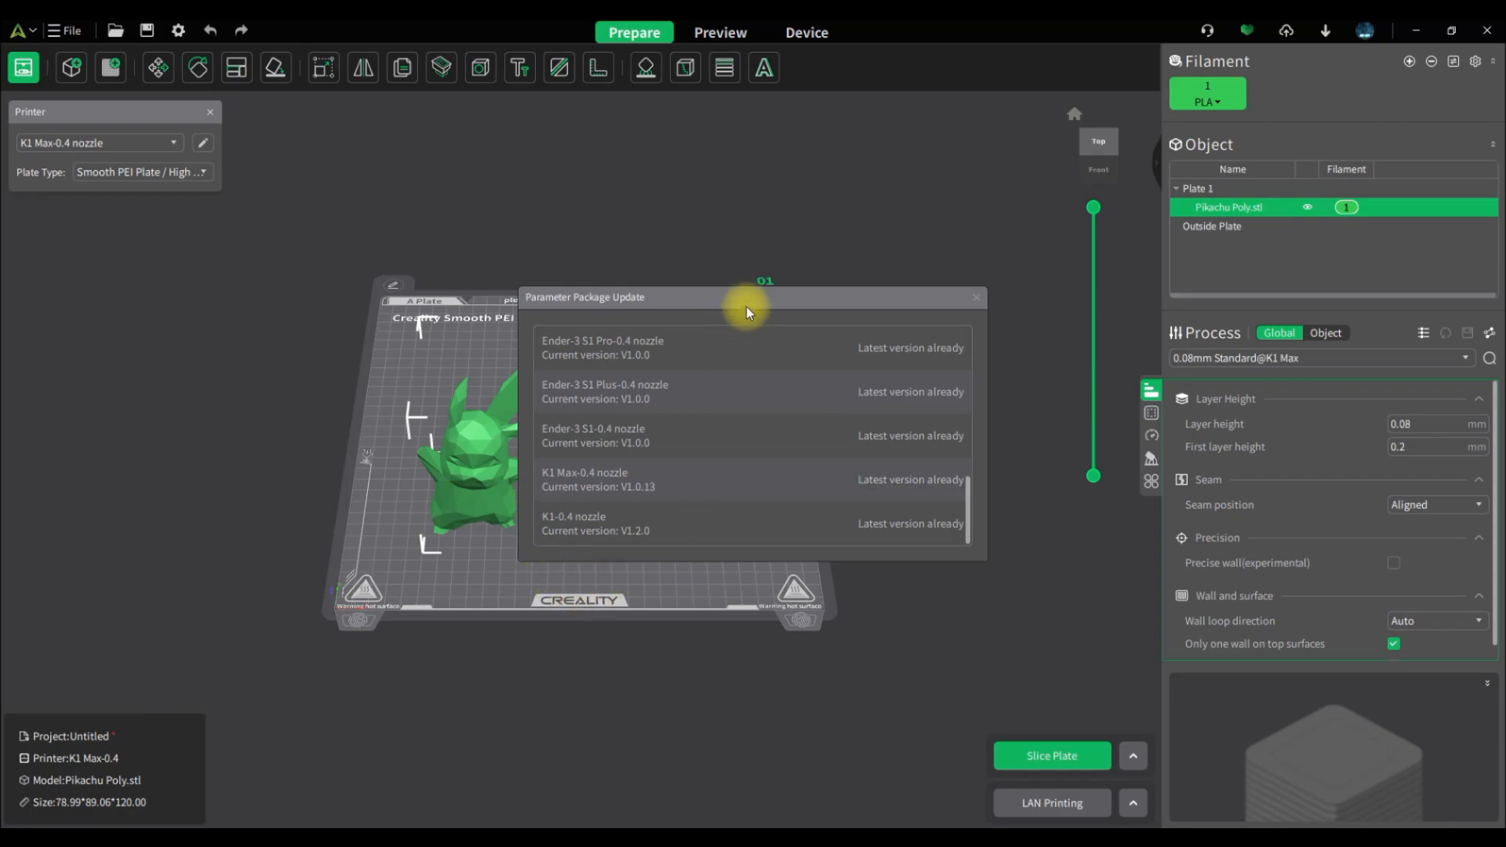
left_click(978, 298)
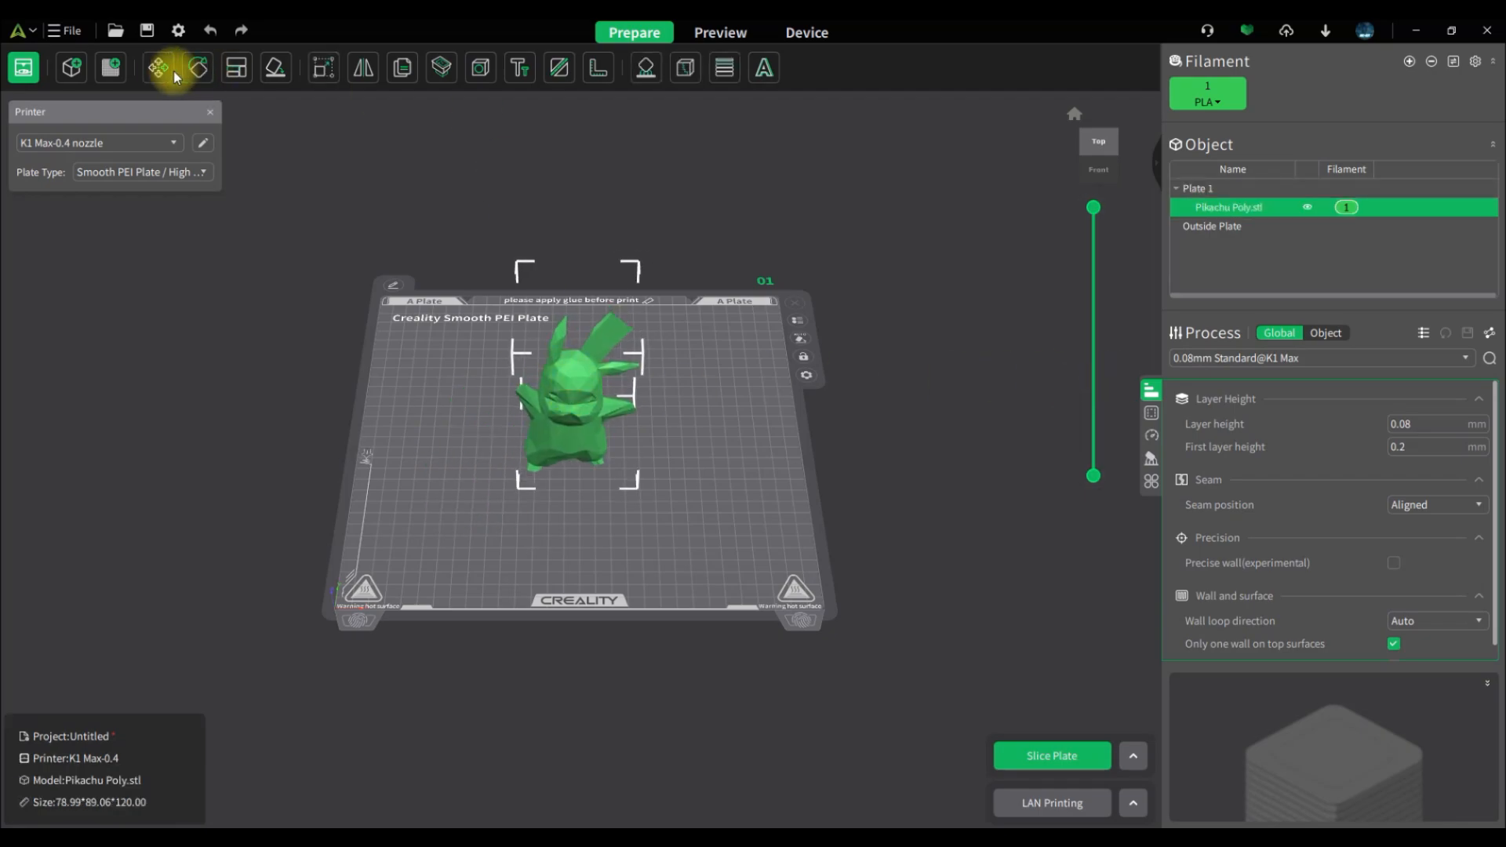
mouse_move(235, 67)
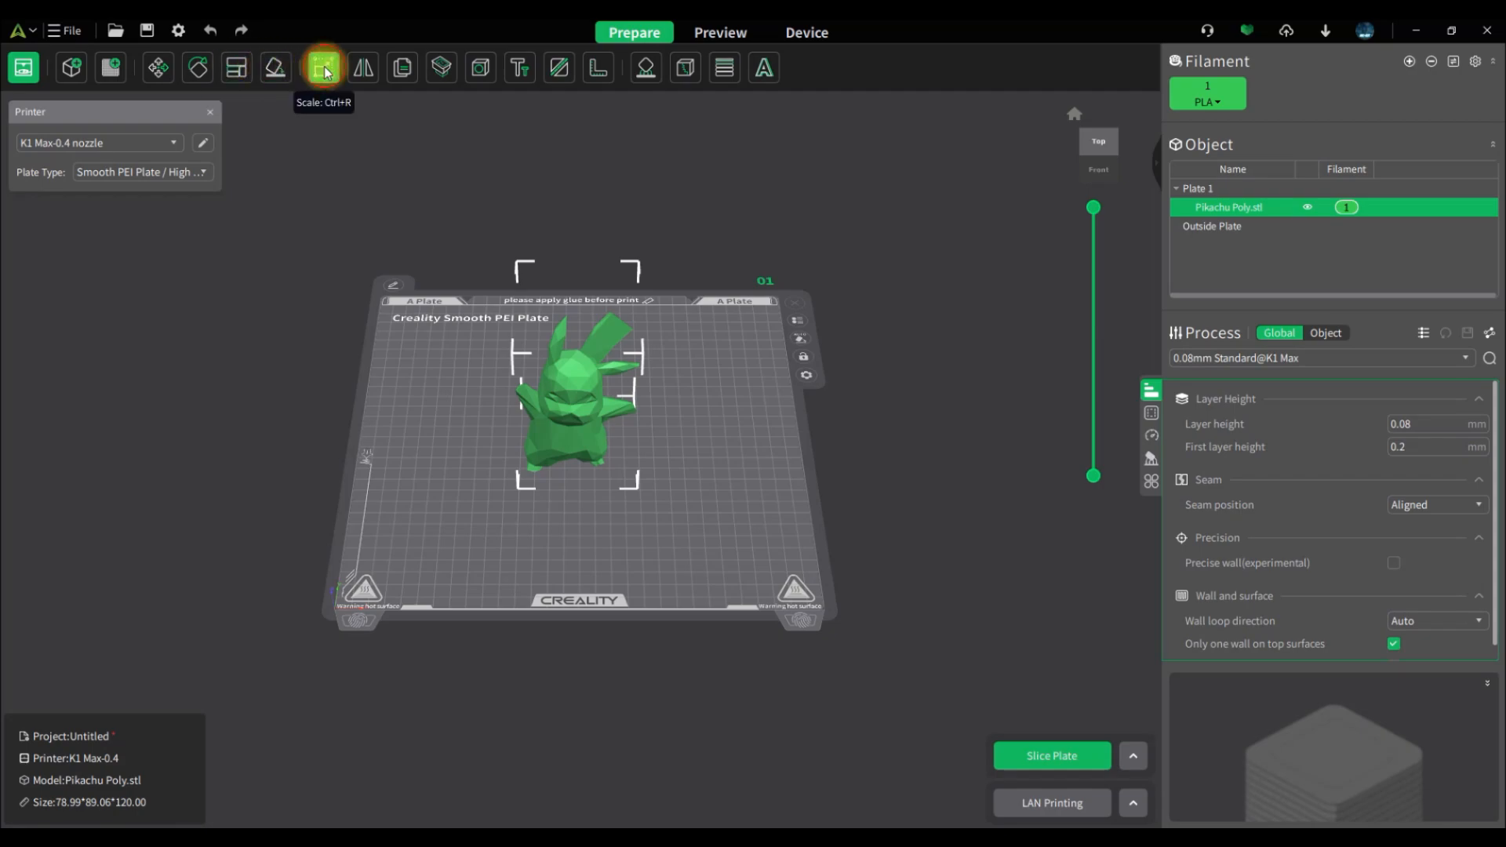
- Scale the Pikachu model uniformly to 200%
left_click(323, 68)
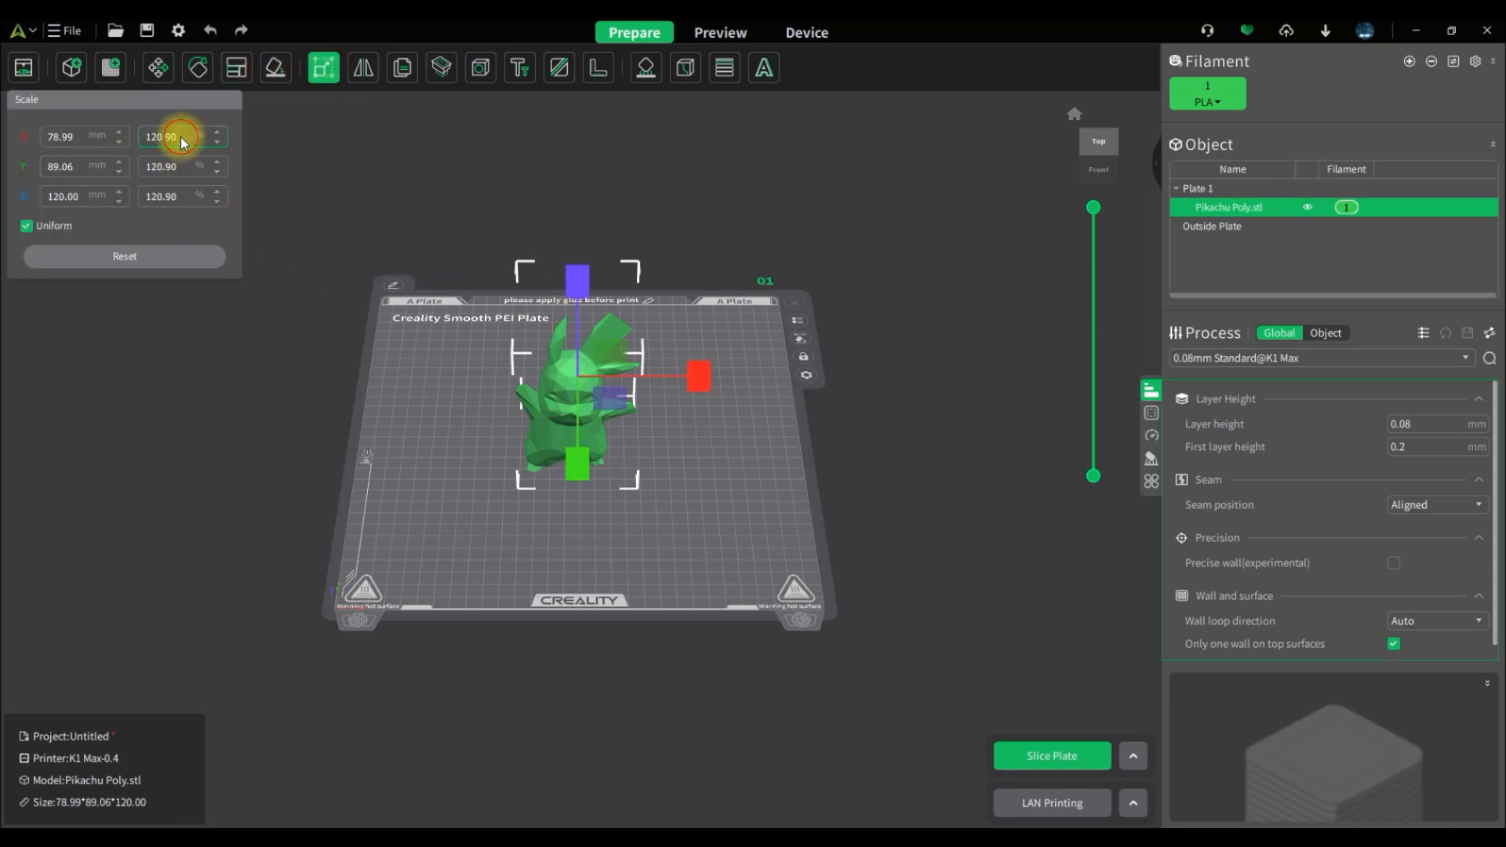
type("200")
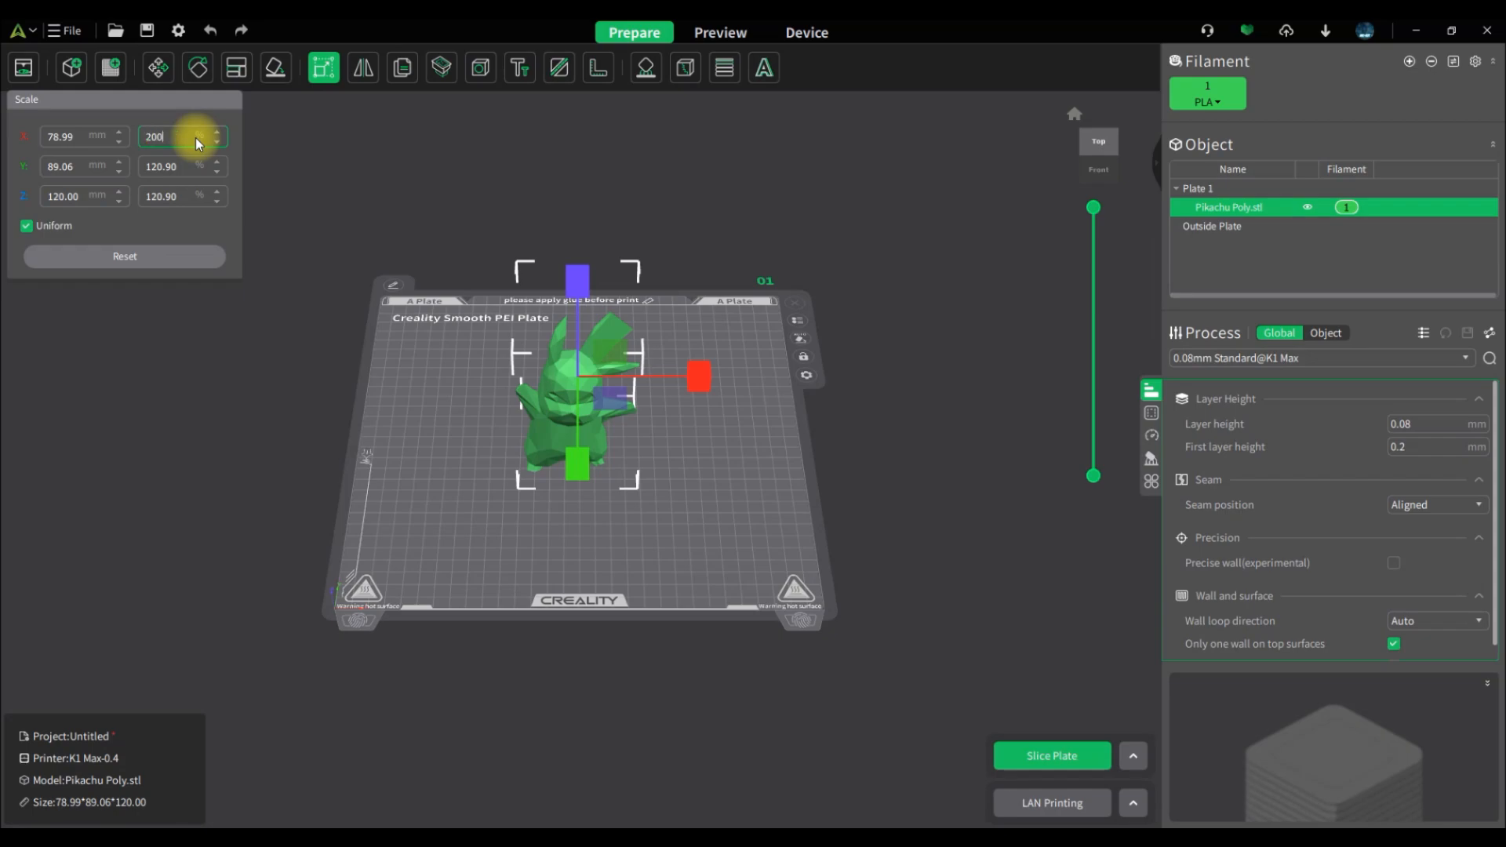
type("200")
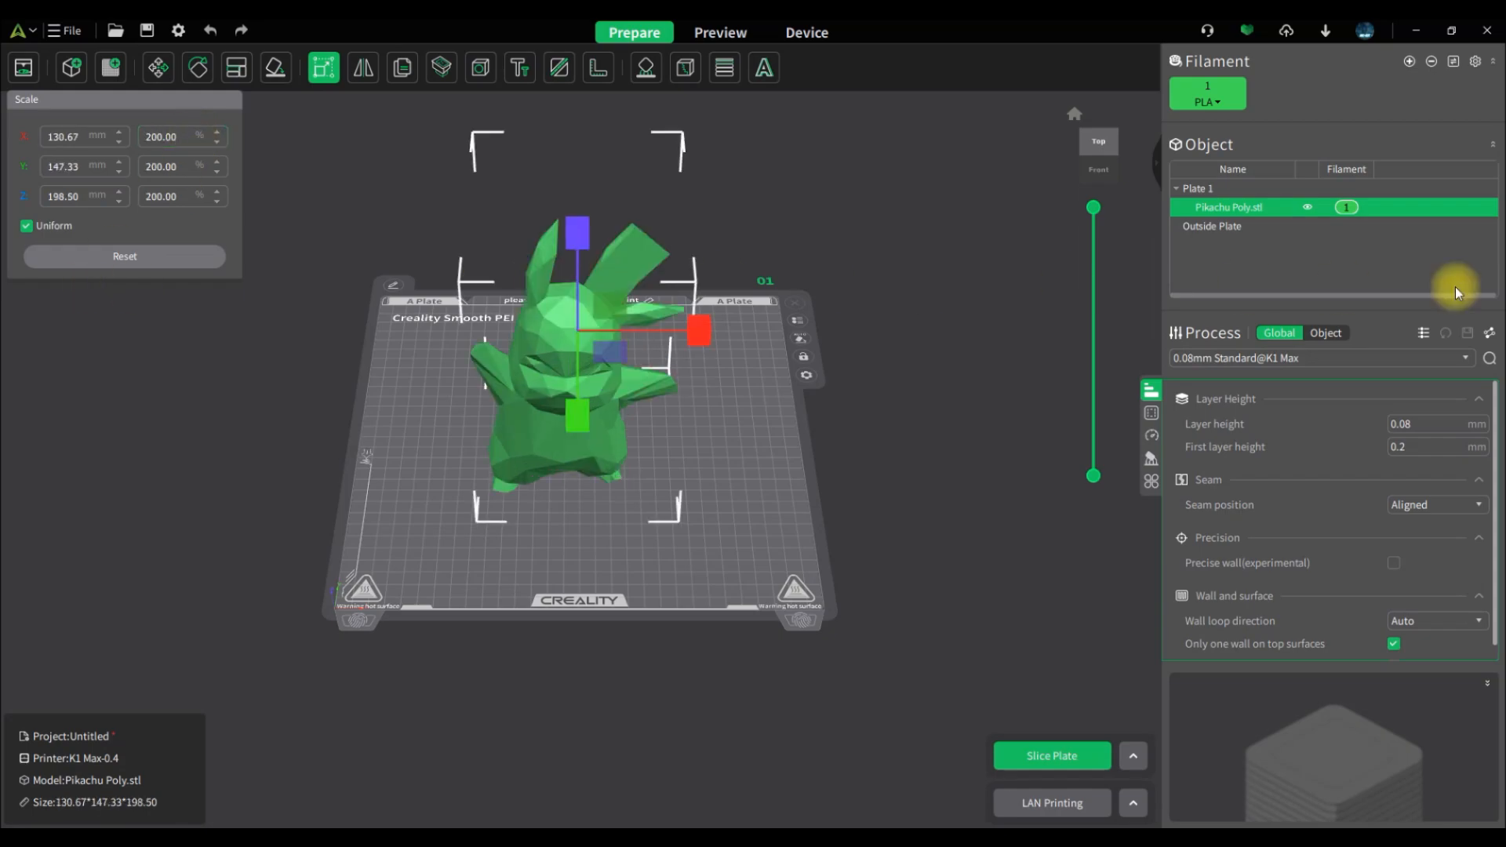
left_click(1150, 414)
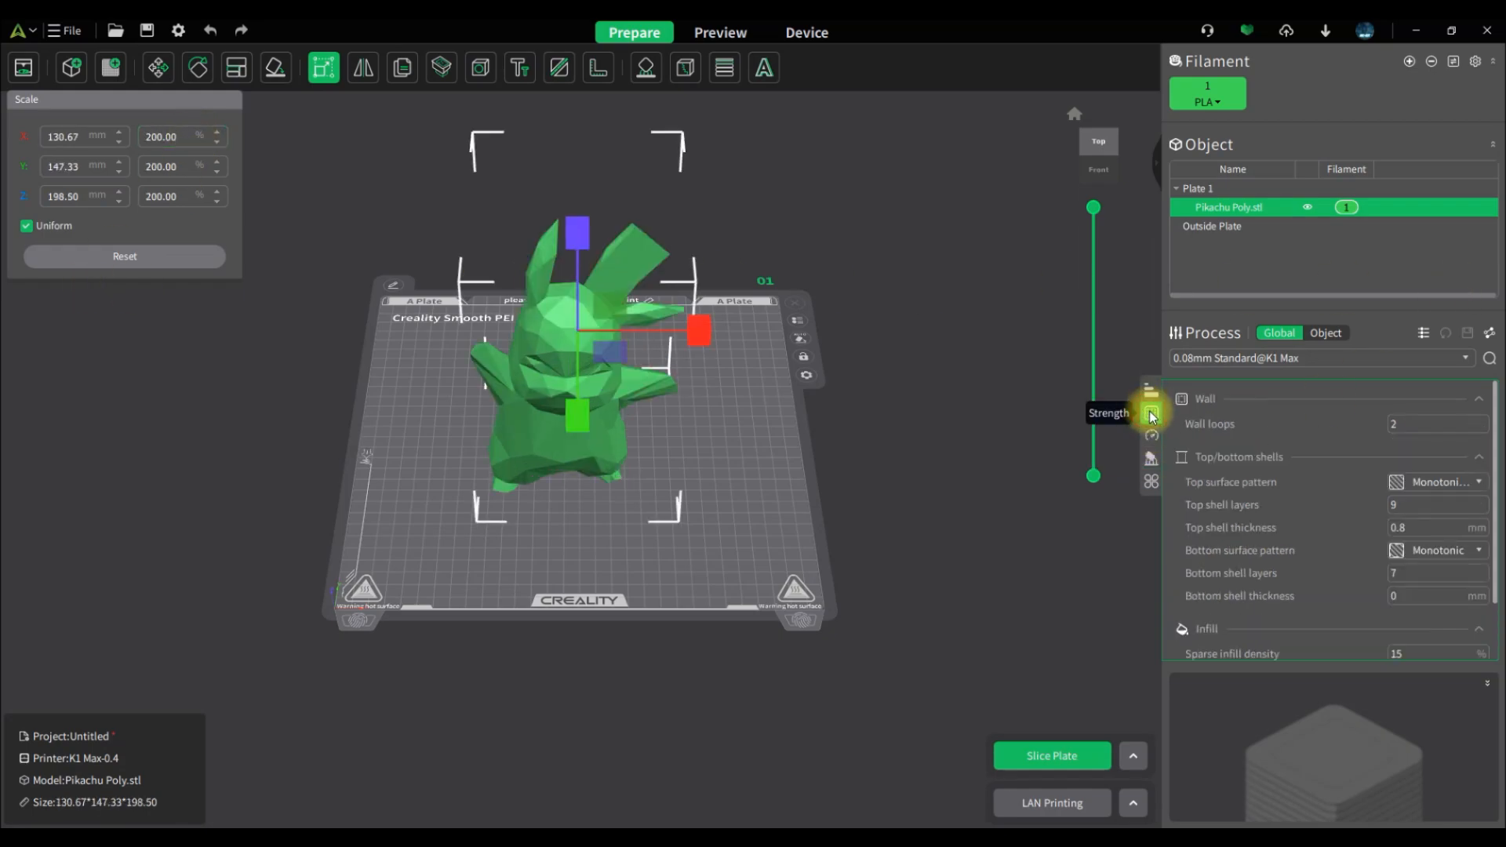
- Set the sparse infill density to 6% in the Strength settings
left_click(1431, 424)
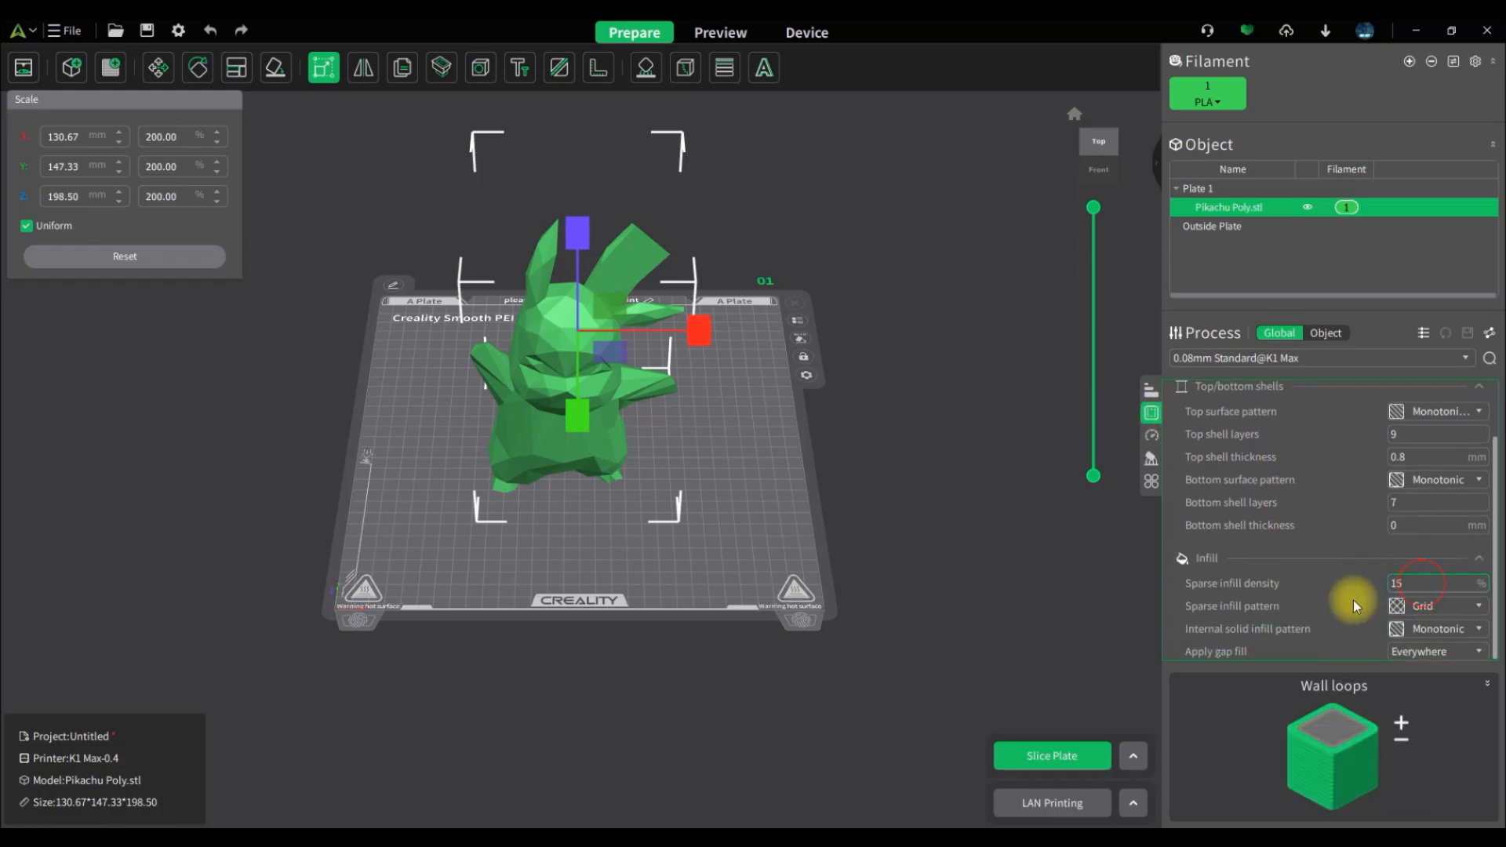
type("6")
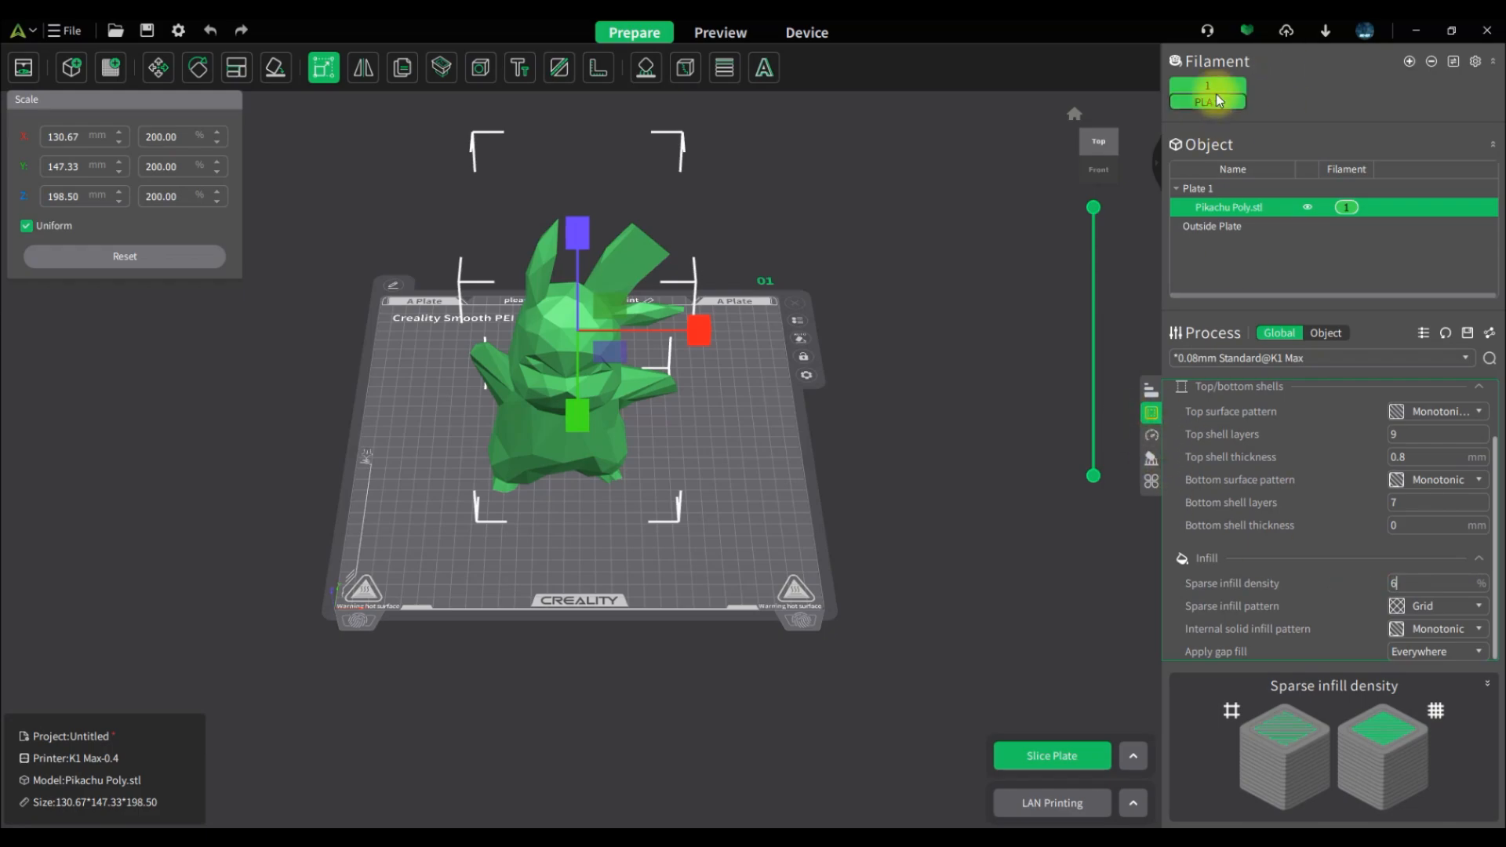
- Set filament 1's colour to yellow via the colour picker
left_click(1208, 94)
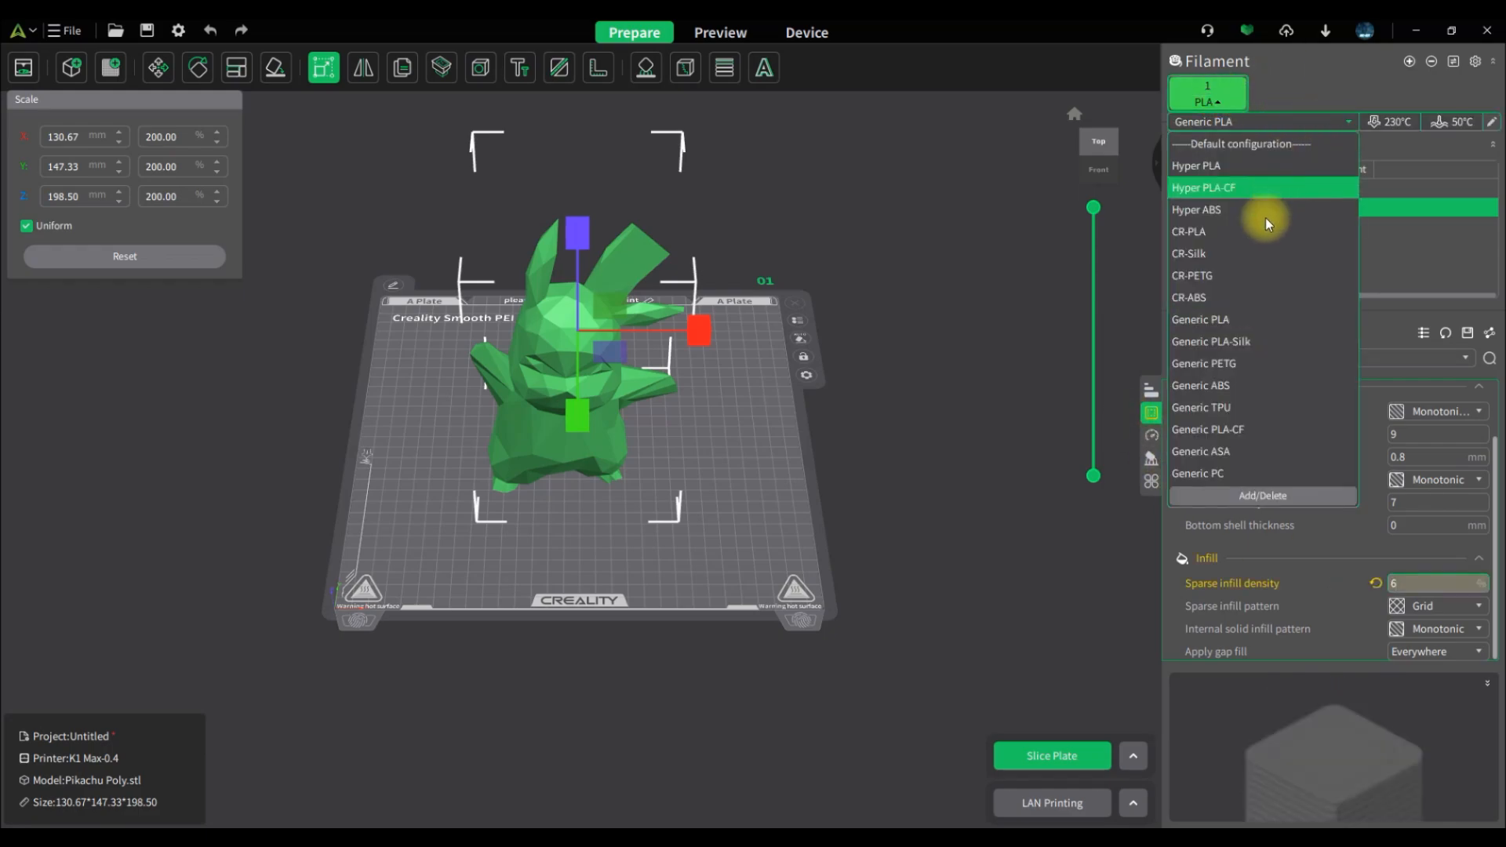
left_click(1188, 233)
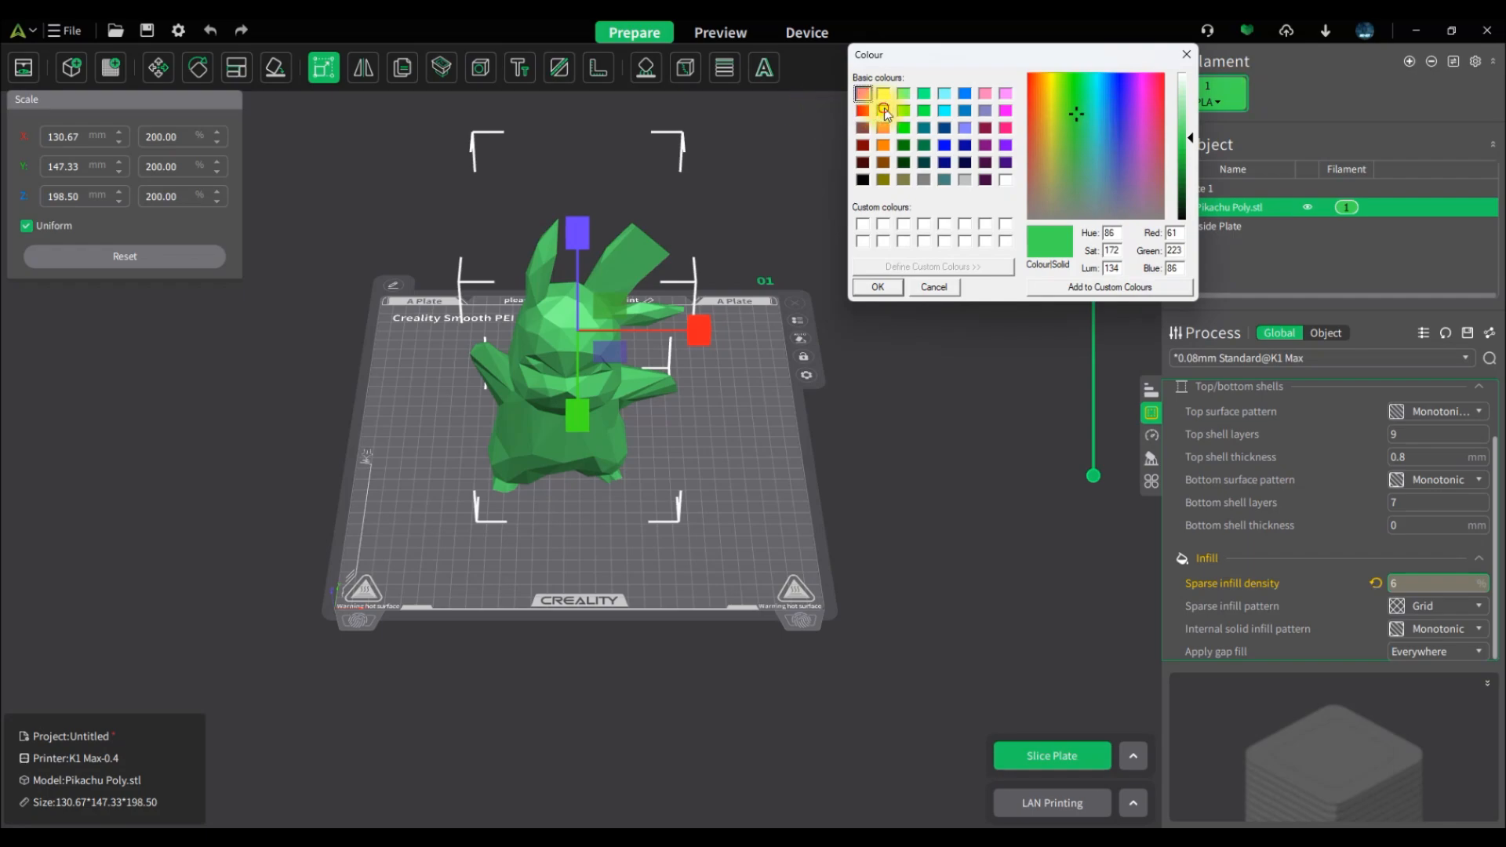
left_click(875, 285)
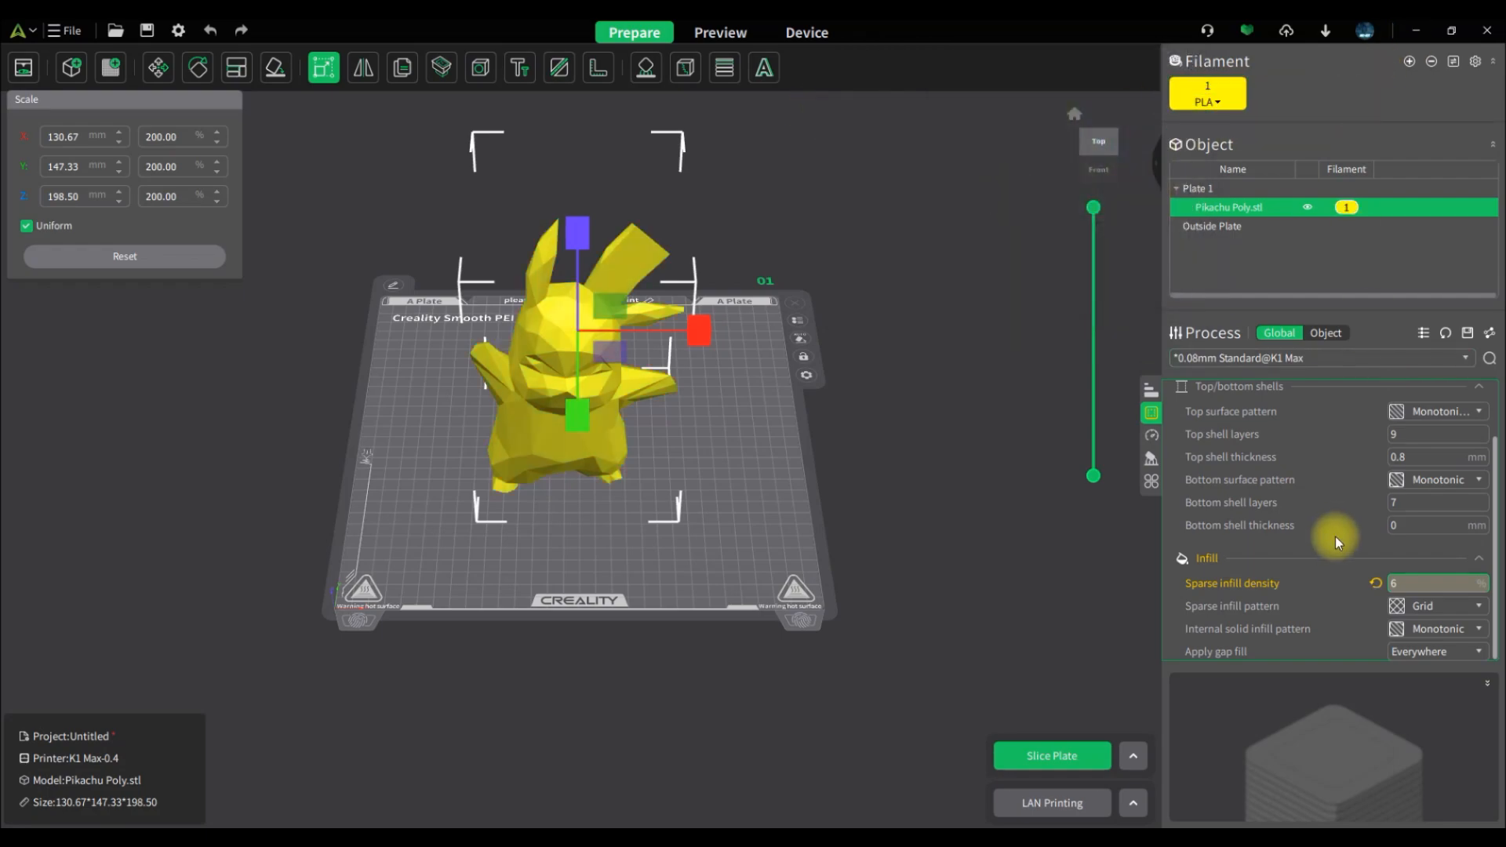
left_click(1050, 757)
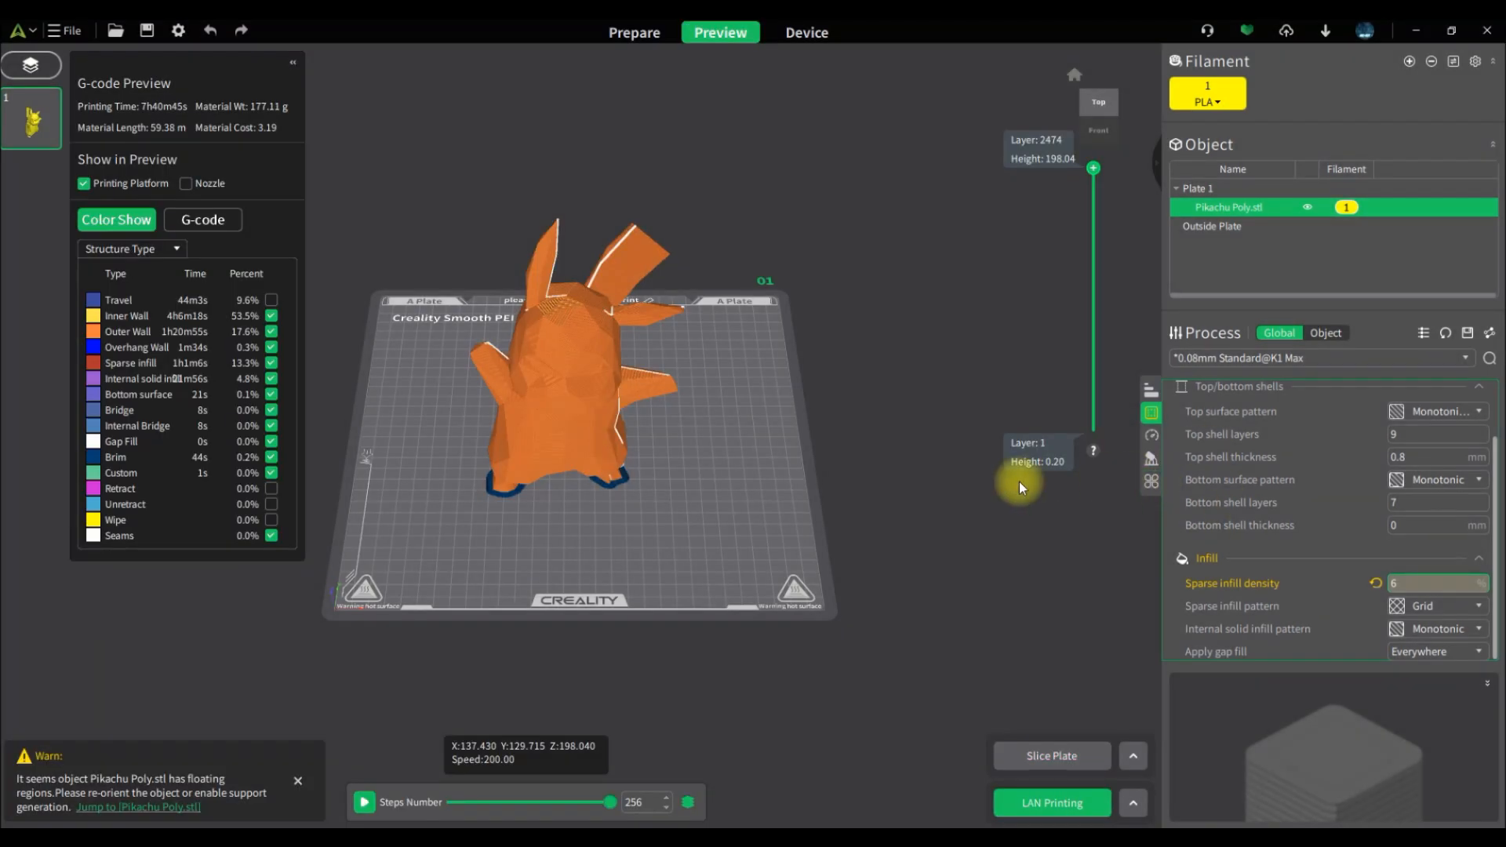
mouse_move(191, 113)
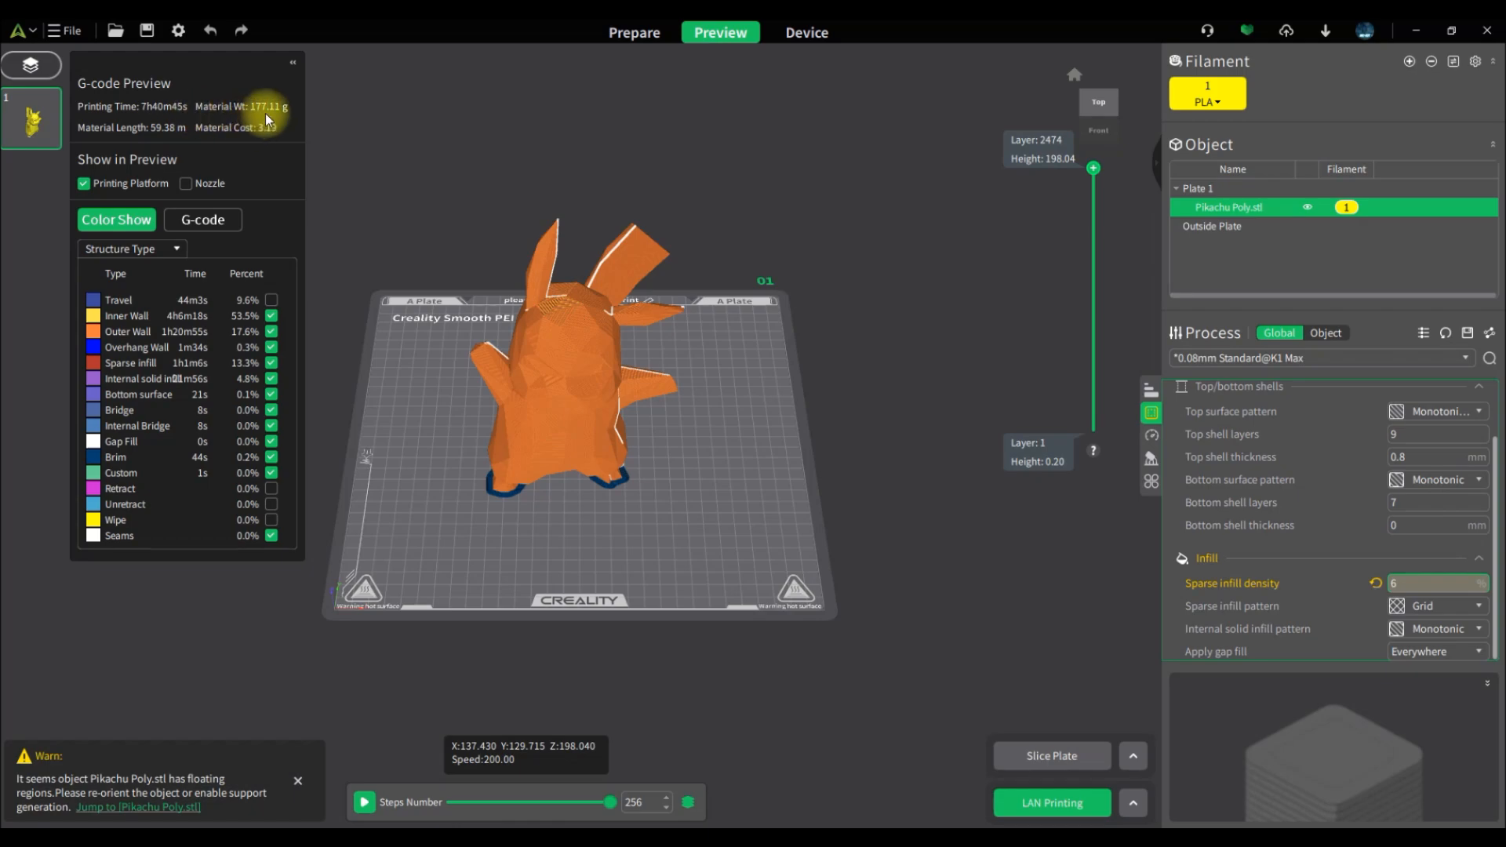
mouse_move(1152, 481)
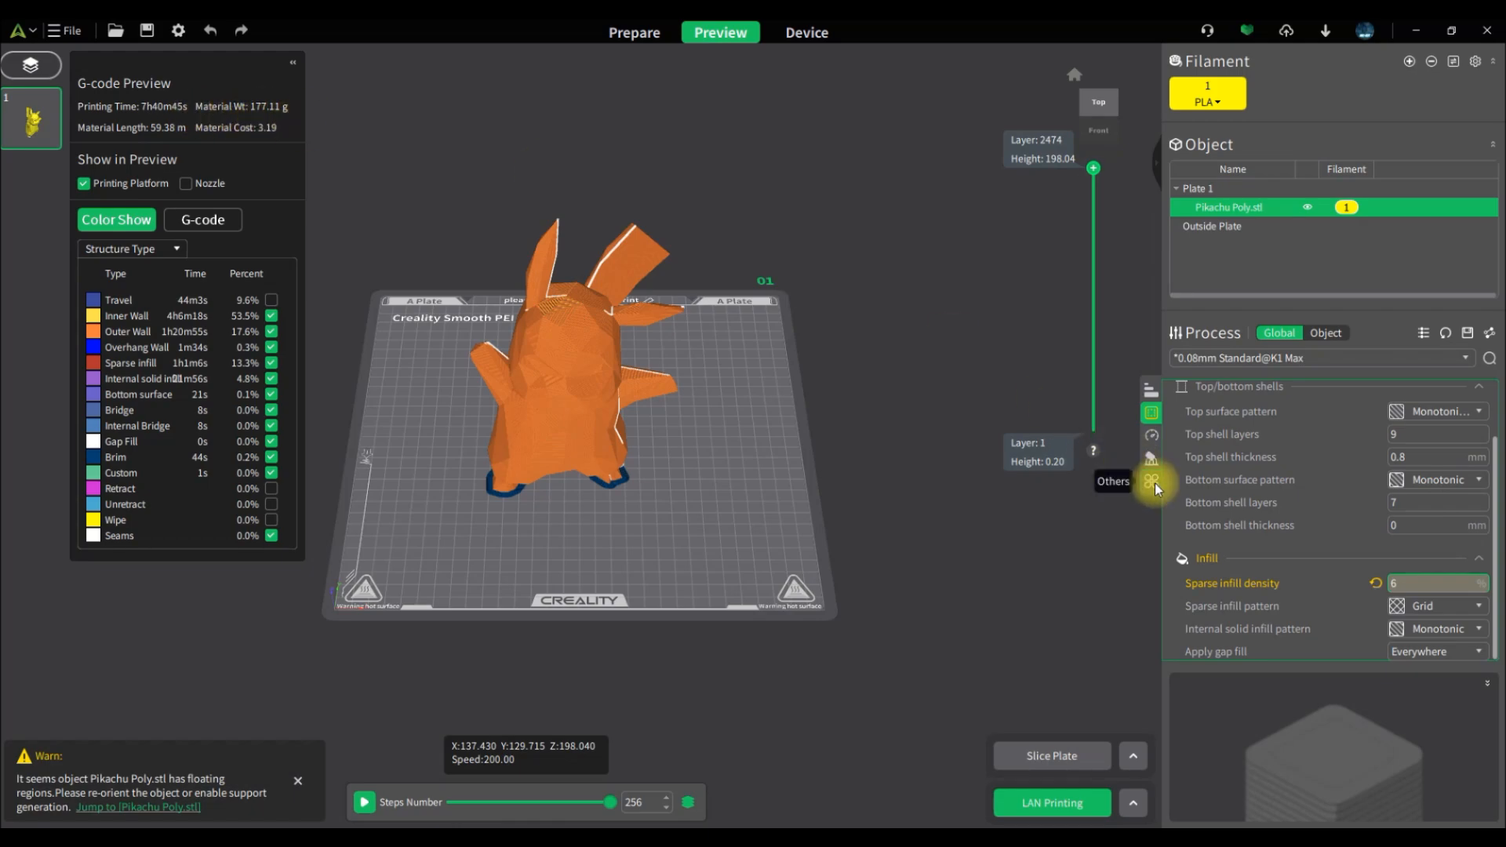
- Set Skirt loops to 20 in the Others settings and turn on supports
left_click(1151, 480)
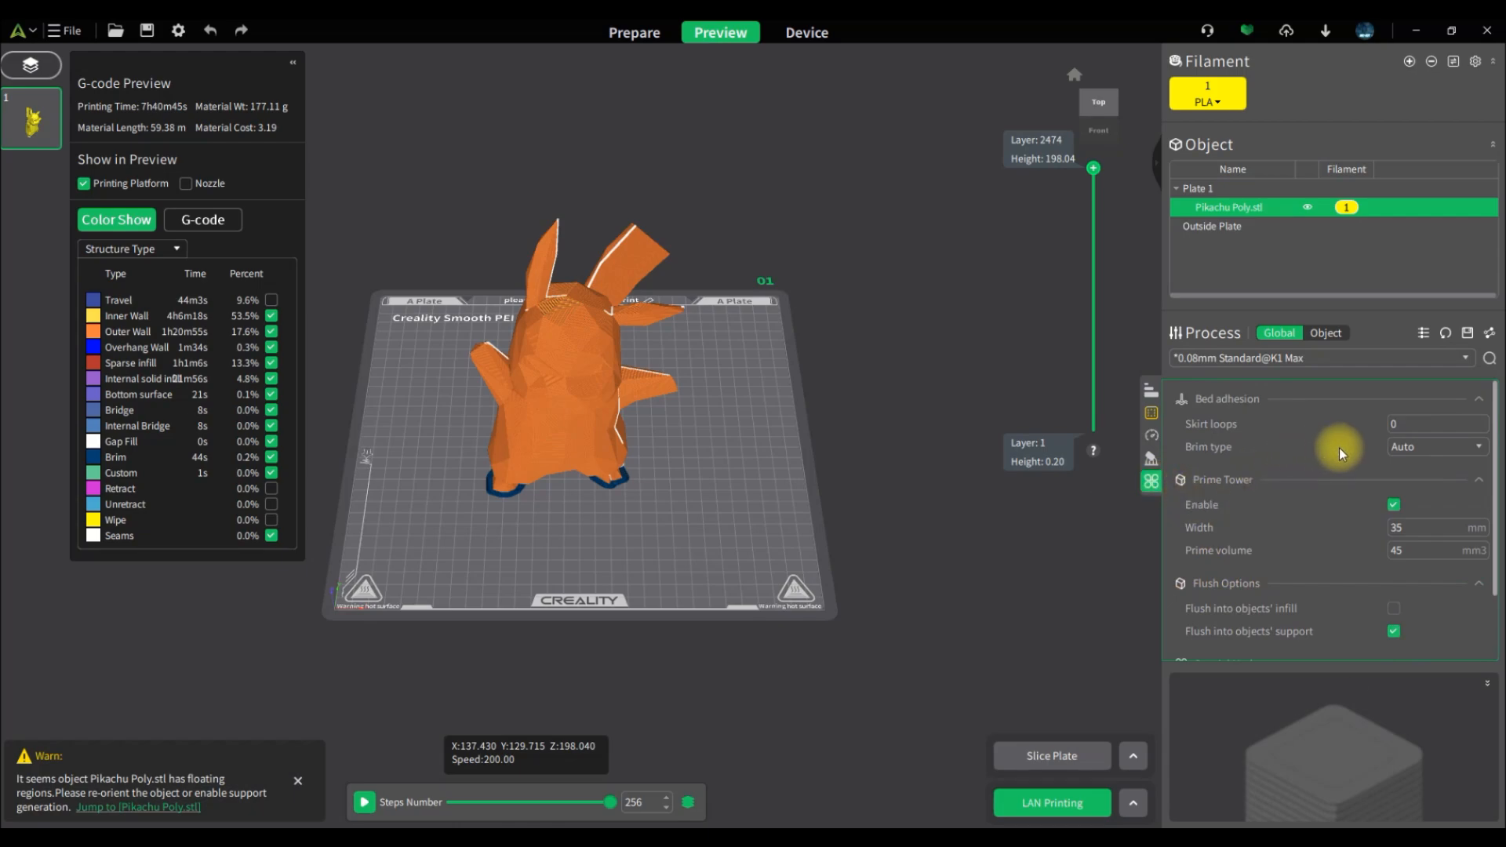
left_click(1431, 424)
type("20")
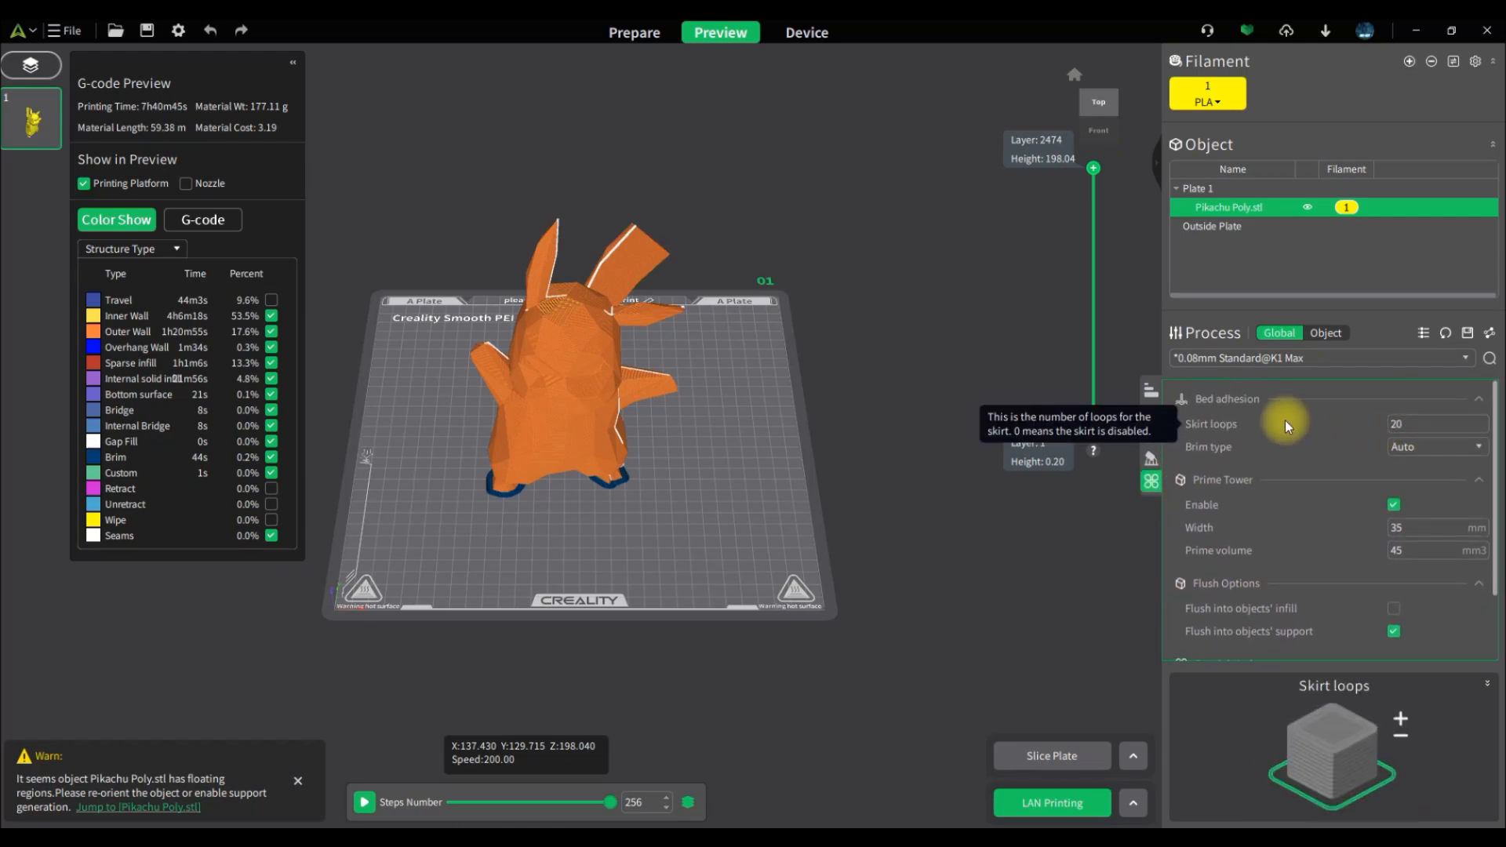
scroll("down", 3)
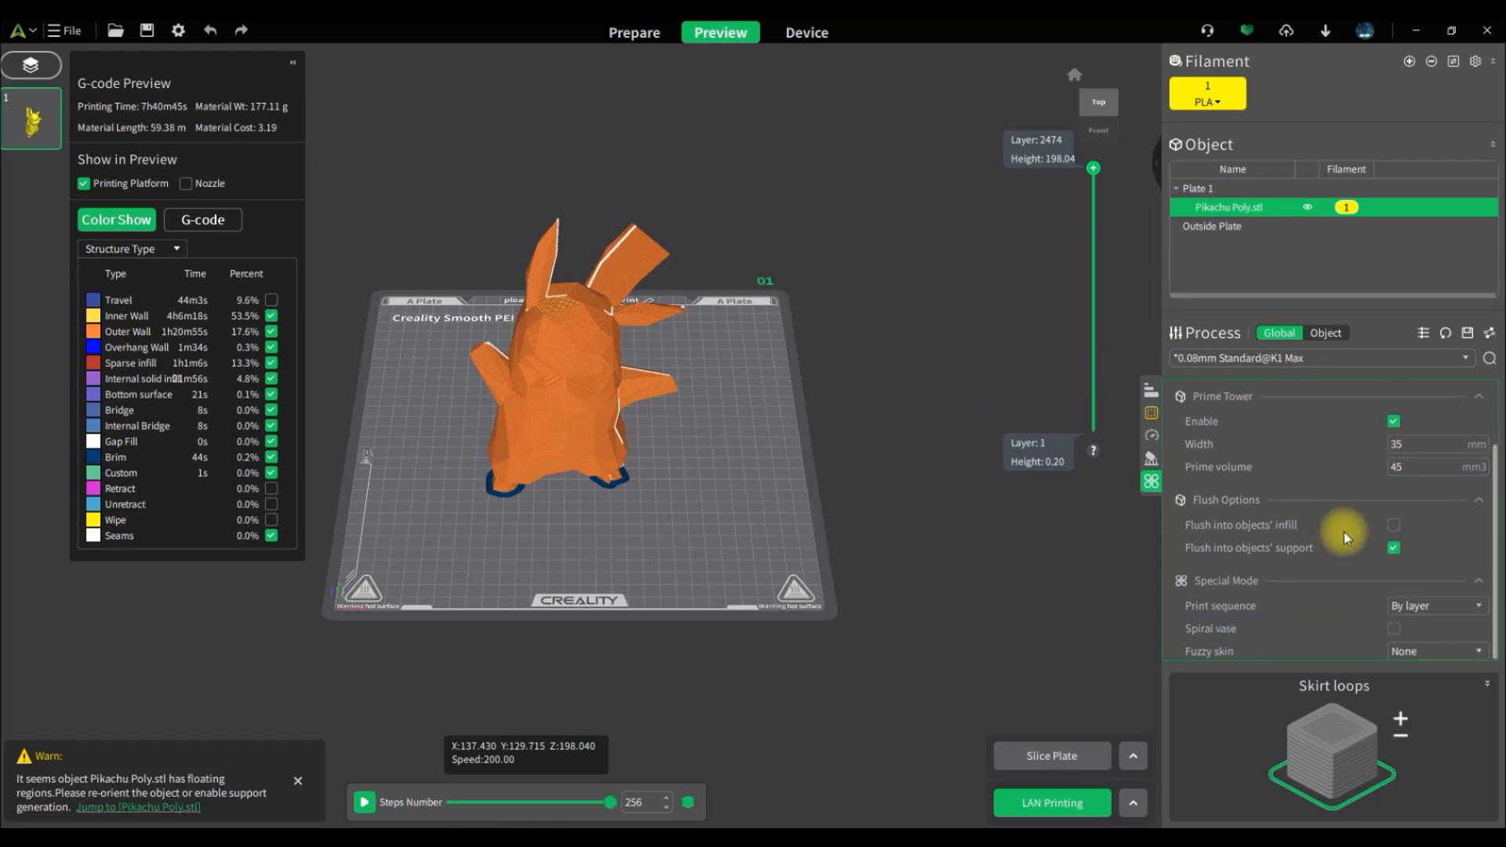
left_click(1150, 458)
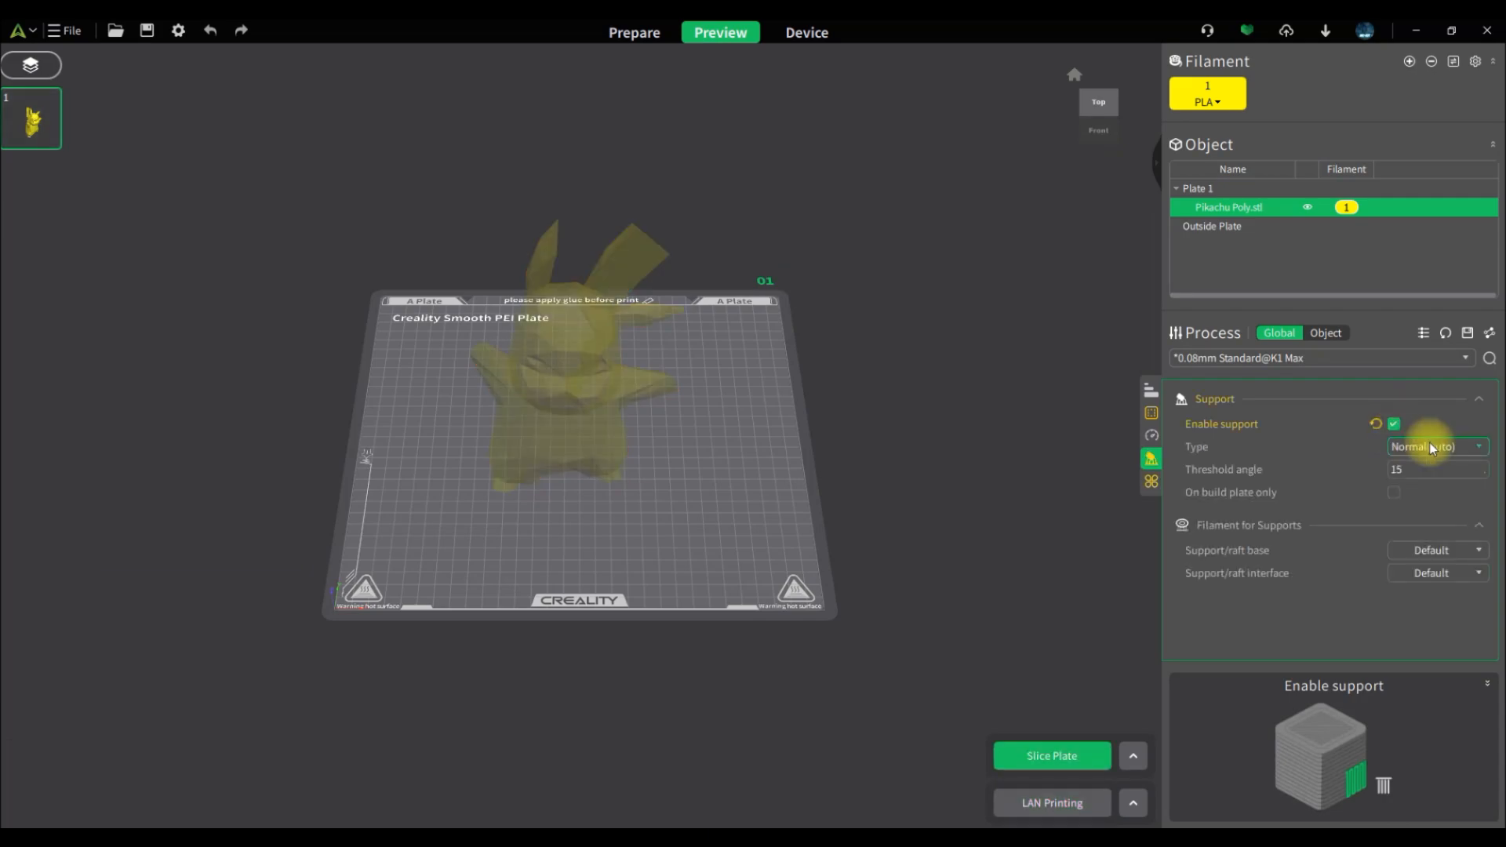
- Change the support type from Normal (auto) to Tree (auto)
left_click(1436, 447)
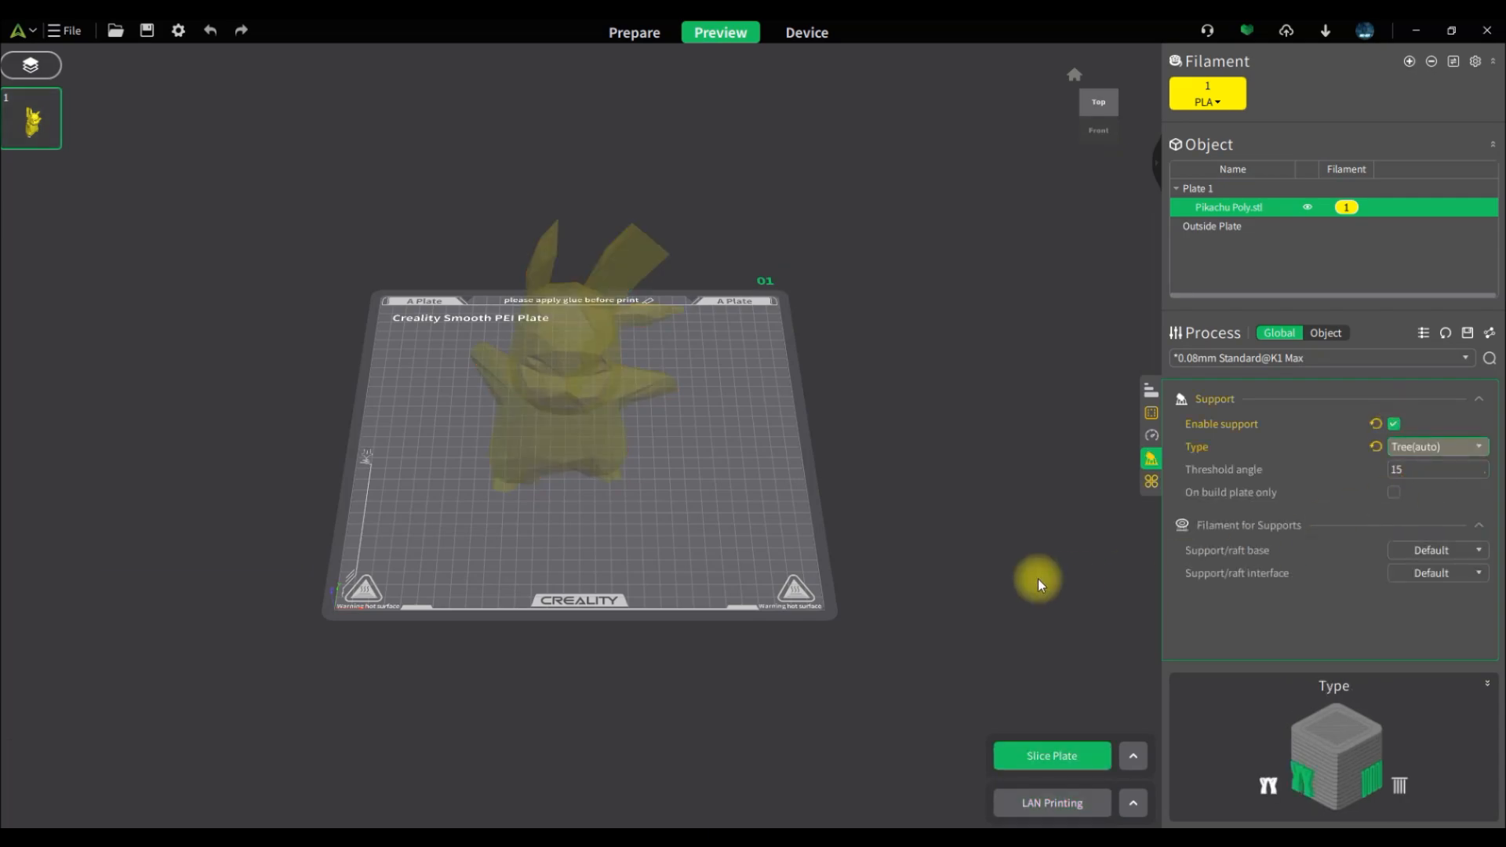
left_click(1199, 188)
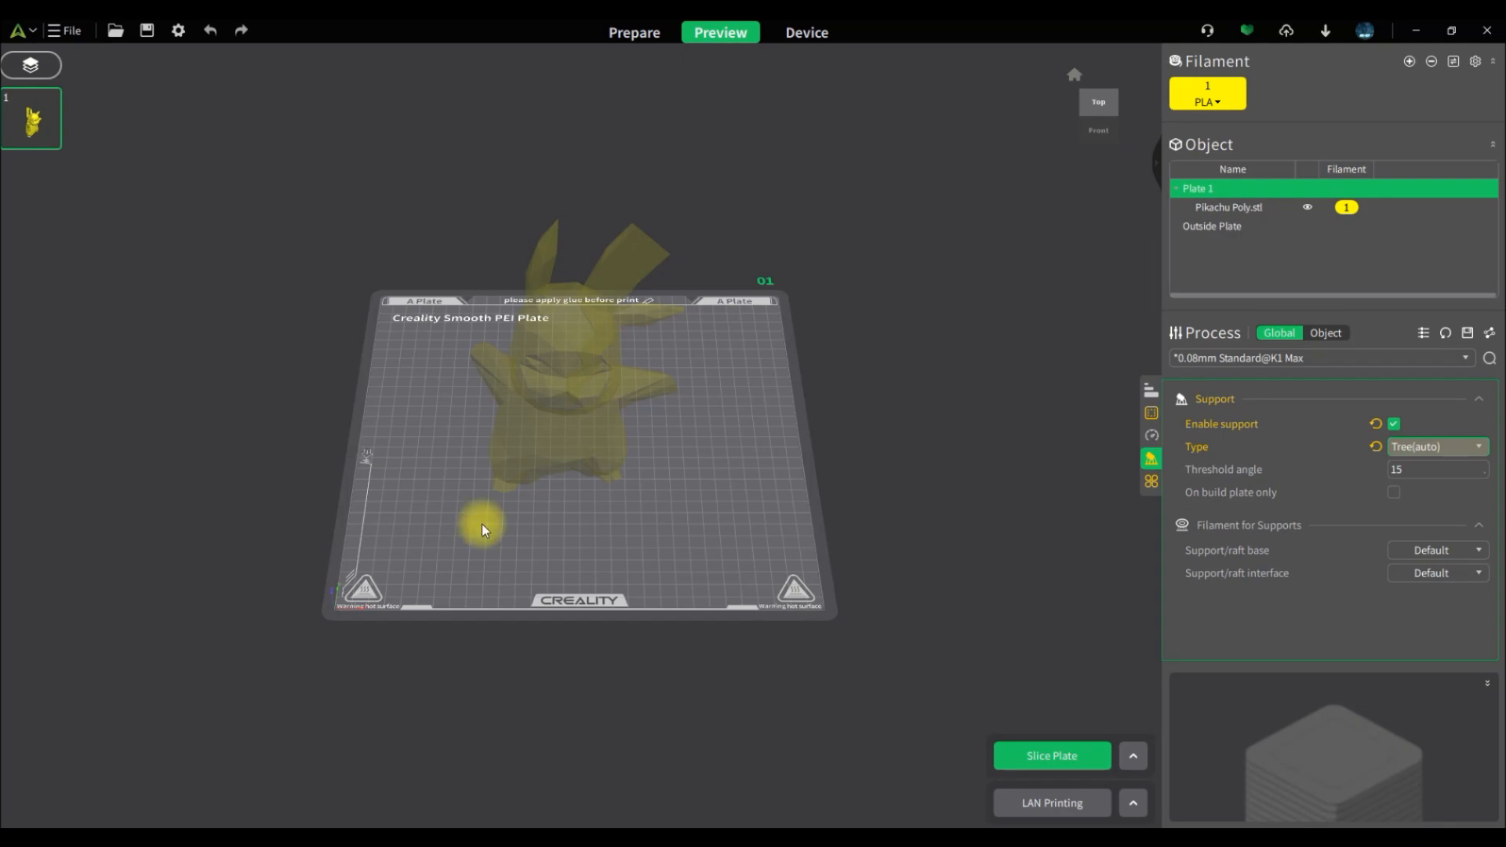
- Back in Prepare, rescale the Pikachu to 240% and auto-arrange it on the plate
left_click(632, 32)
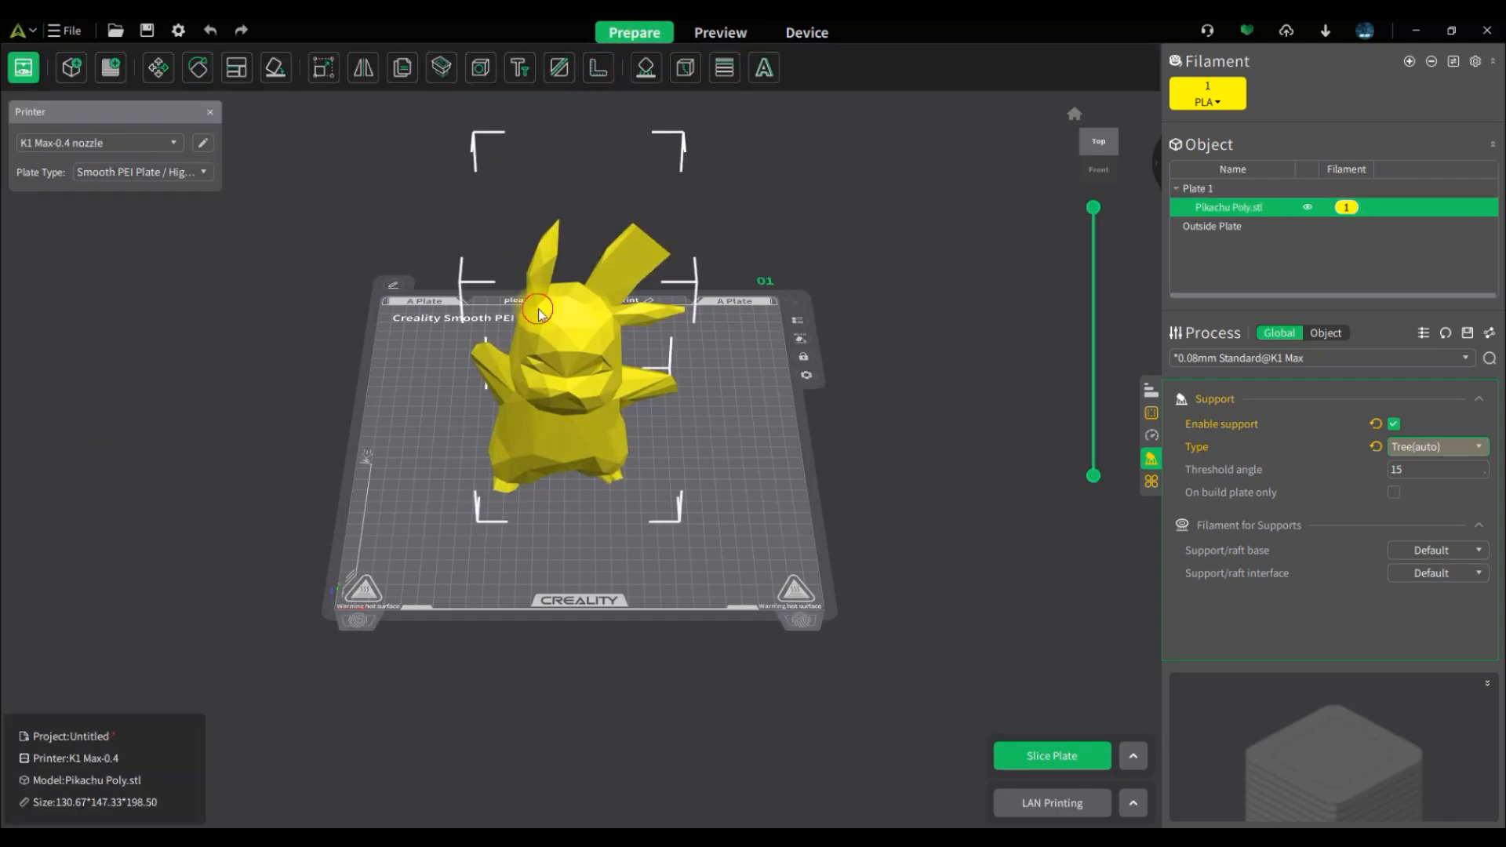
left_click(323, 68)
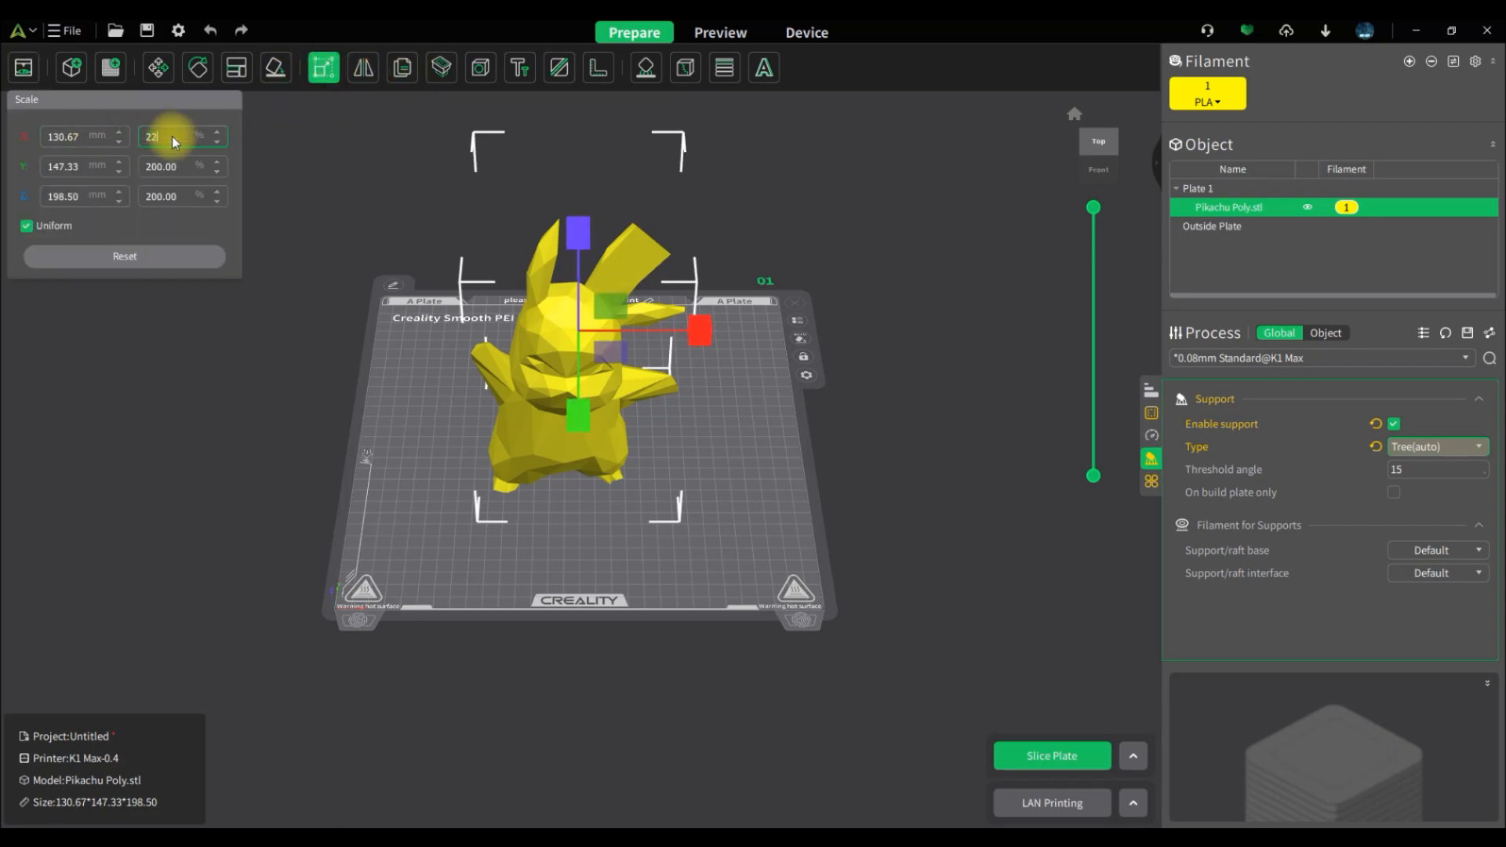
type("220.00")
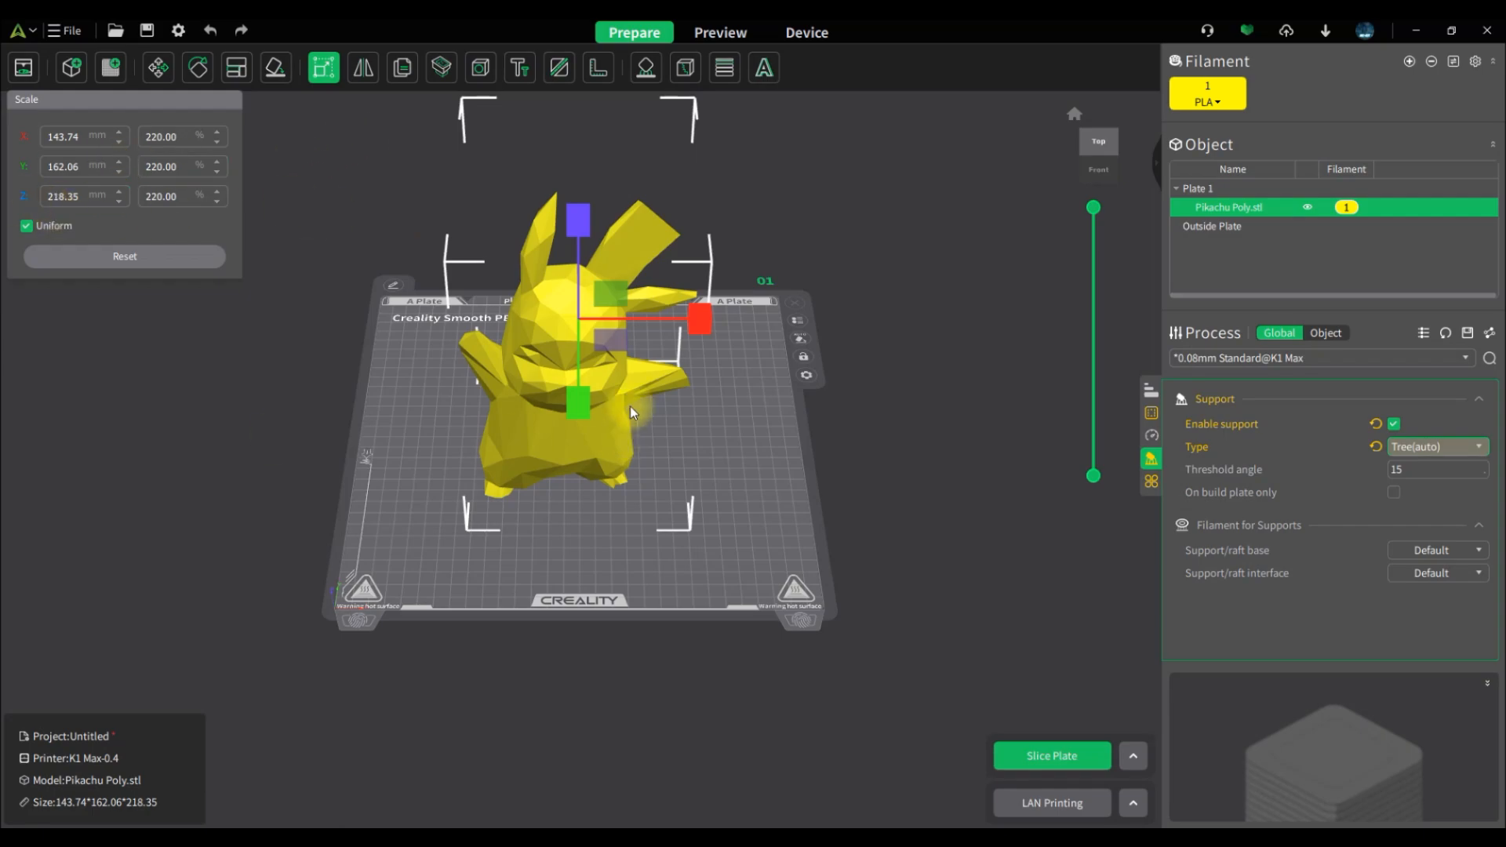
left_click(712, 494)
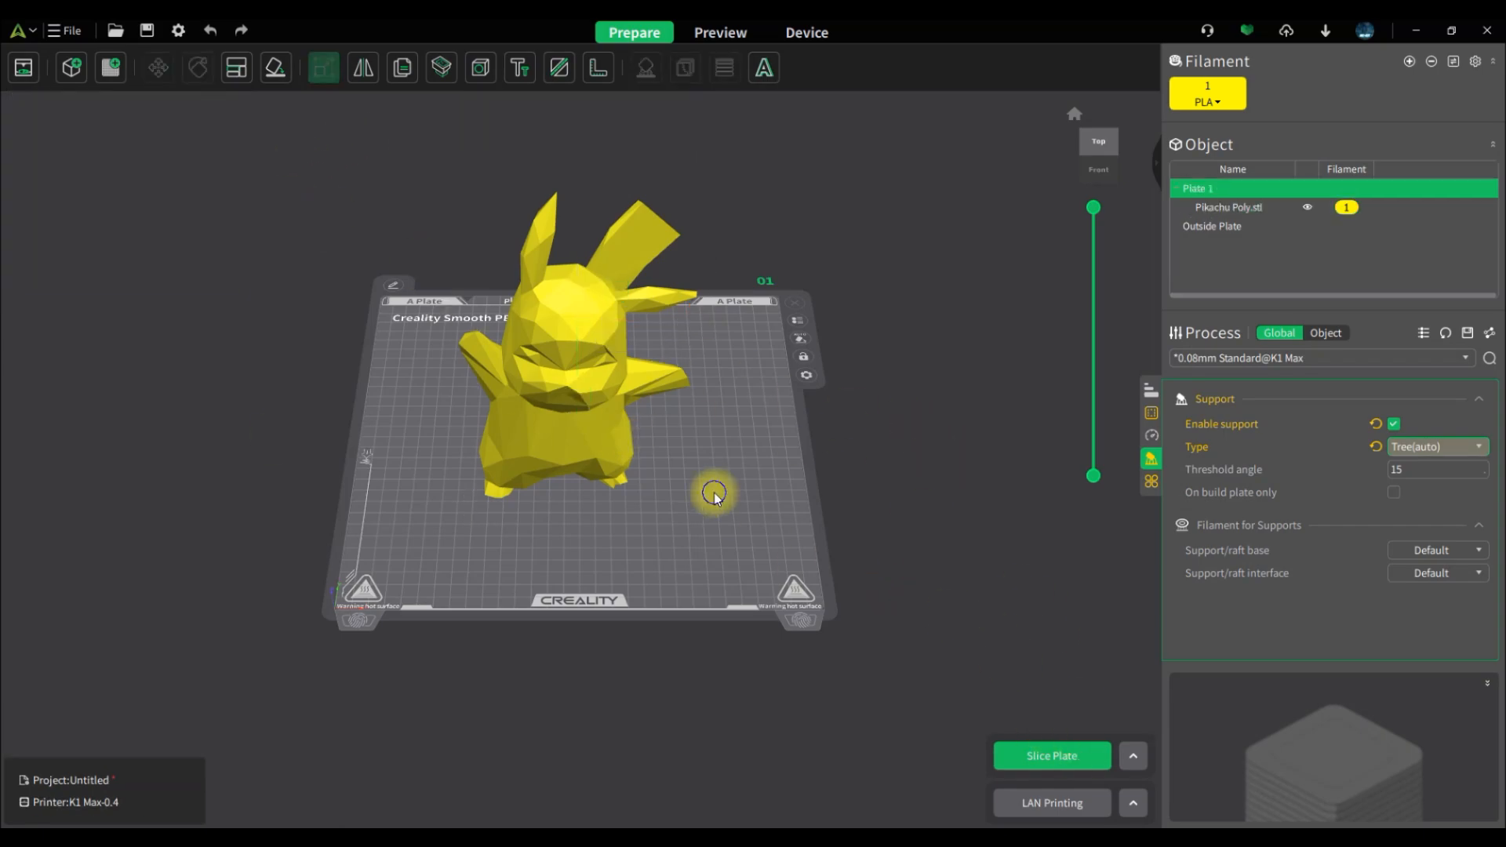
right_click(714, 493)
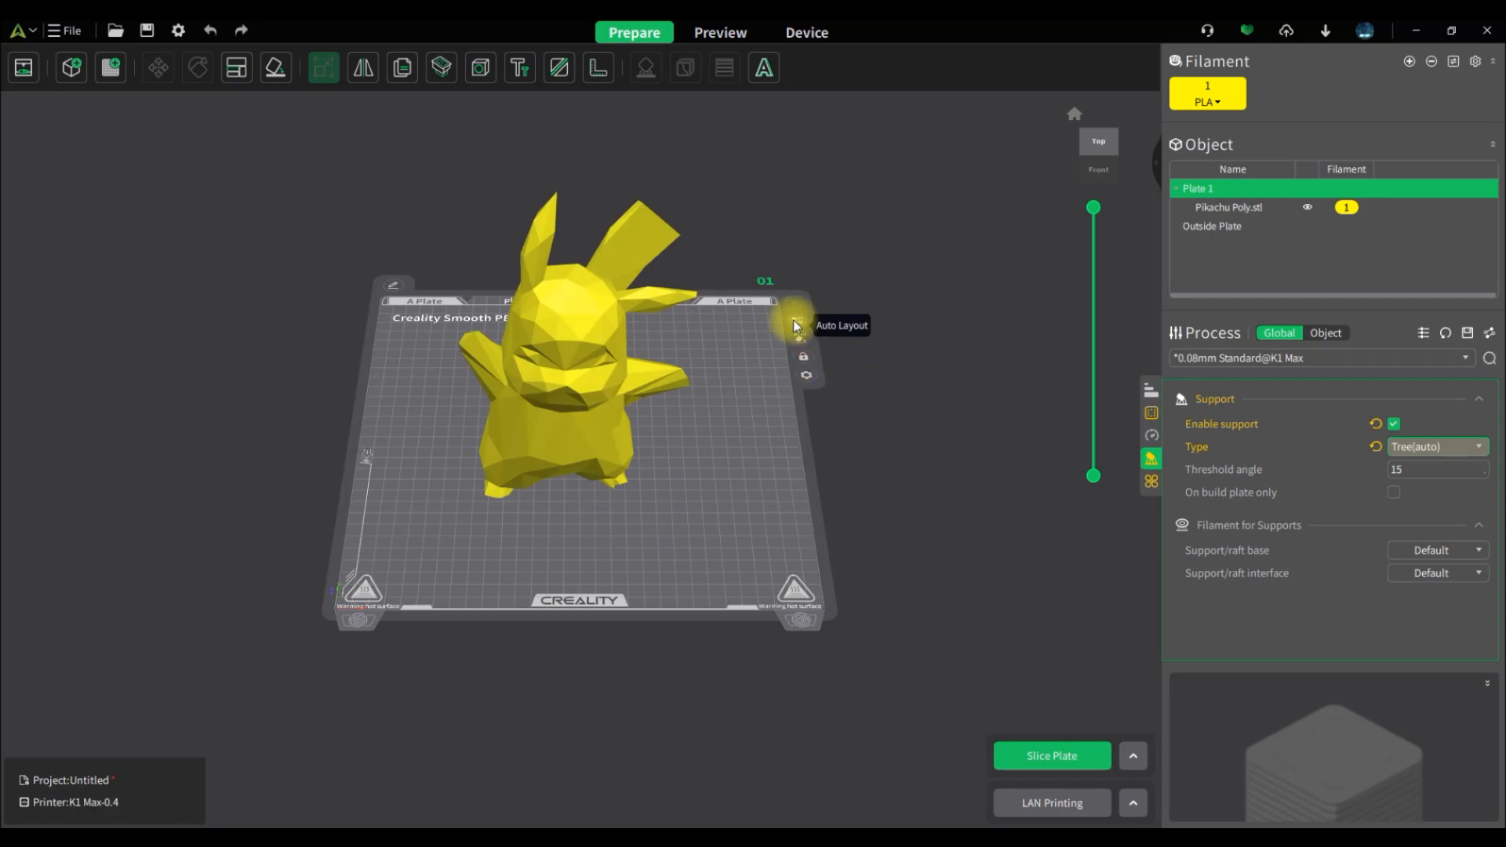
left_click(323, 67)
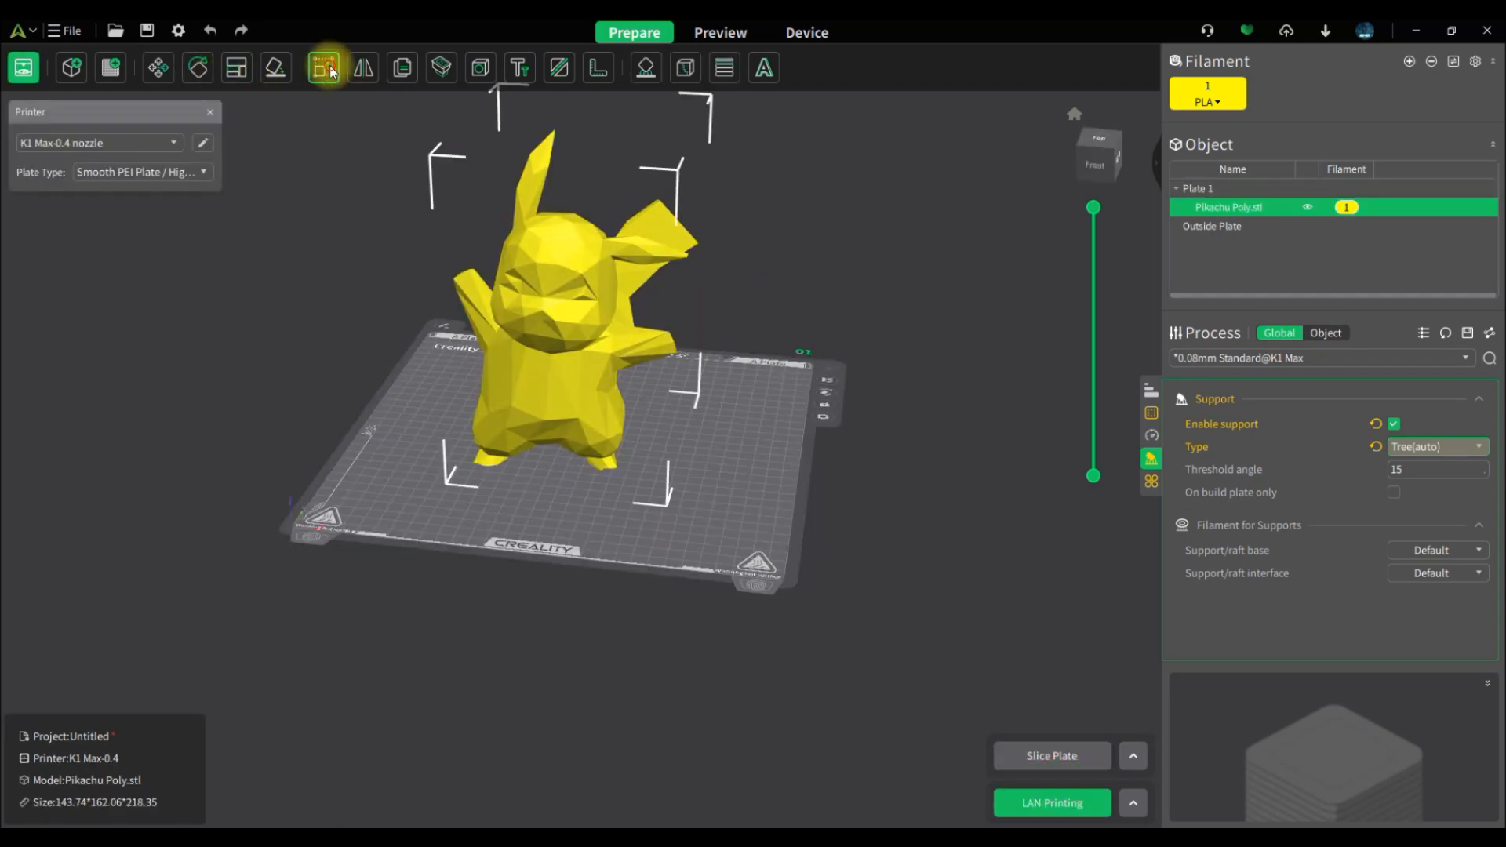
left_click(323, 67)
type("240")
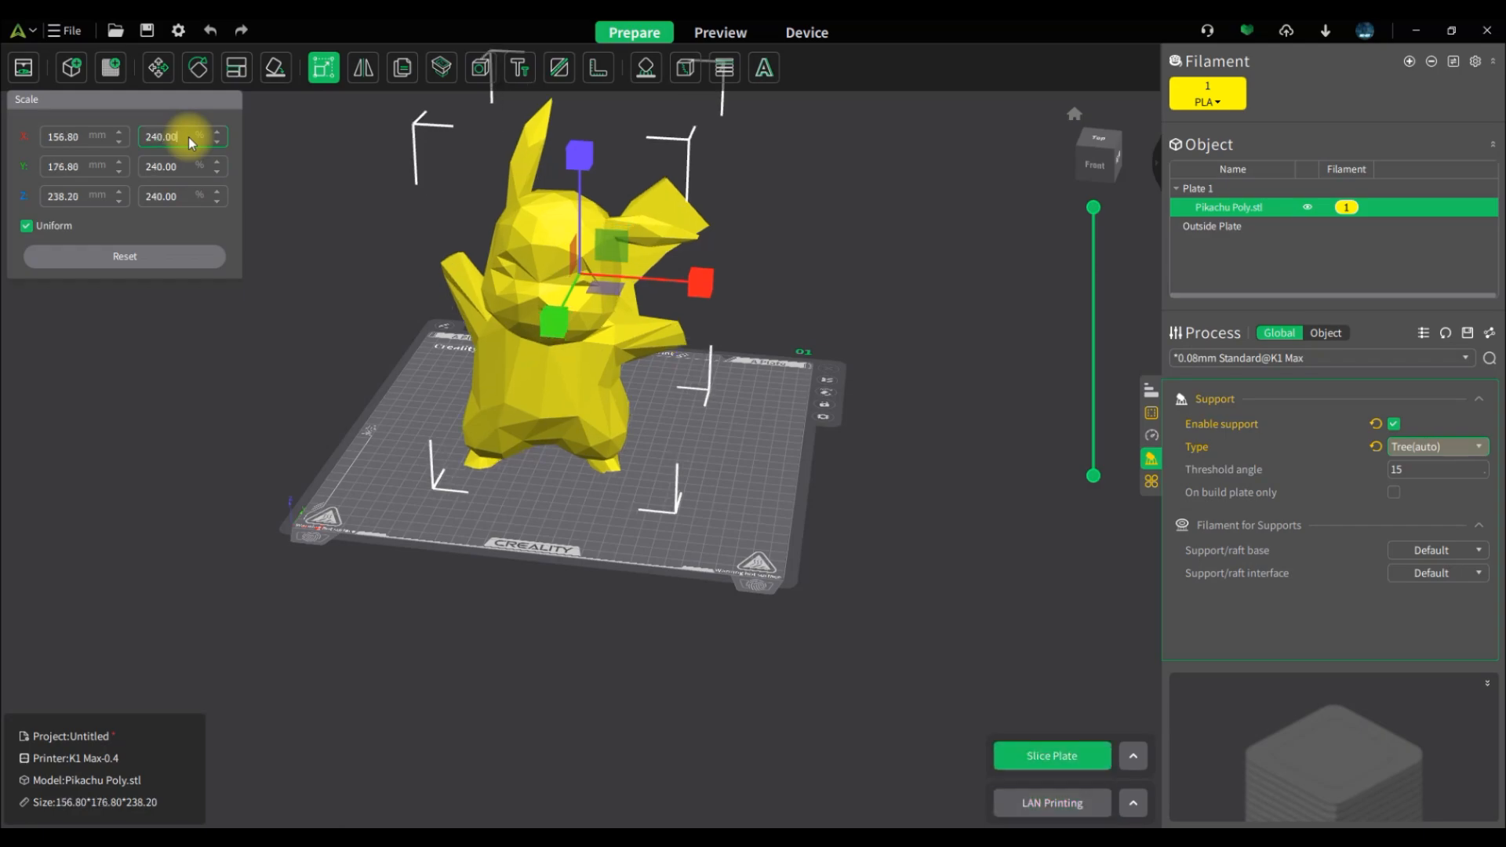
- Raise the tree-support threshold angle from 15 to 25
left_click(1435, 469)
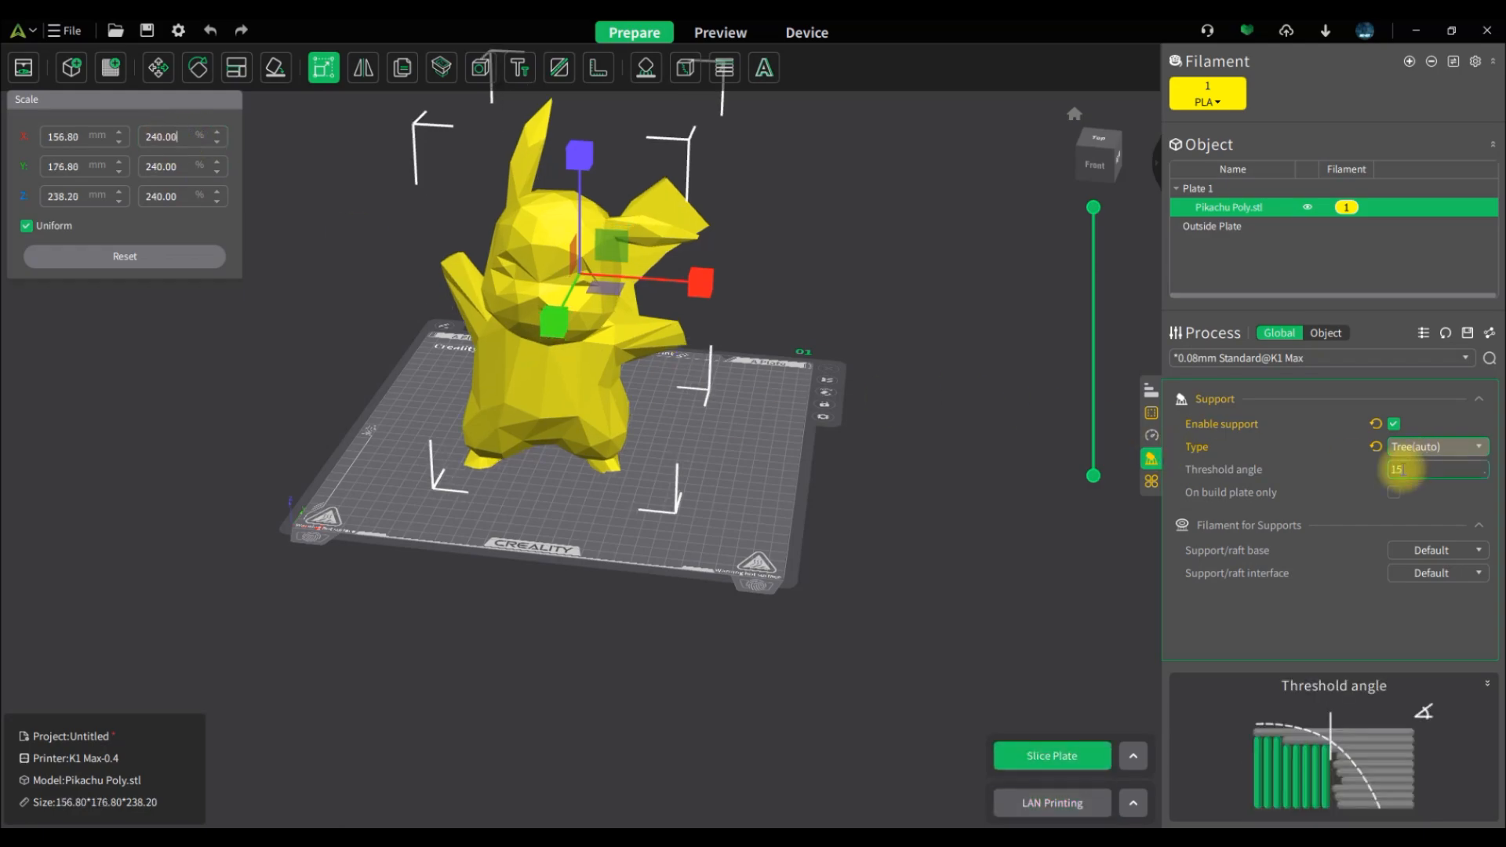
mouse_move(1222, 469)
type("25")
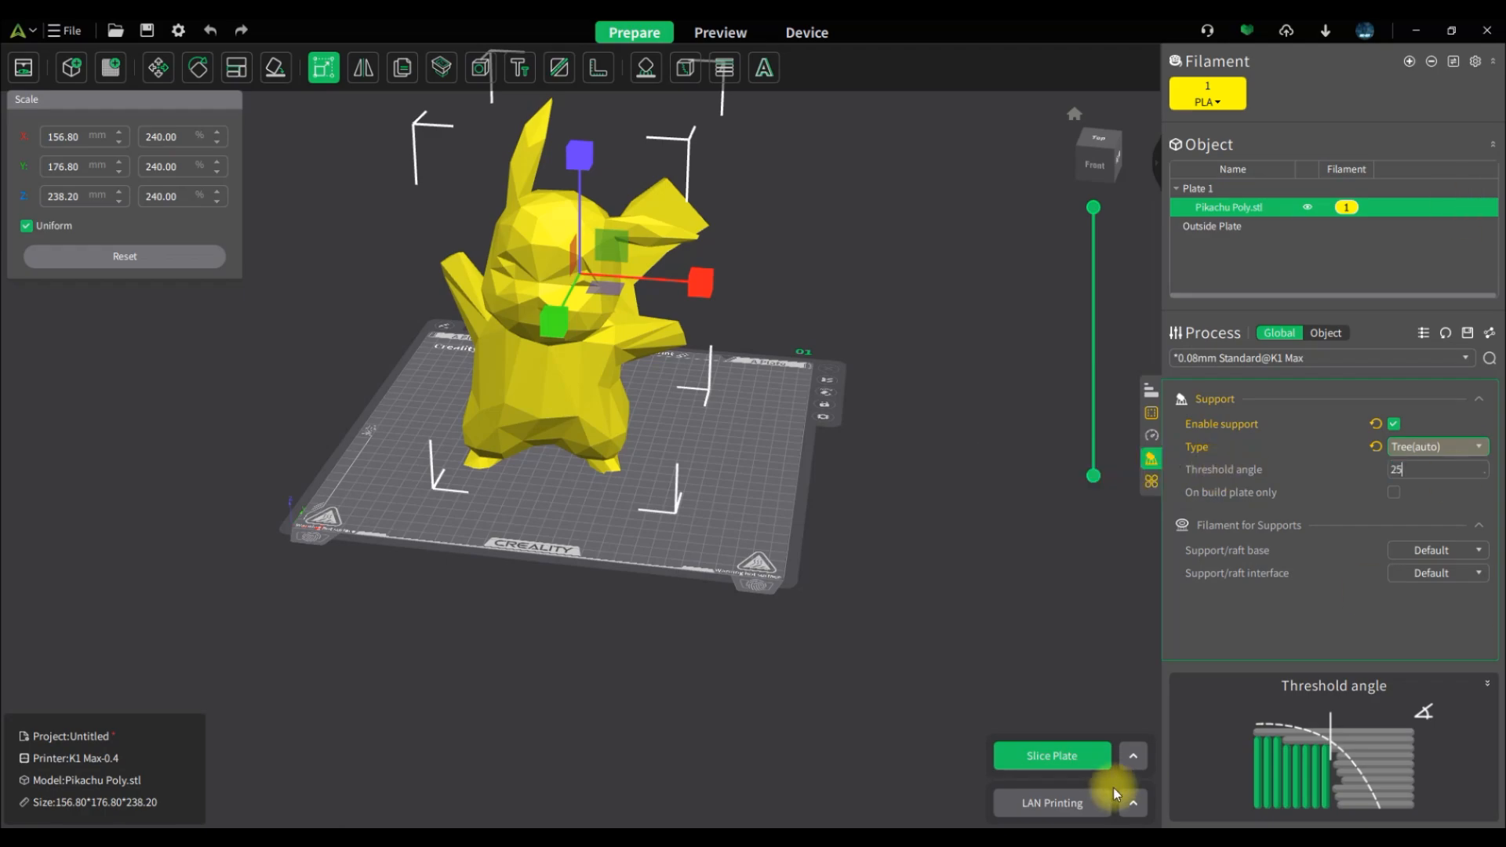
- Slice the plate, inspect the green tree supports (13h42m, 299.79 g), and return to Prepare
left_click(1052, 756)
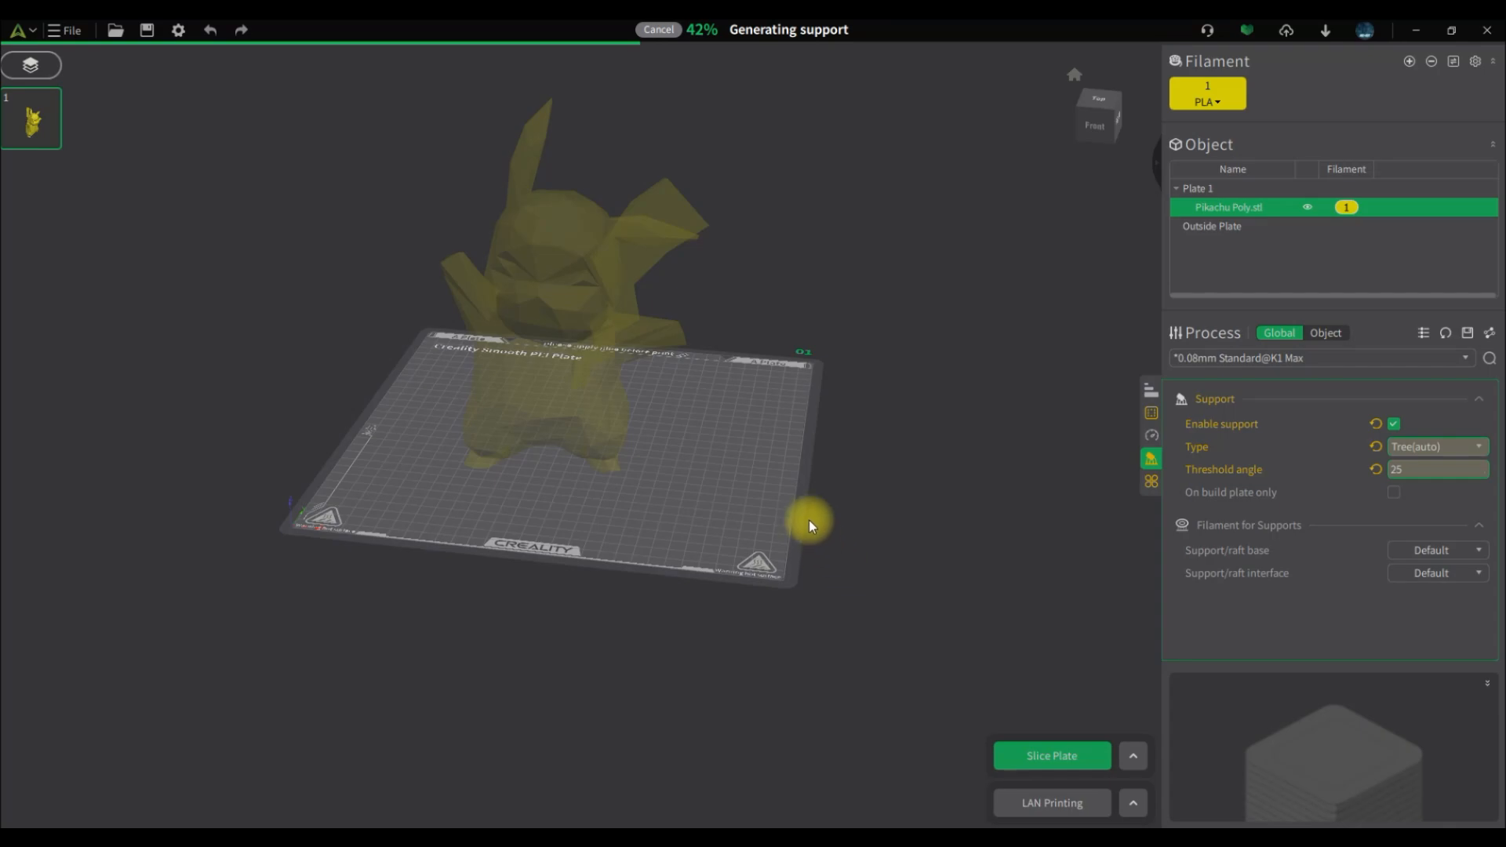
mouse_move(833, 527)
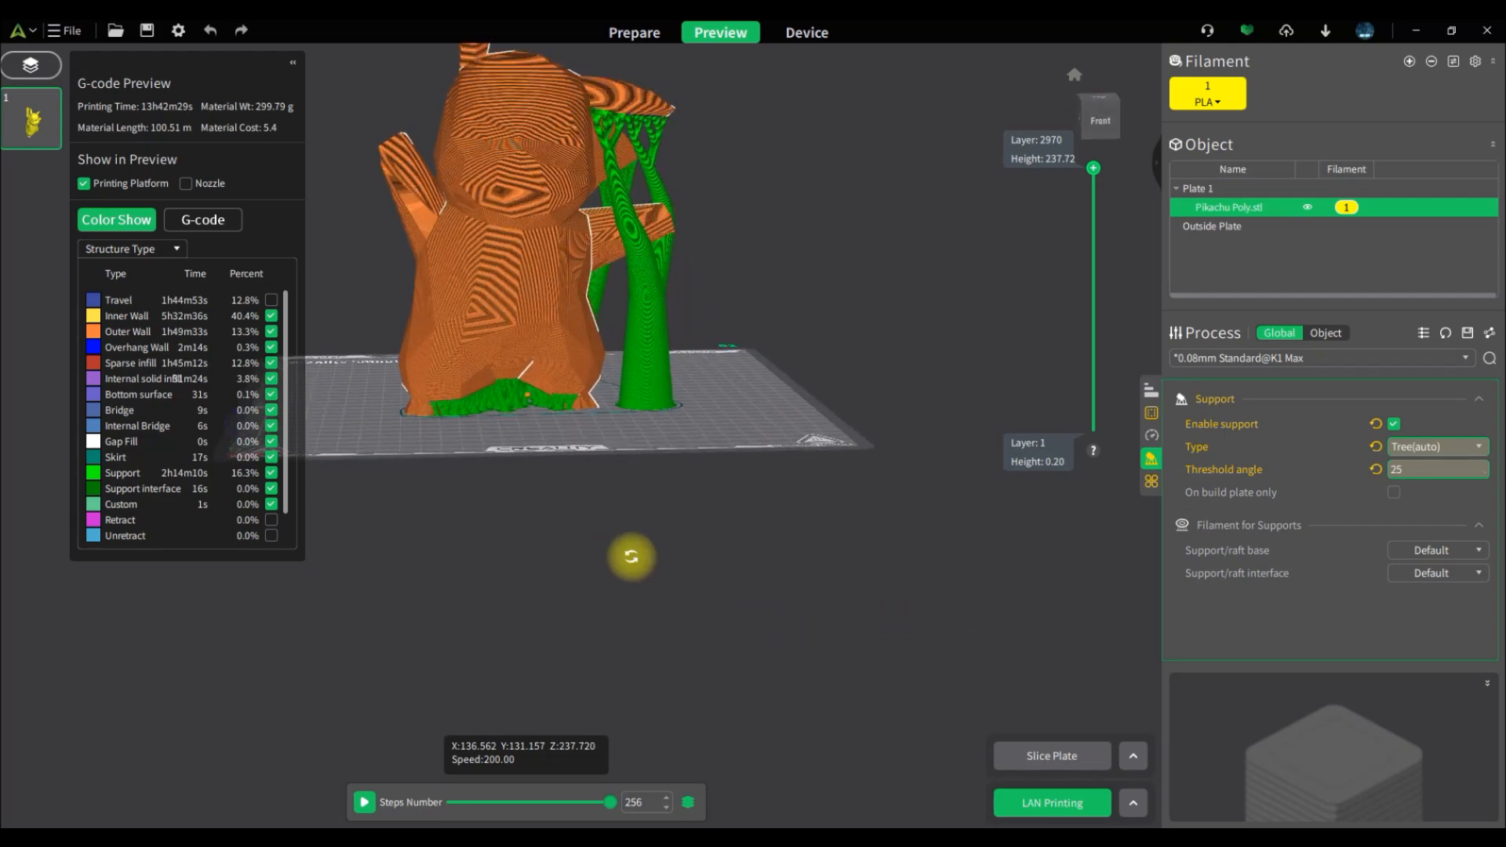
left_click_drag(631, 555, 642, 562)
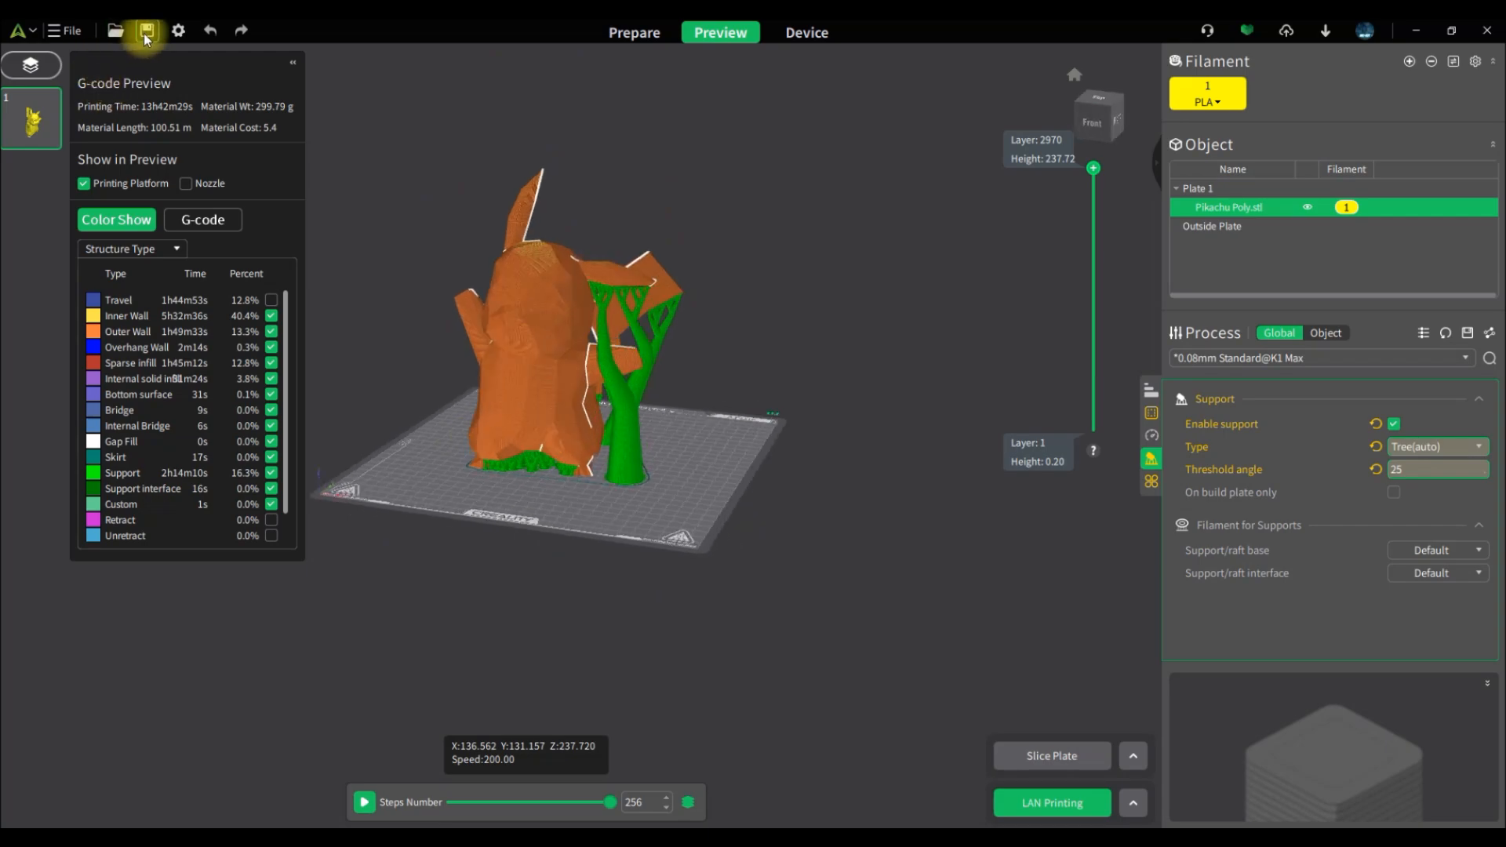
left_click(632, 32)
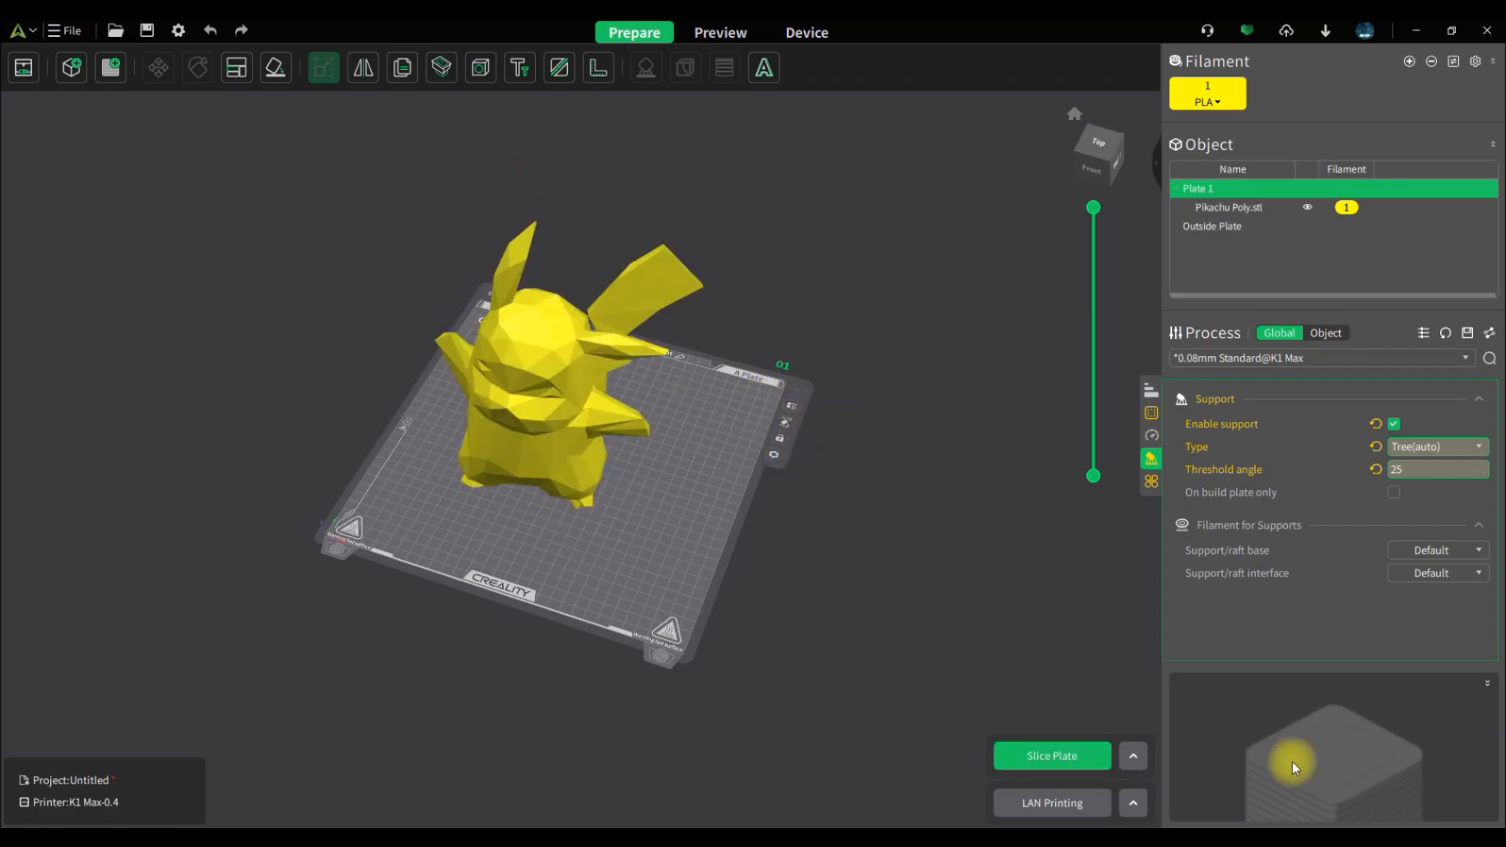
- Re-slice to 15h53m56s and 360.37 g, orbiting the preview around the supported Pikachu
left_click(1051, 757)
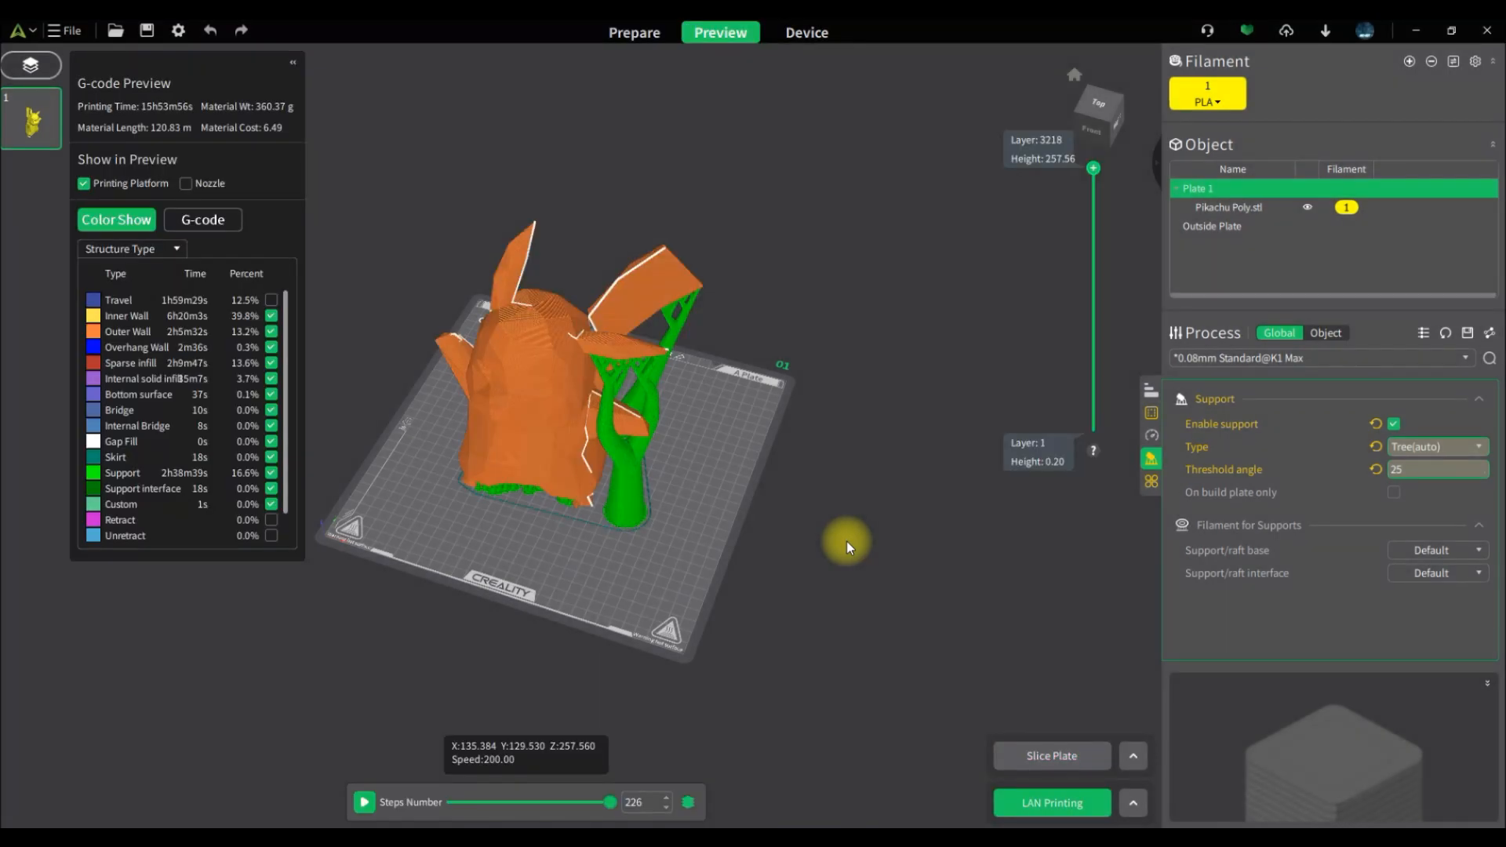
mouse_move(254, 151)
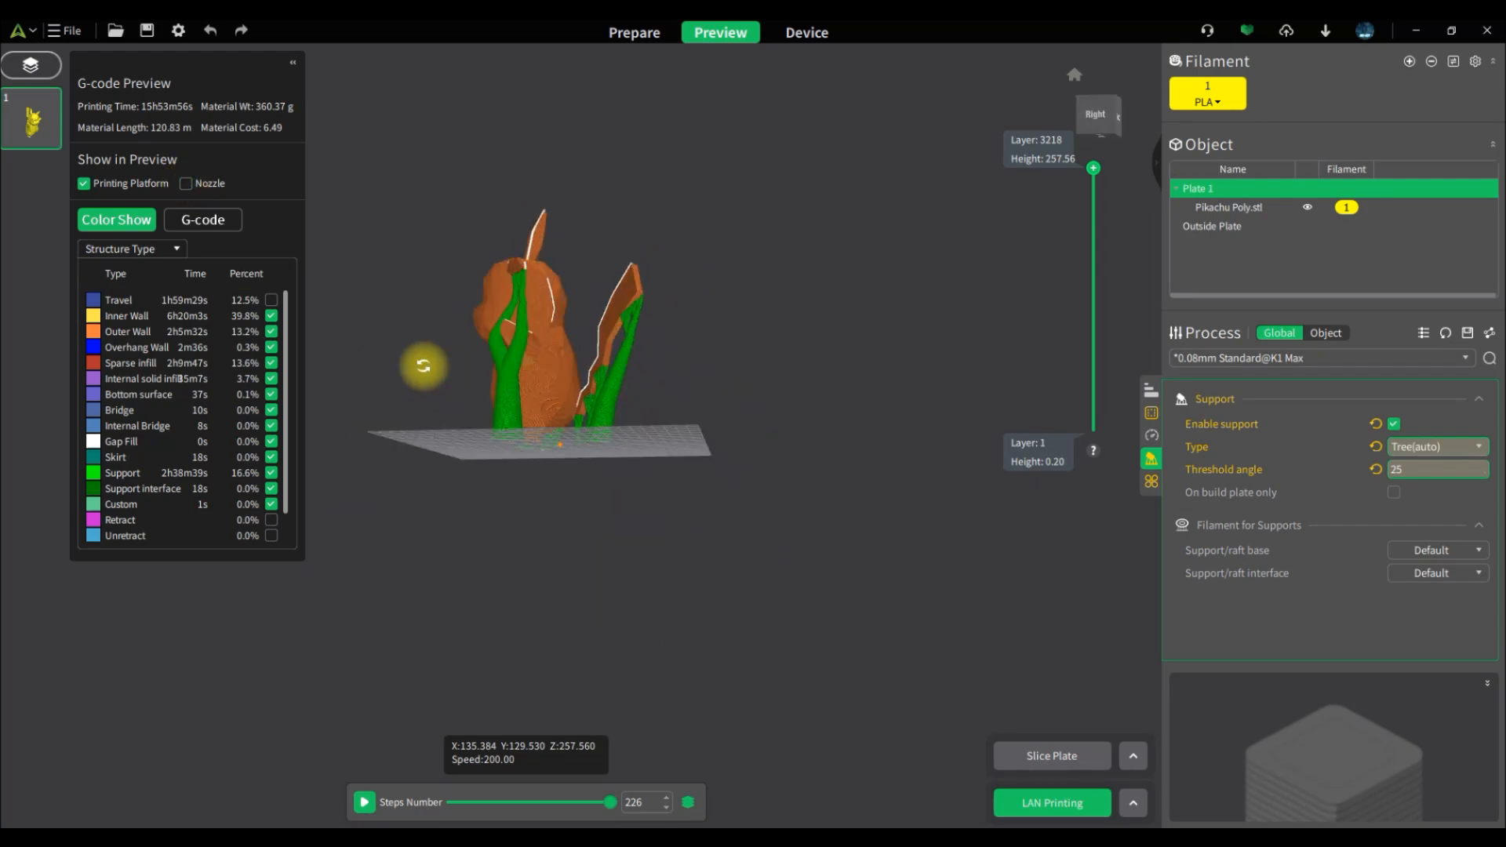
left_click_drag(423, 365, 841, 519)
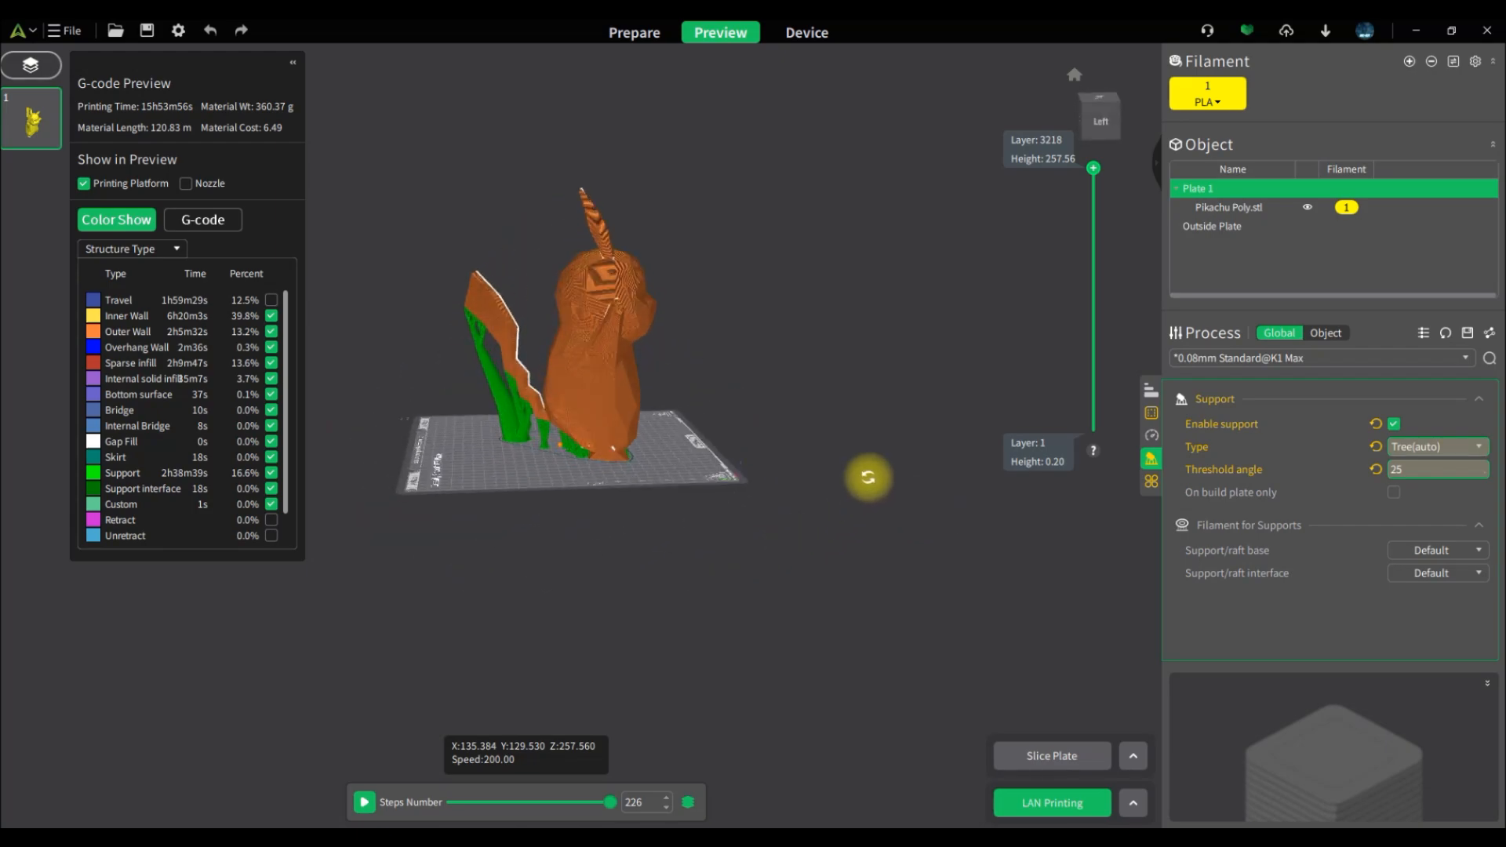
left_click_drag(868, 477, 747, 520)
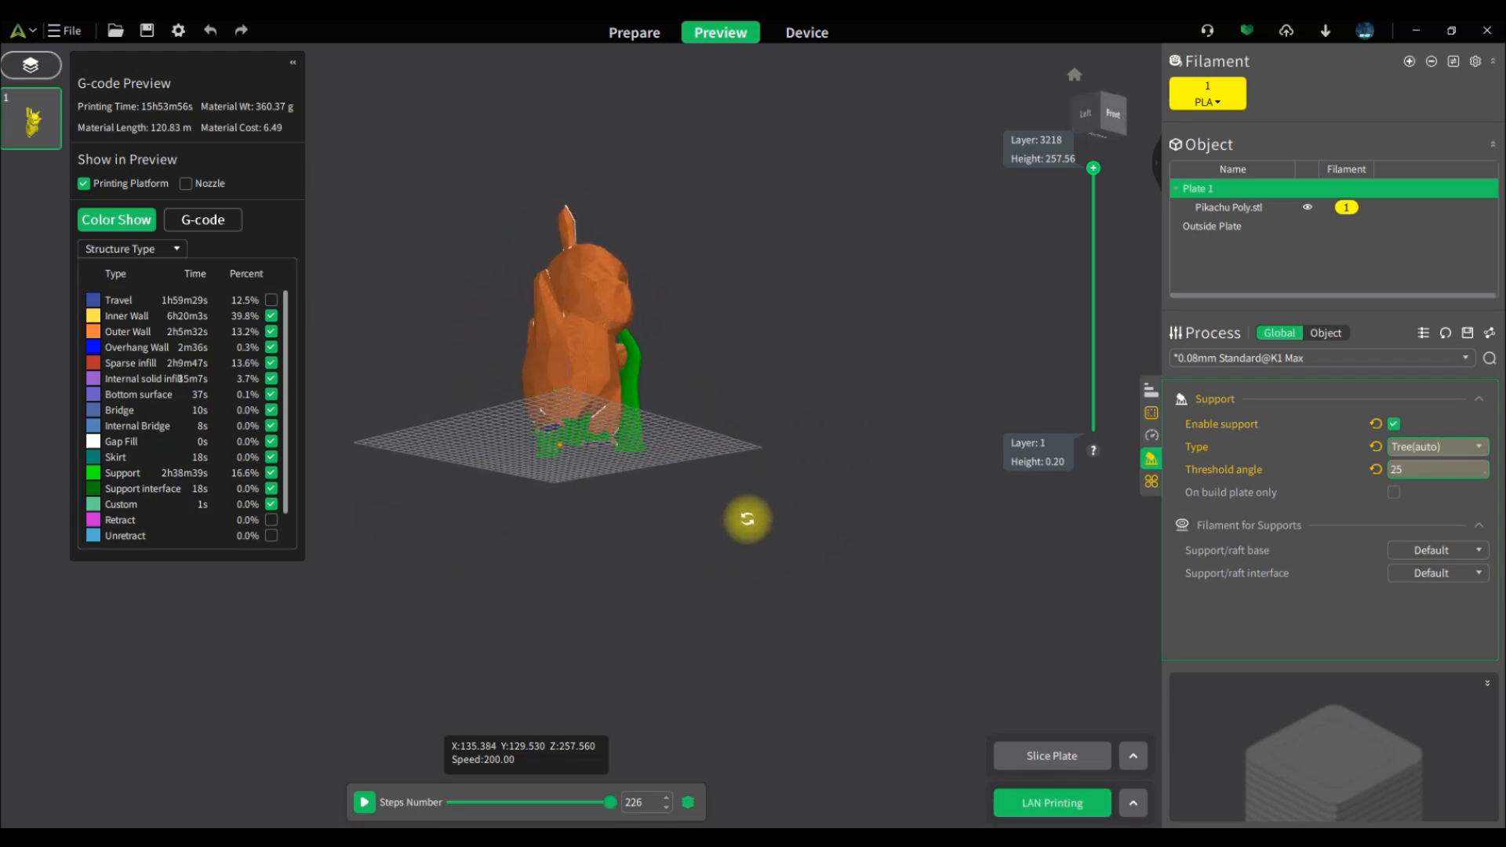
left_click_drag(747, 519, 504, 561)
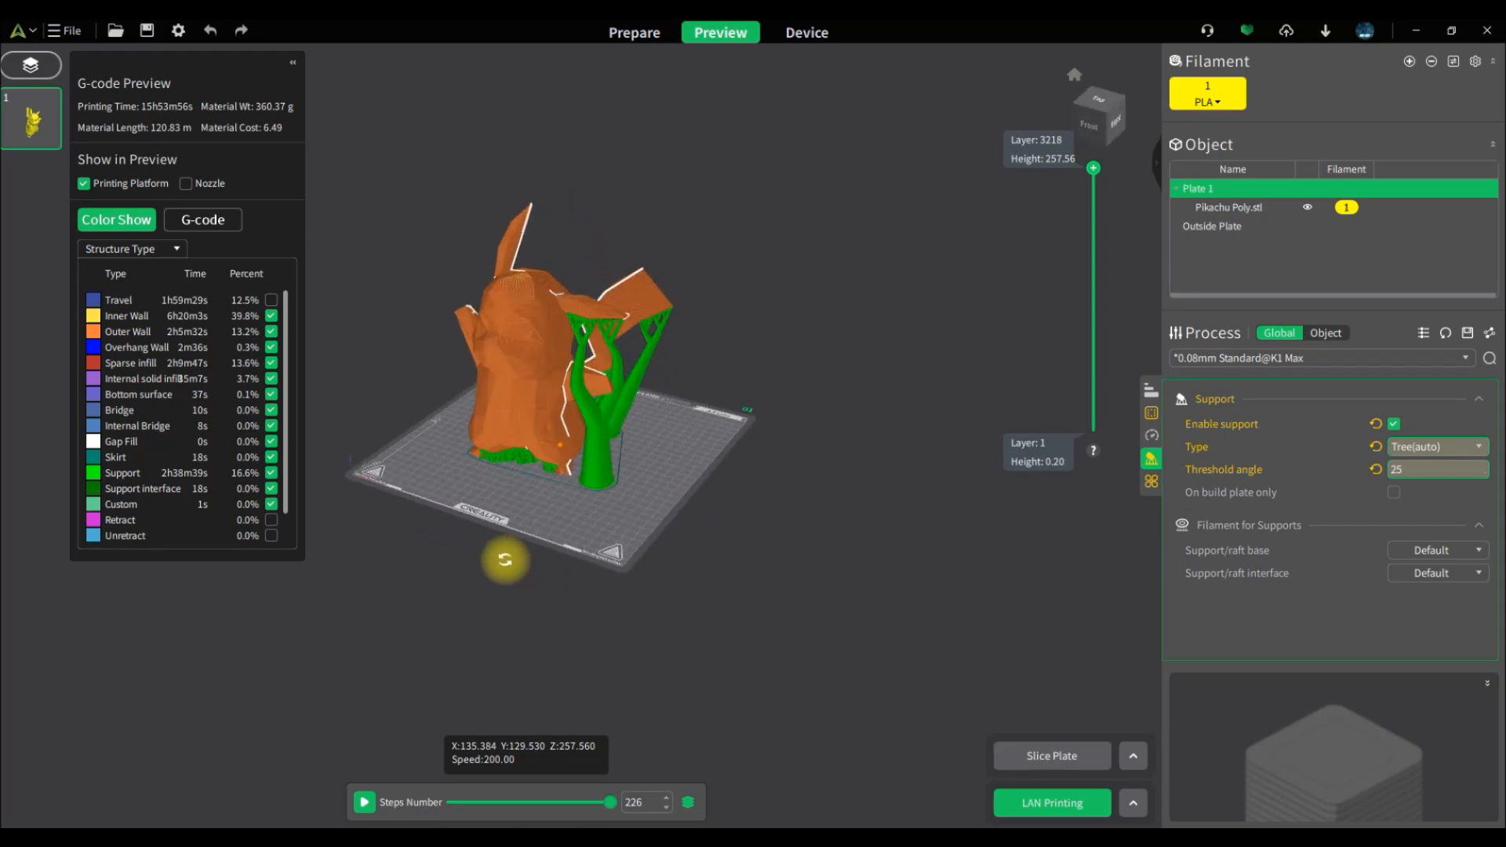
left_click_drag(504, 560, 695, 561)
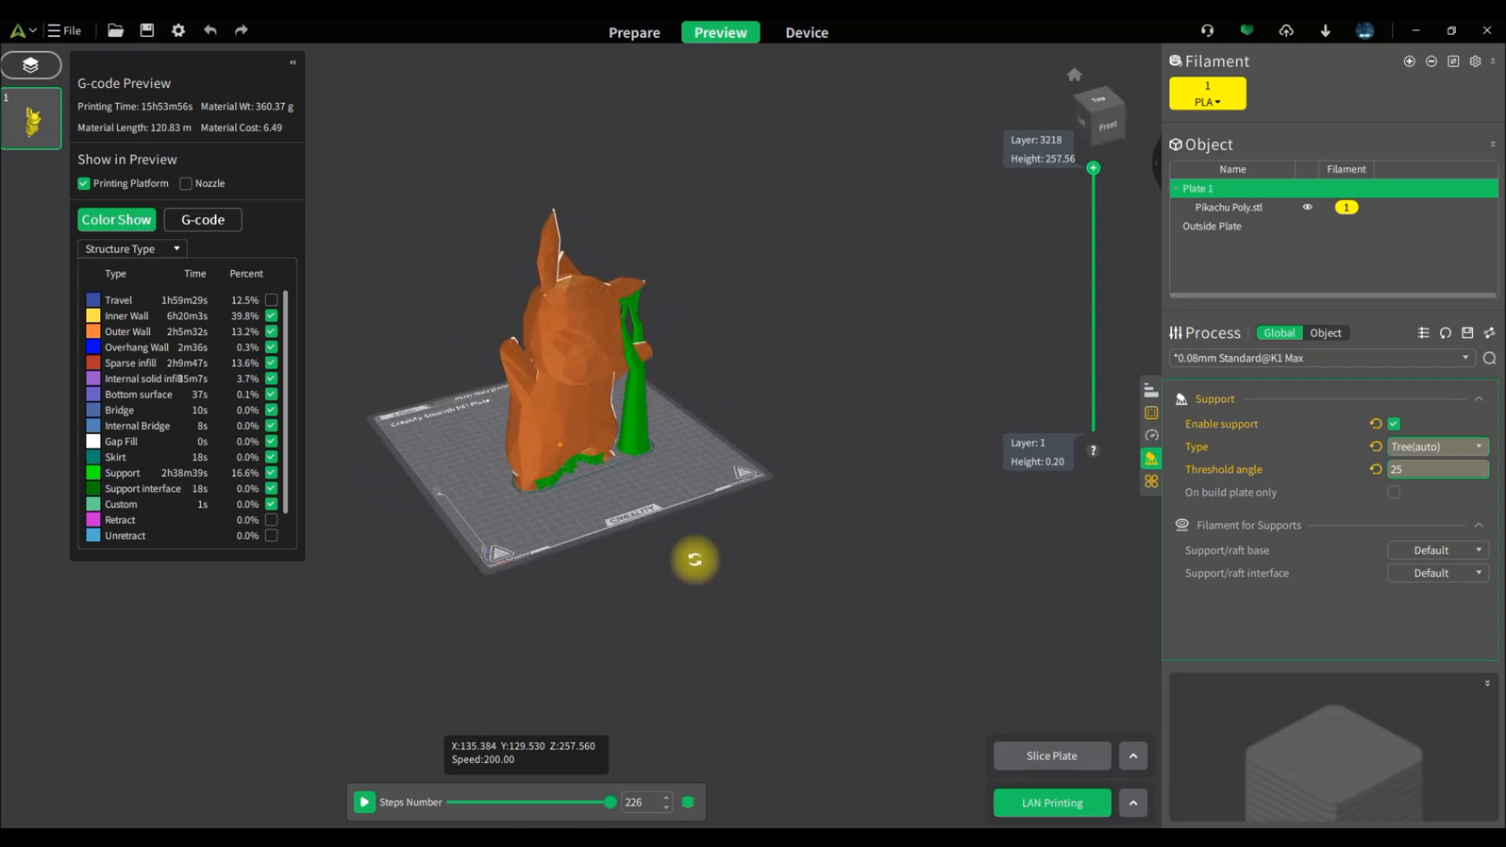
left_click_drag(693, 560, 559, 527)
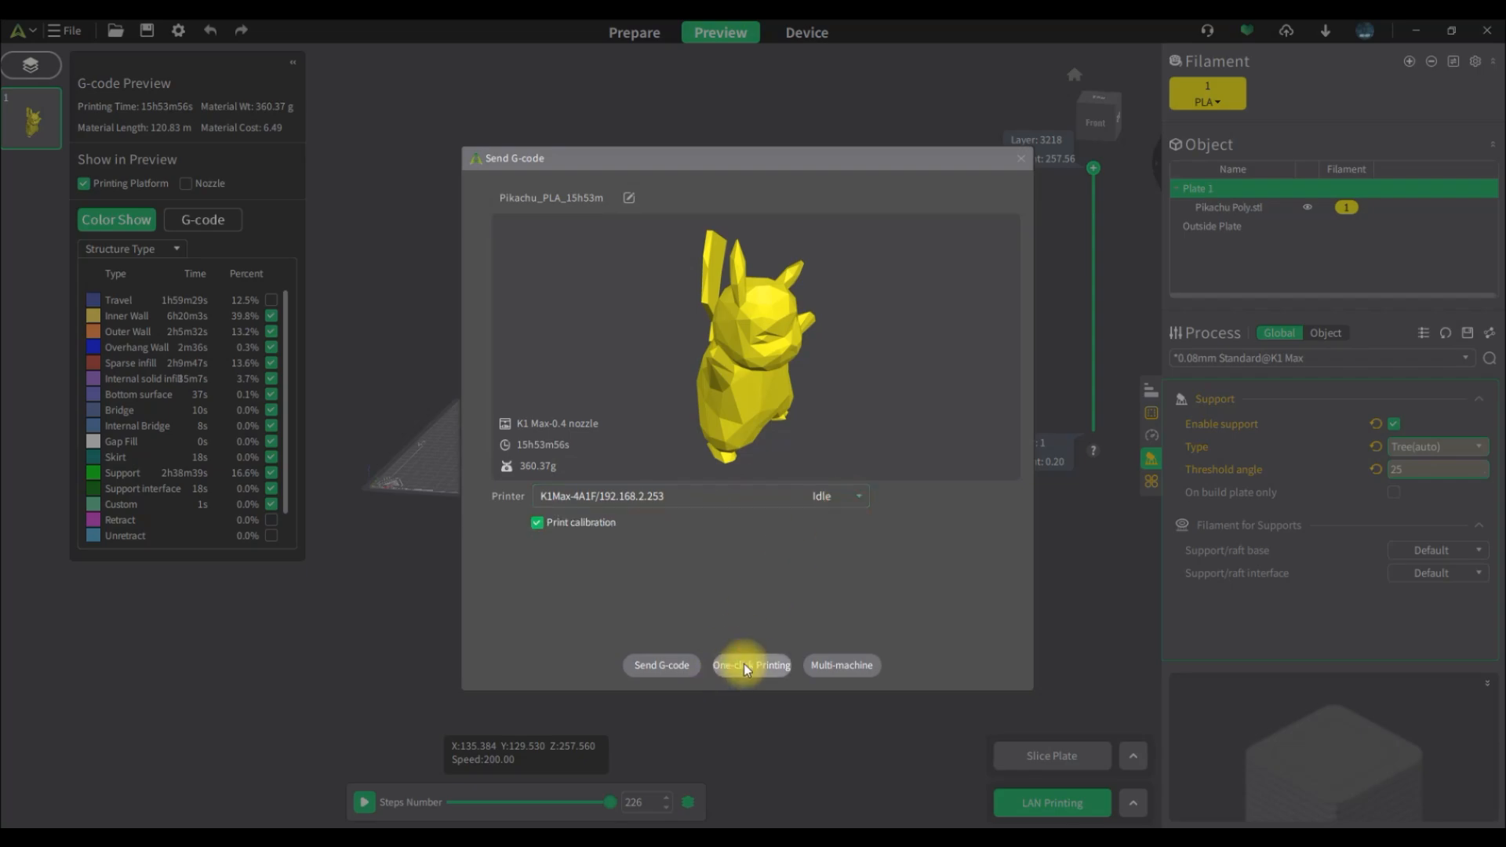
- Send the Pikachu to the K1 Max with One-click Printing and view its LAN device status
left_click(752, 665)
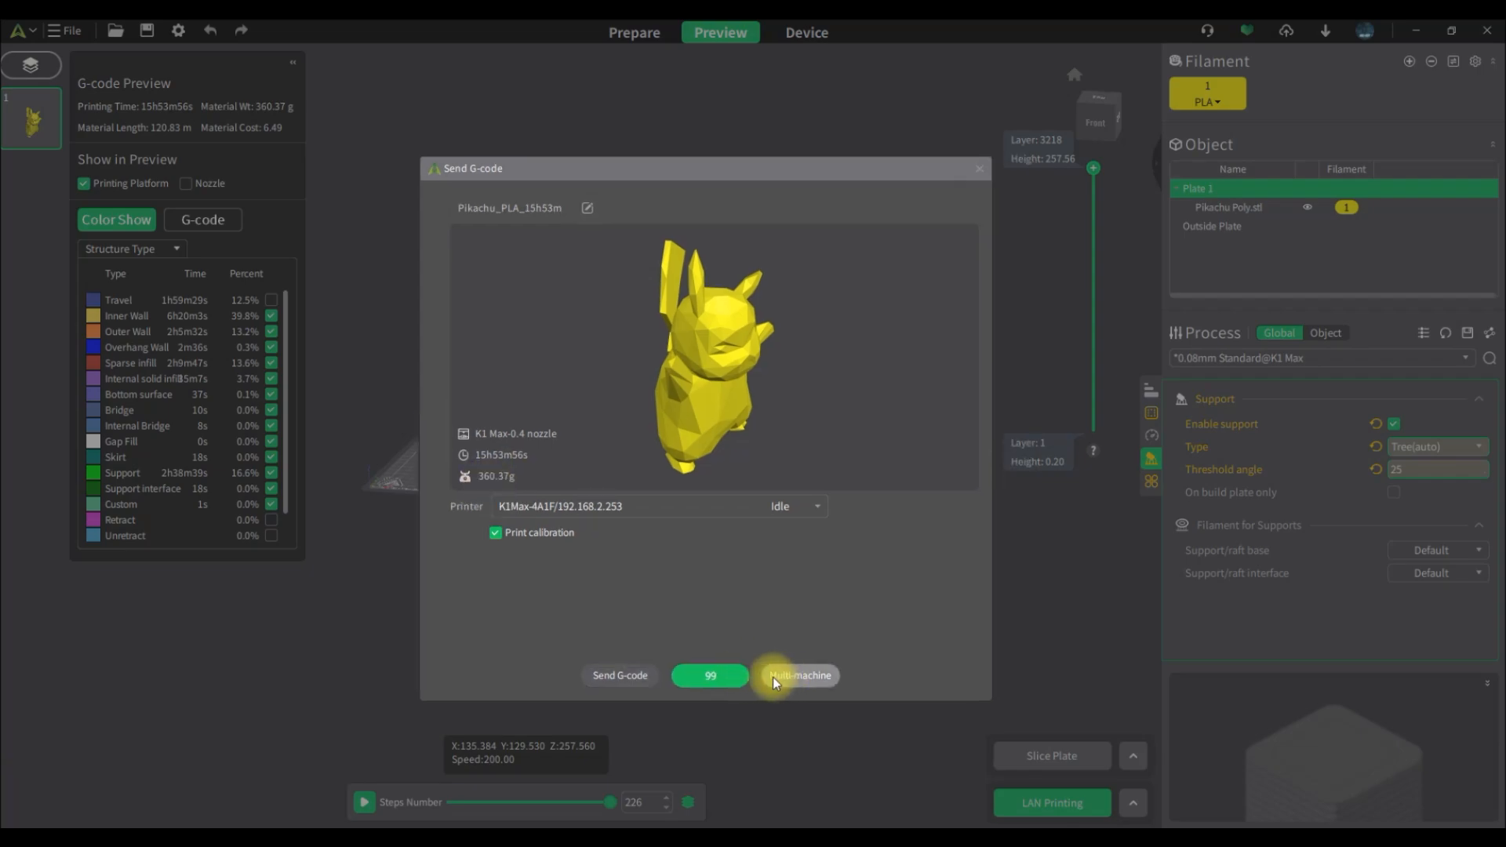
left_click(798, 675)
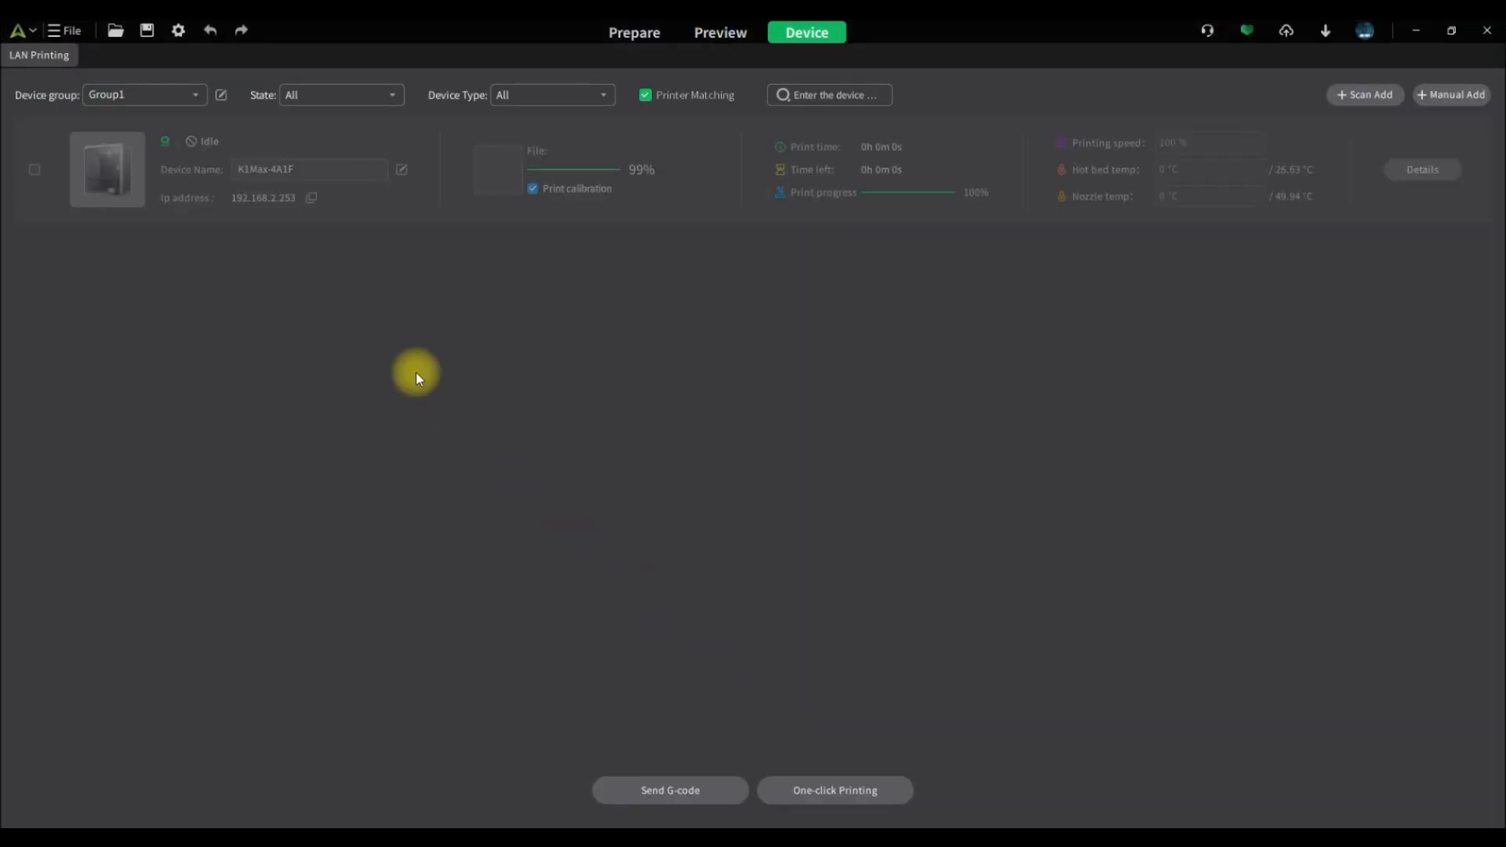
mouse_move(570, 182)
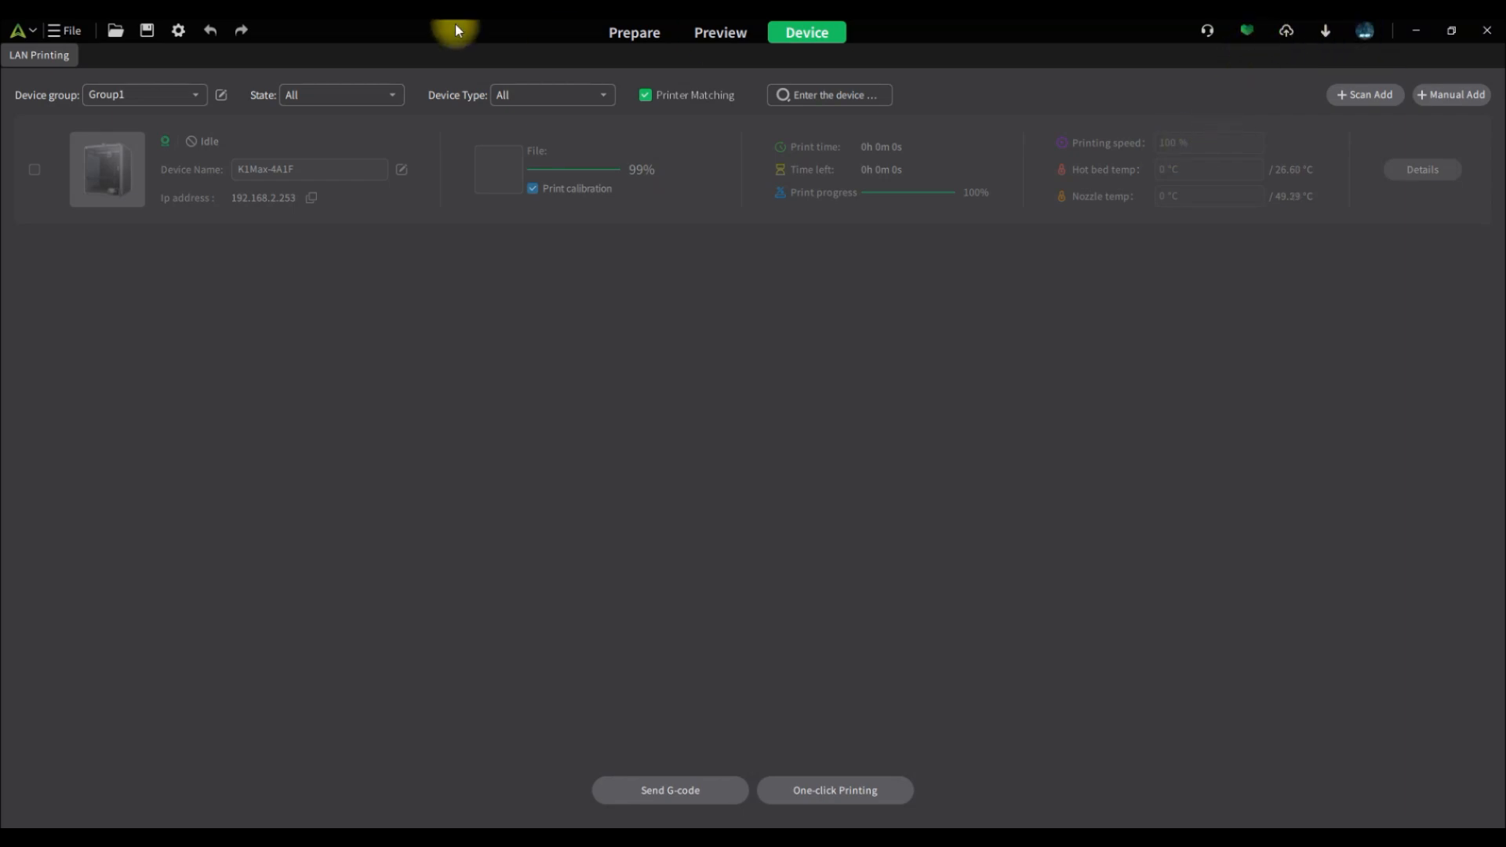
- Return to Prepare mode with the CR-PLA filament manager showing 1.75 mm diameter
left_click(634, 31)
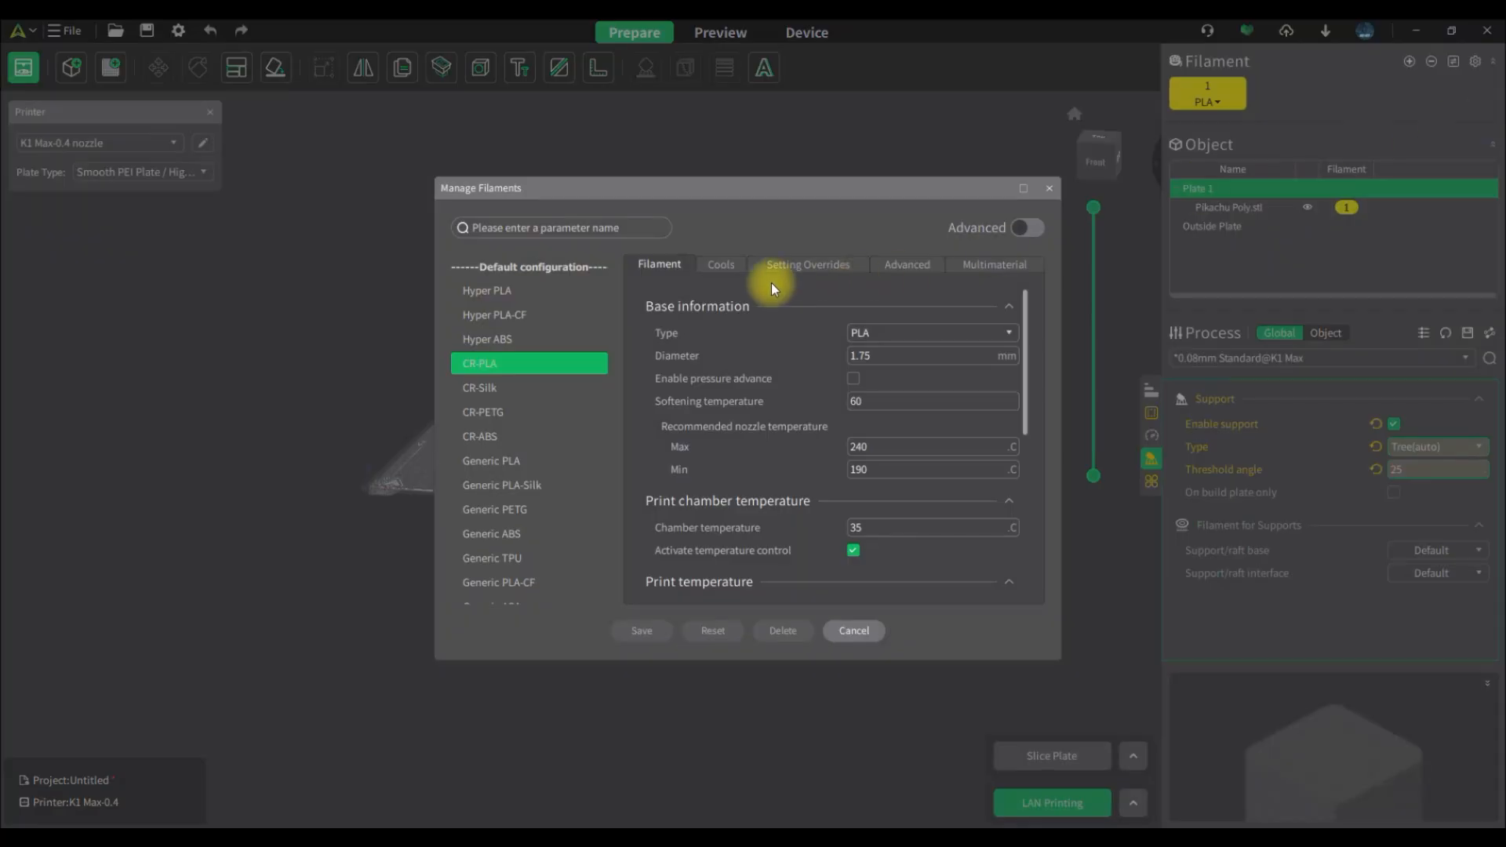
- Review CR-PLA cooling, advanced and override settings with price 25 per kg, then close and re-slice
scroll("down", 3)
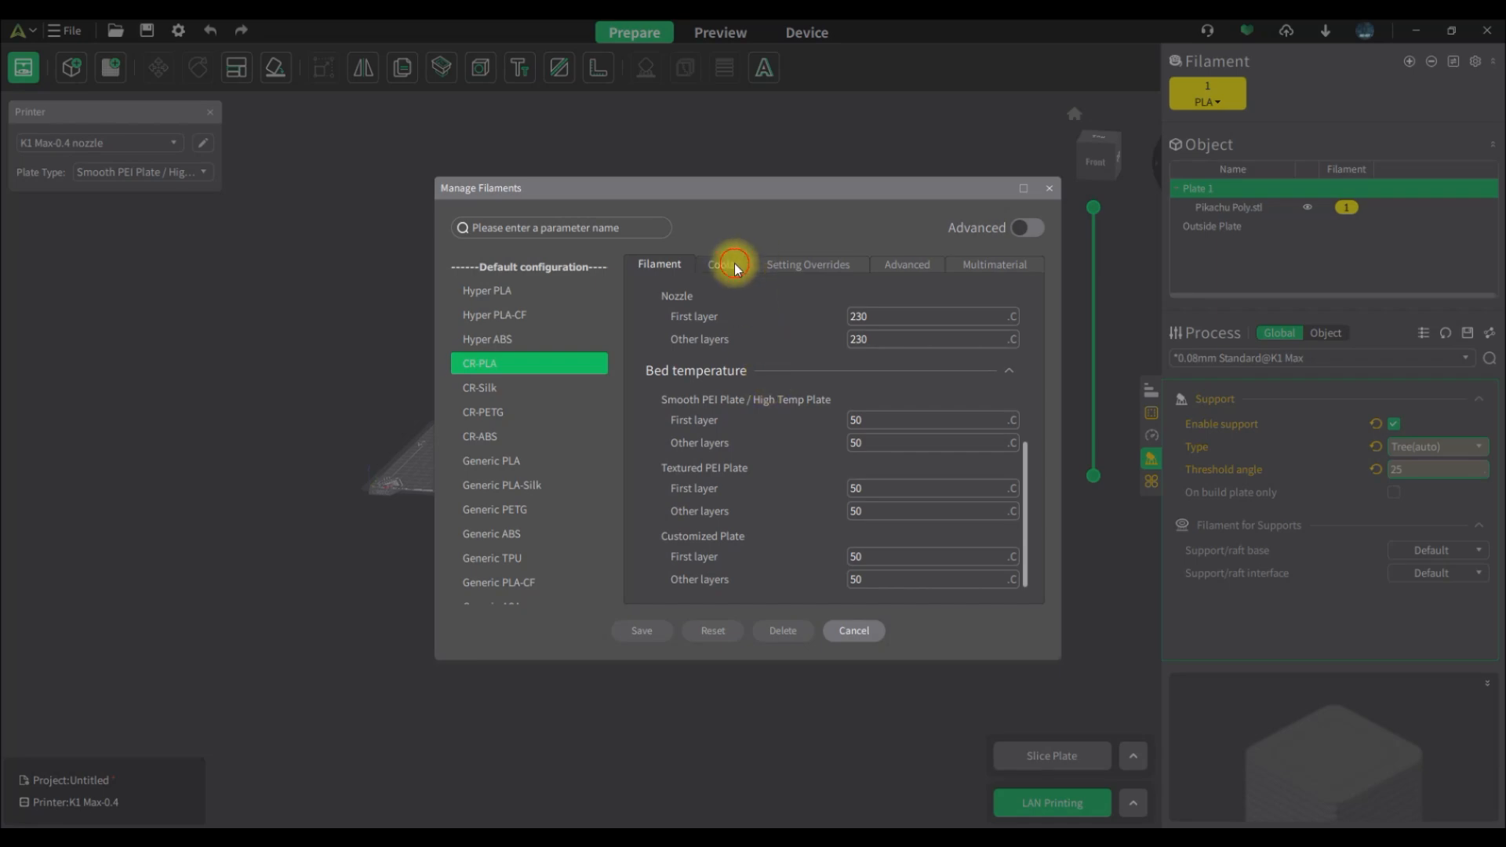
left_click(719, 264)
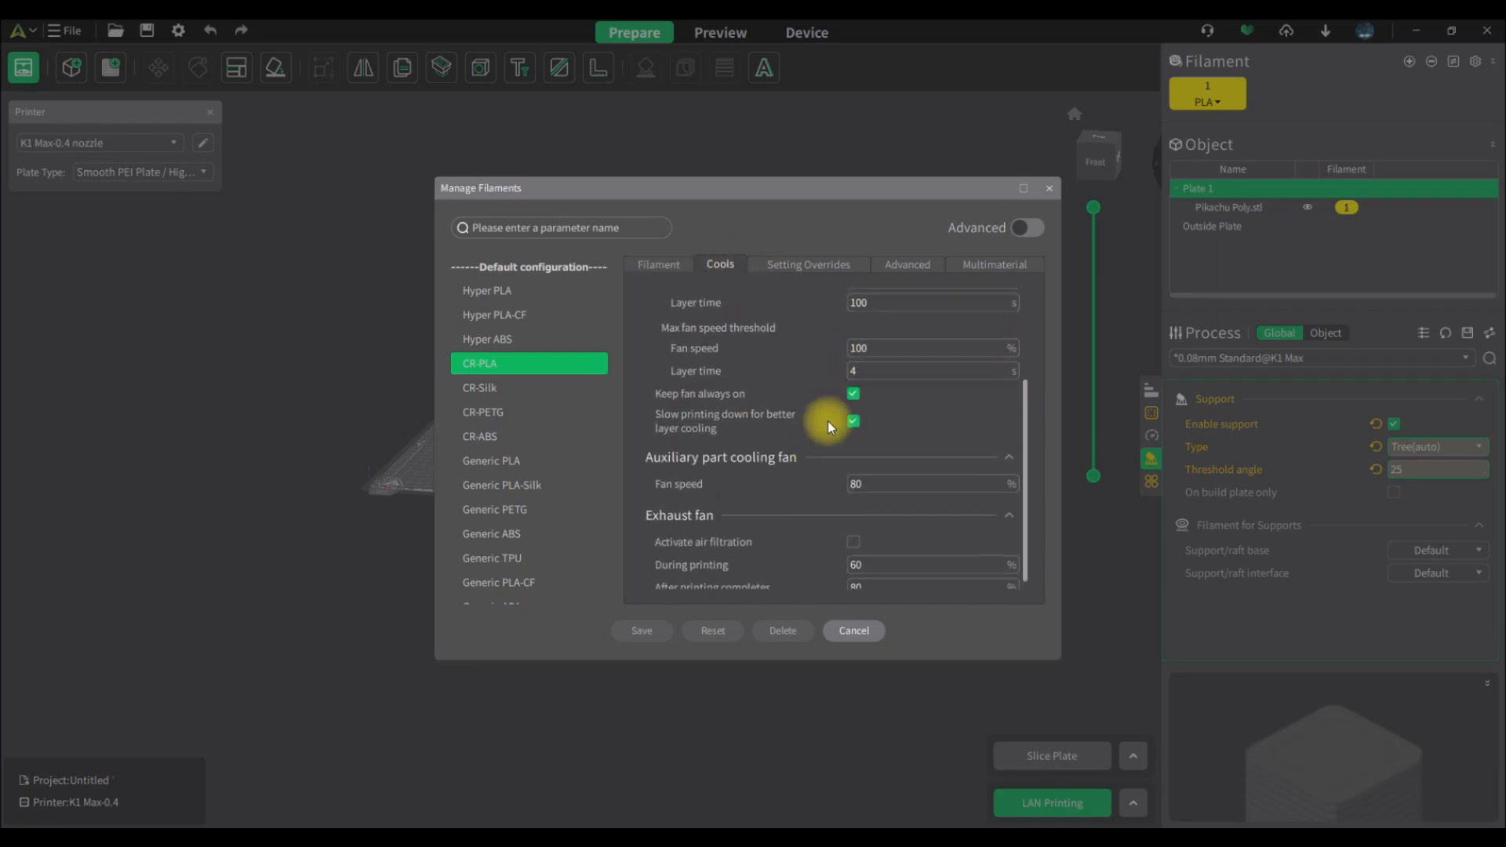
left_click(808, 263)
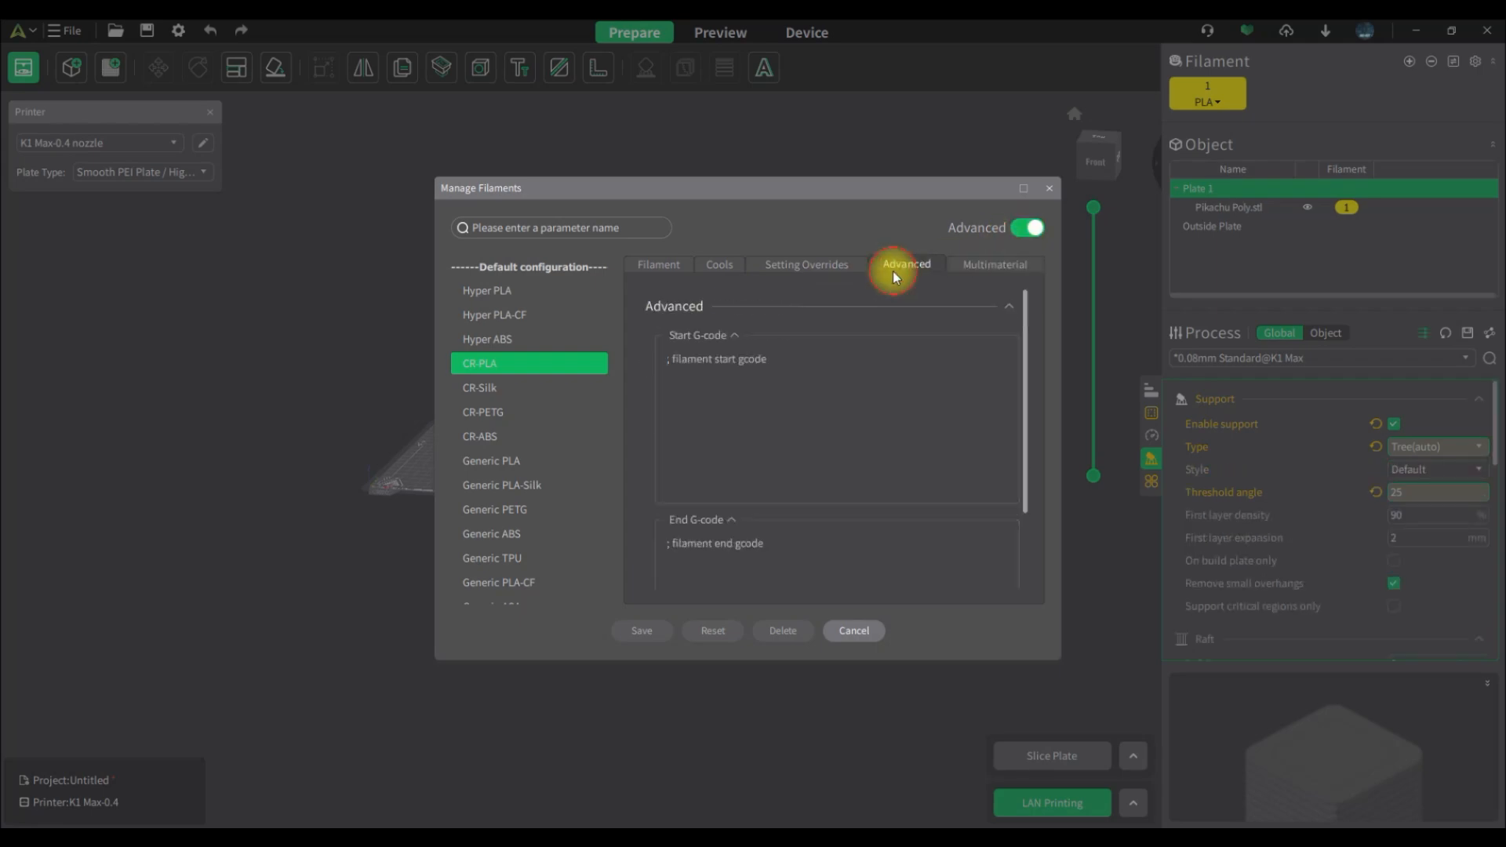
left_click(807, 264)
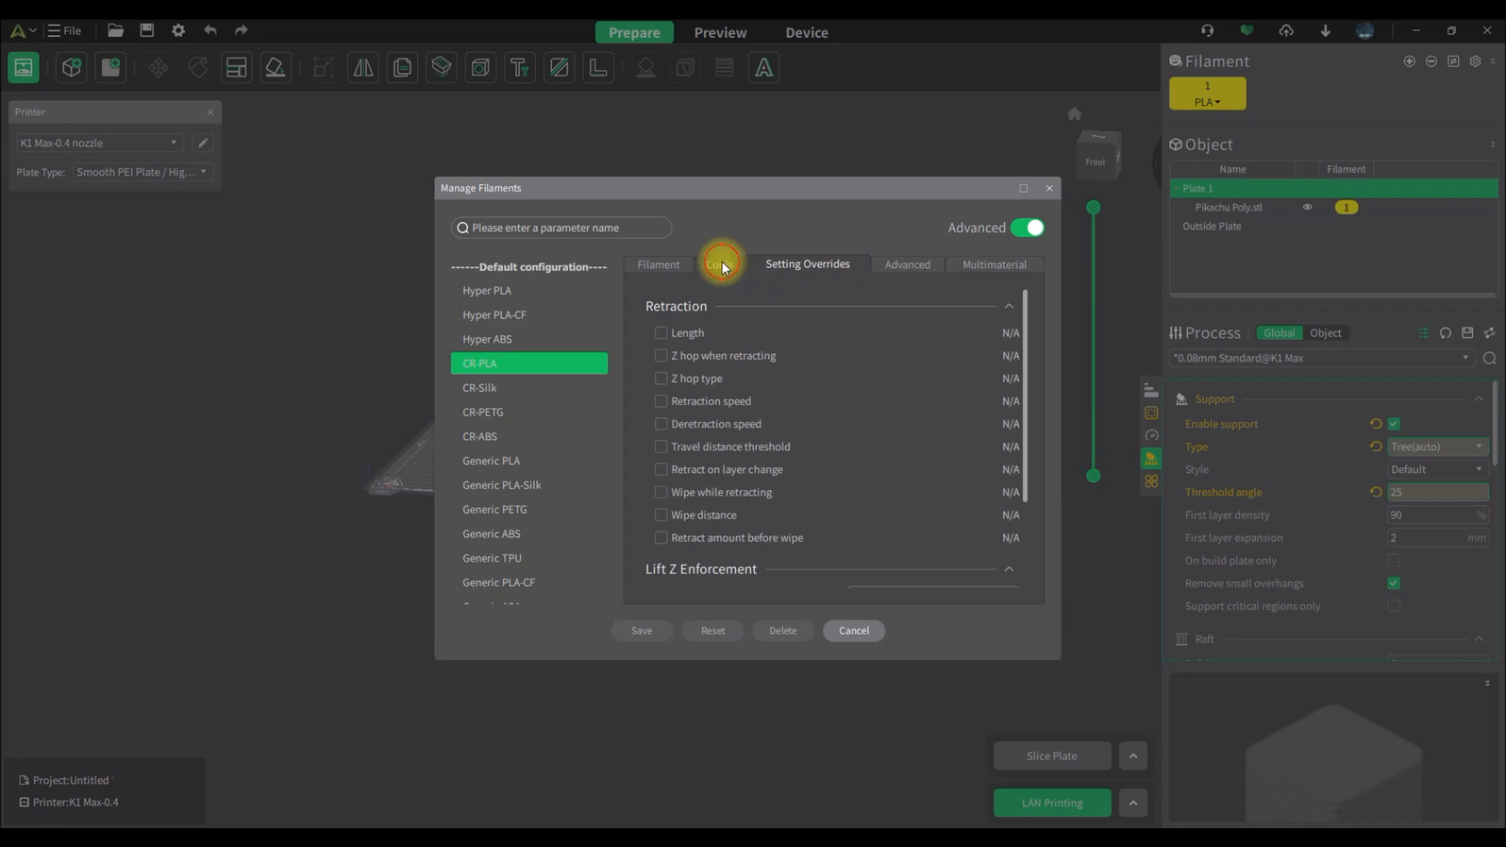
left_click(659, 267)
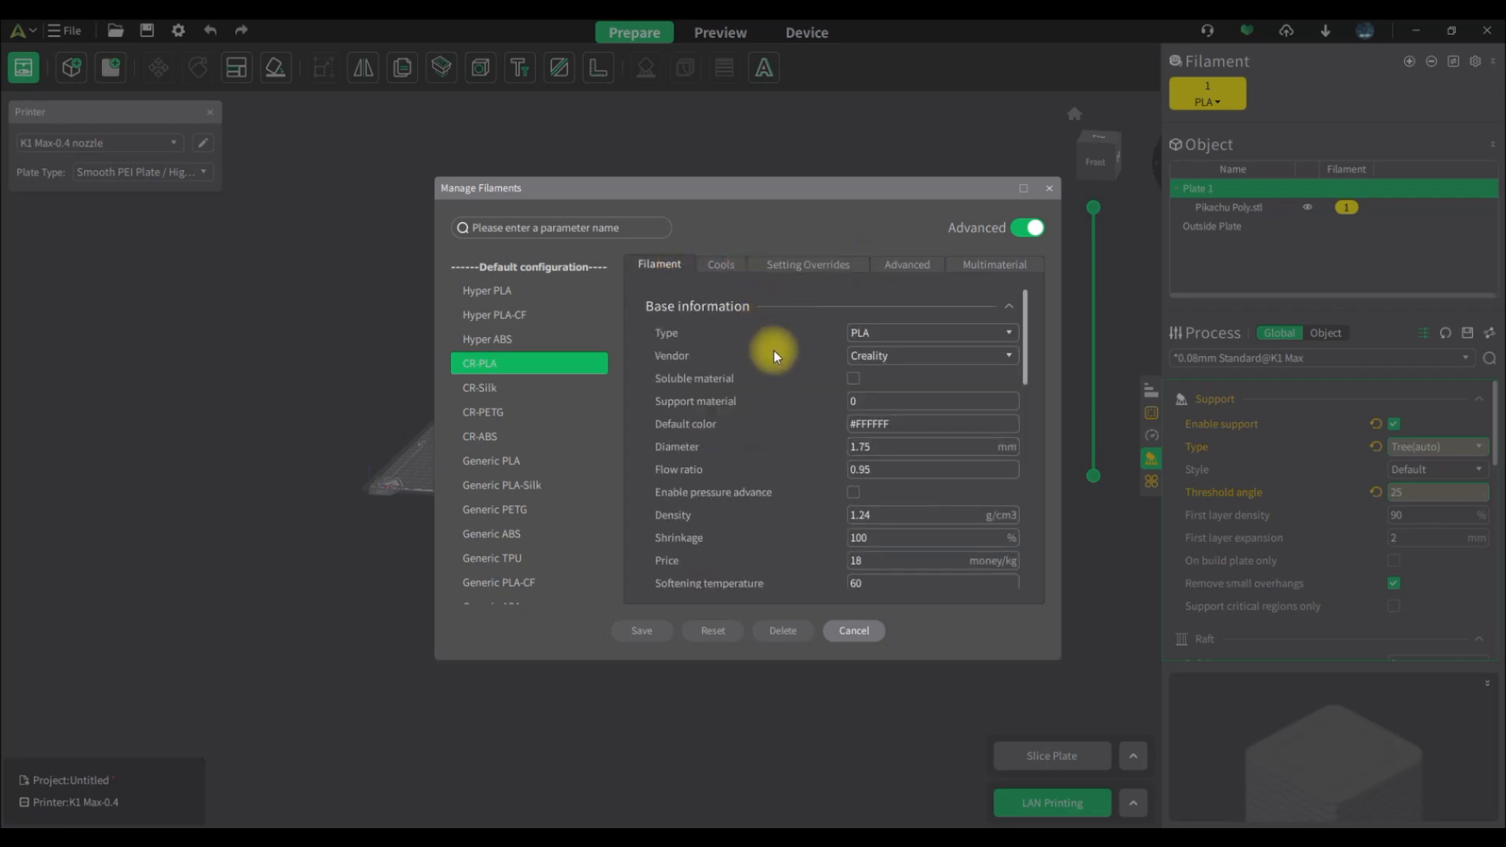
scroll("down", 3)
type("25")
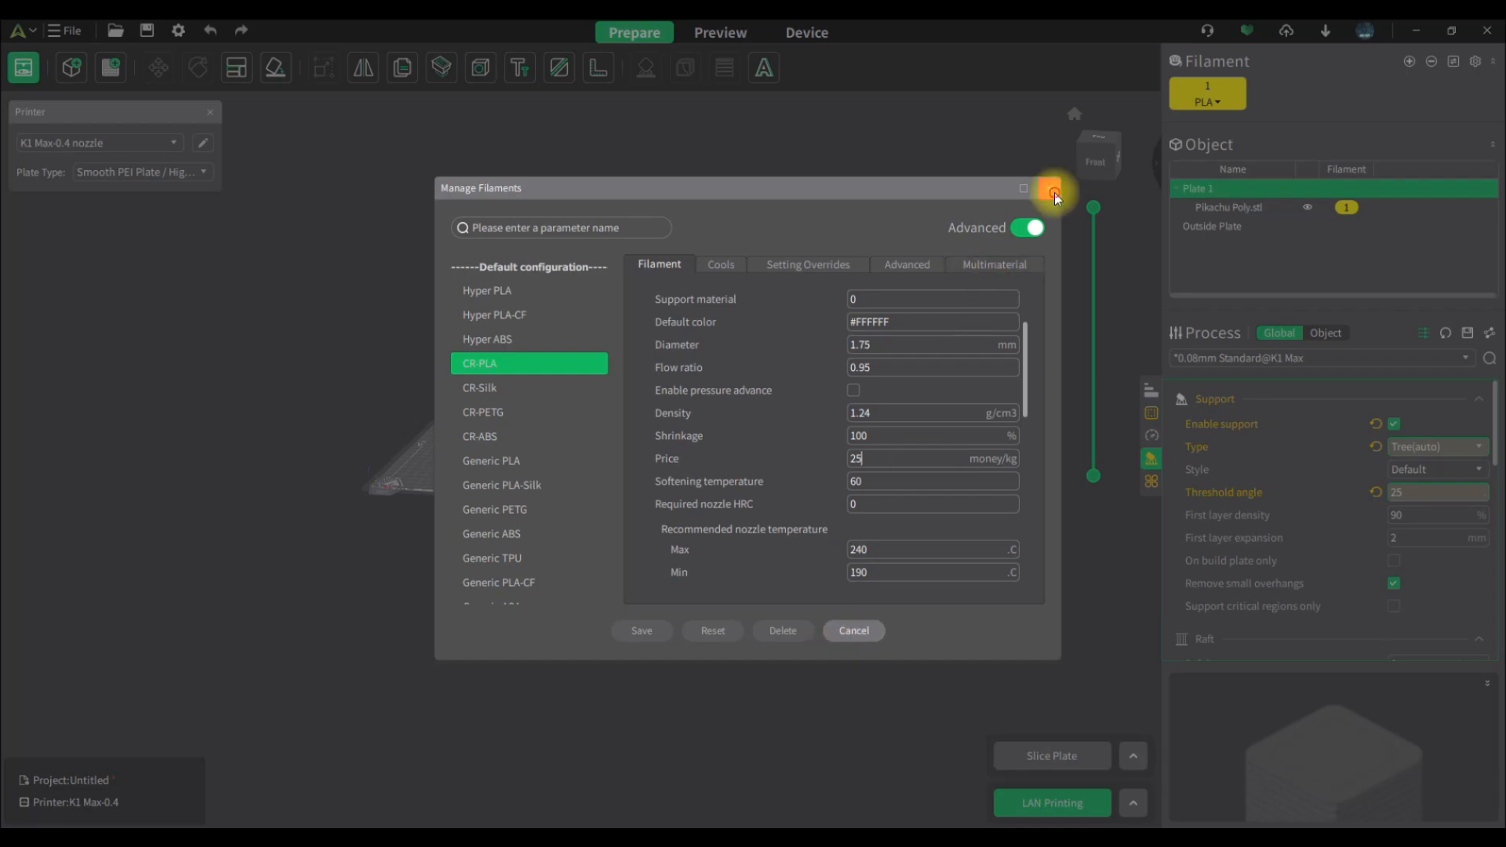
left_click(1054, 189)
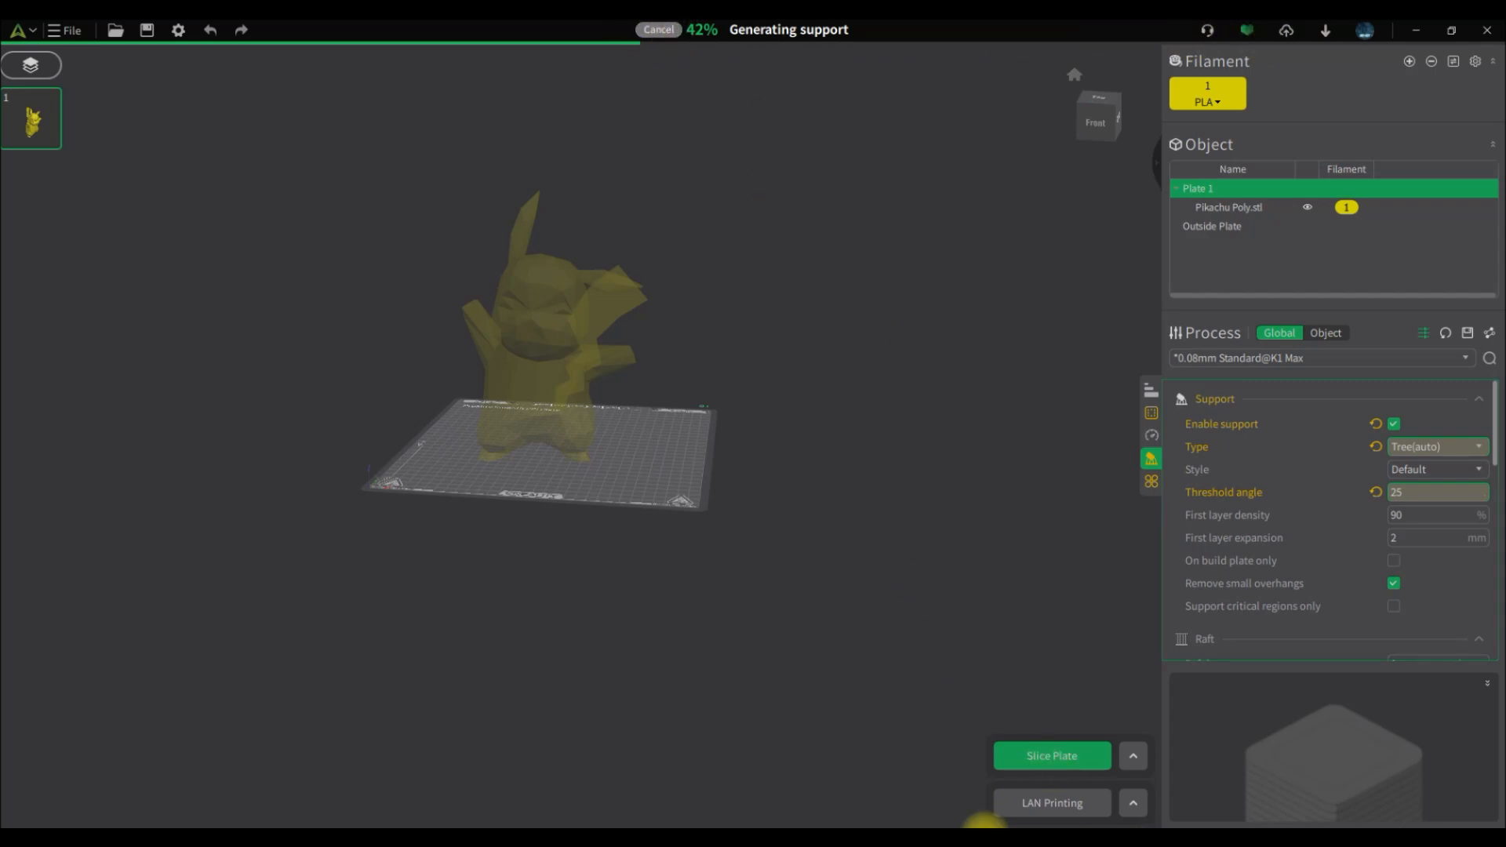
- Cancel the re-slice and show the K1 Max device details with the Pikachu file loaded
left_click(659, 28)
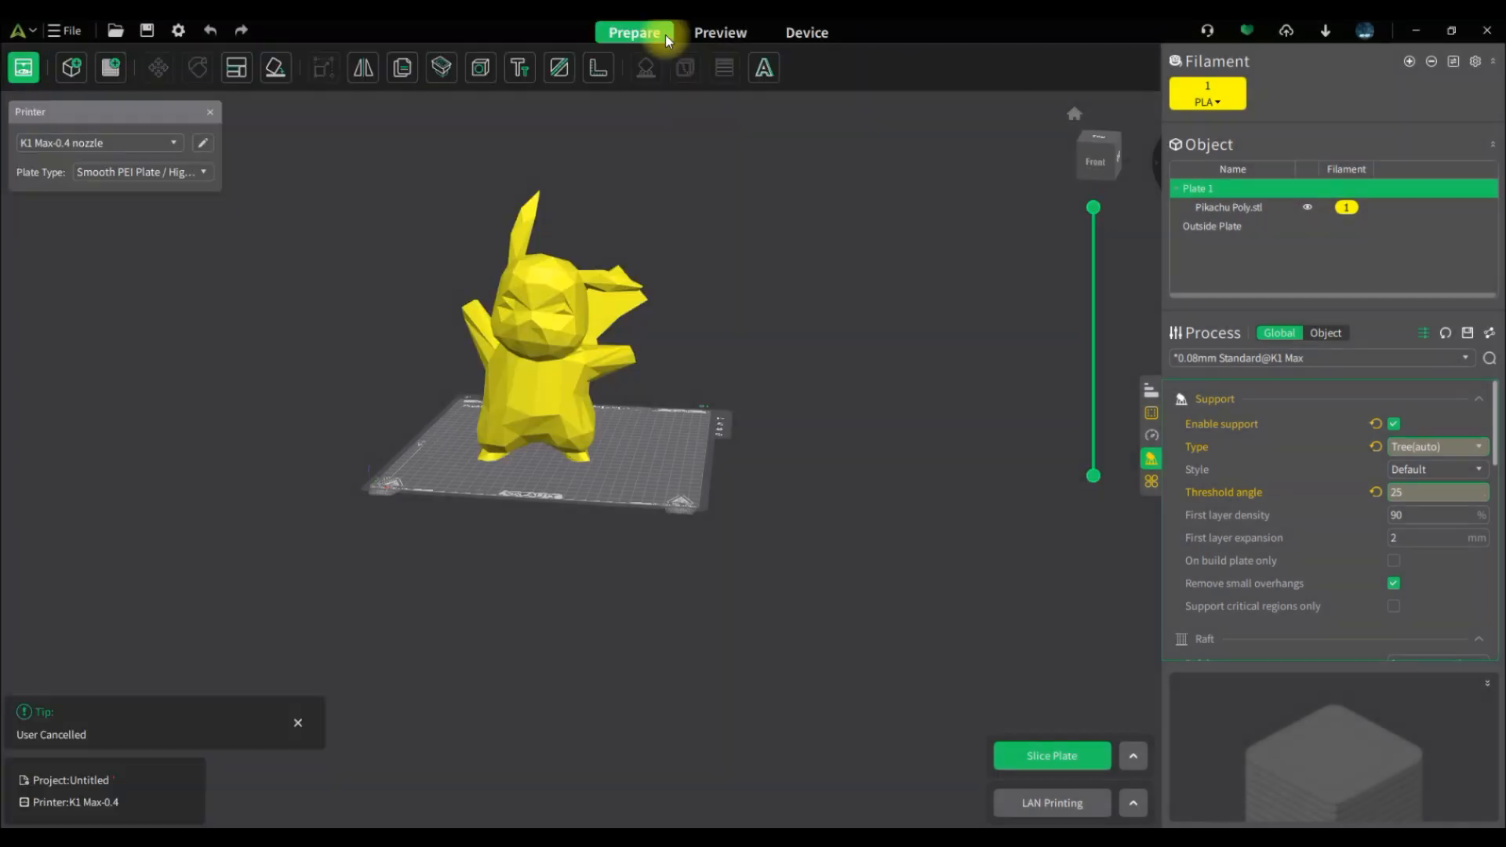
left_click(805, 31)
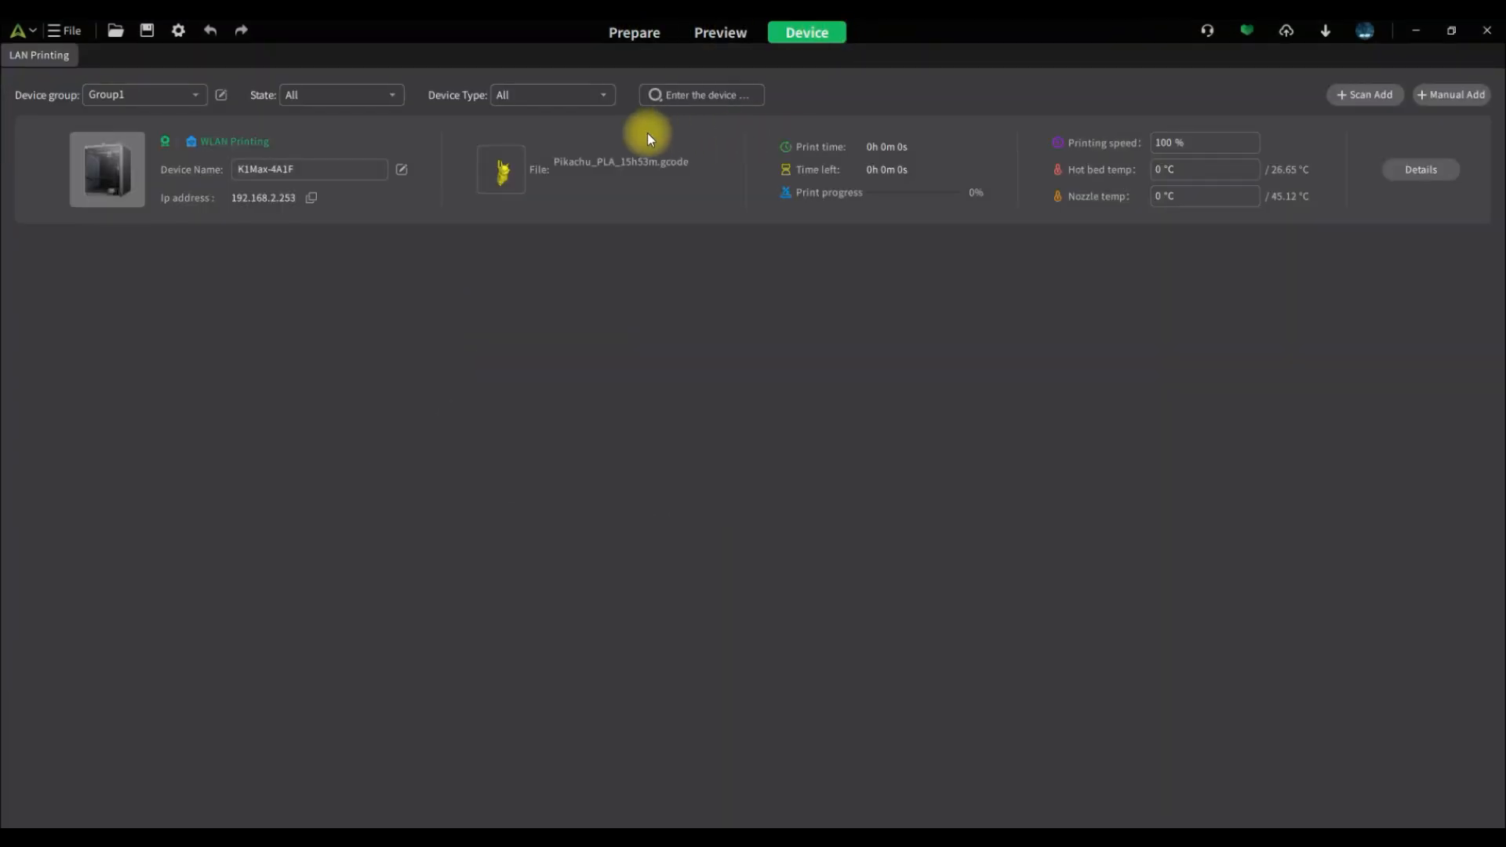
mouse_move(685, 421)
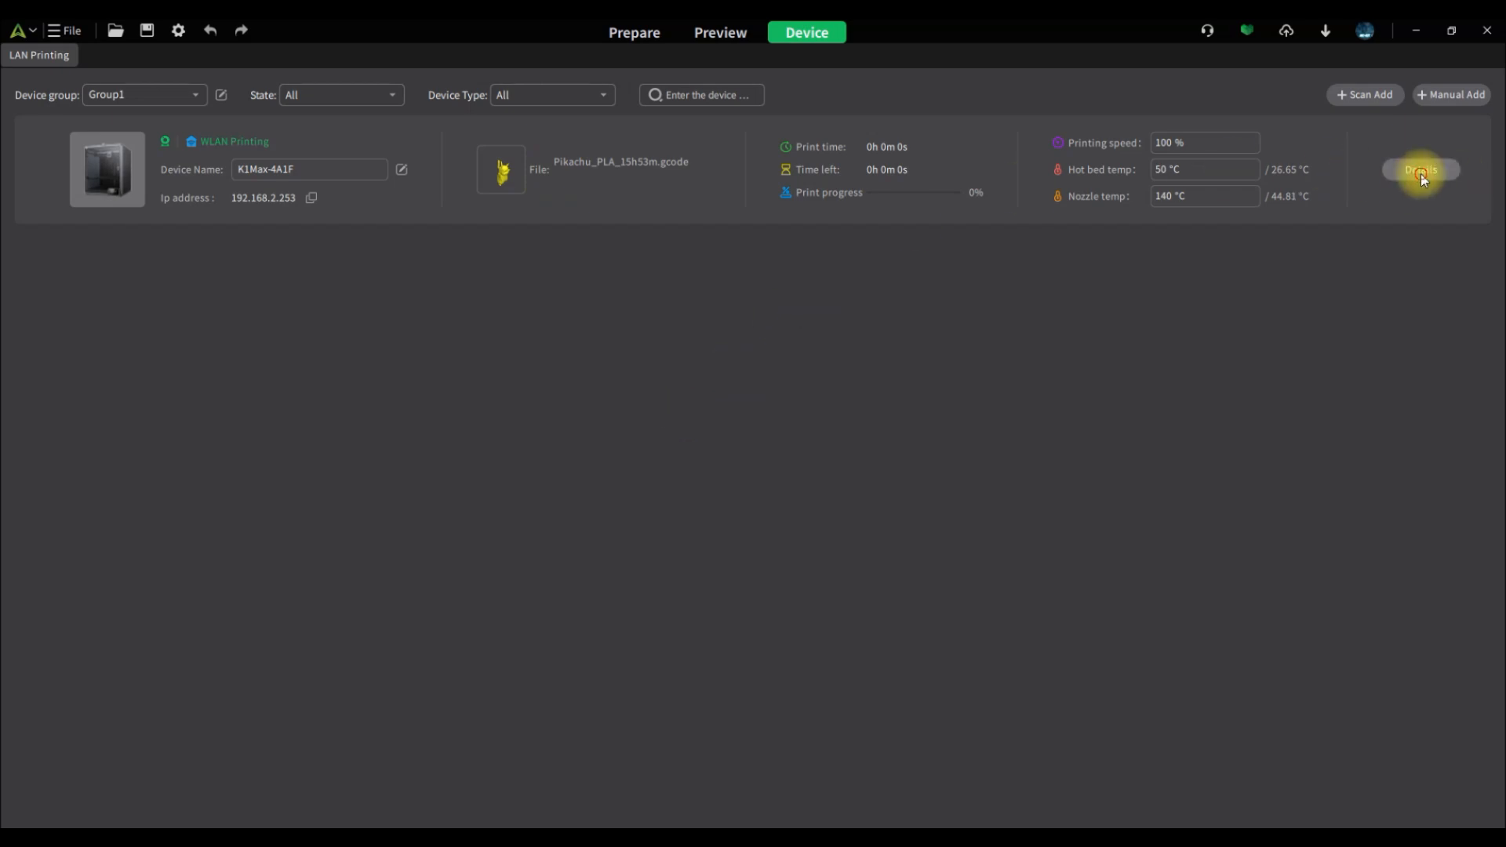
left_click(1422, 169)
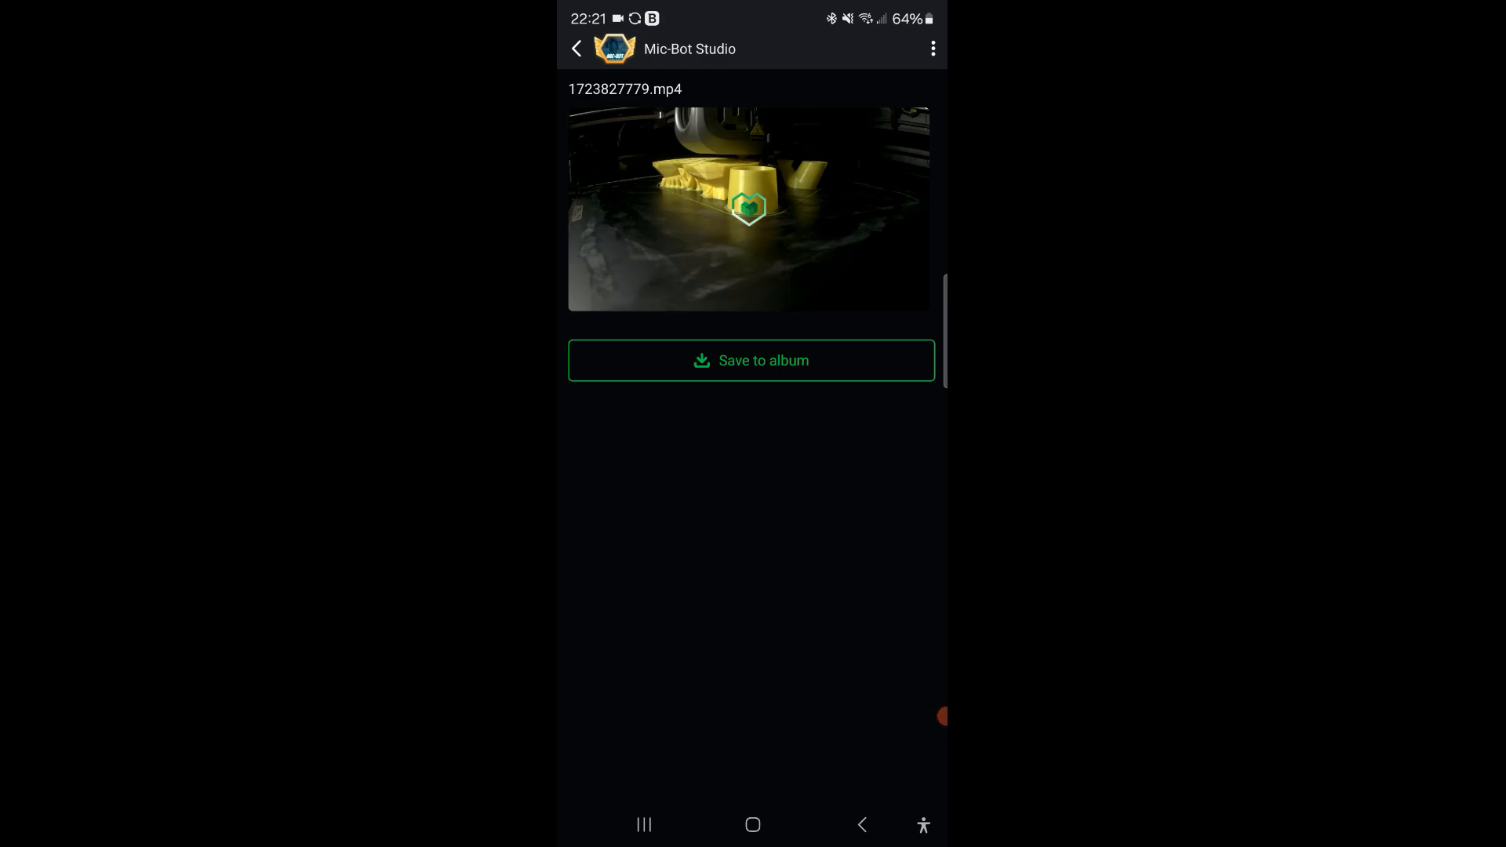
- Play and pause the Pikachu print timelapse, then go back to the Discover feed
left_click(749, 209)
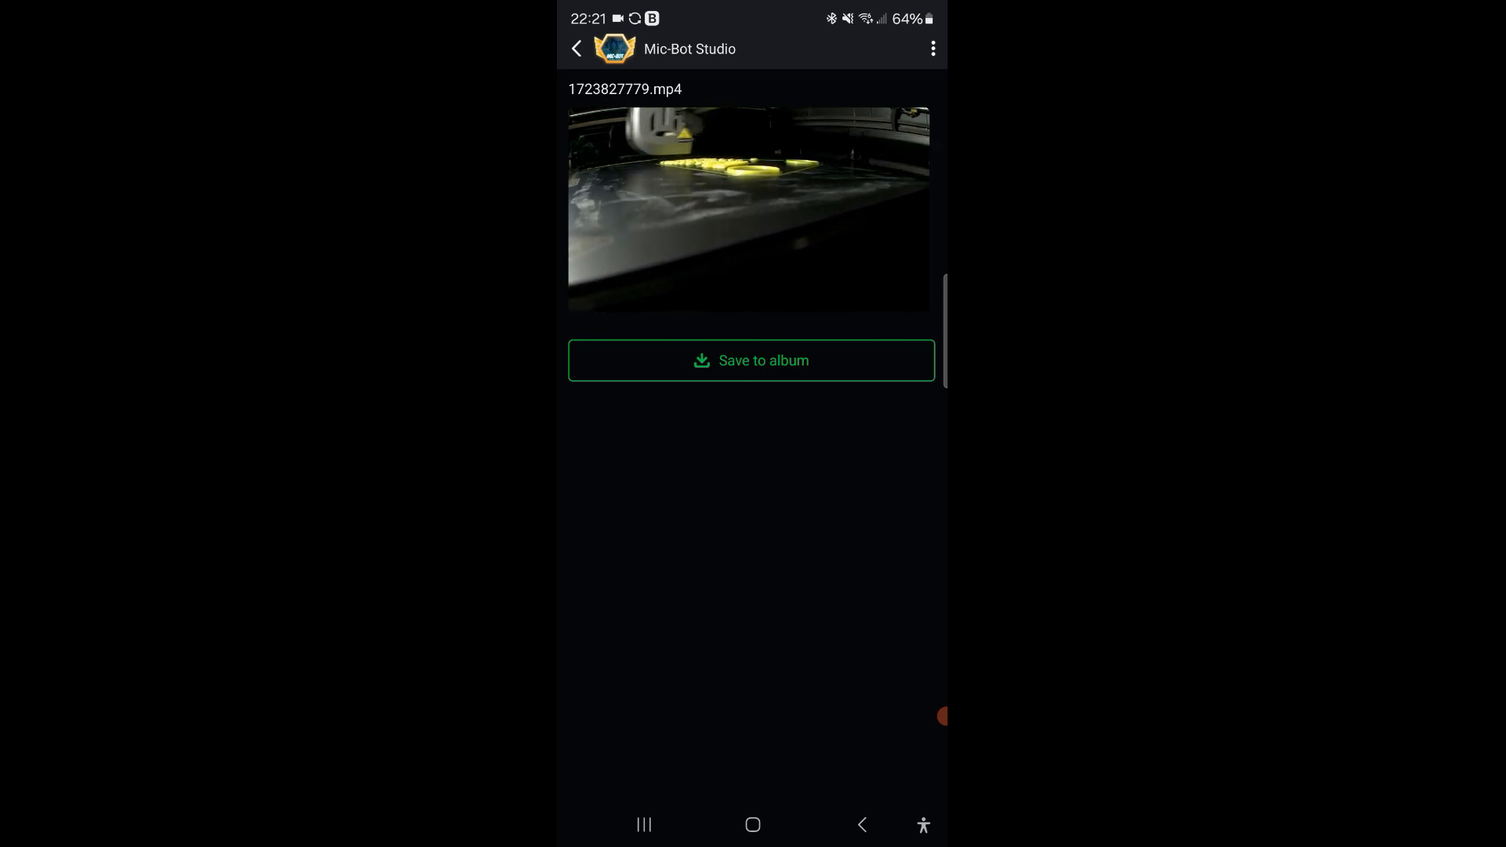
left_click(752, 361)
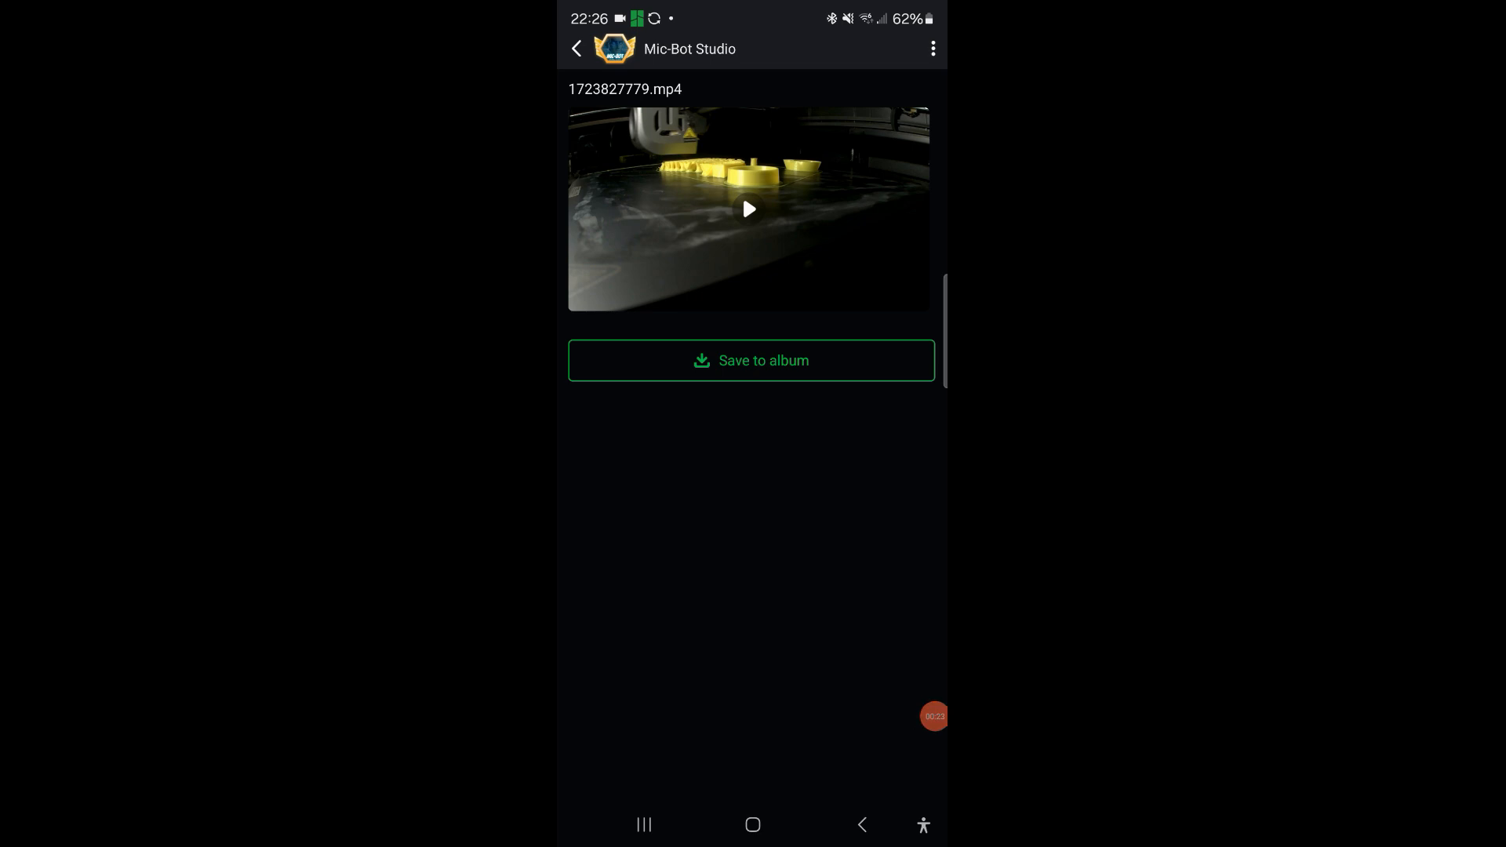
left_click(576, 49)
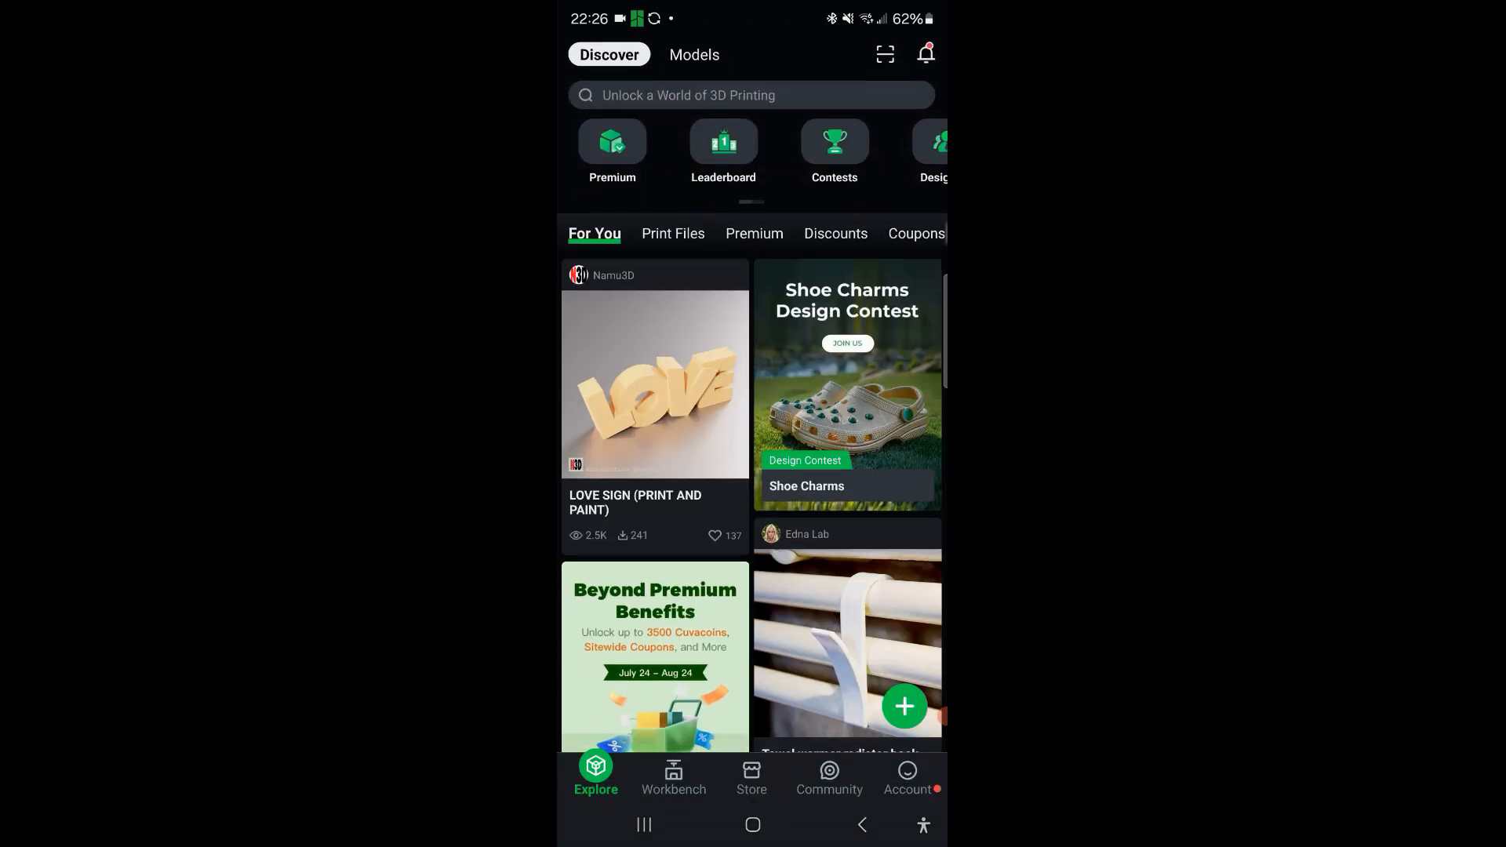
left_click(905, 778)
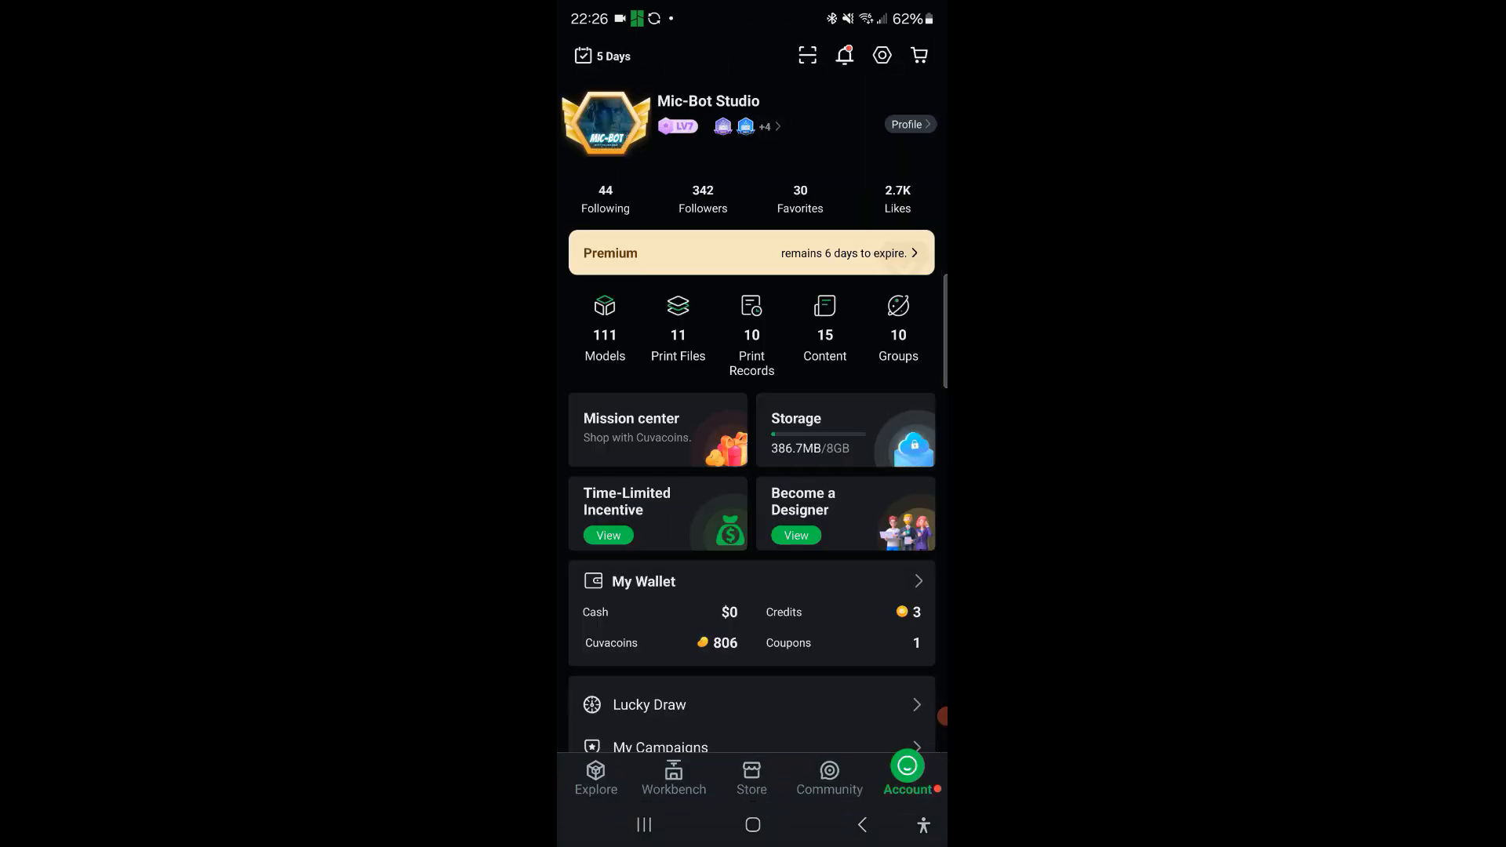
left_click(610, 643)
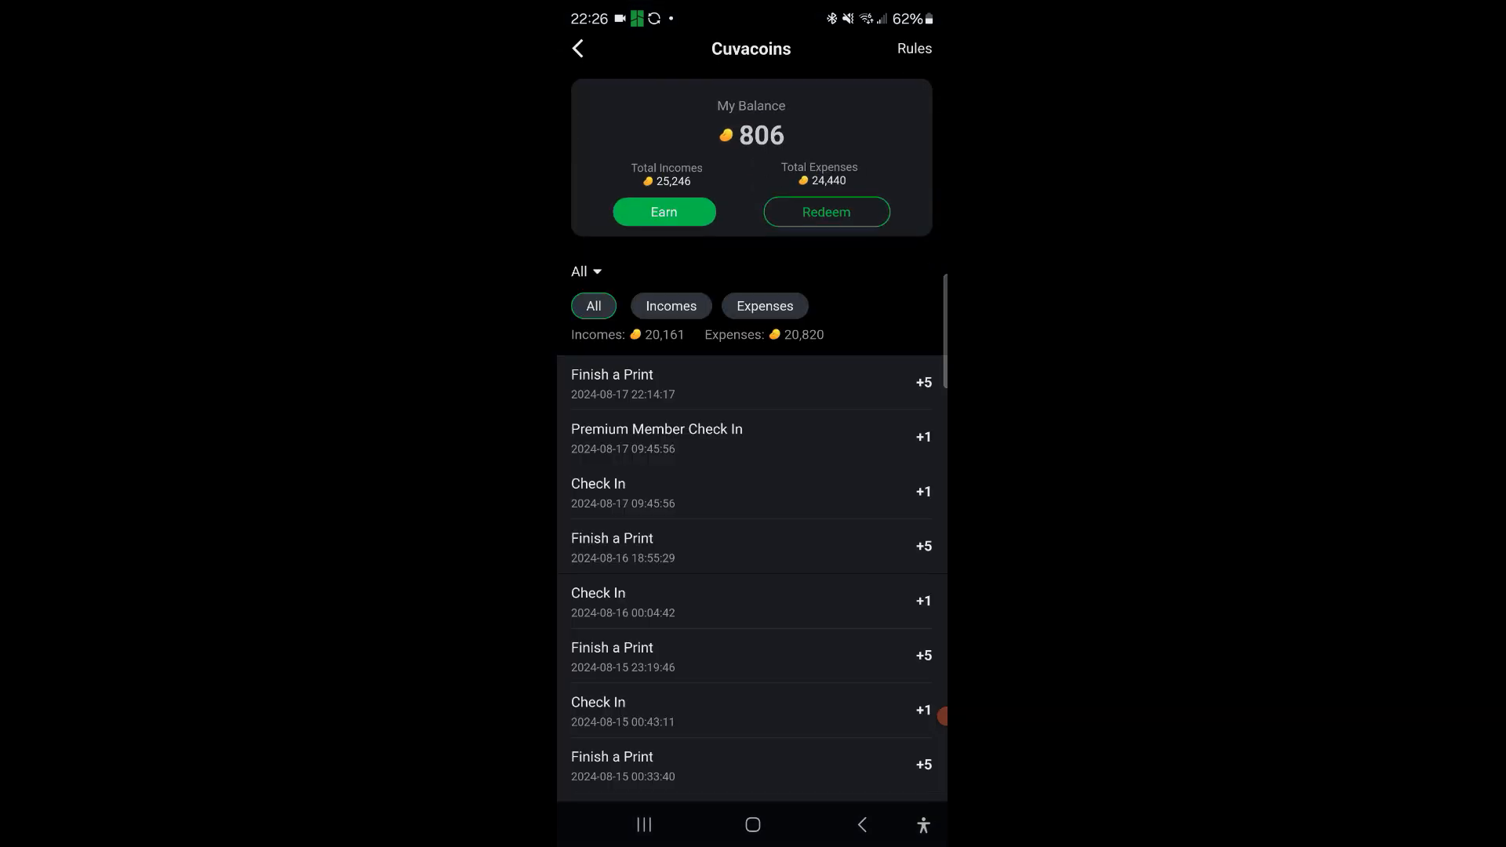
left_click(577, 48)
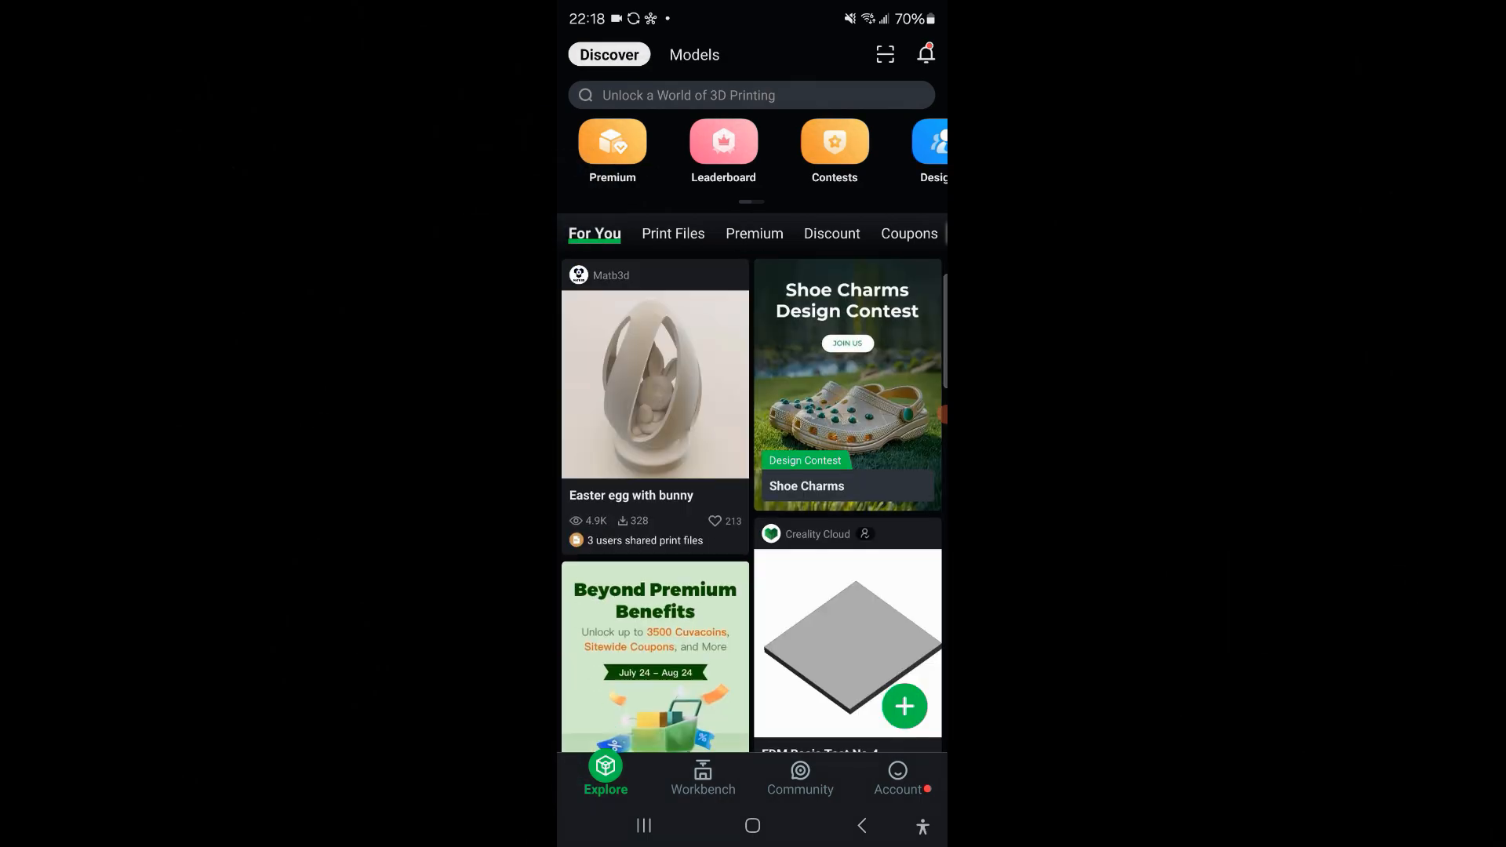
- Browse the Print Files and For You feeds, scrolling through the listings
left_click(673, 233)
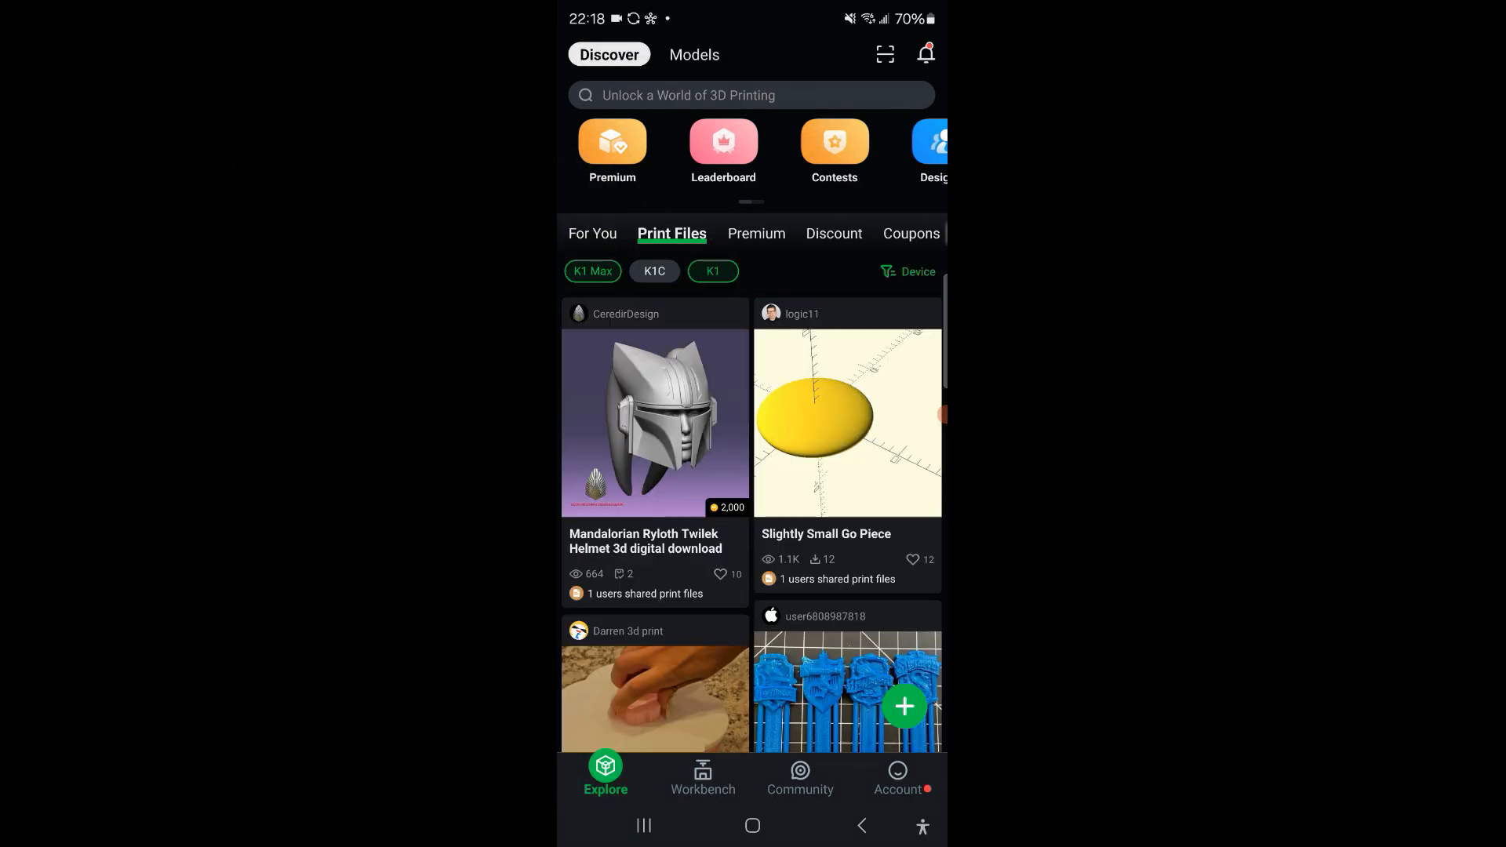
left_click(750, 234)
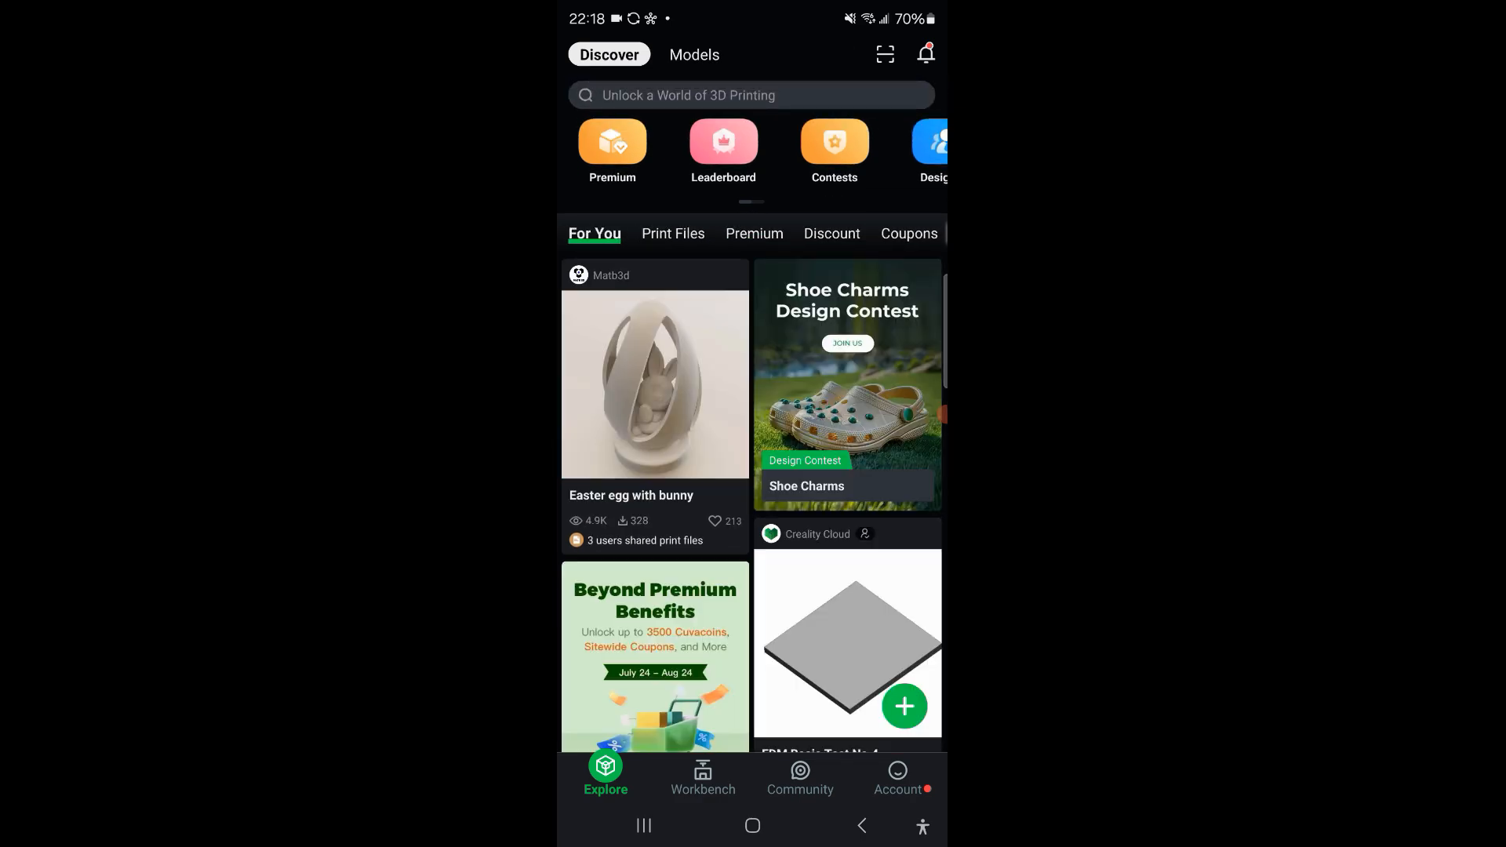
scroll("down", 3)
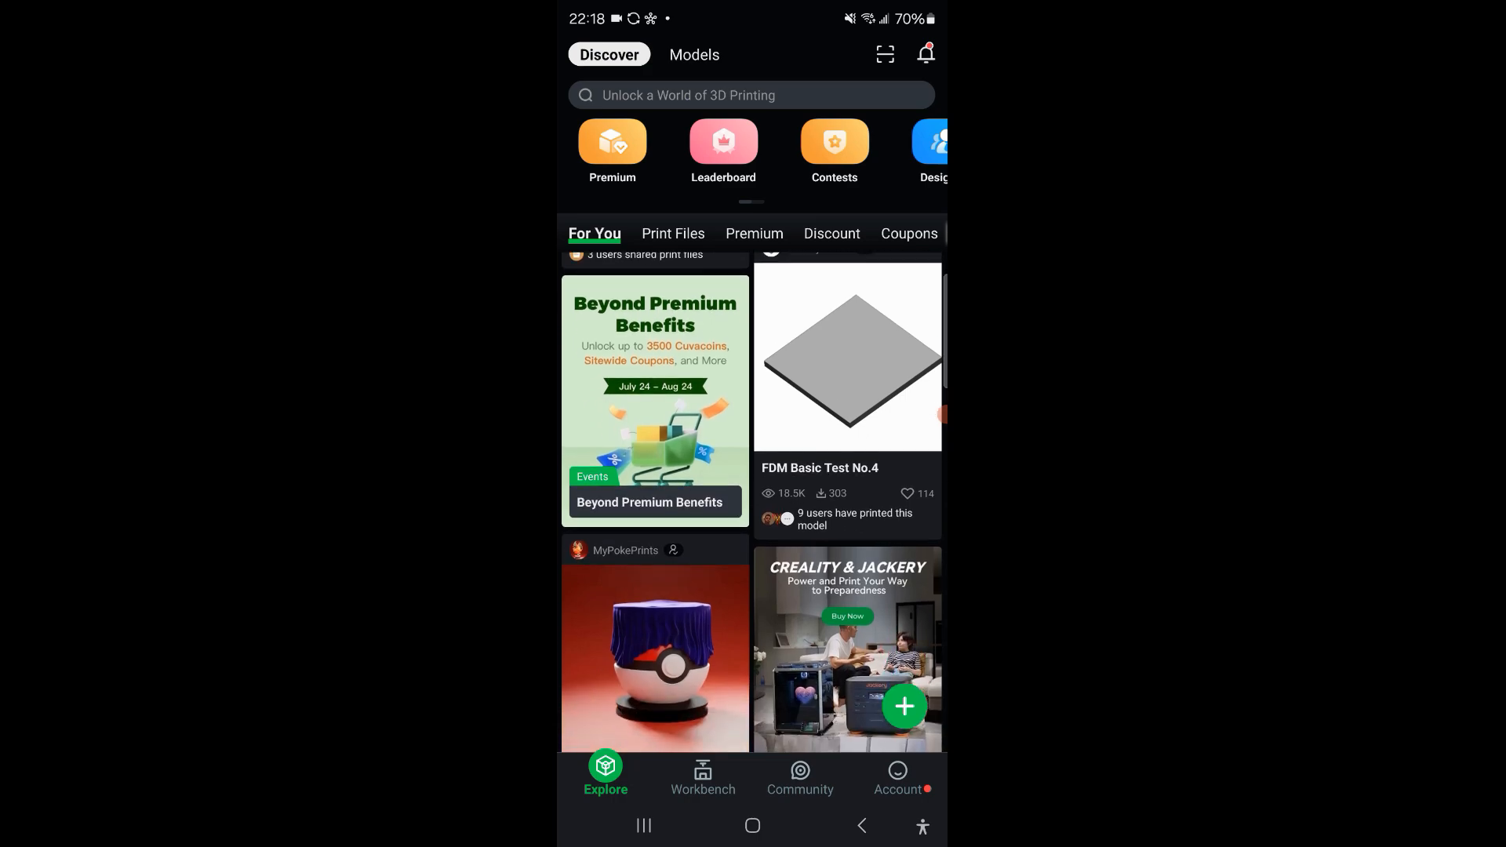
scroll("down", 3)
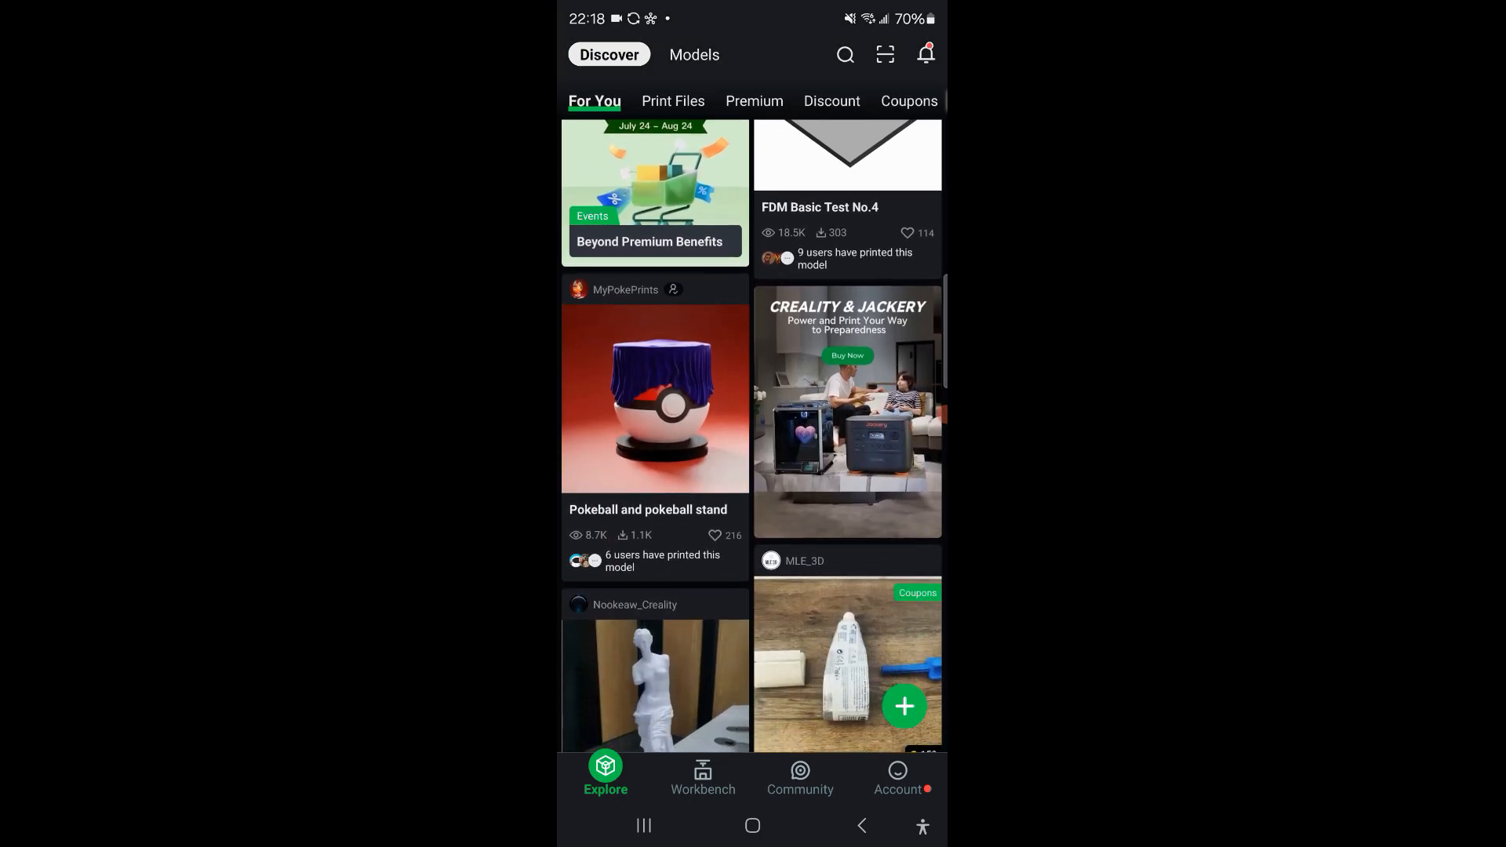
scroll("down", 3)
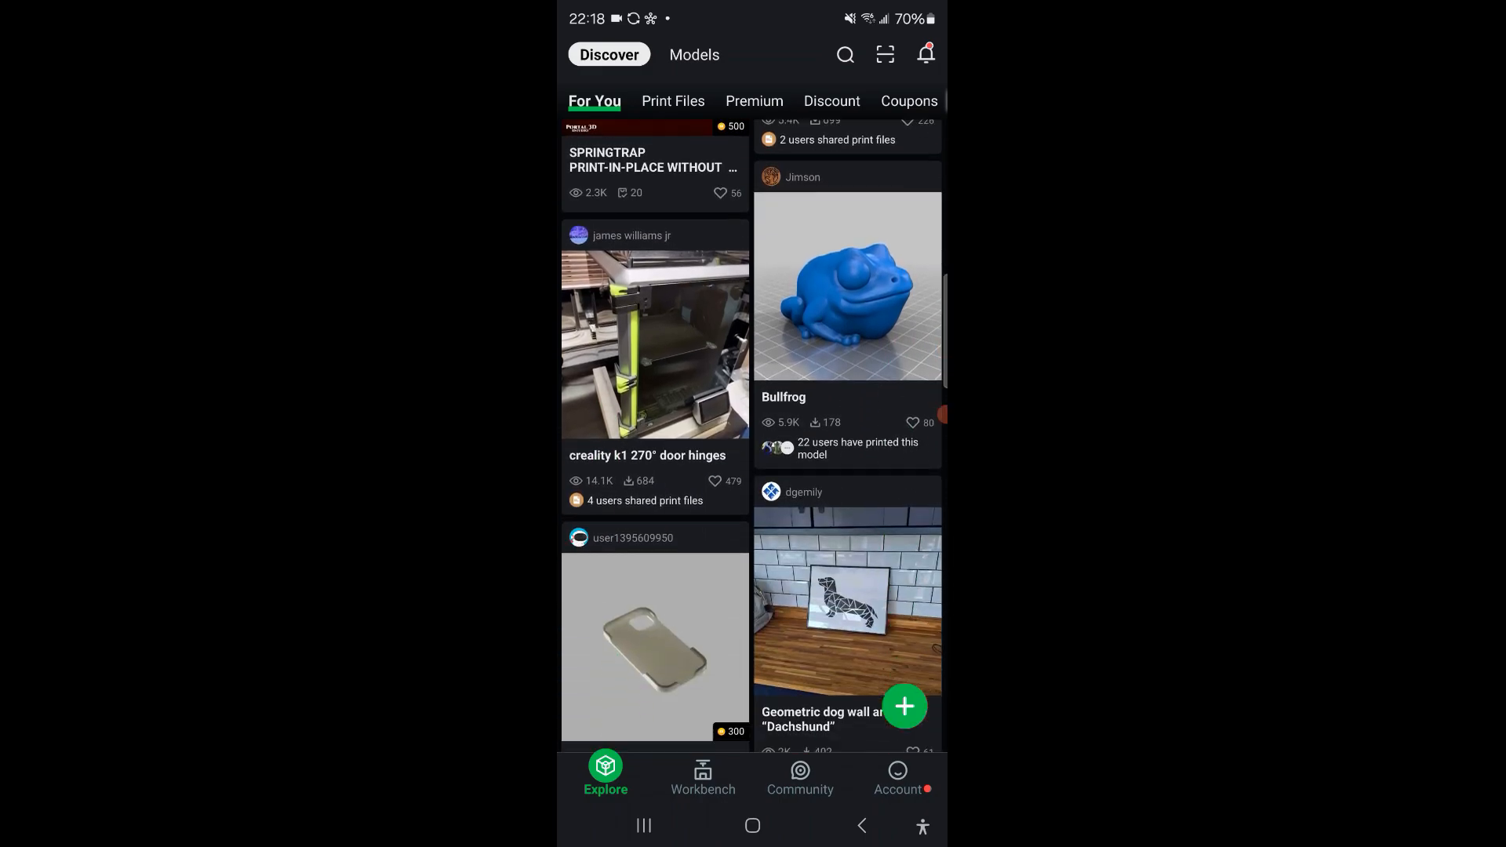
scroll("down", 3)
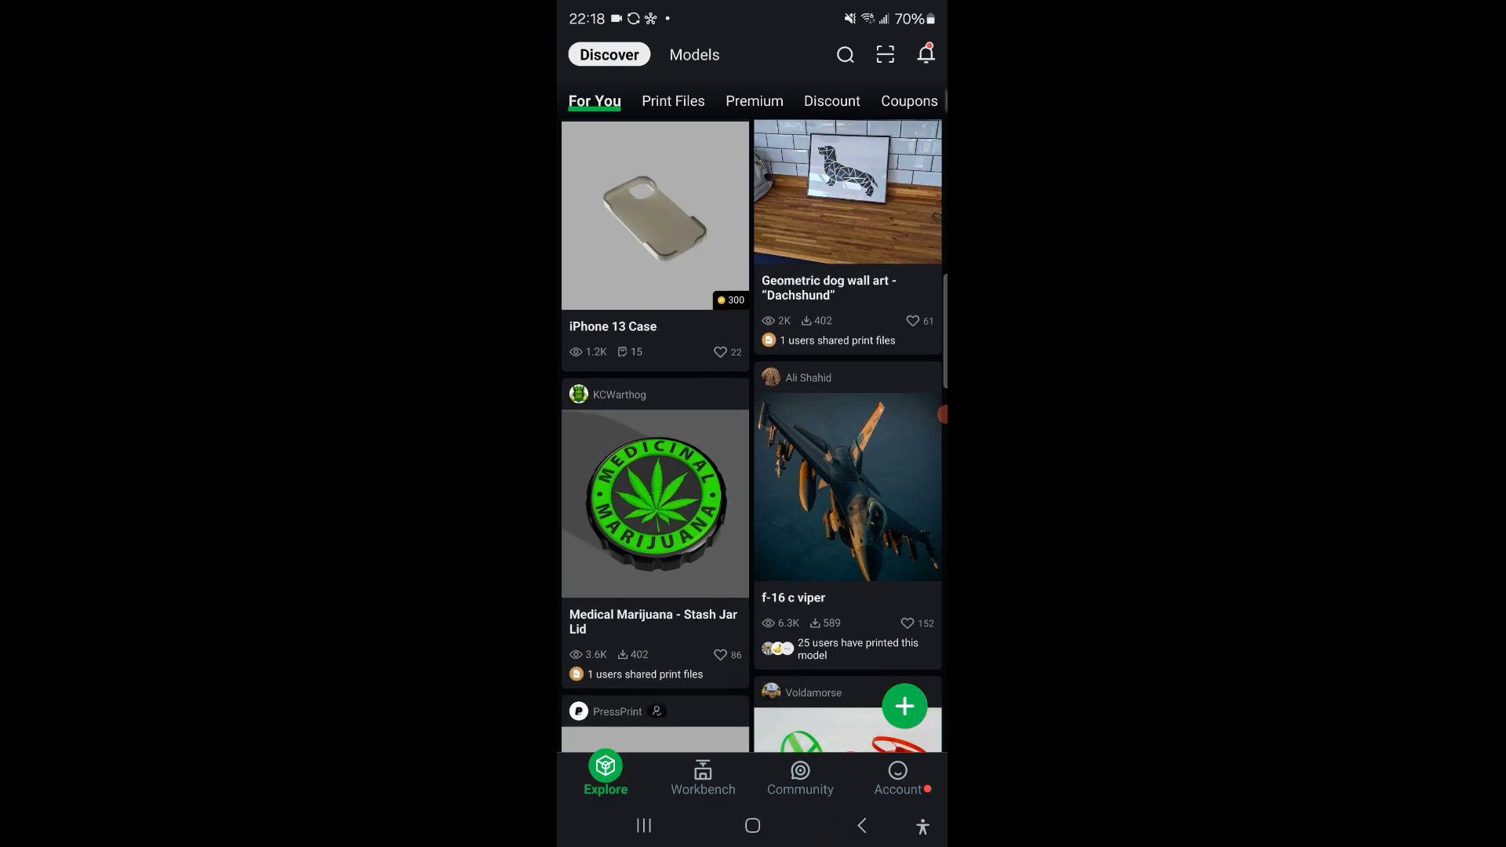
scroll("down", 3)
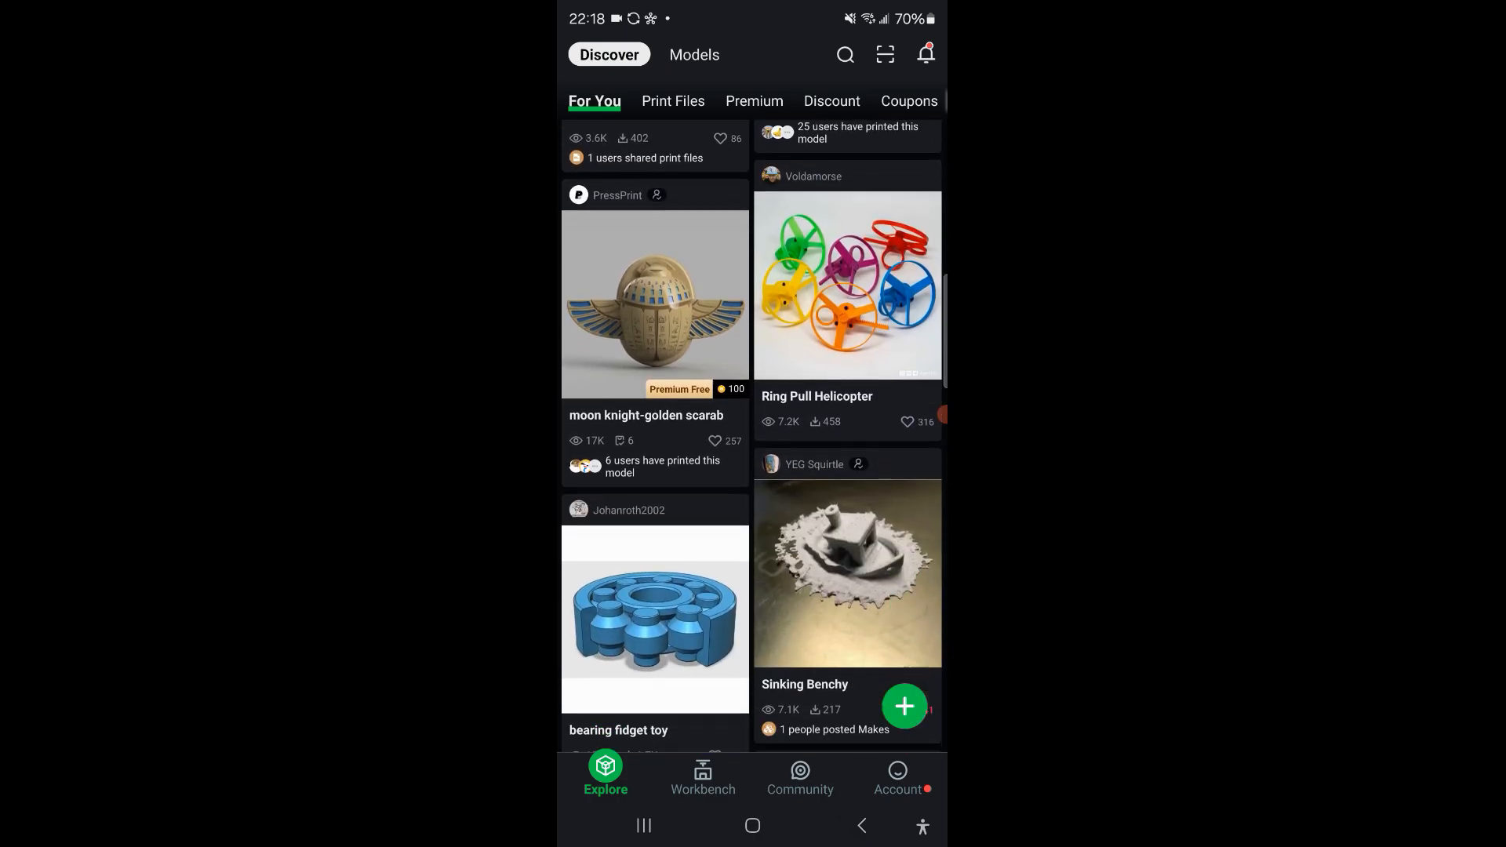
scroll("down", 3)
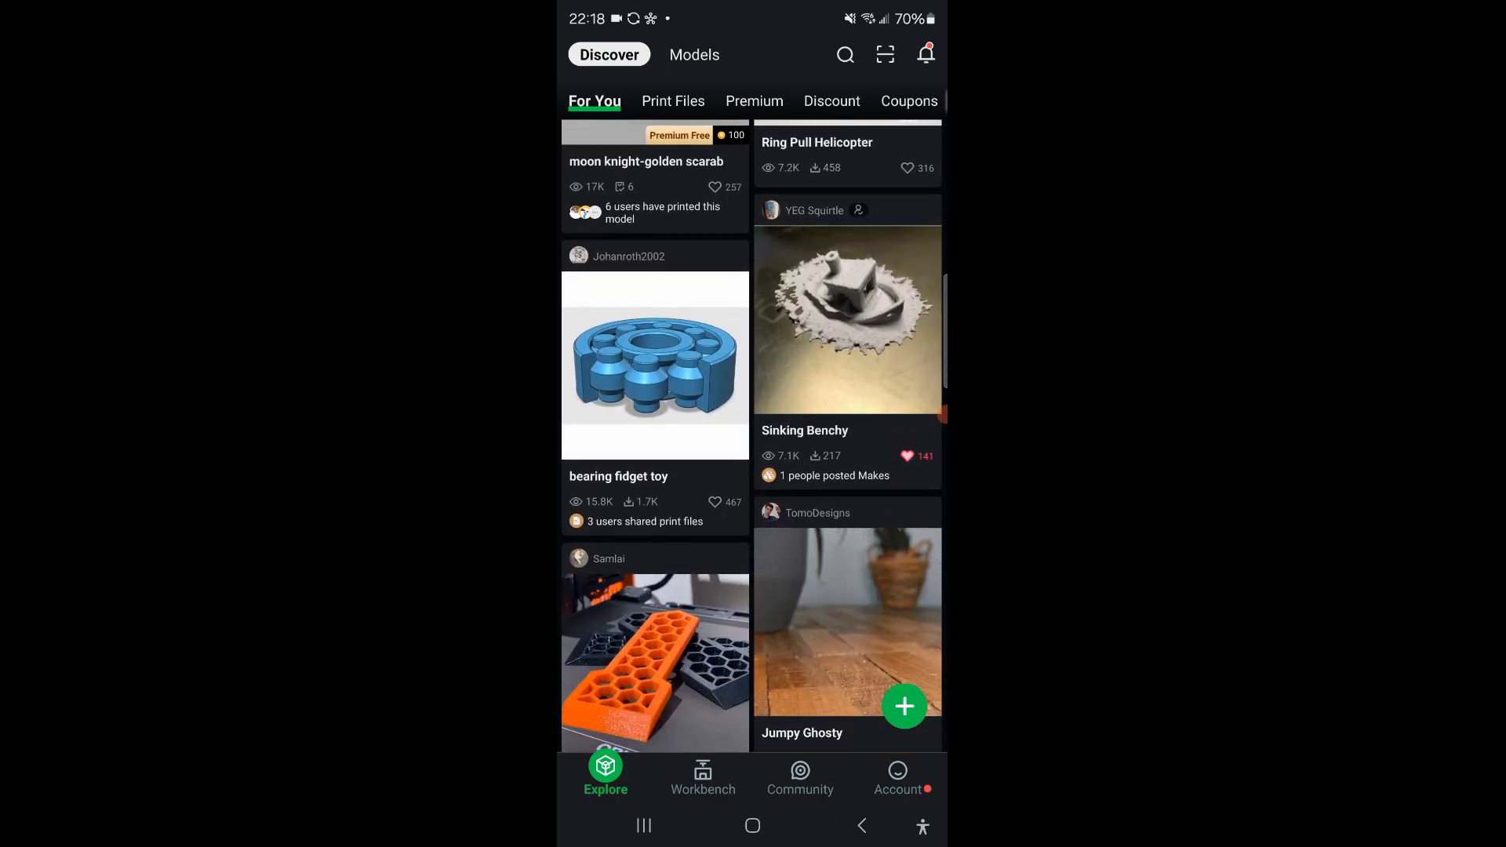
scroll("down", 3)
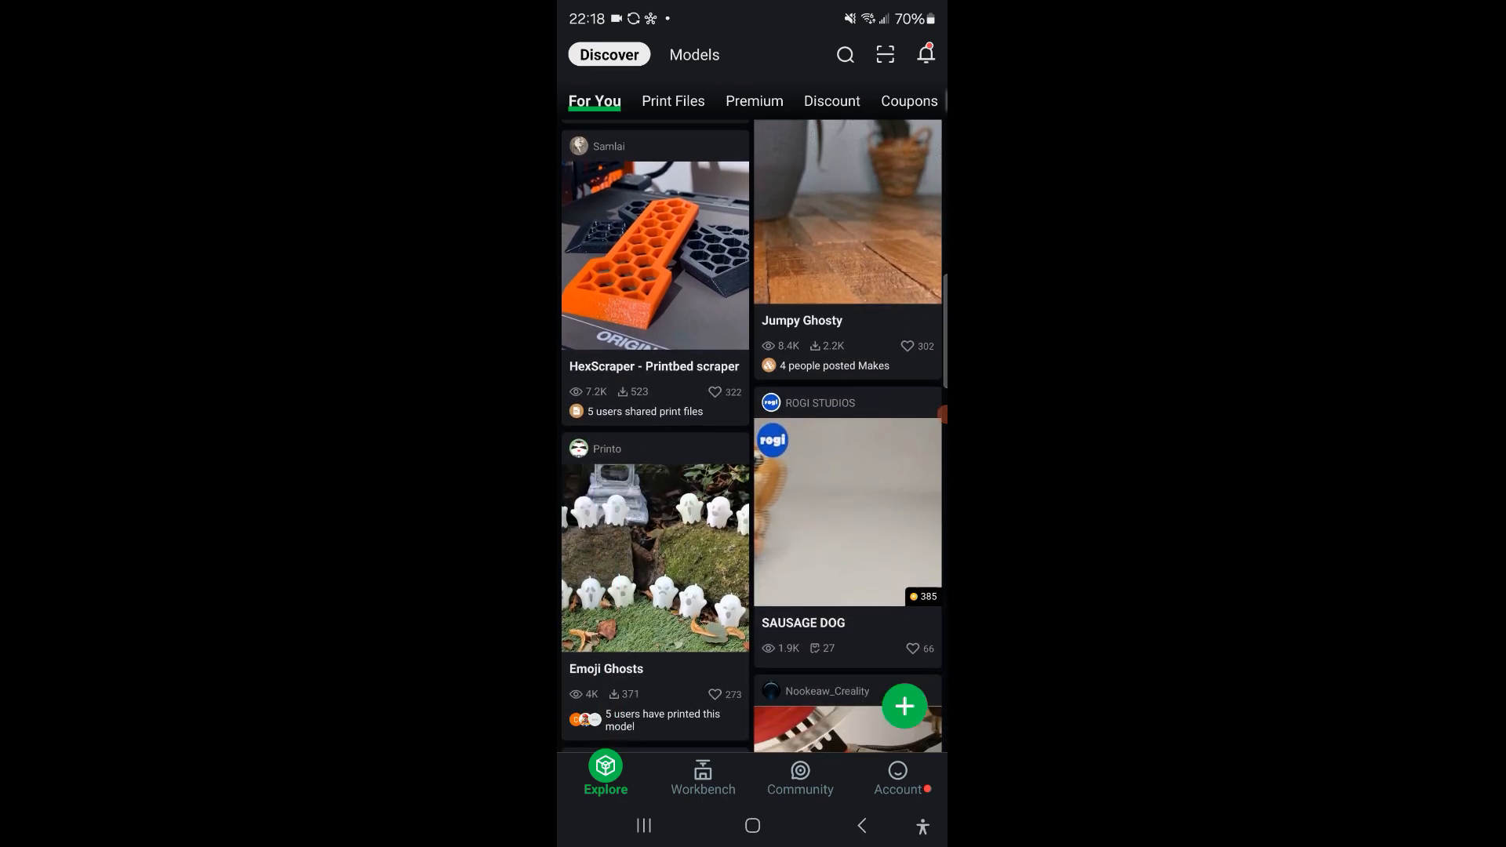
scroll("down", 3)
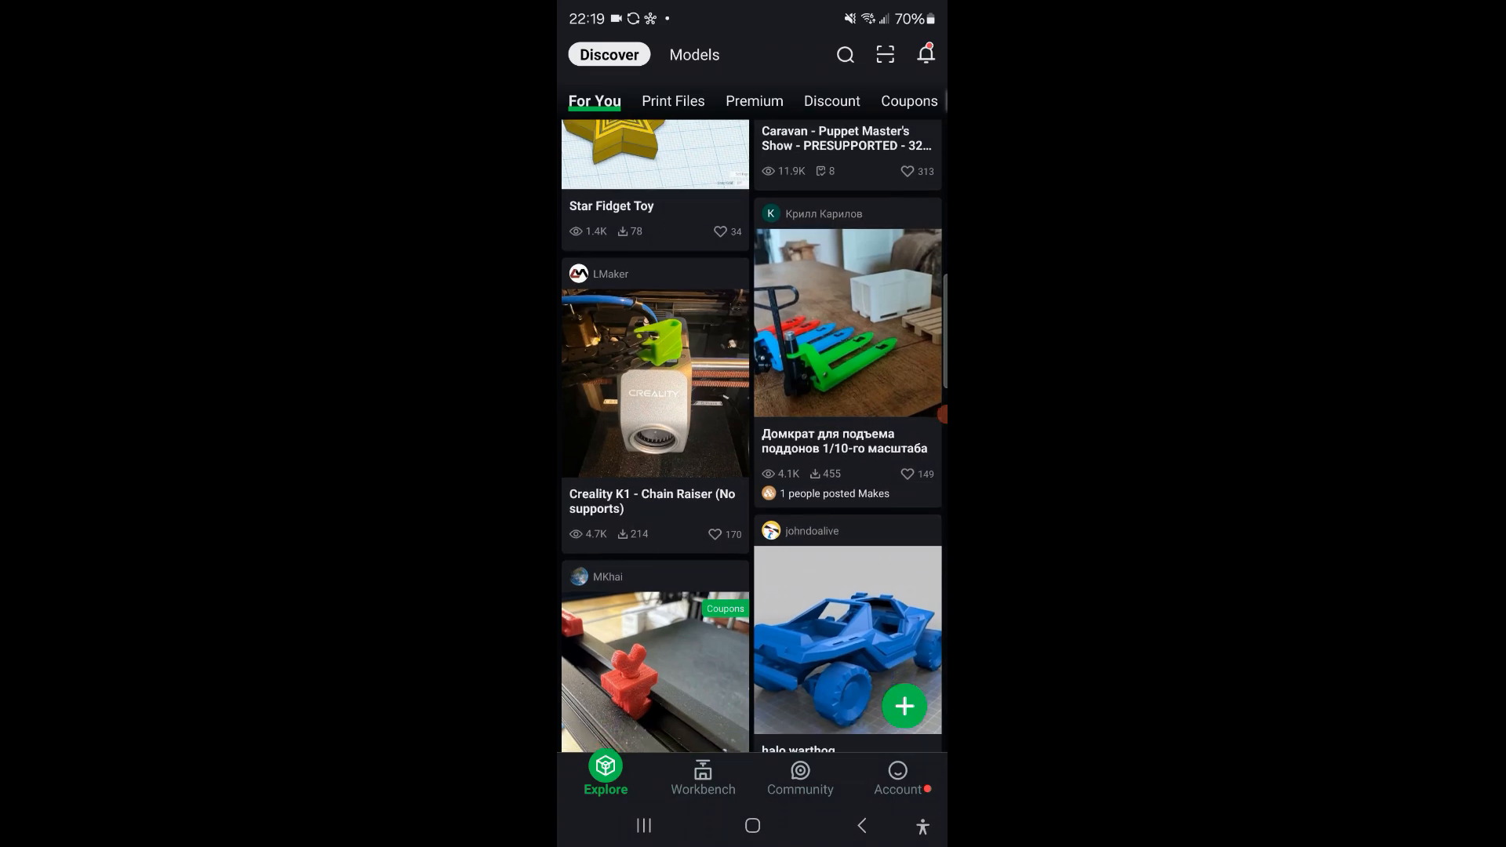
- Search Creality Cloud models for 'K1 Max' accessories
left_click(655, 670)
type("K1 Max")
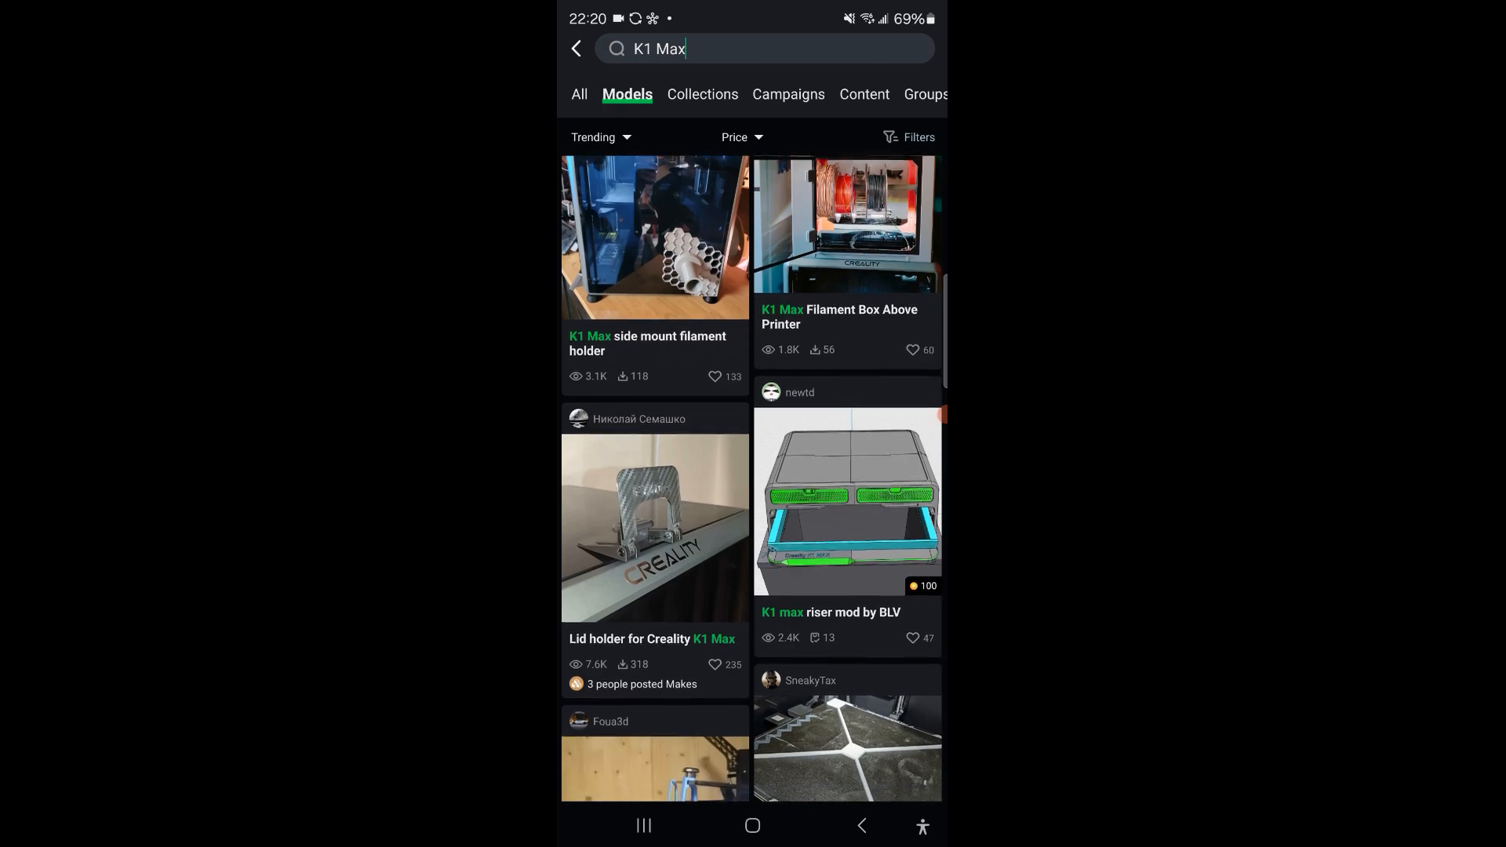
- Send the 'Lid holder for Creality K1 Max' model to the cloud slicer
left_click(655, 529)
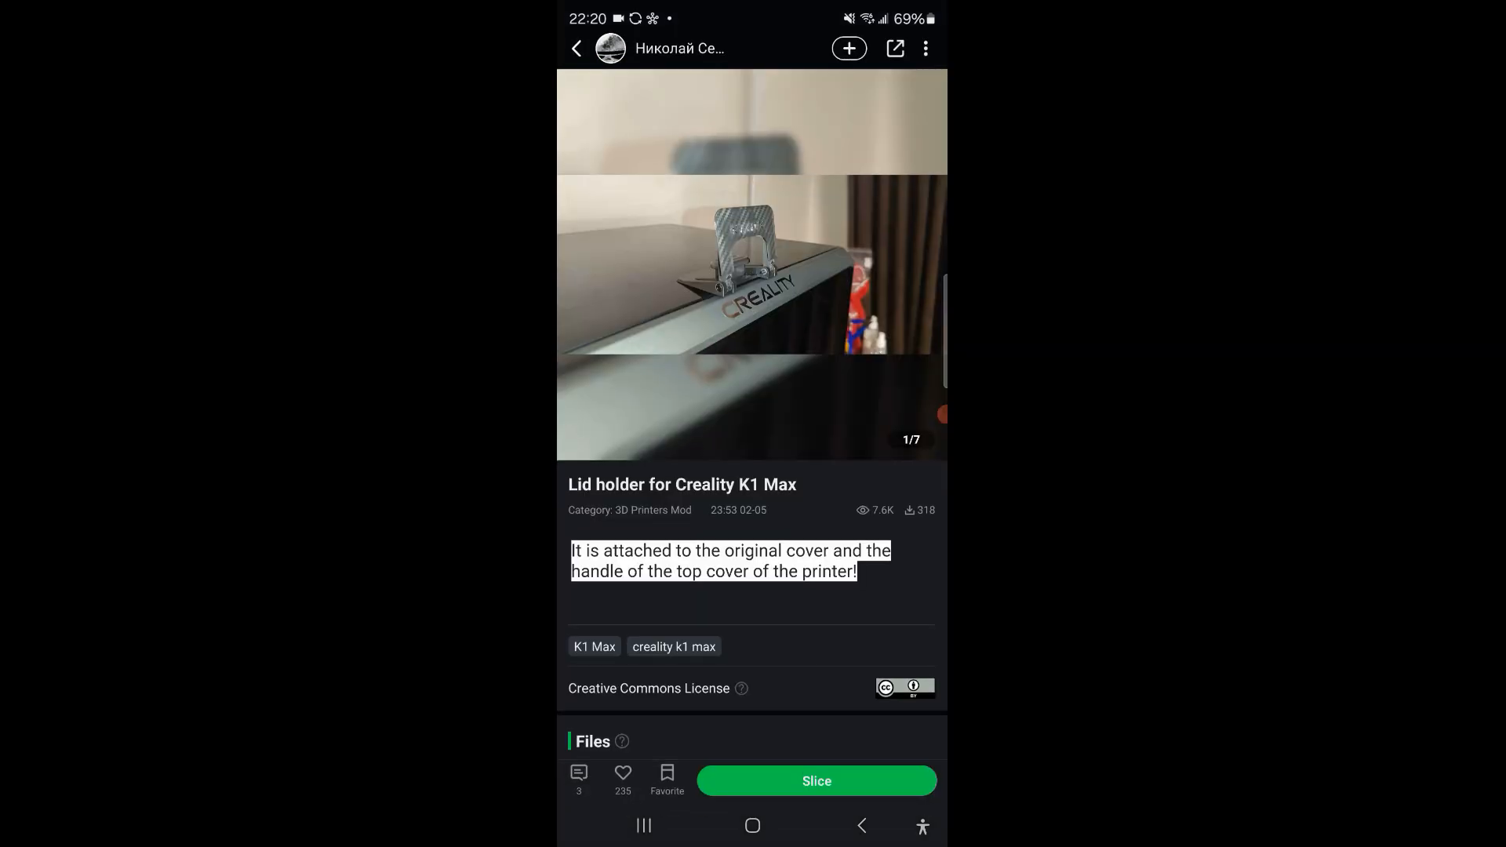
left_click(751, 263)
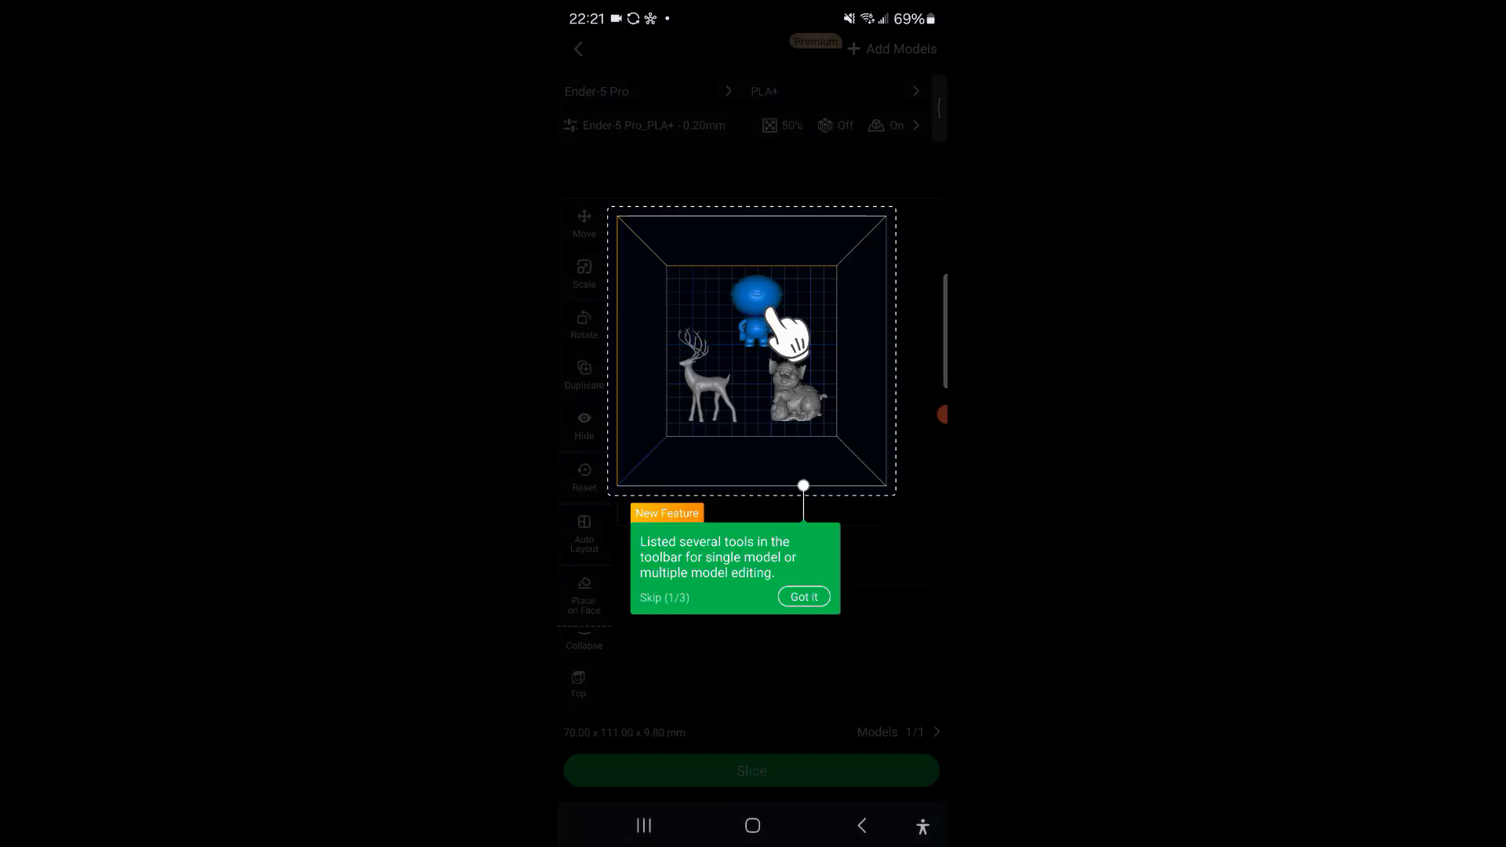
- Dismiss the New Feature tip and Premium banner so the lid holder sits alone on the plate
left_click(804, 597)
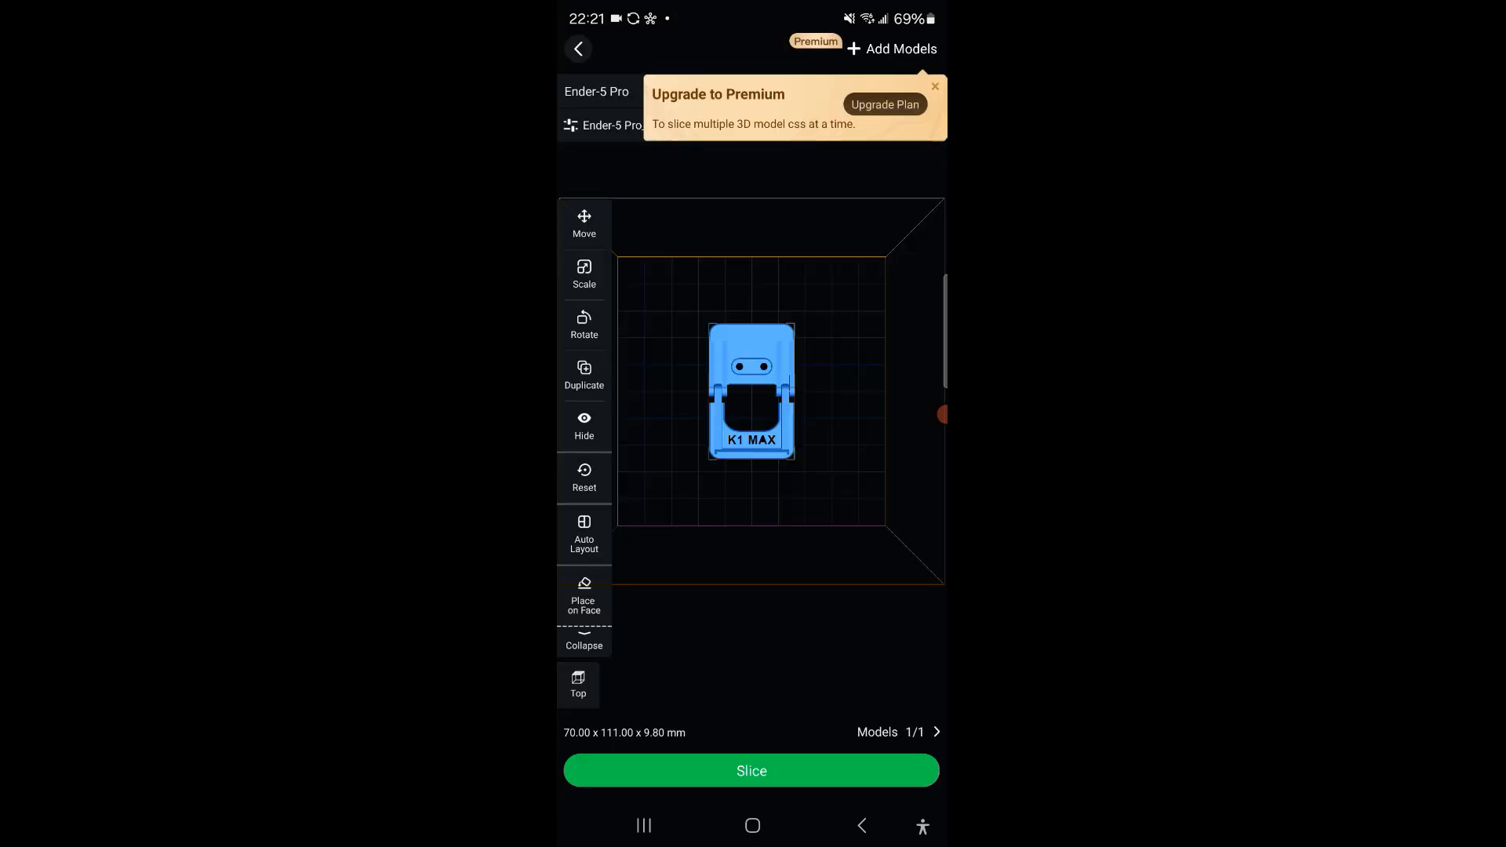
left_click(932, 86)
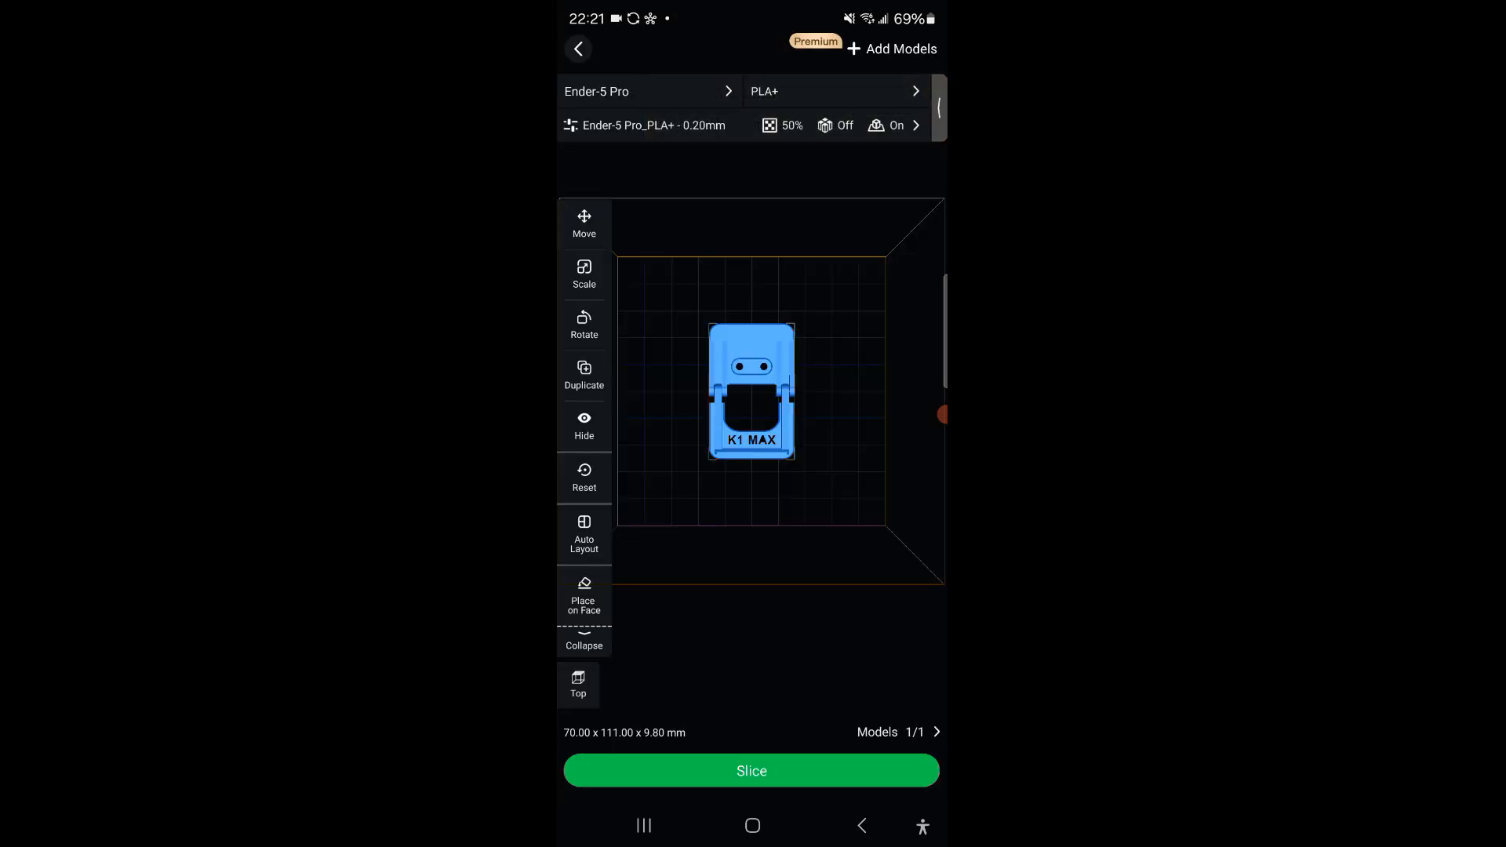
left_click(648, 91)
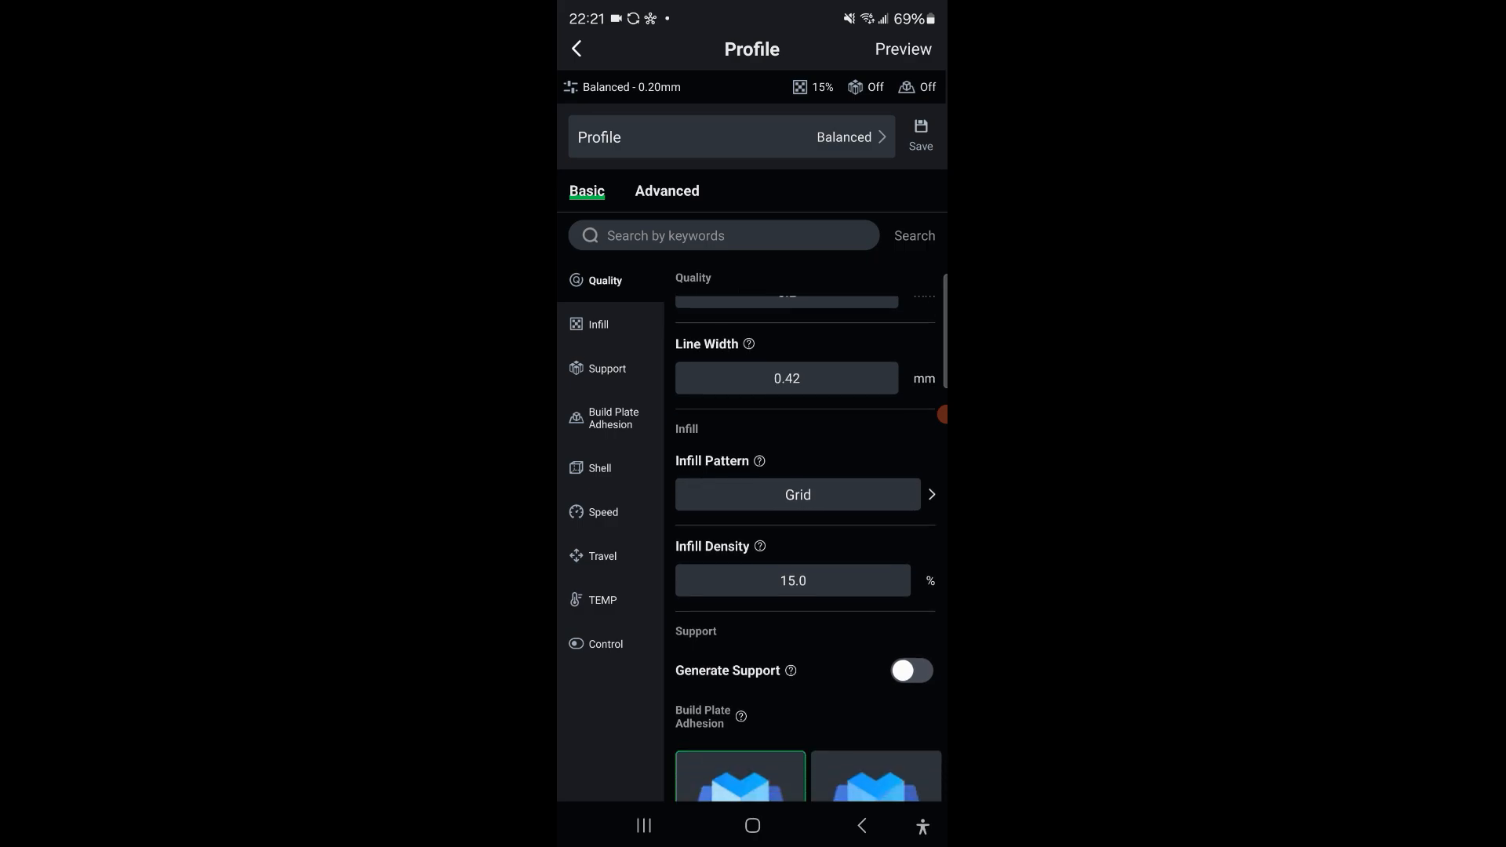
- Set infill to Gyroid at 25% density and enable build plate adhesion
scroll("down", 3)
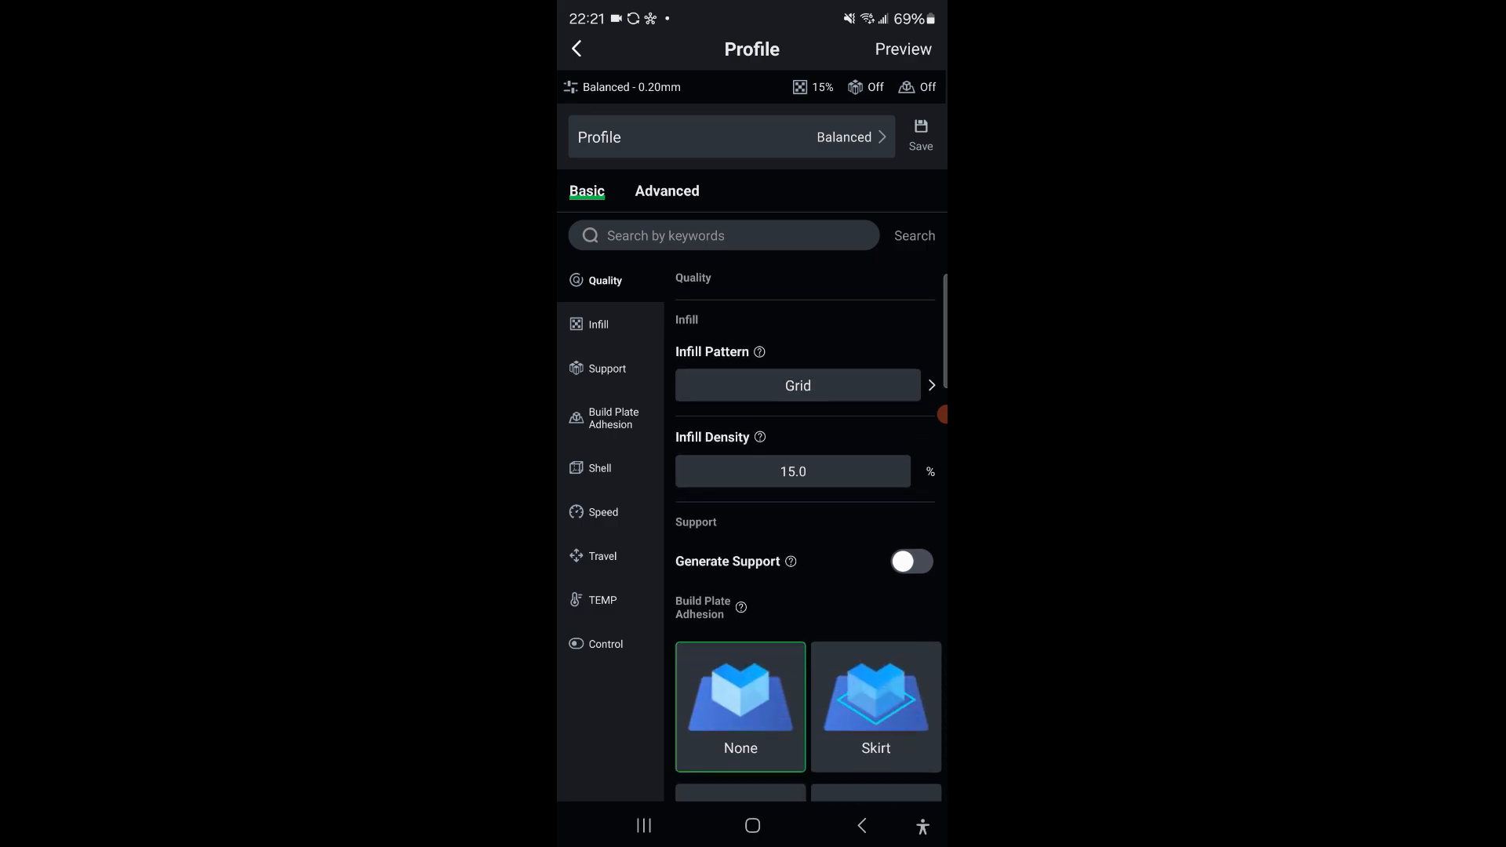
left_click(797, 386)
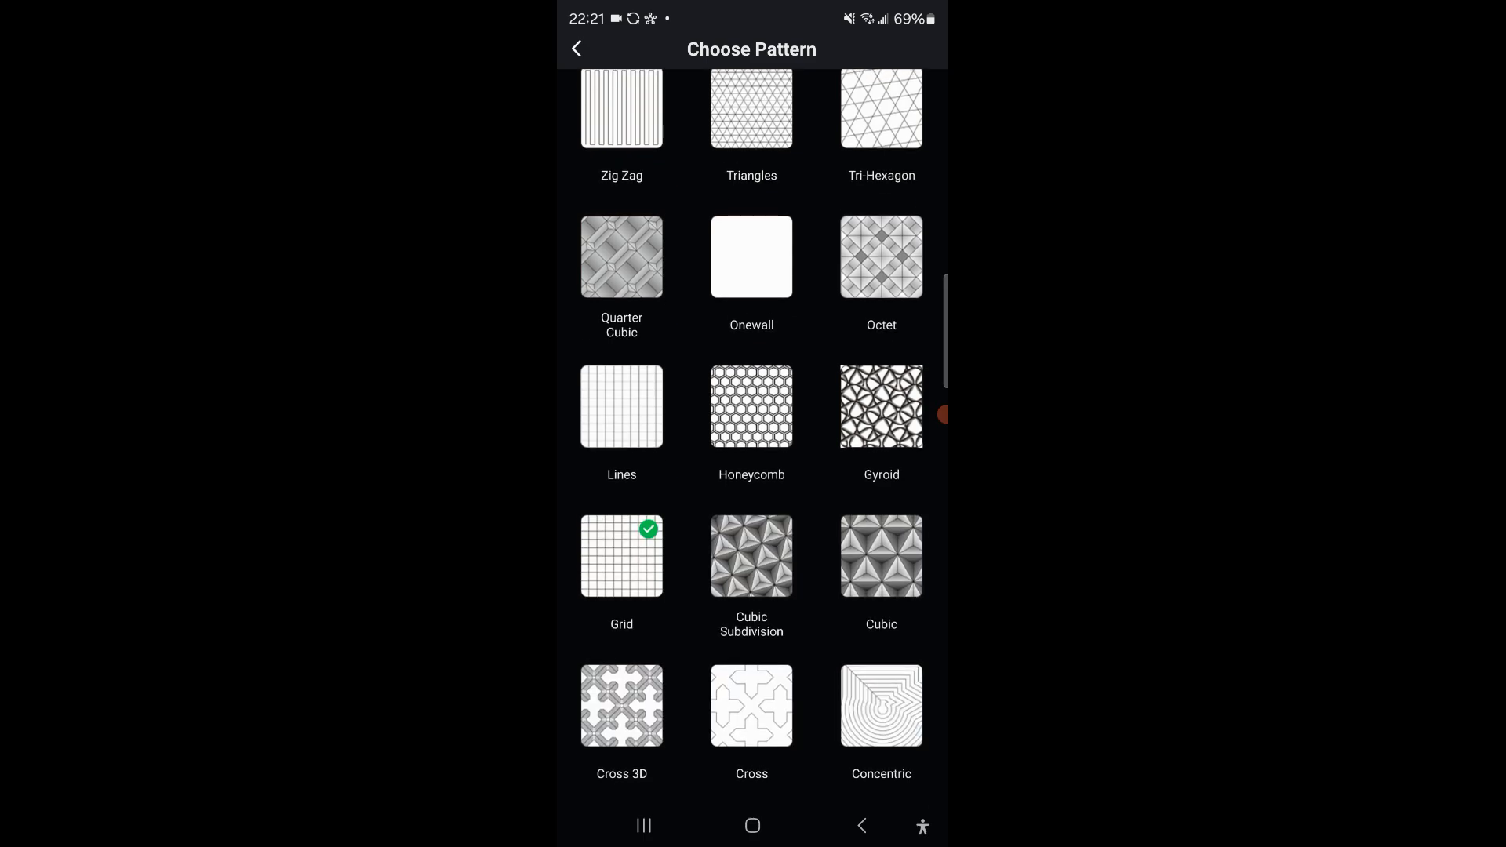
left_click(880, 407)
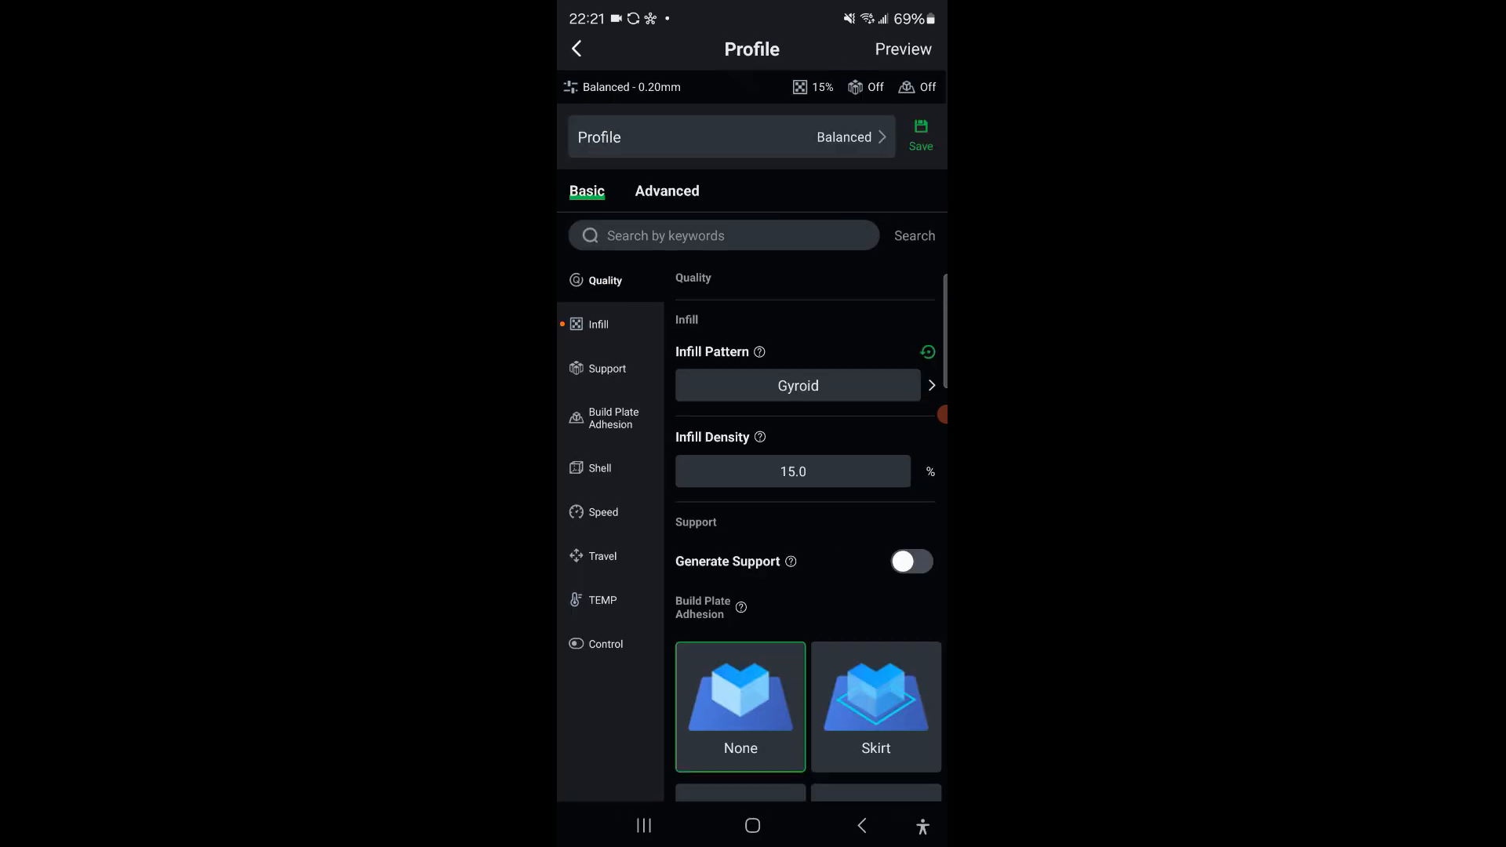
left_click(794, 471)
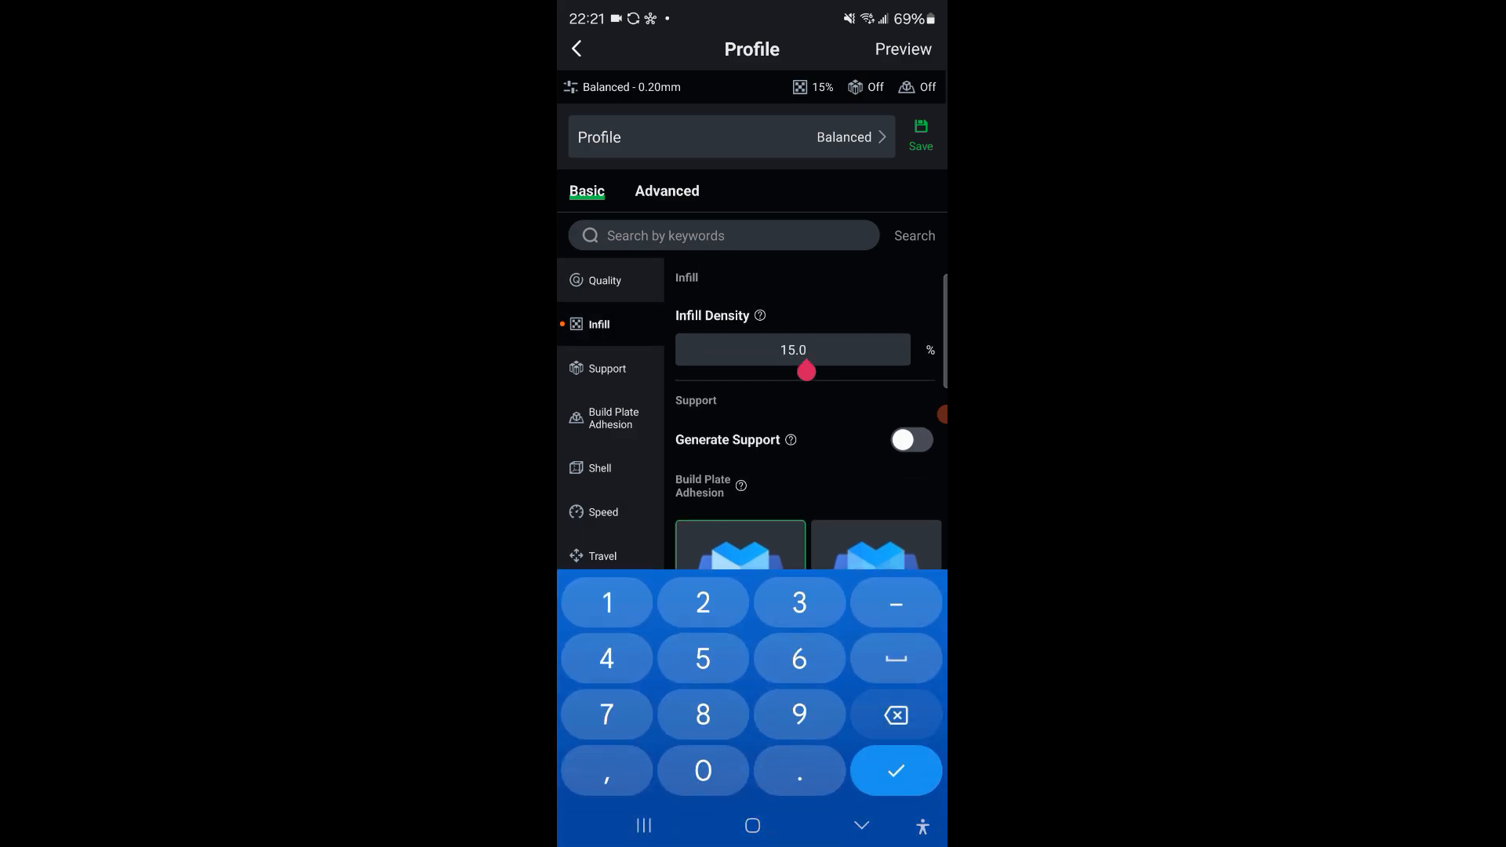
left_click(894, 771)
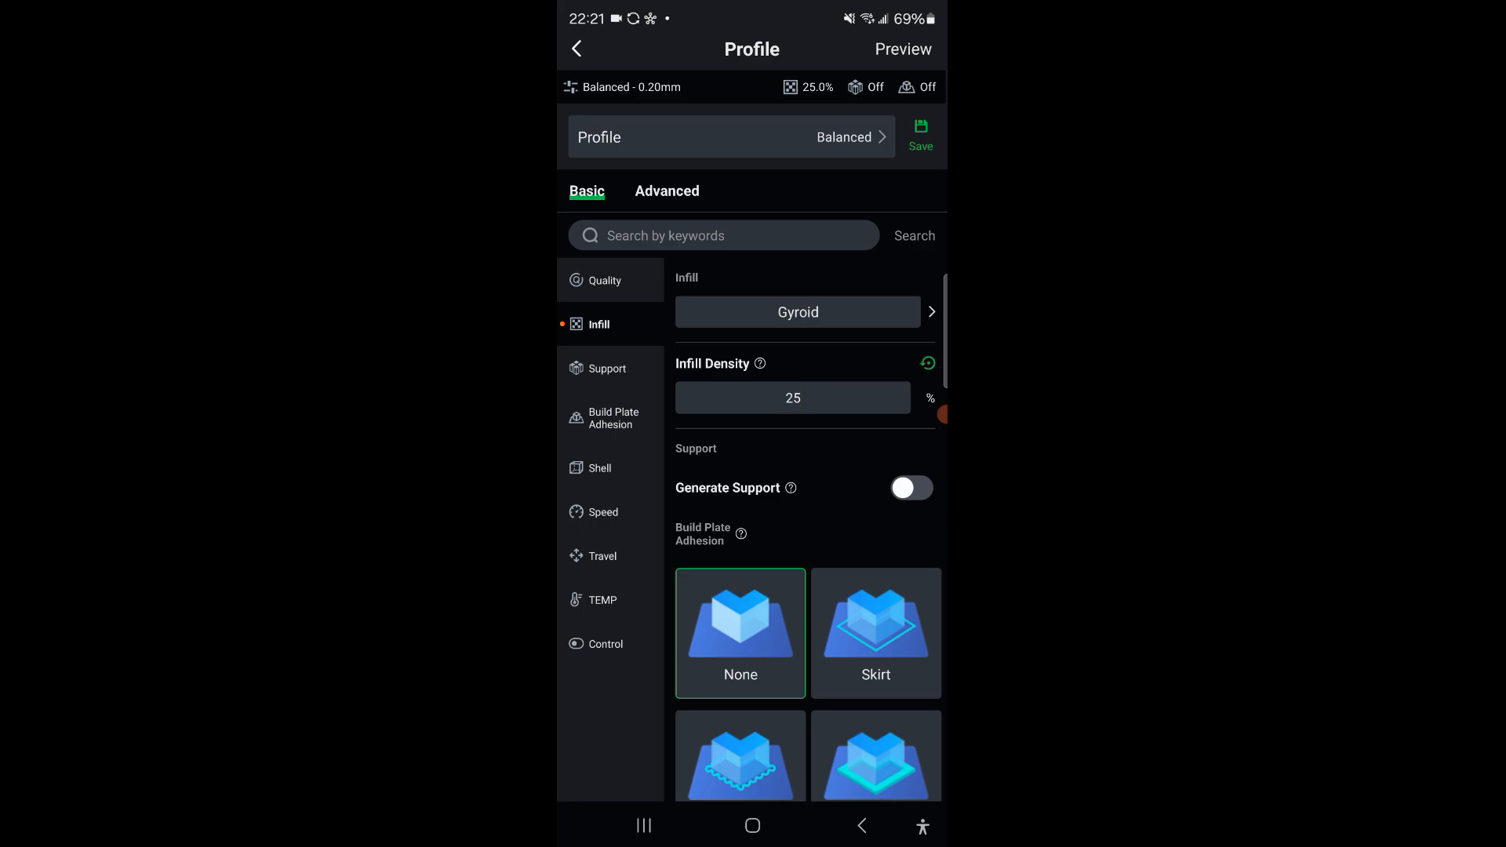
left_click(604, 279)
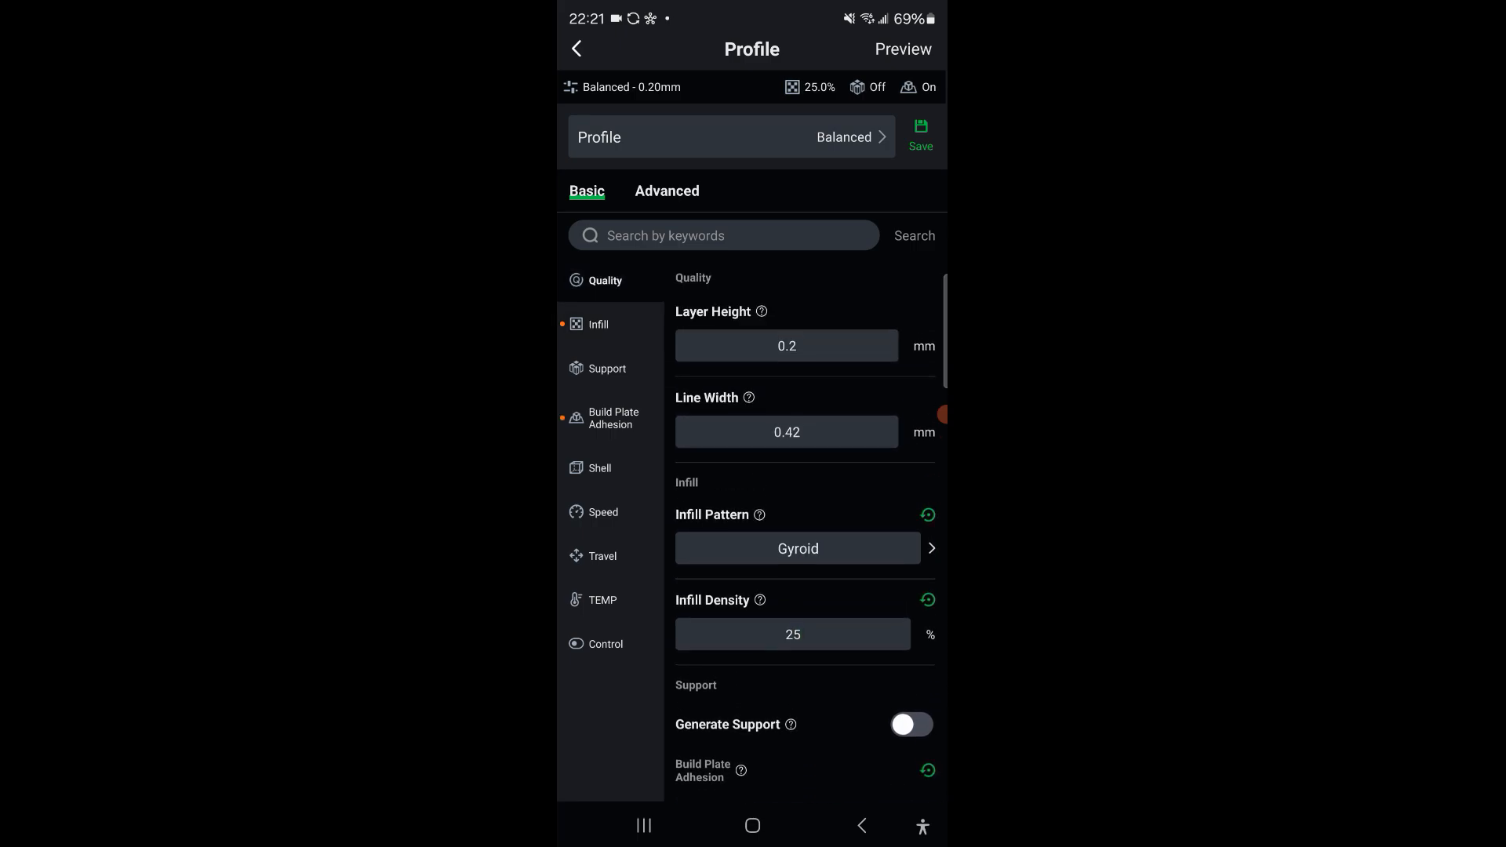
- Browse the shell settings and read the wall thickness explanation
scroll("down", 3)
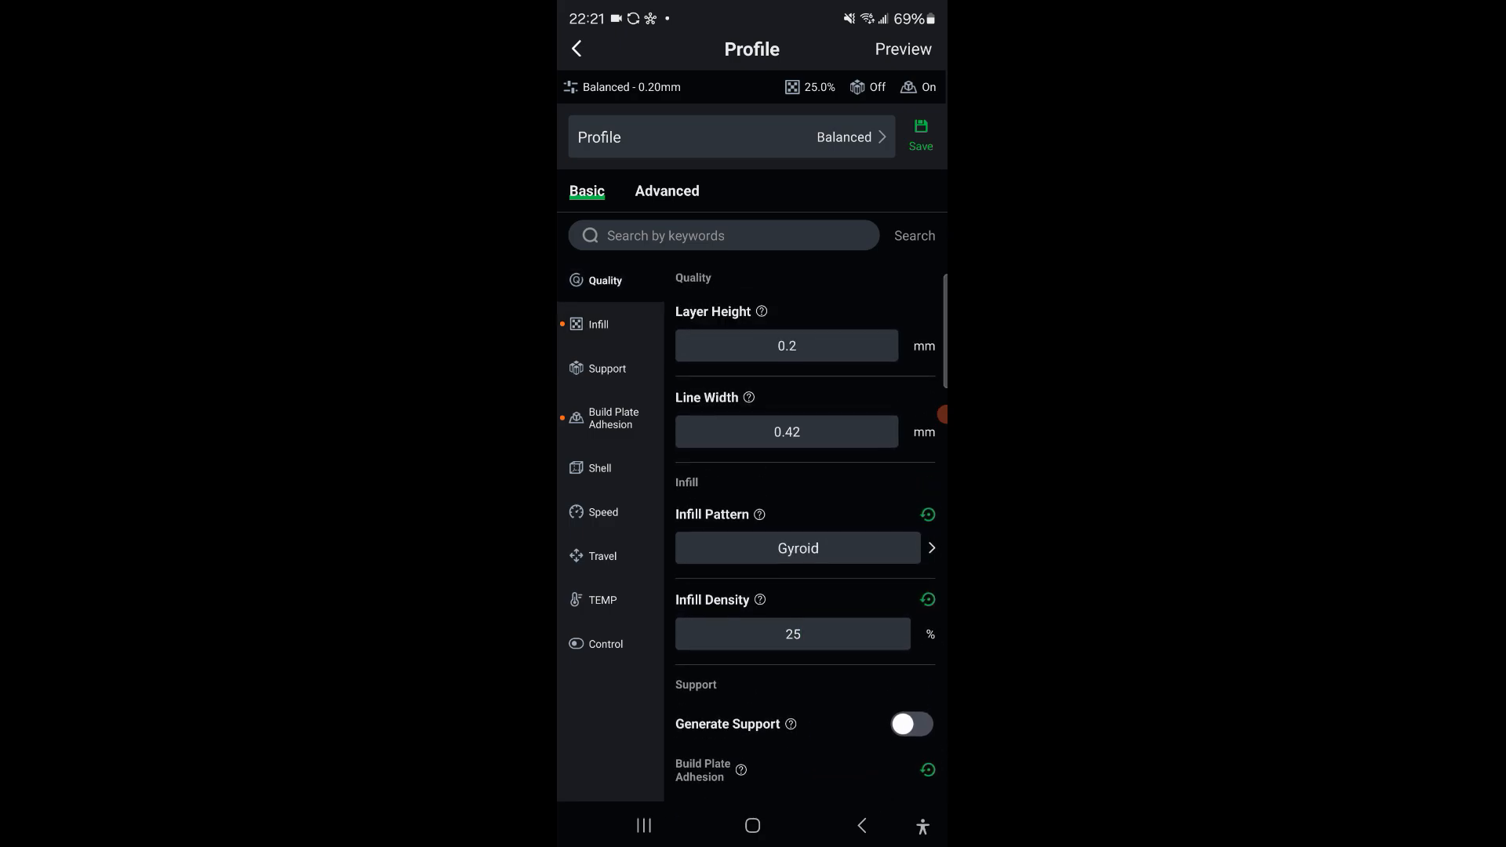
left_click(600, 468)
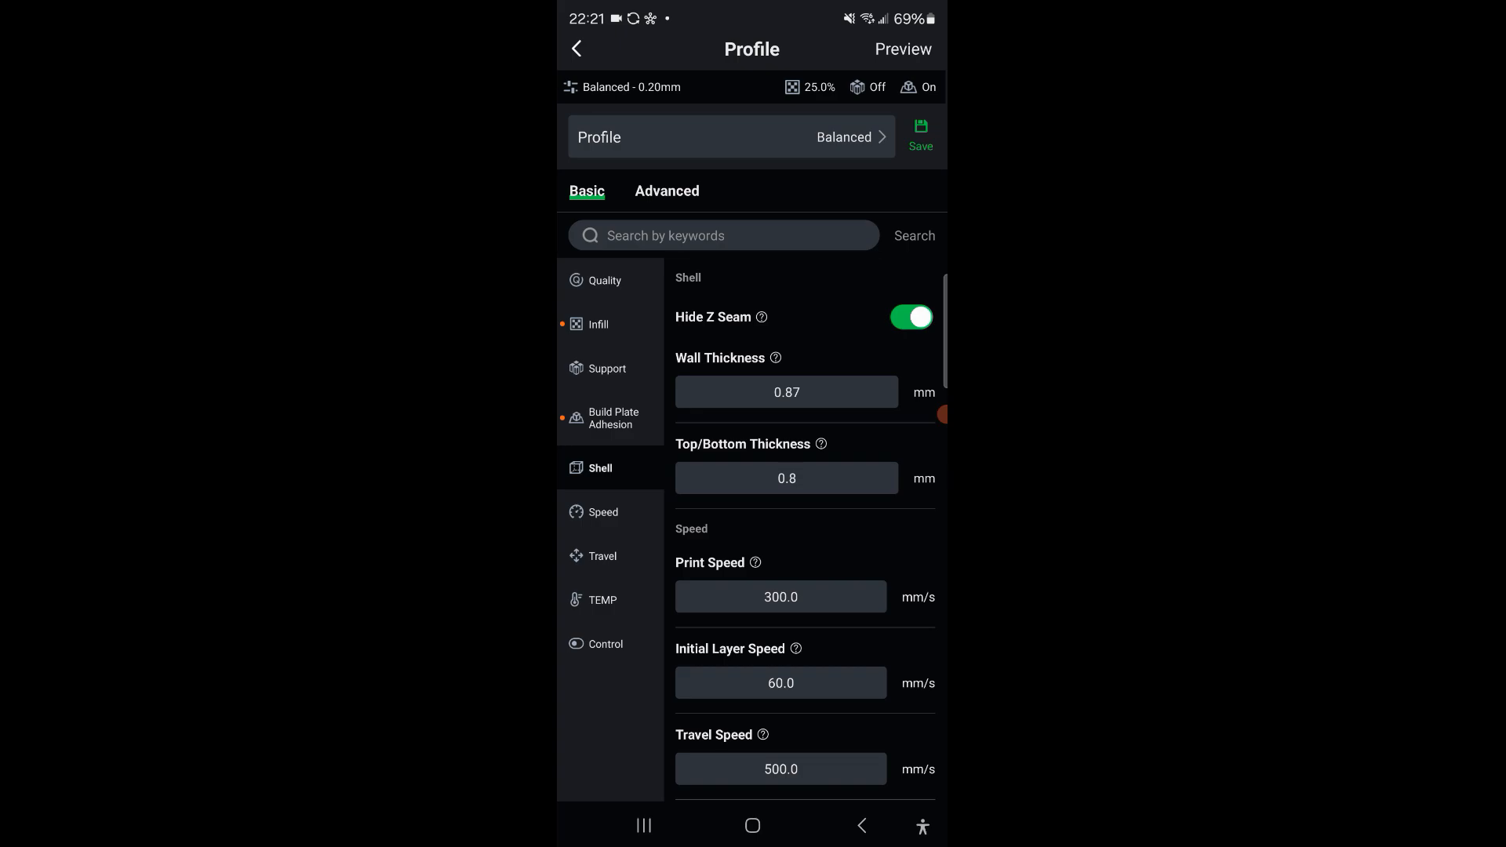
scroll("down", 3)
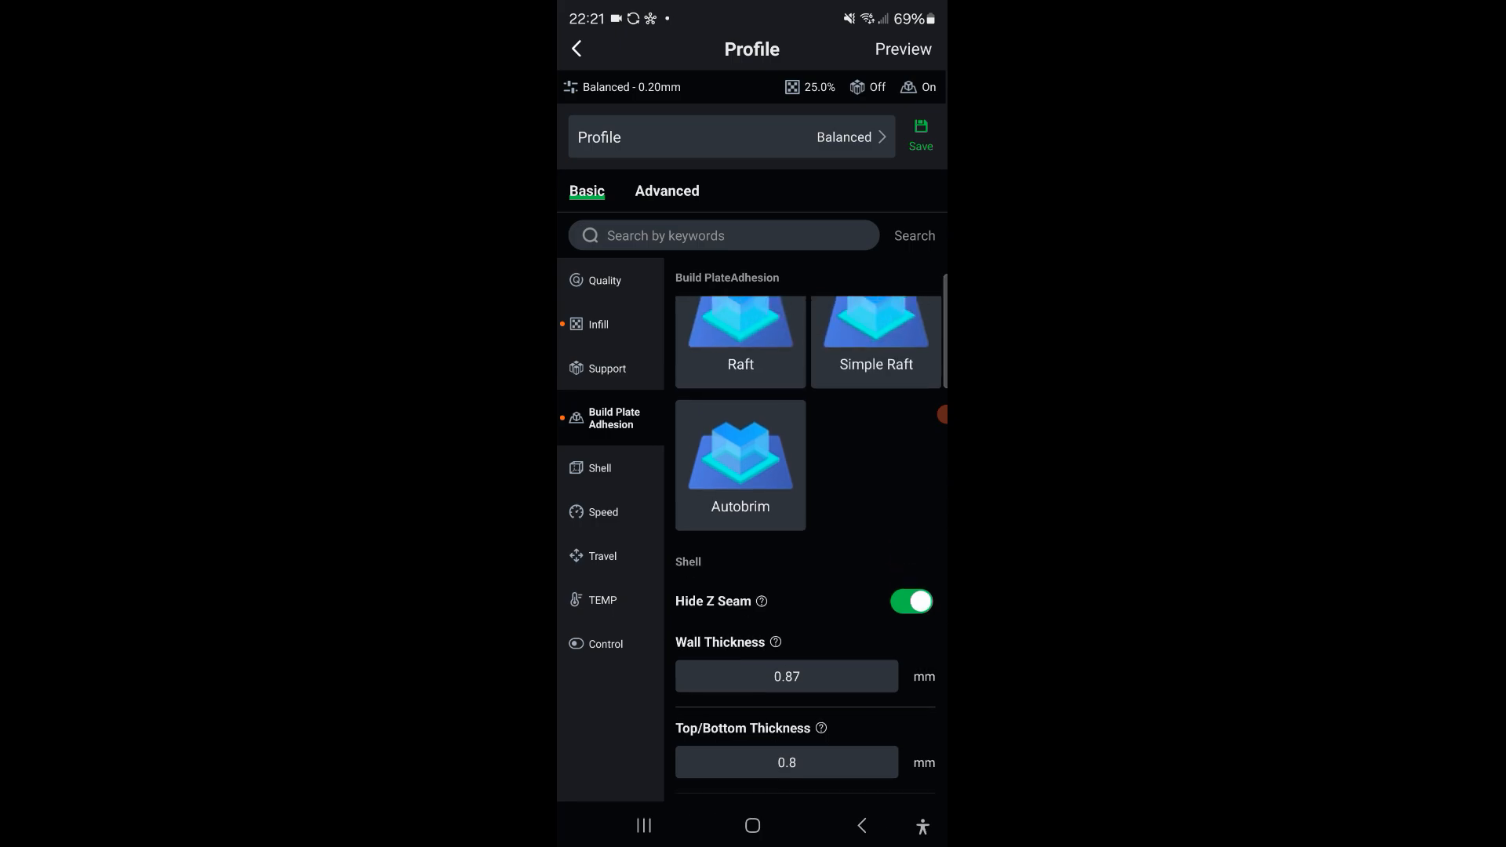
left_click(774, 641)
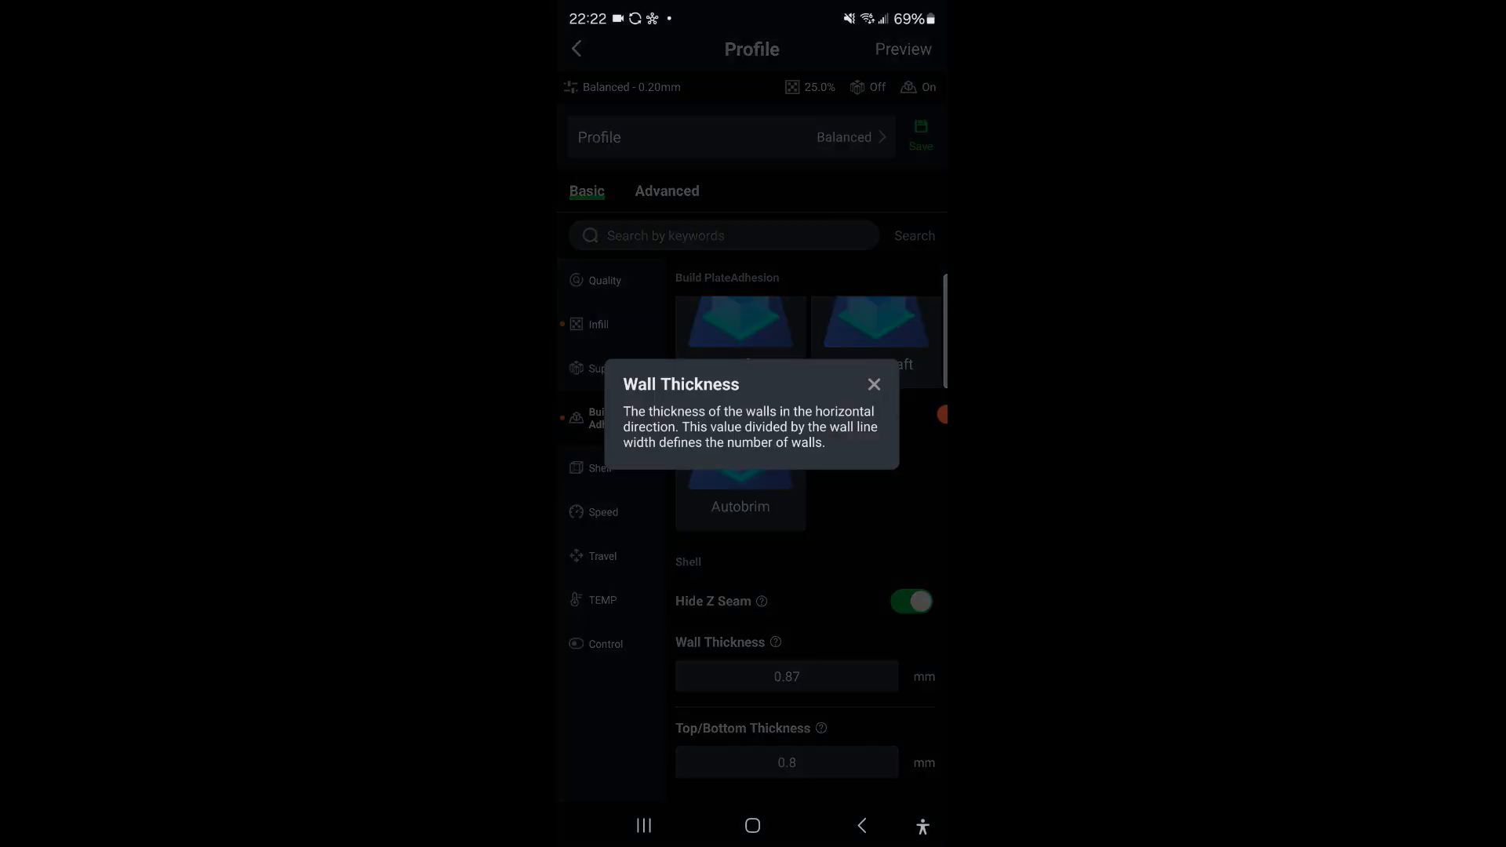
left_click(874, 384)
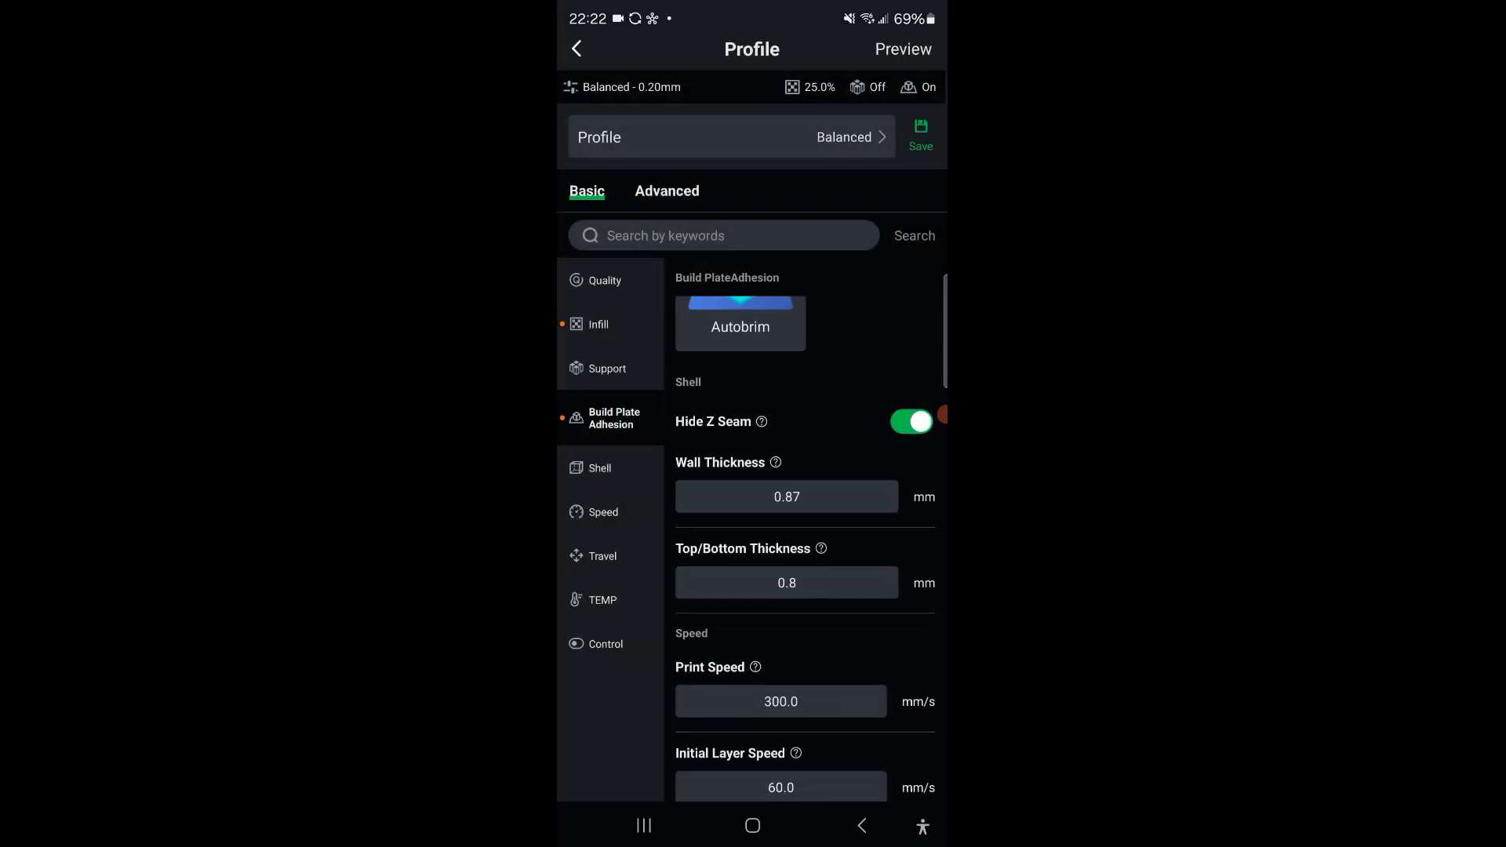
- Set wall thickness 3.48 mm and top/bottom thickness 1.2 mm, returning to adhesion settings
left_click(786, 497)
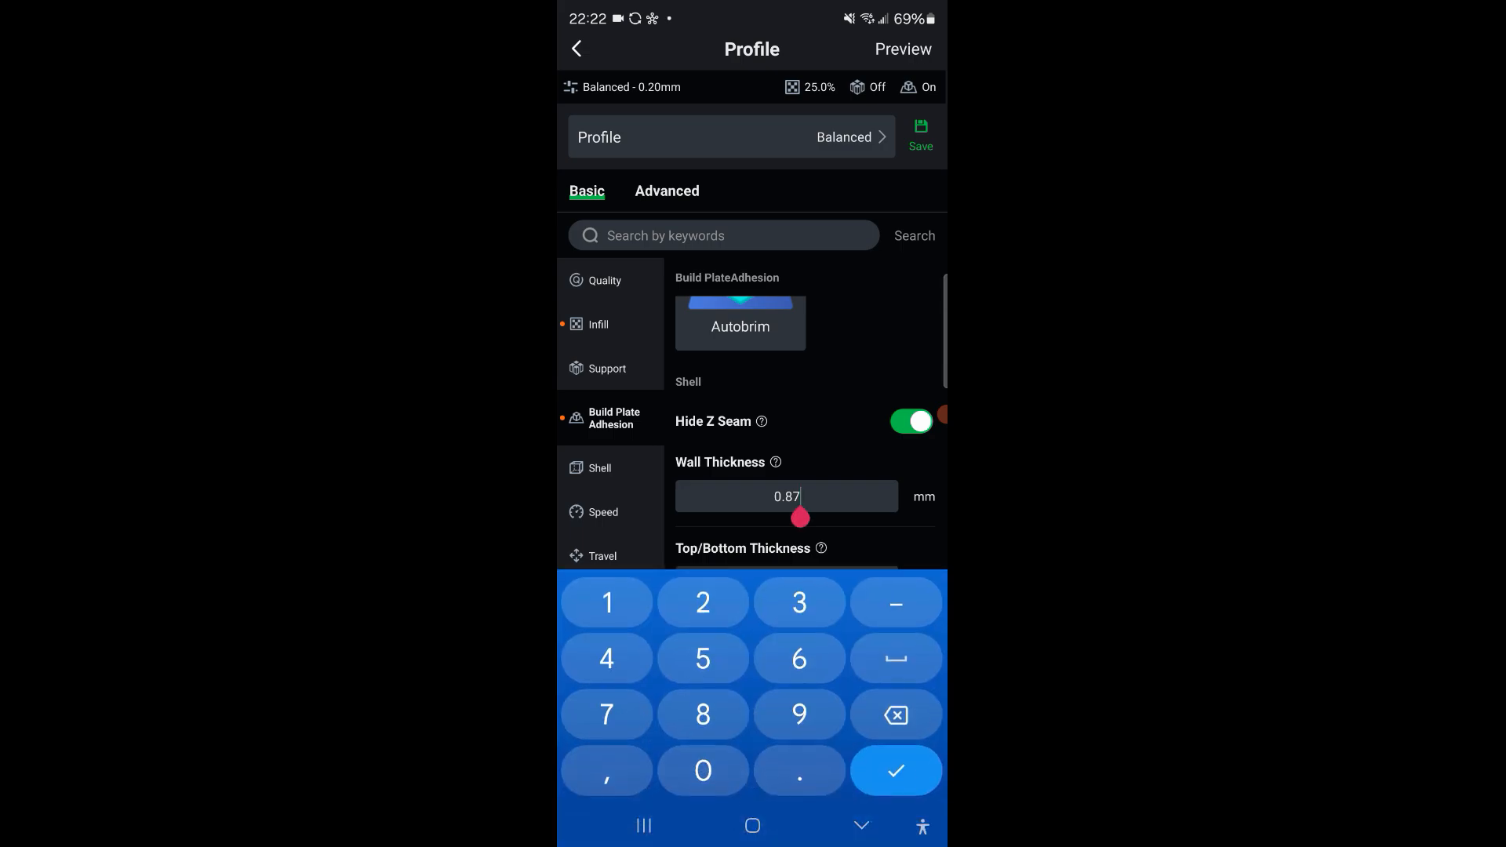
left_click(895, 716)
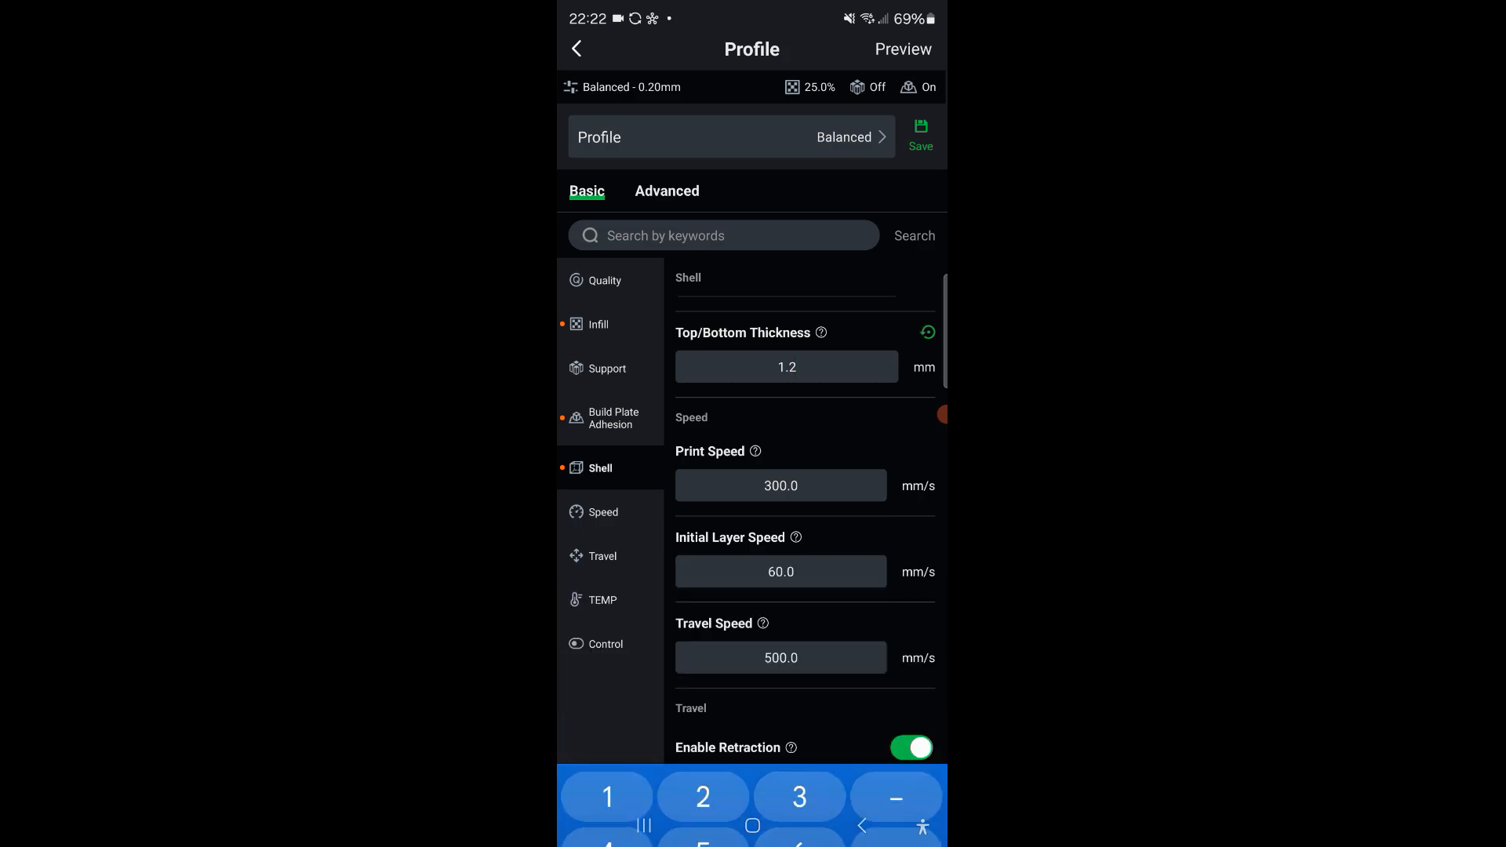
scroll("down", 3)
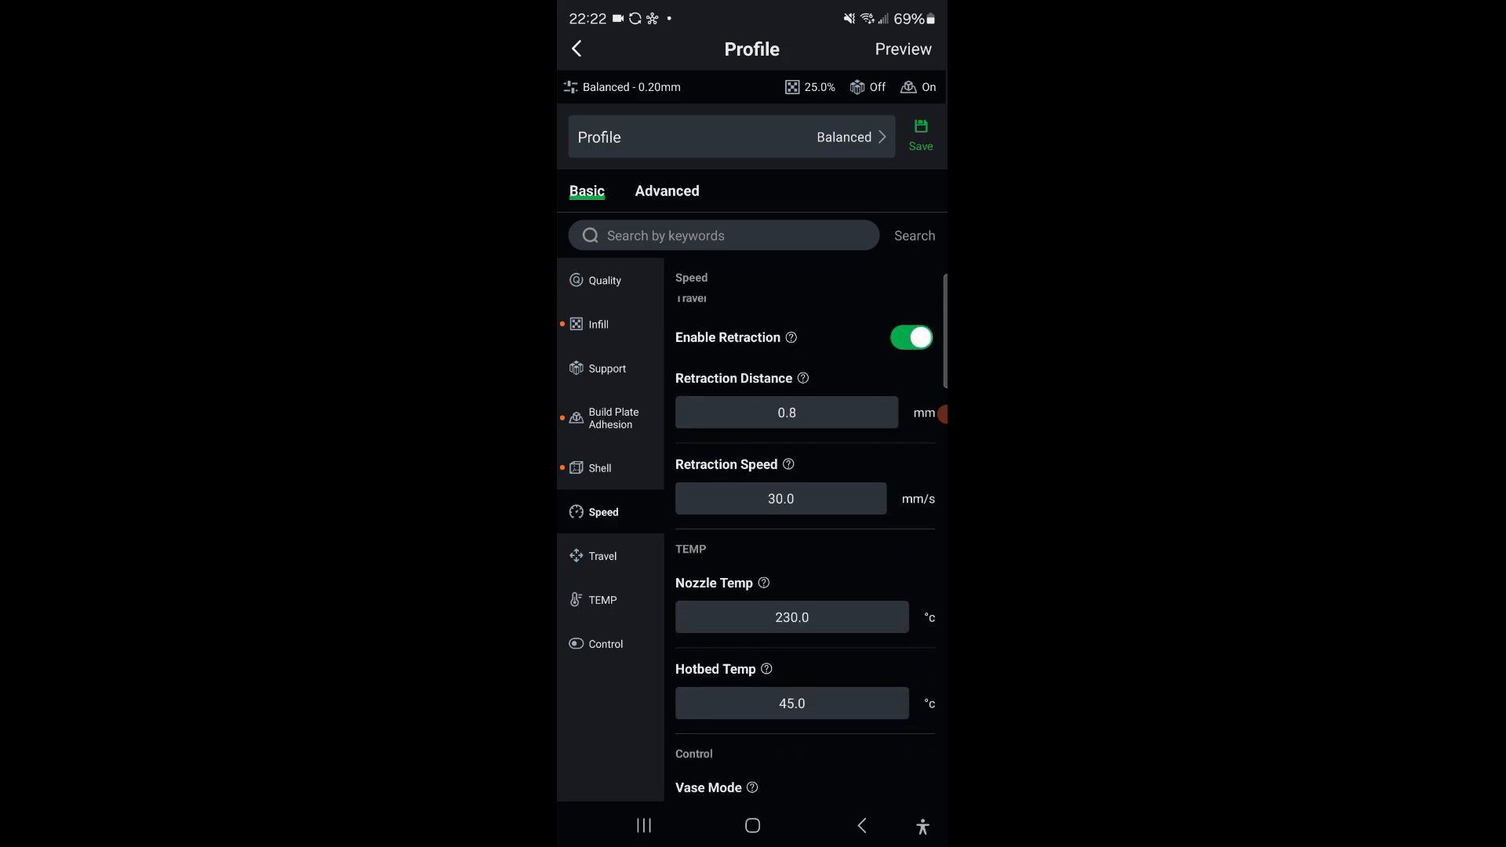
scroll("down", 3)
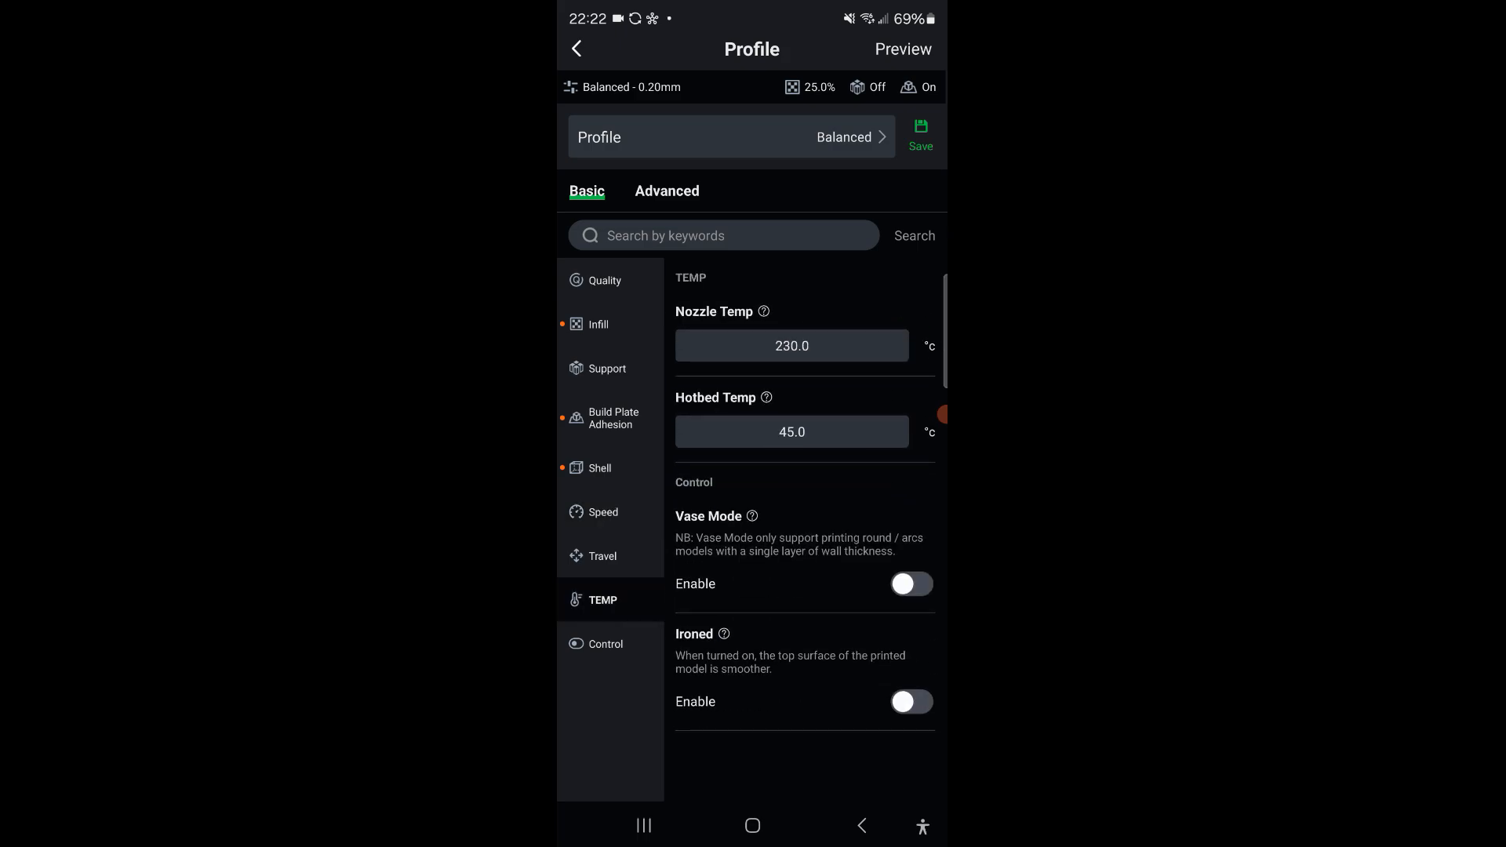
left_click(610, 418)
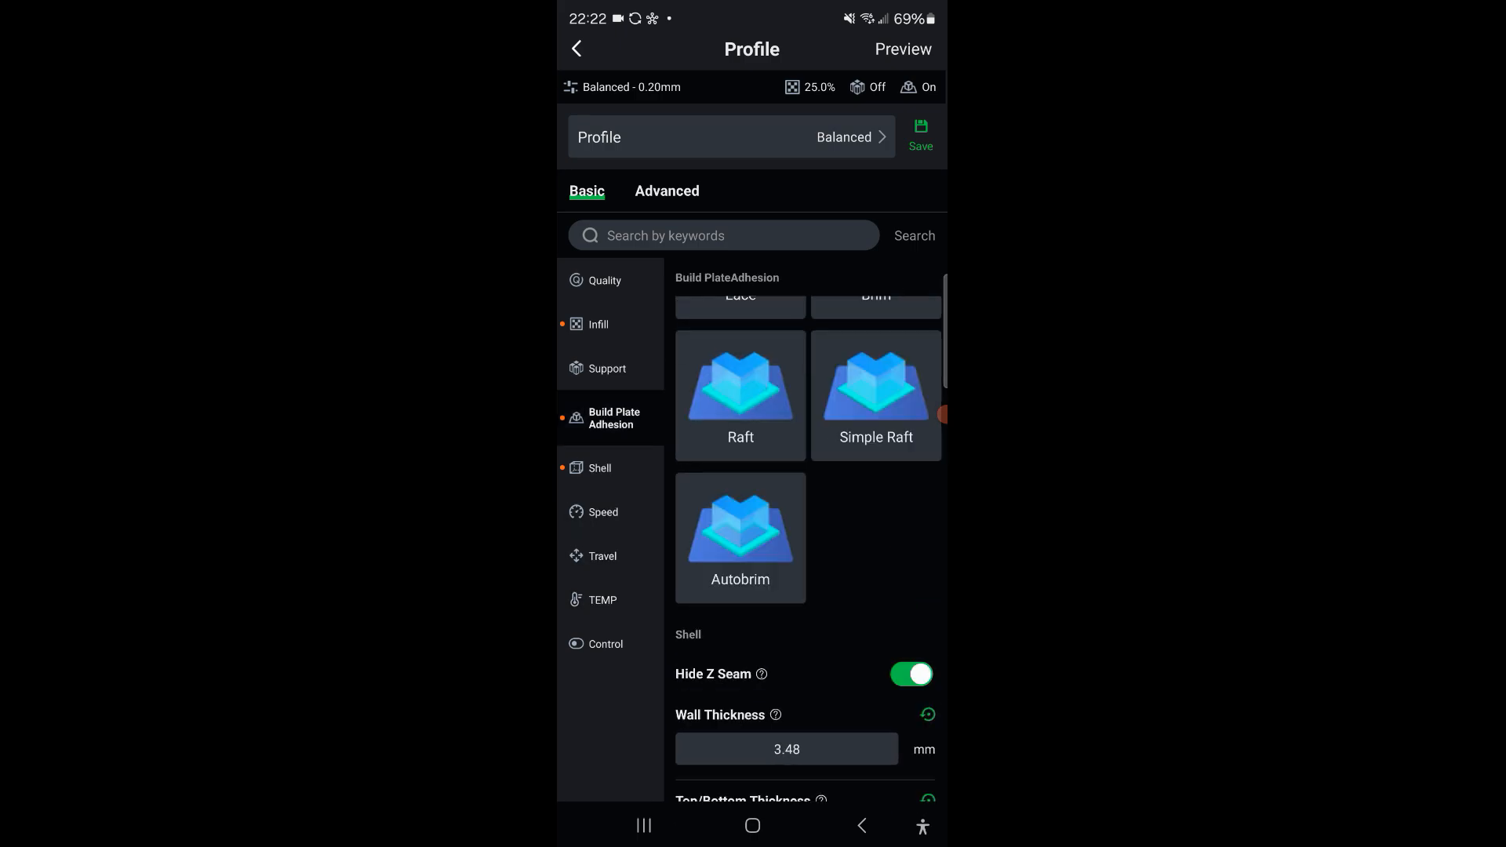
- Show advanced settings (0.2 mm layer, 0.42 mm line width), keeping the Balanced profile
left_click(667, 191)
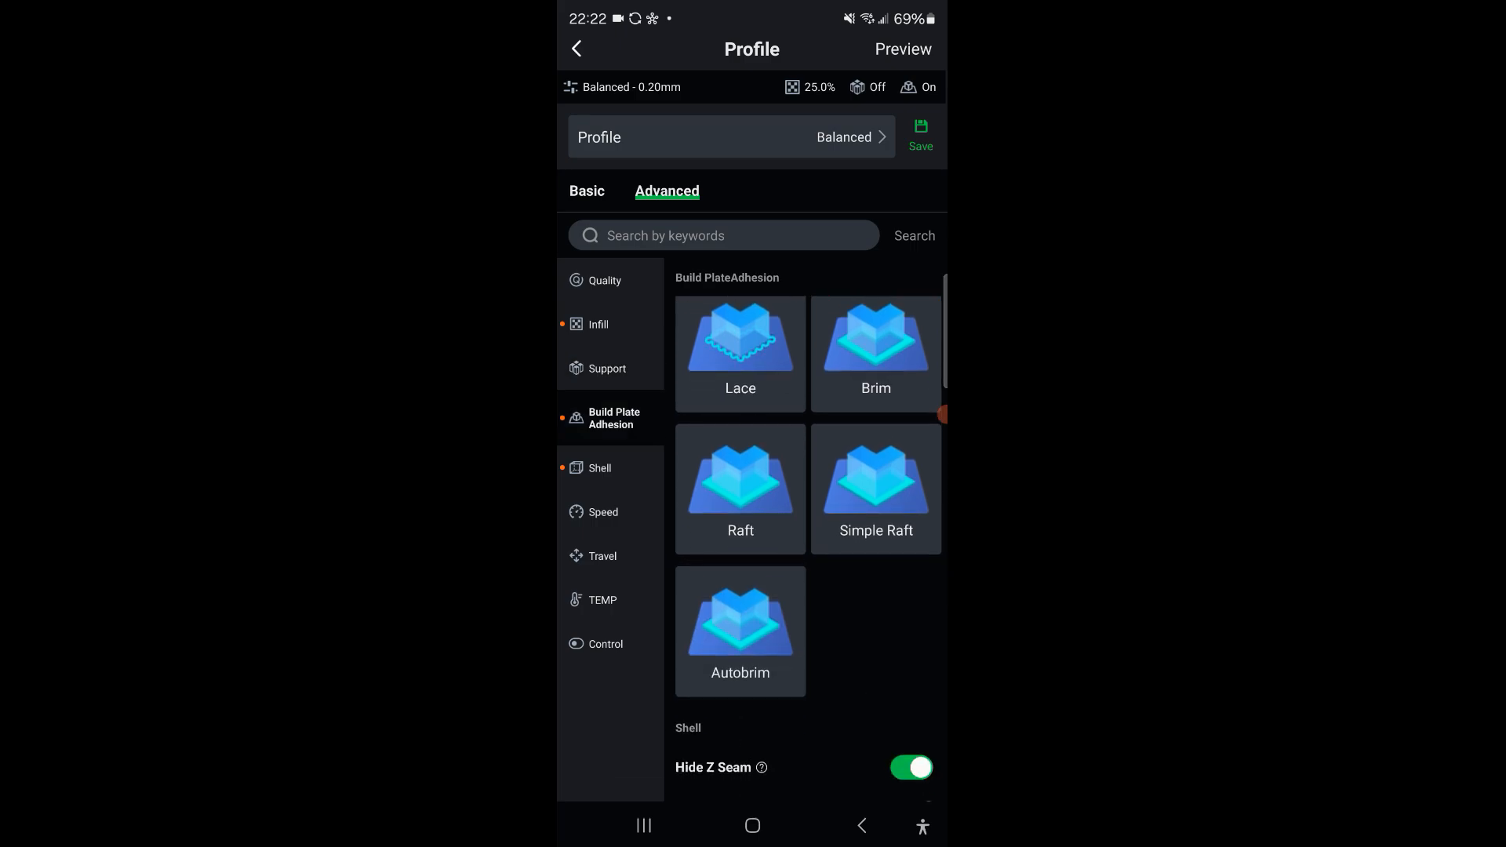
left_click(606, 644)
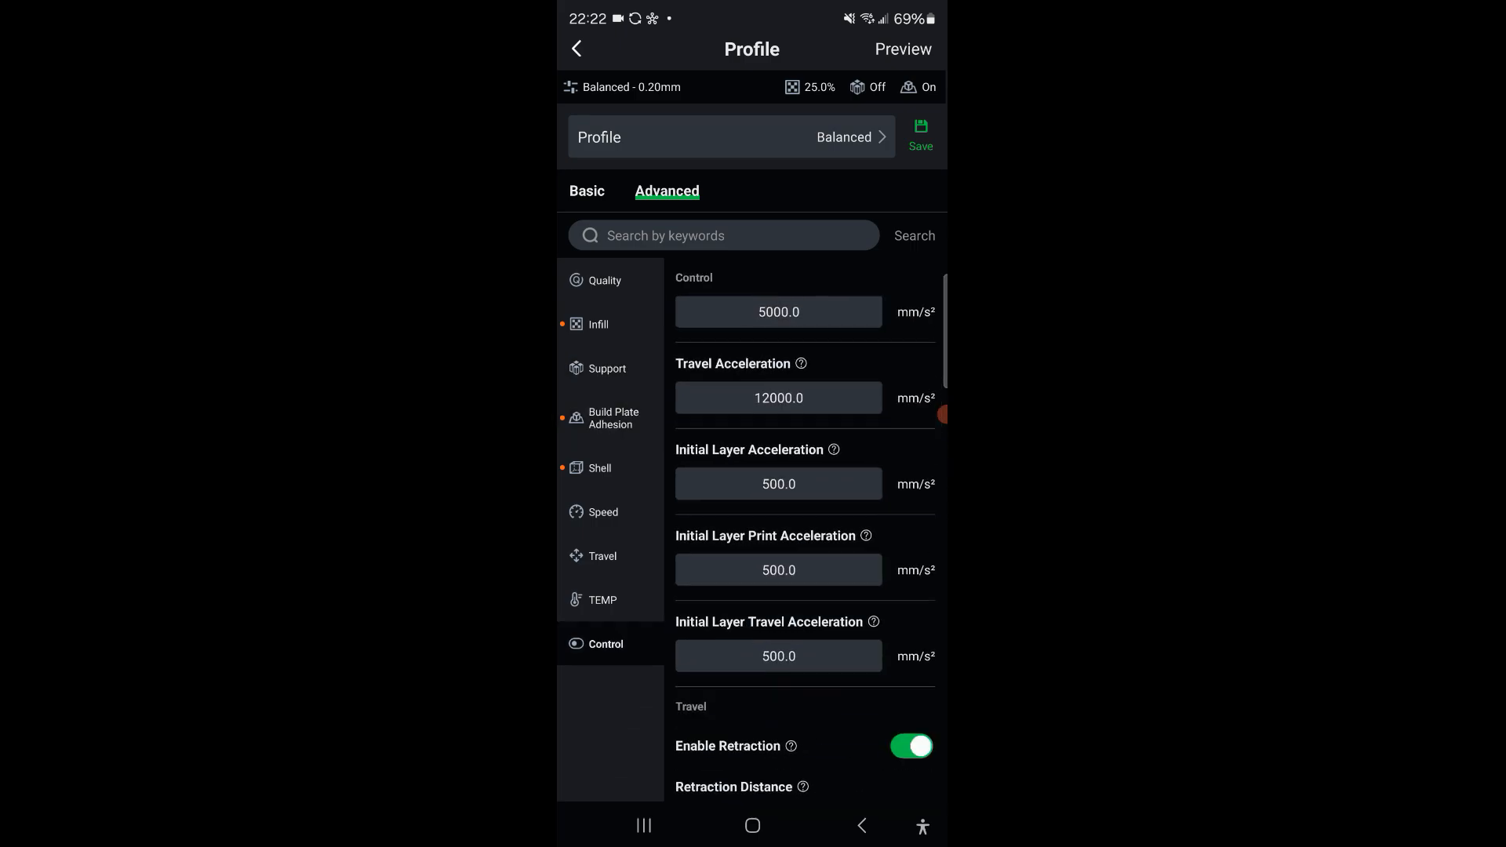
scroll("down", 3)
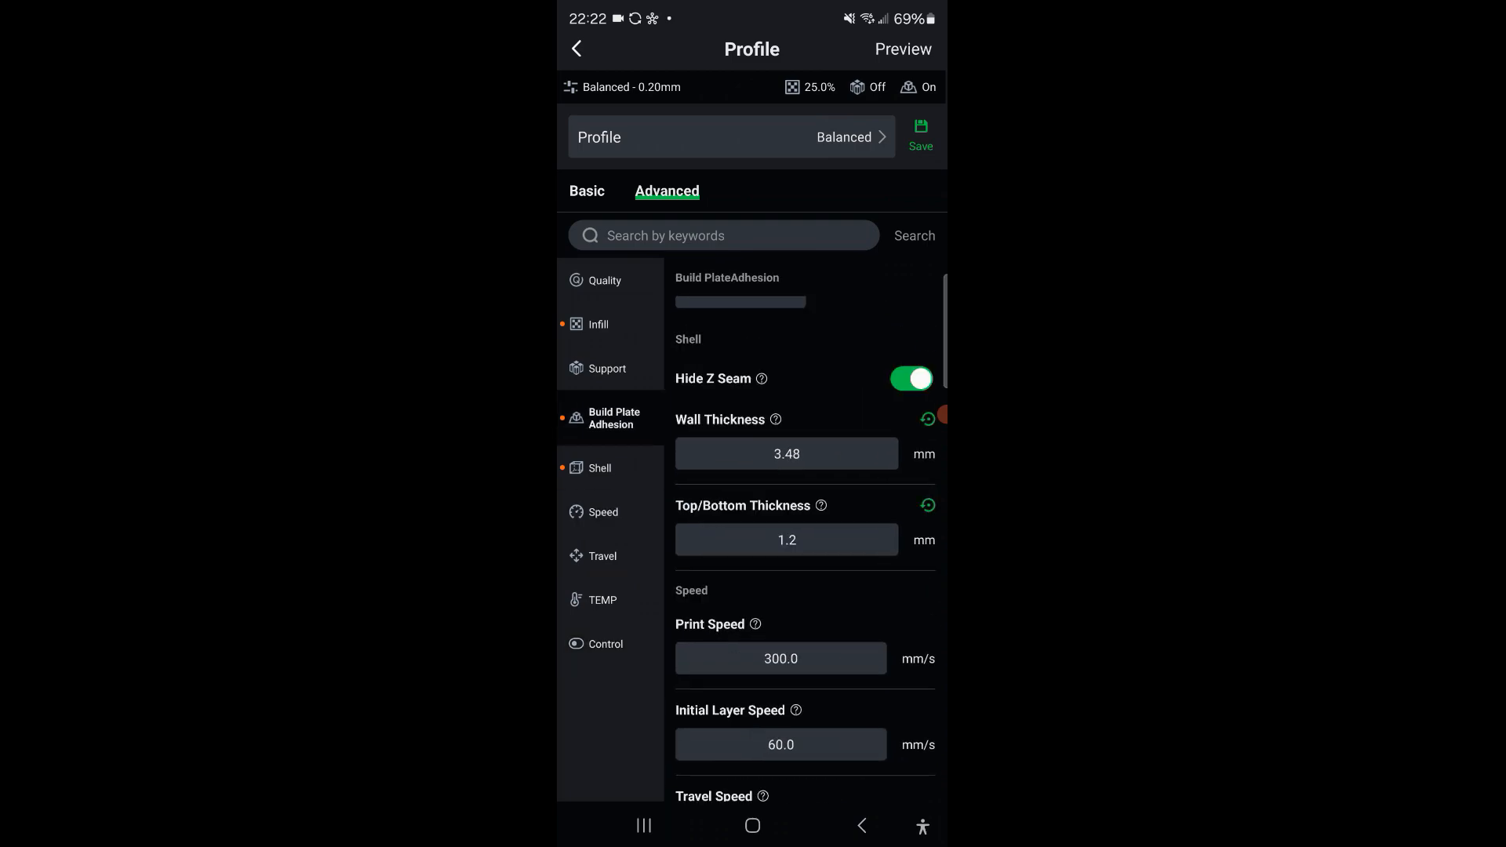
left_click(730, 136)
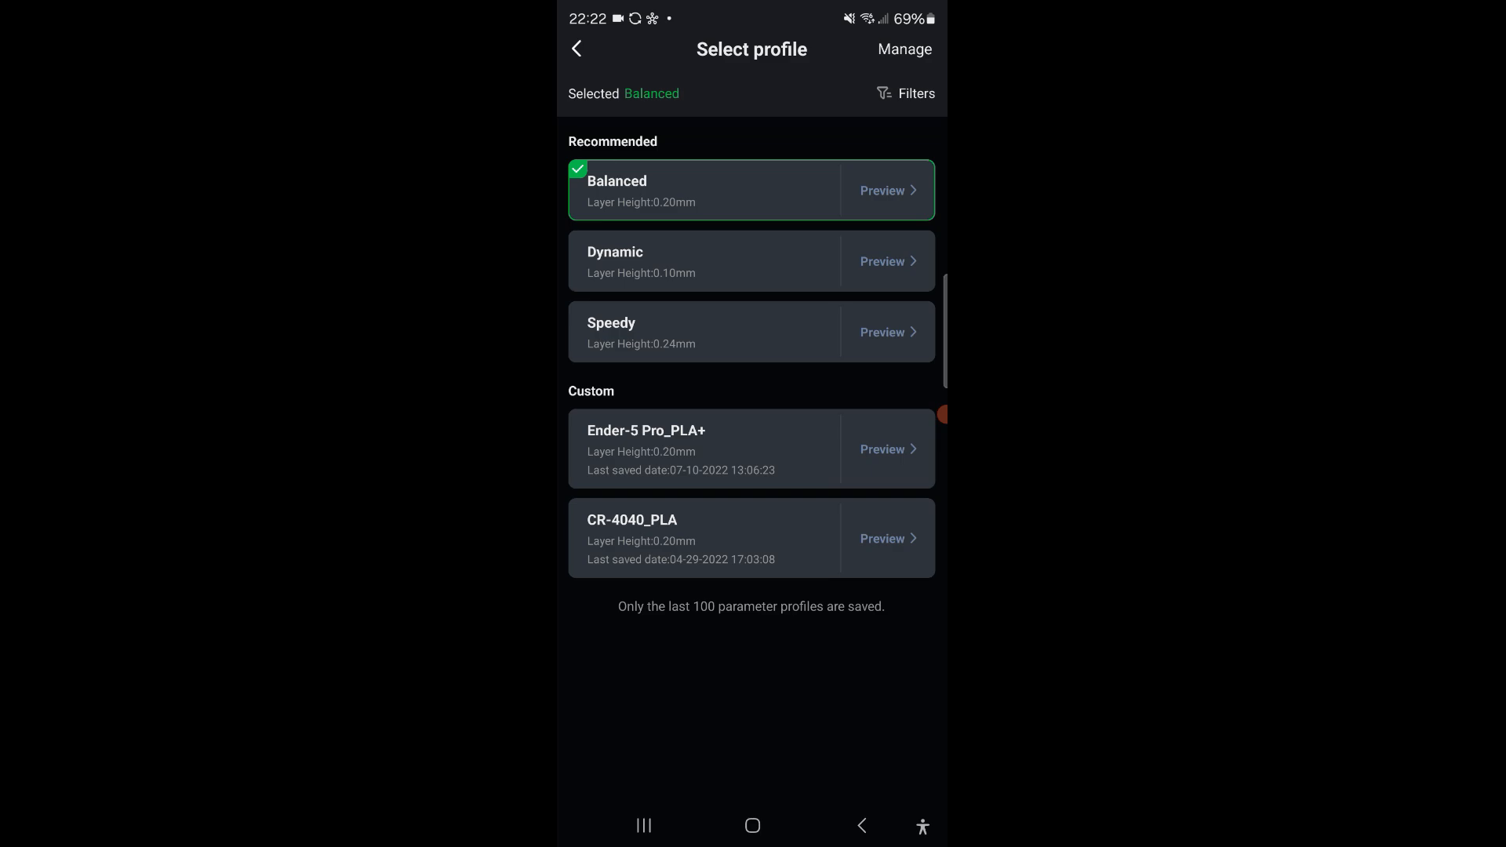
left_click(880, 190)
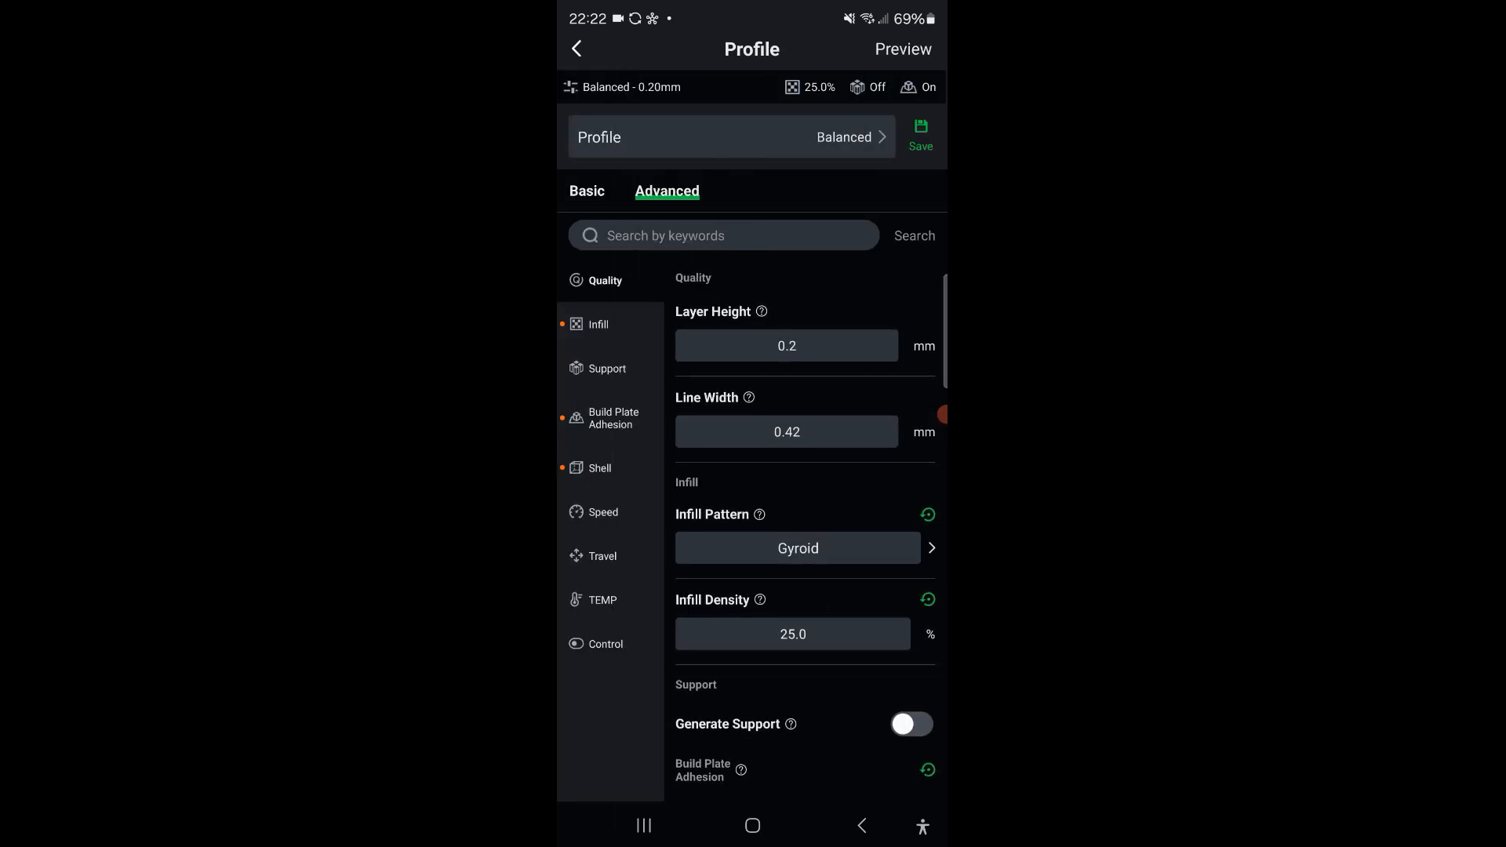
left_click(731, 137)
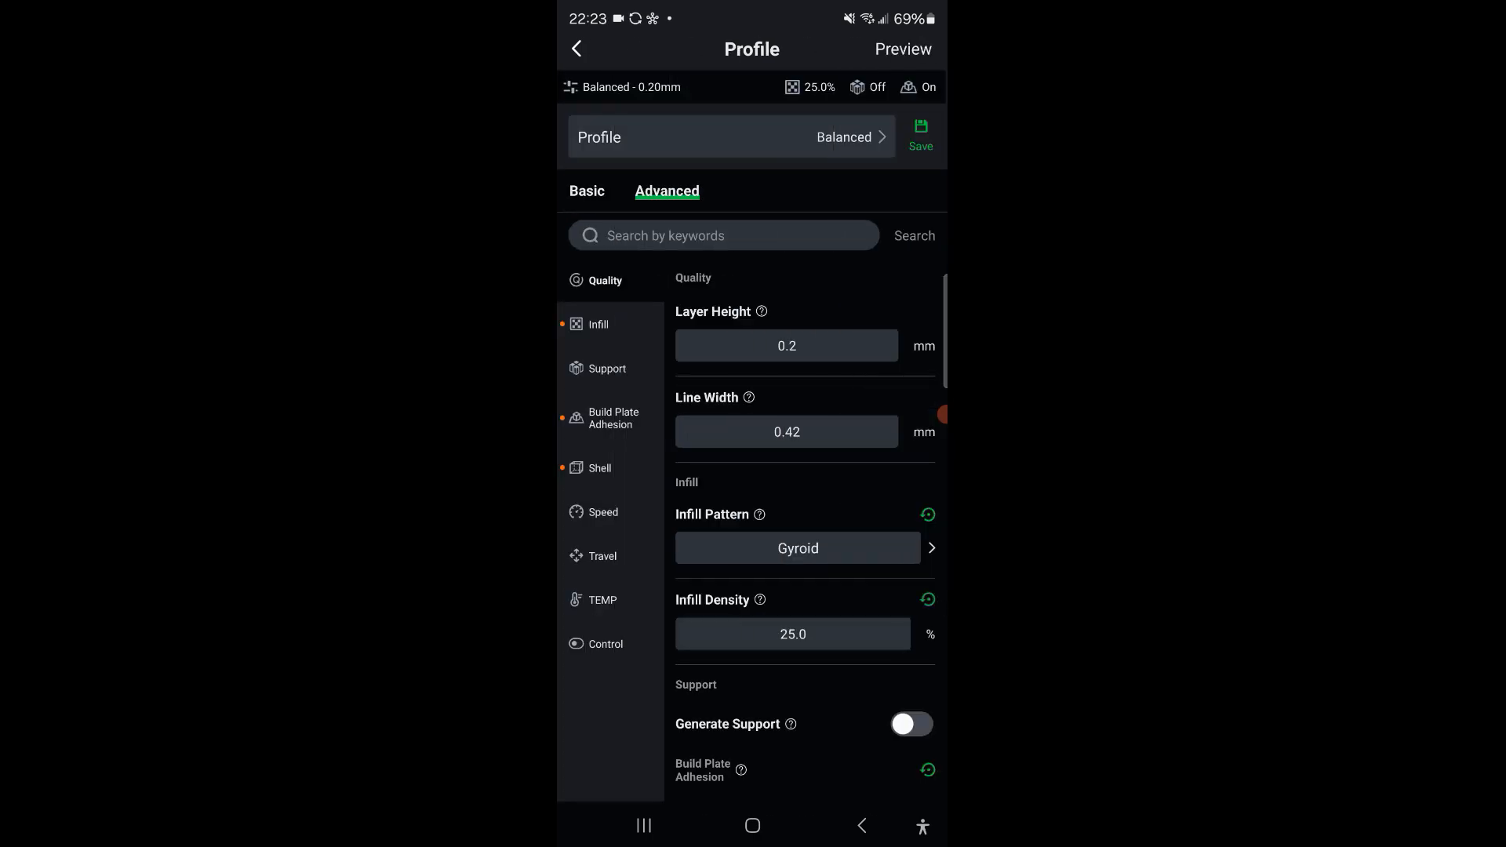
left_click(901, 48)
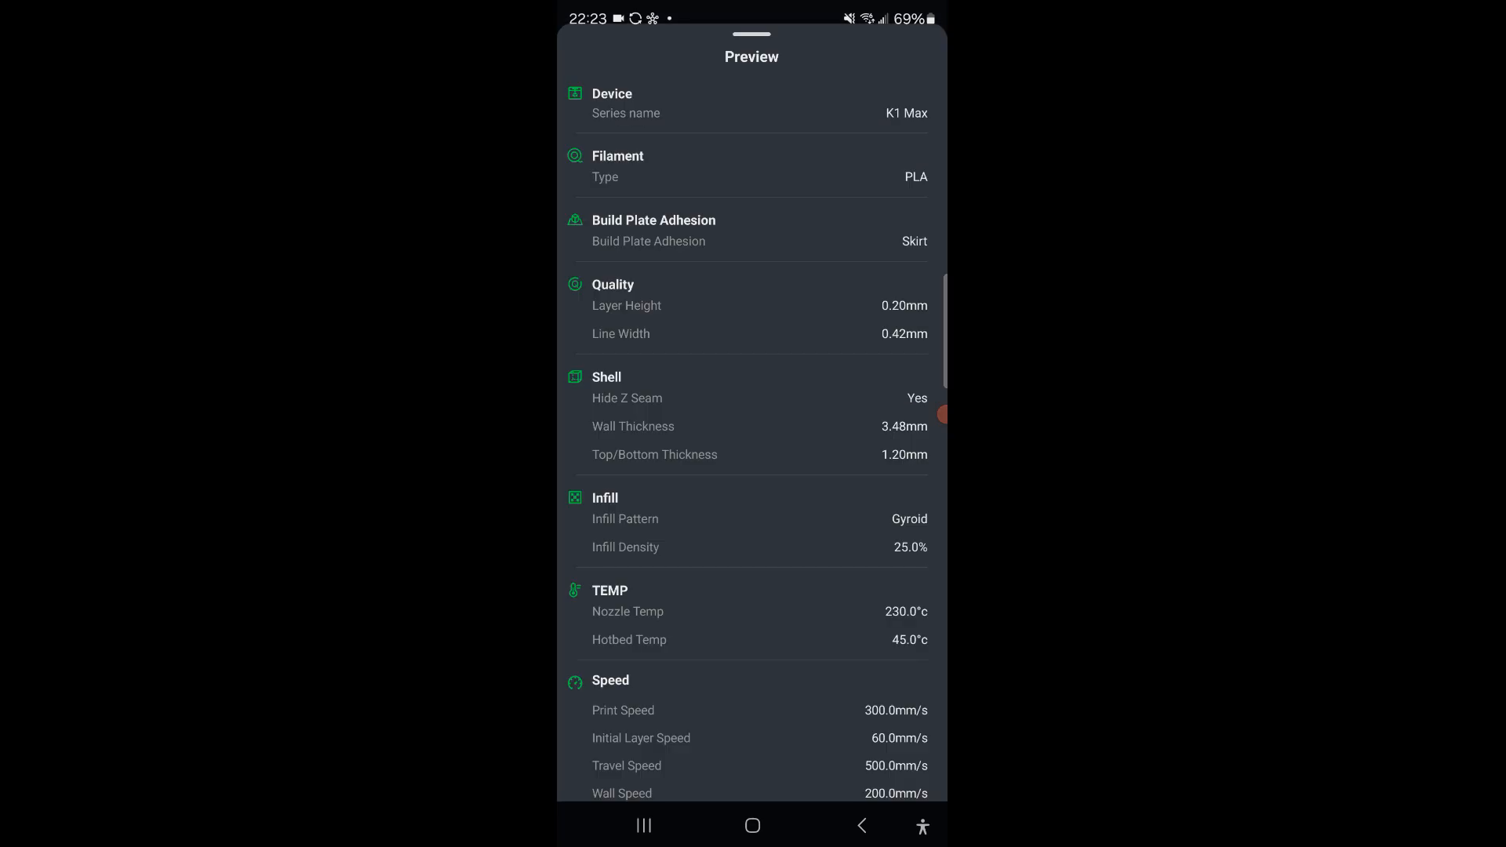
scroll("down", 3)
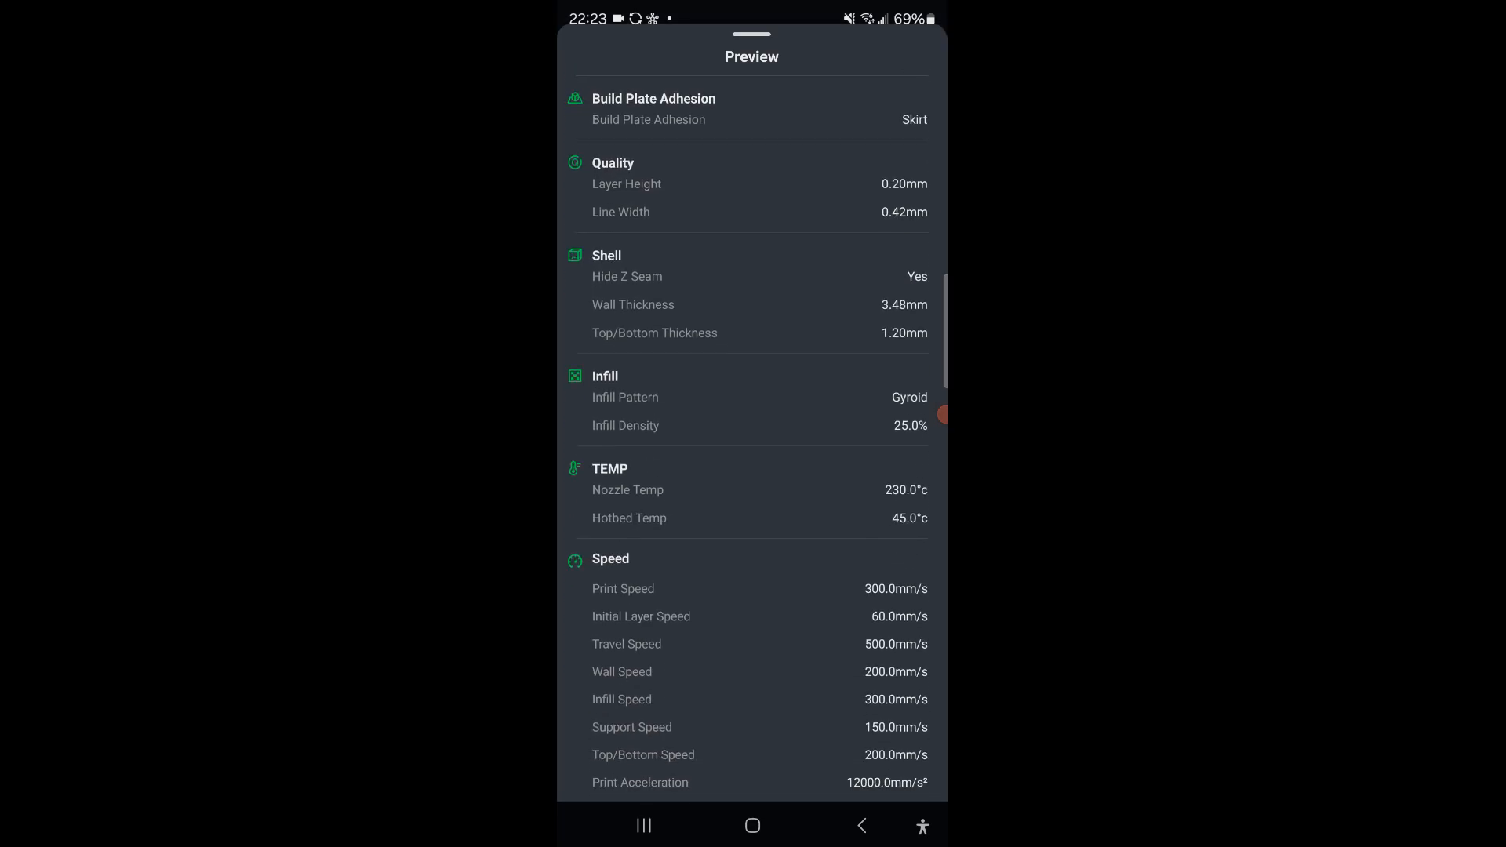
scroll("down", 3)
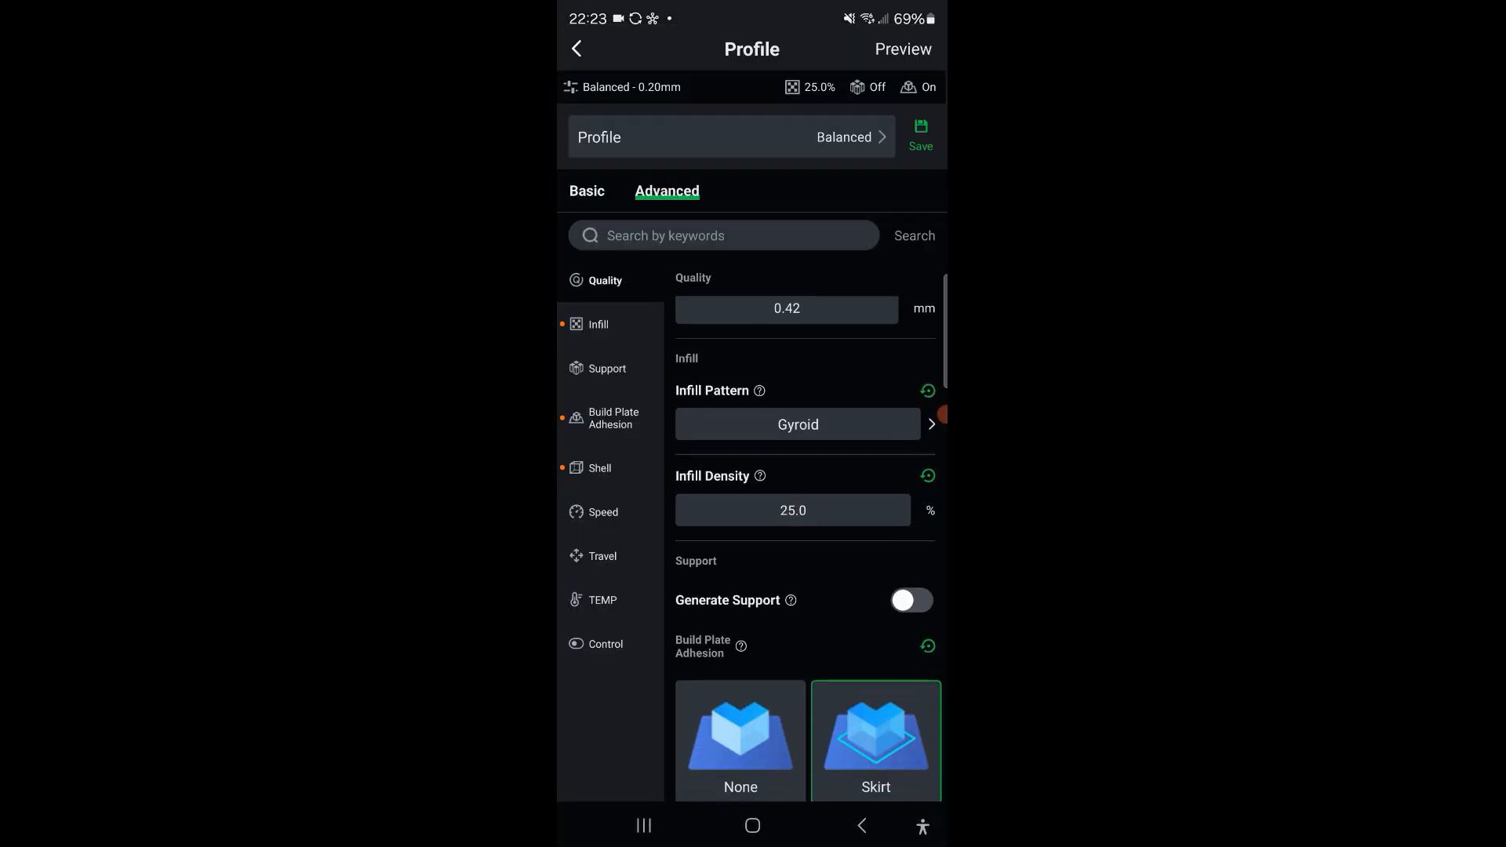
scroll("down", 3)
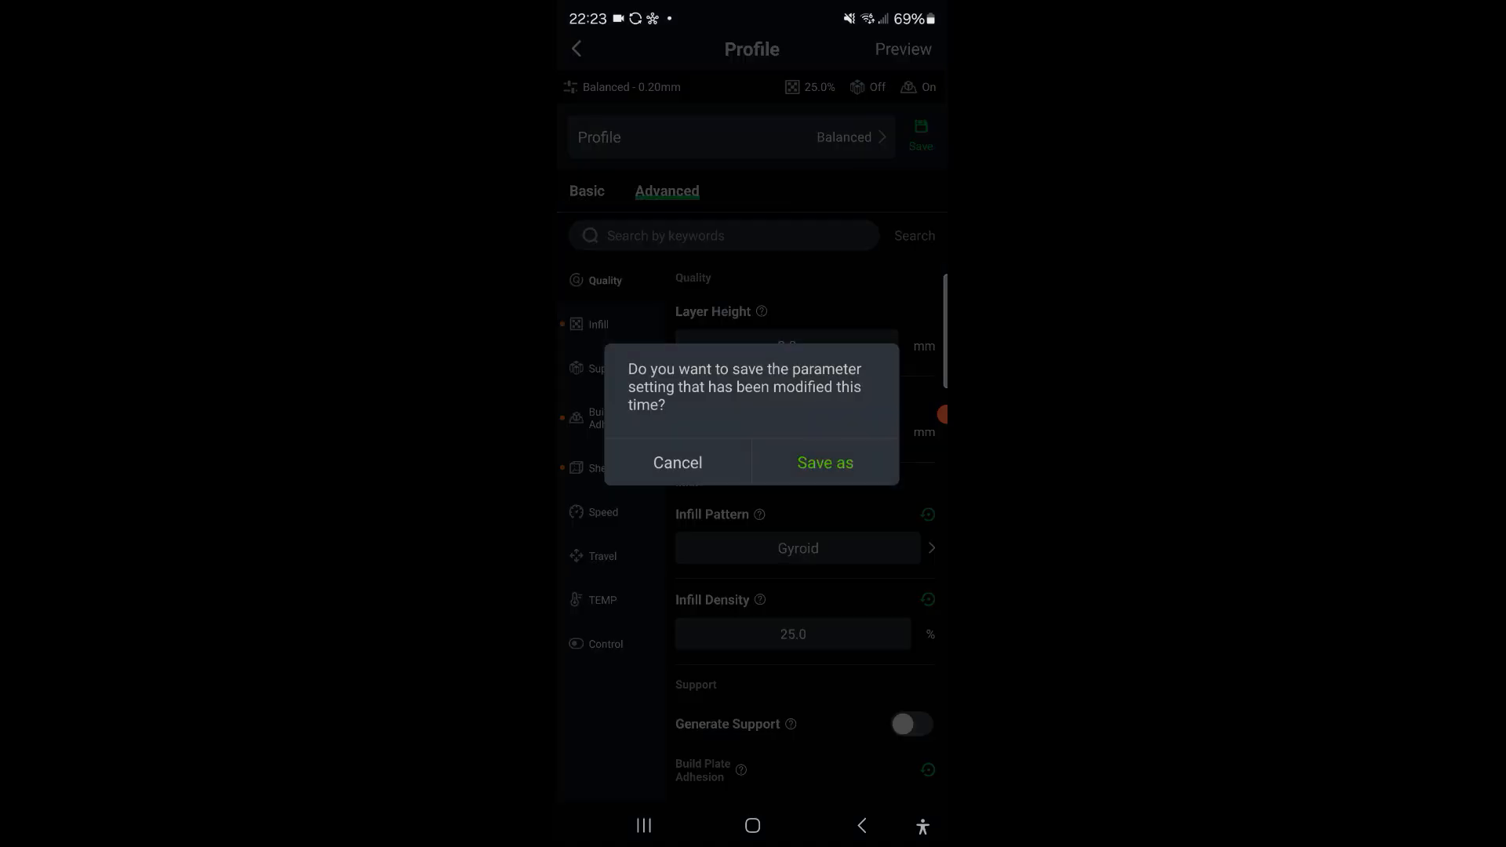
- Save the settings as the K1 Max_PLA profile and start cloud slicing the lid holder
left_click(823, 461)
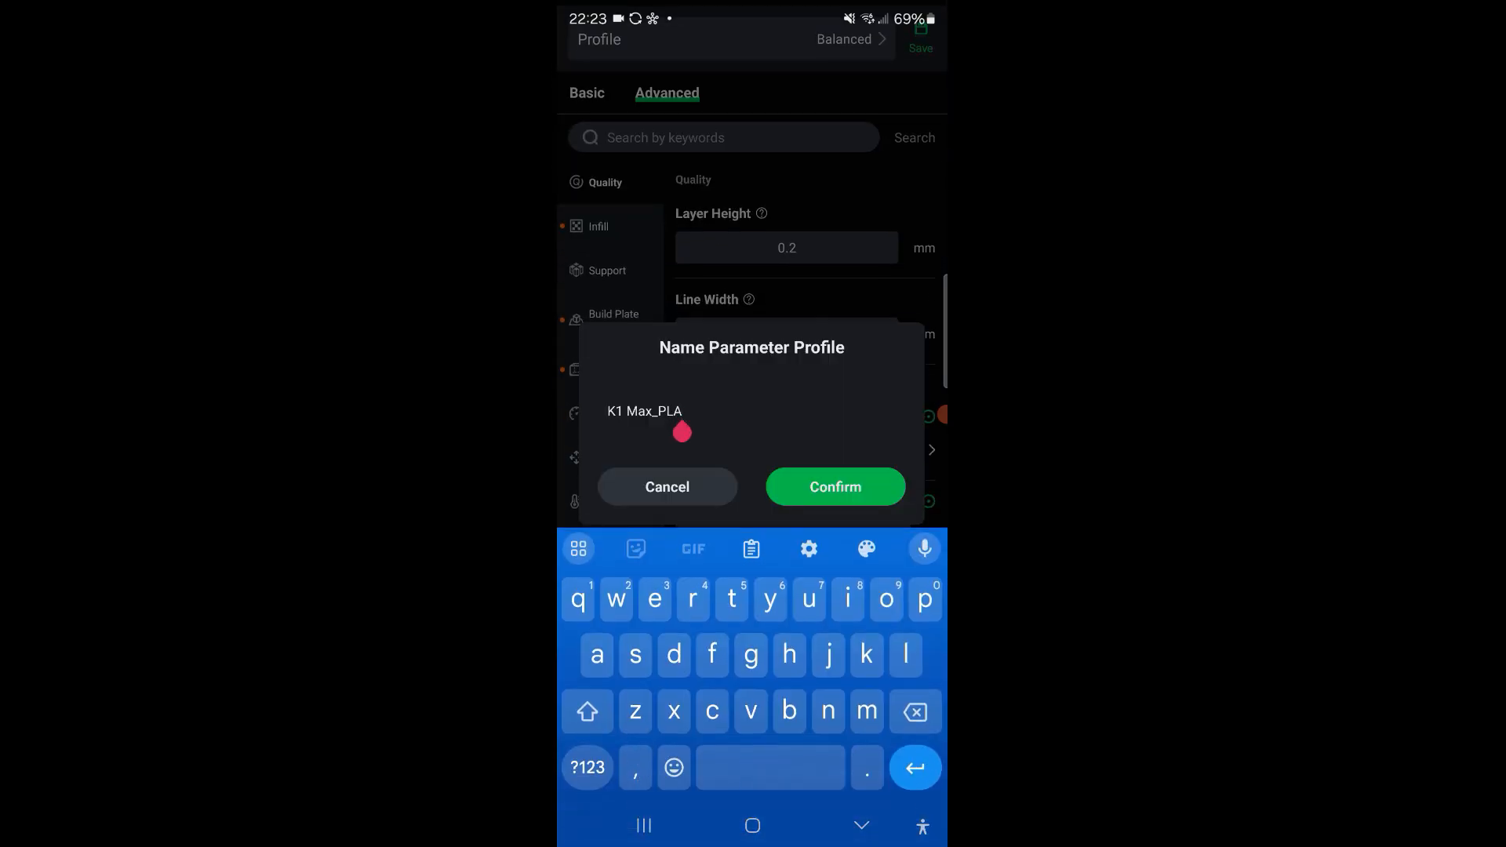
left_click(833, 487)
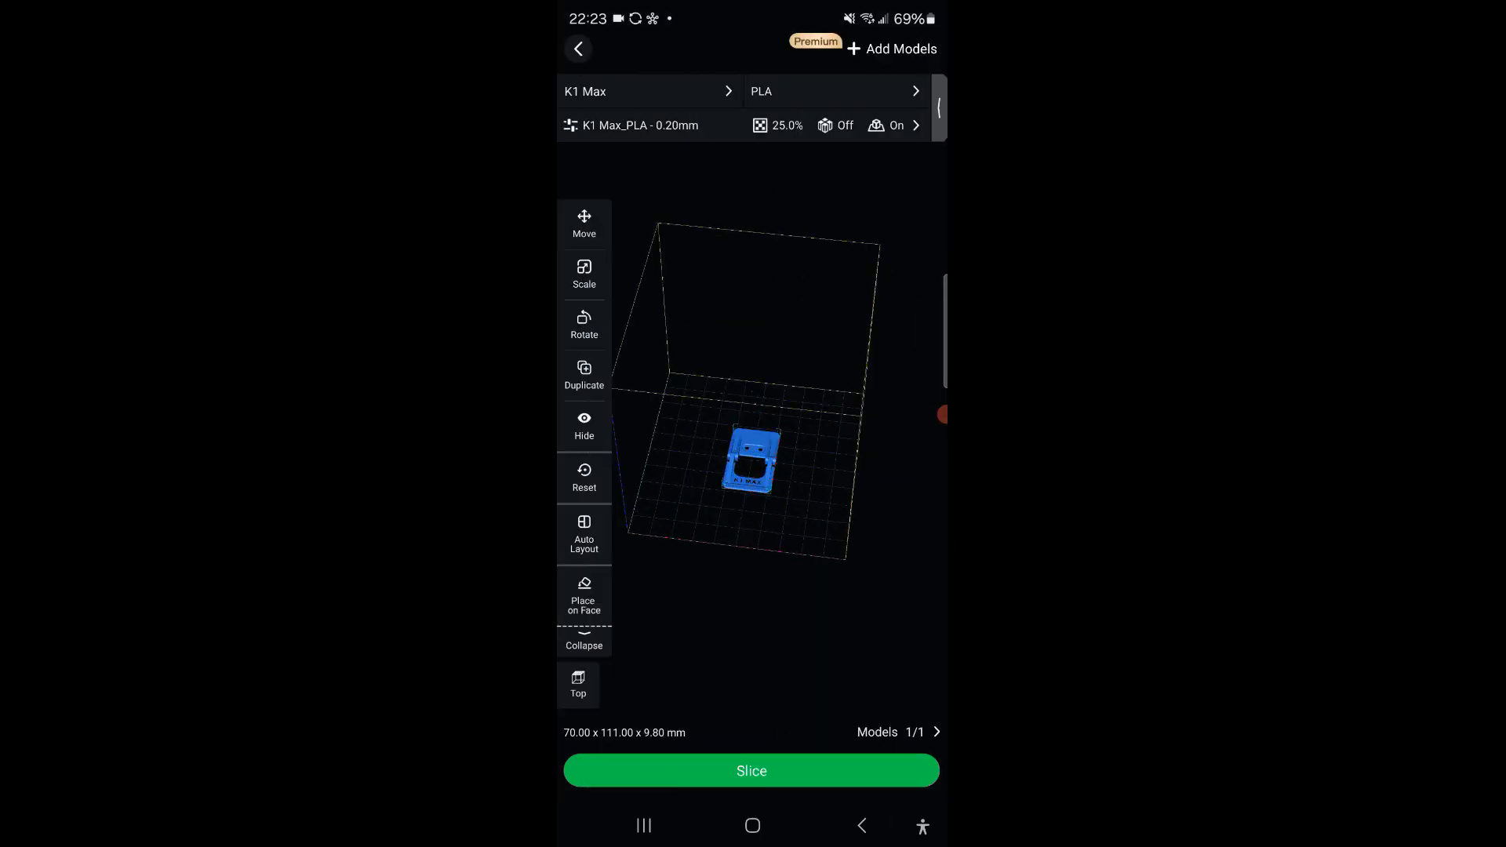
left_click(752, 771)
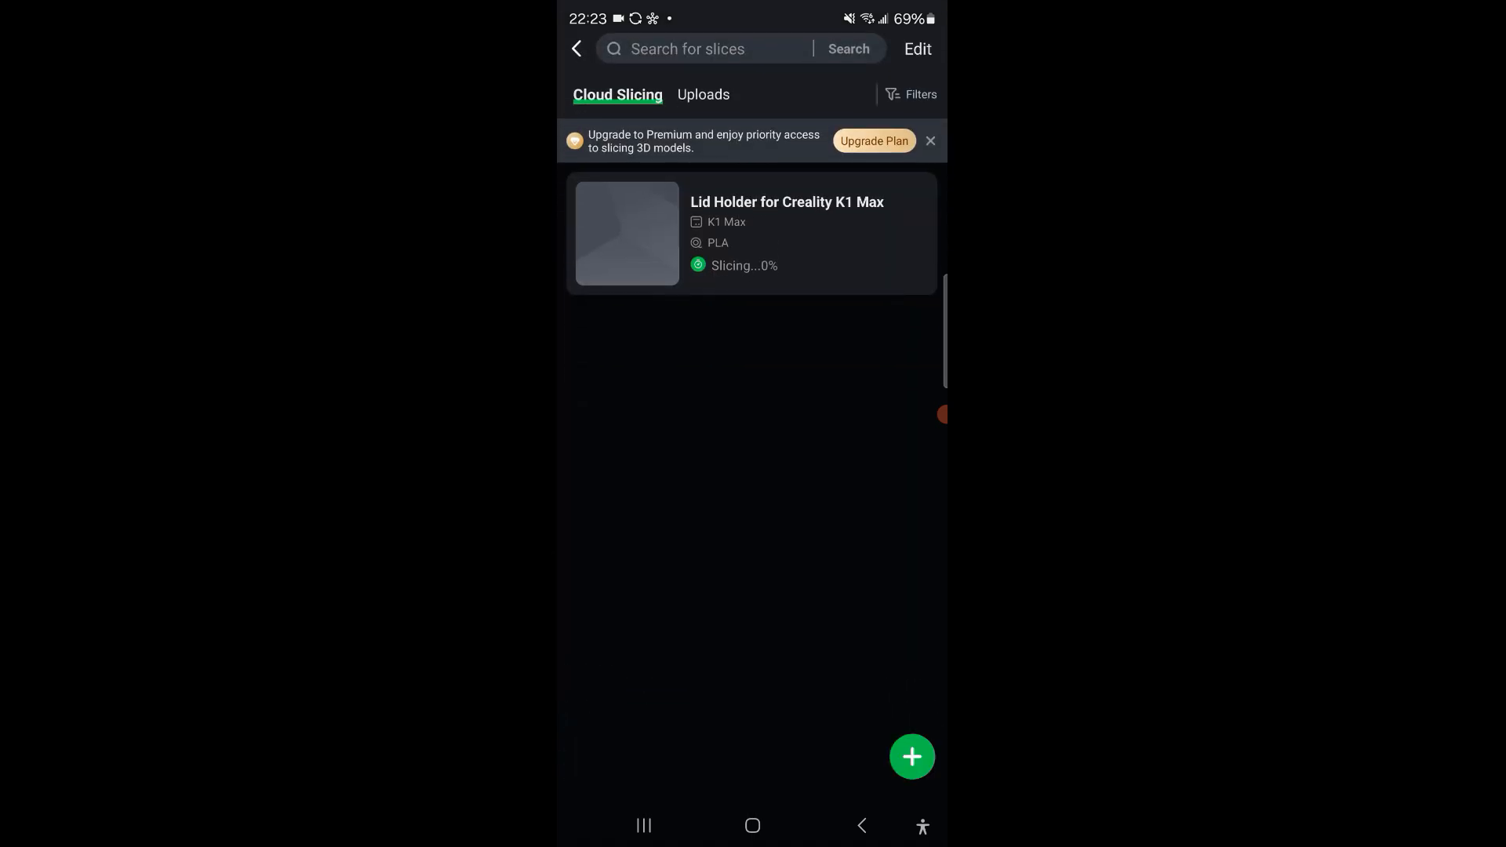
- Browse the premium membership offer, then send the finished lid holder slice to print
left_click(872, 141)
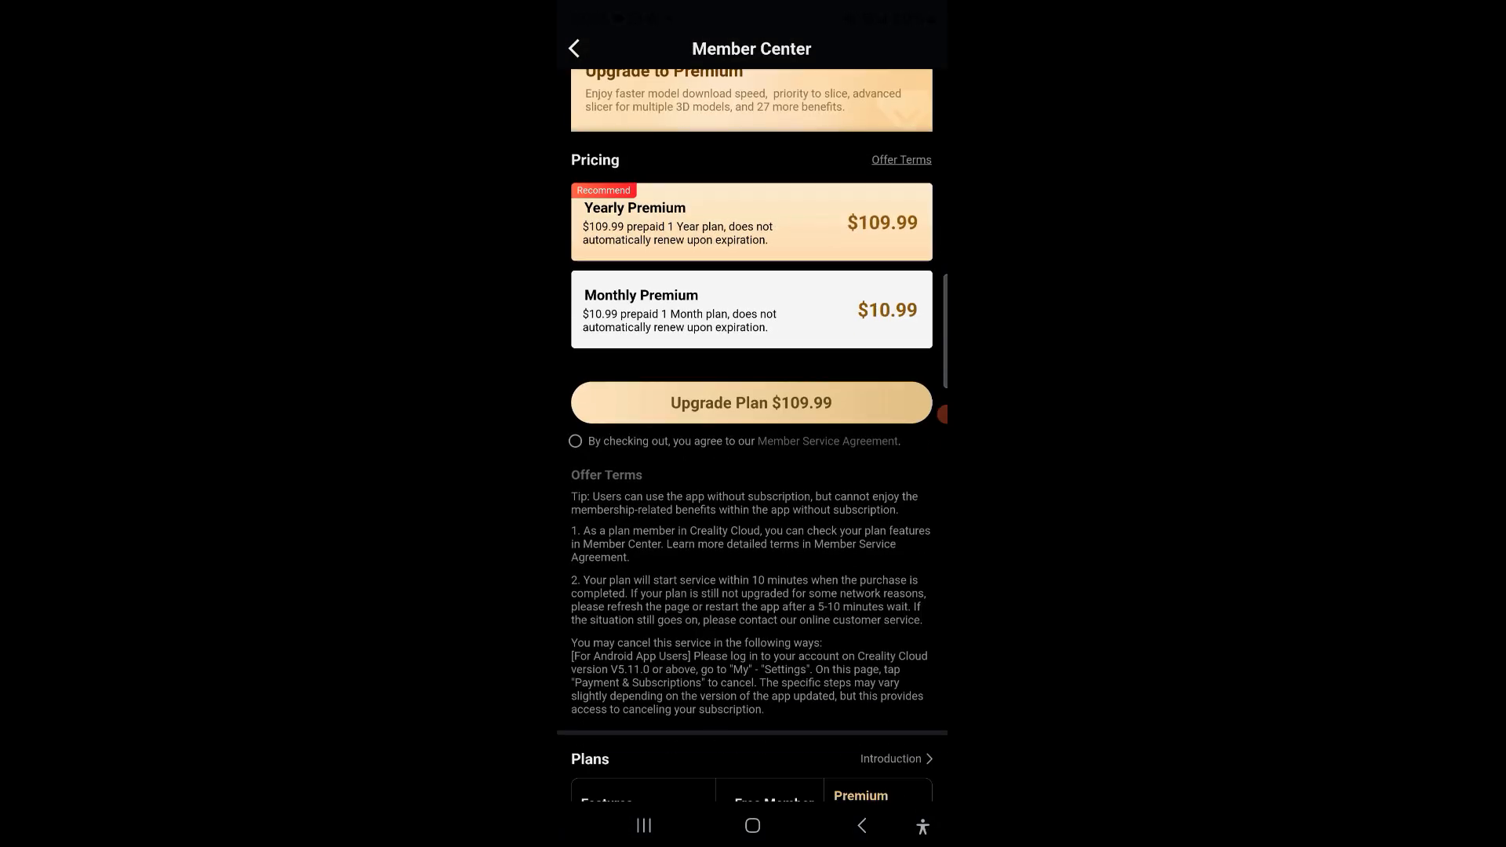
scroll("down", 3)
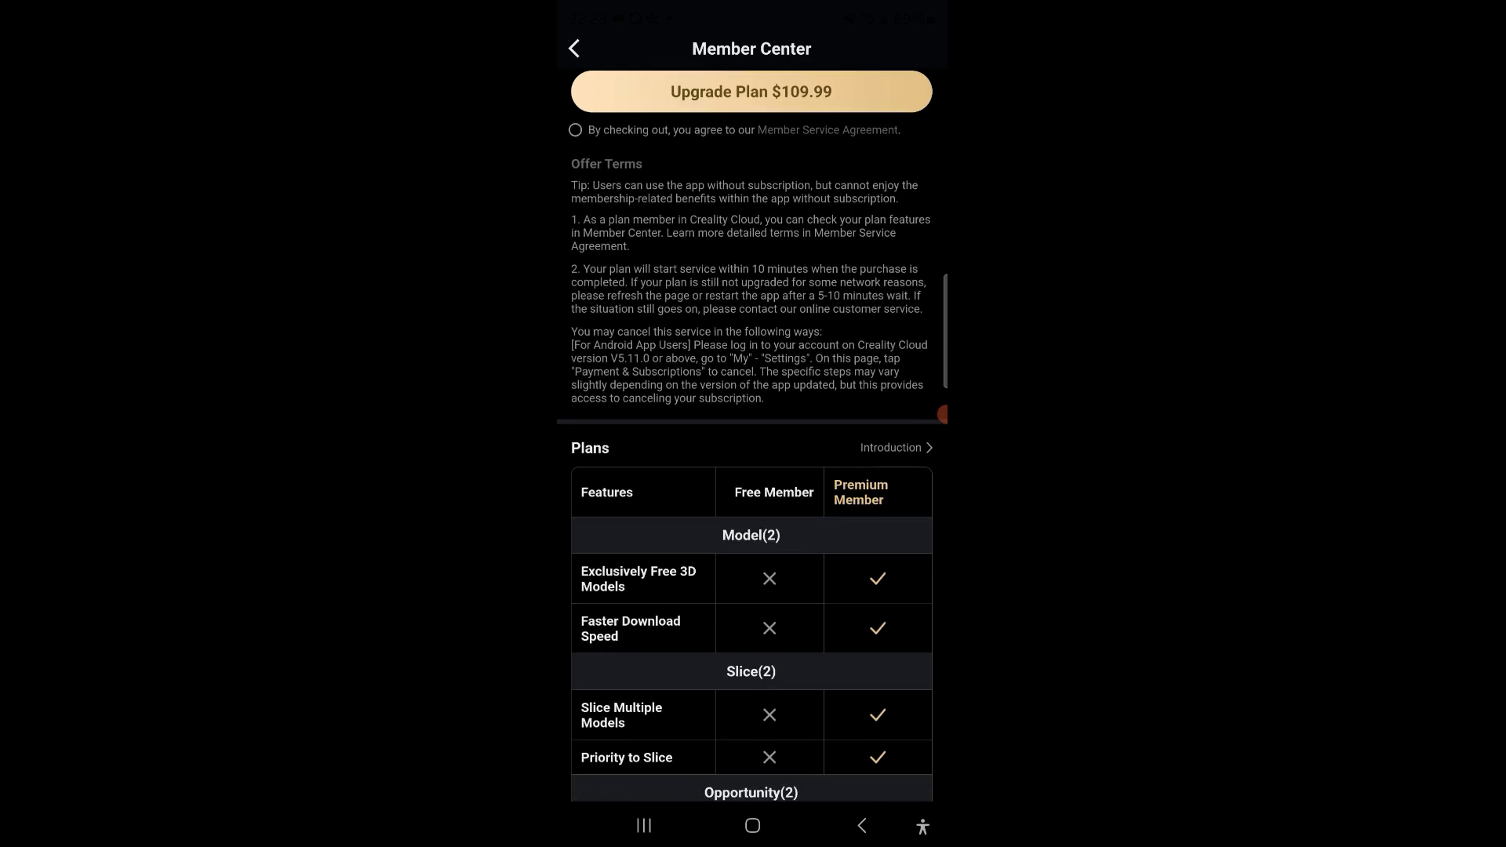
scroll("down", 3)
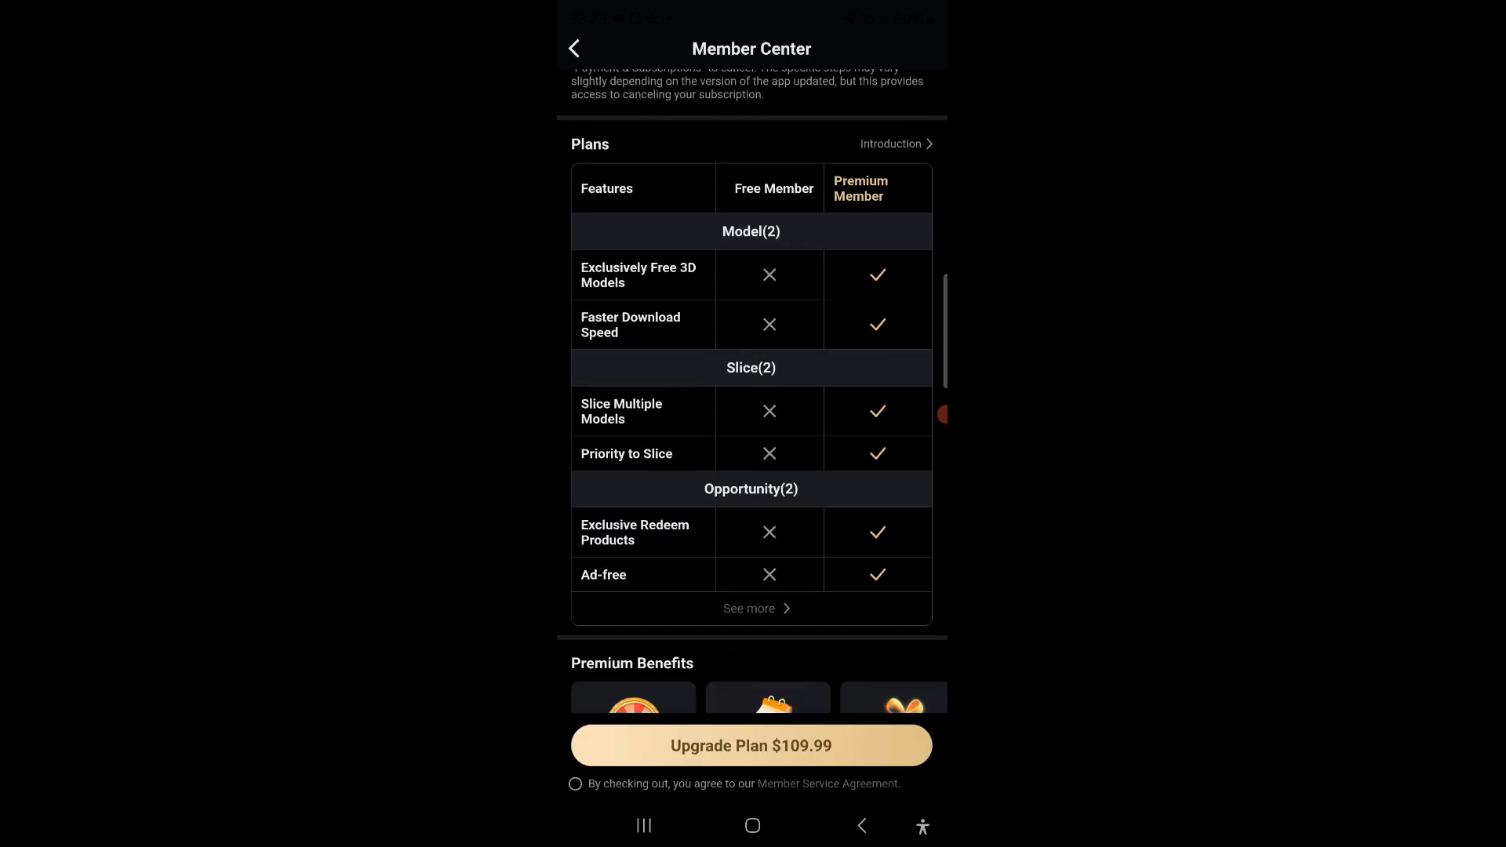
scroll("down", 3)
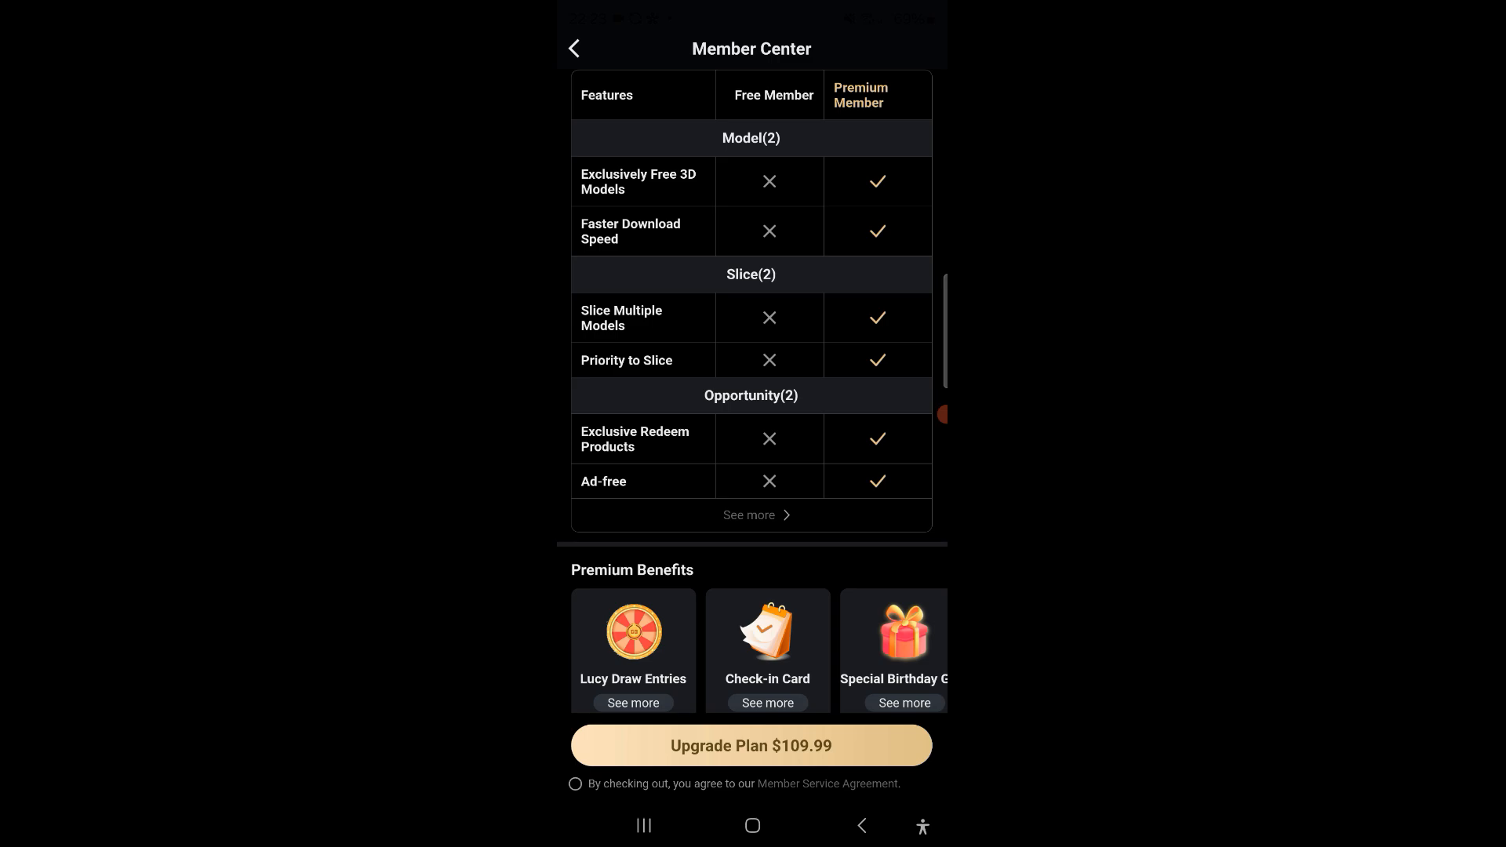
scroll("down", 3)
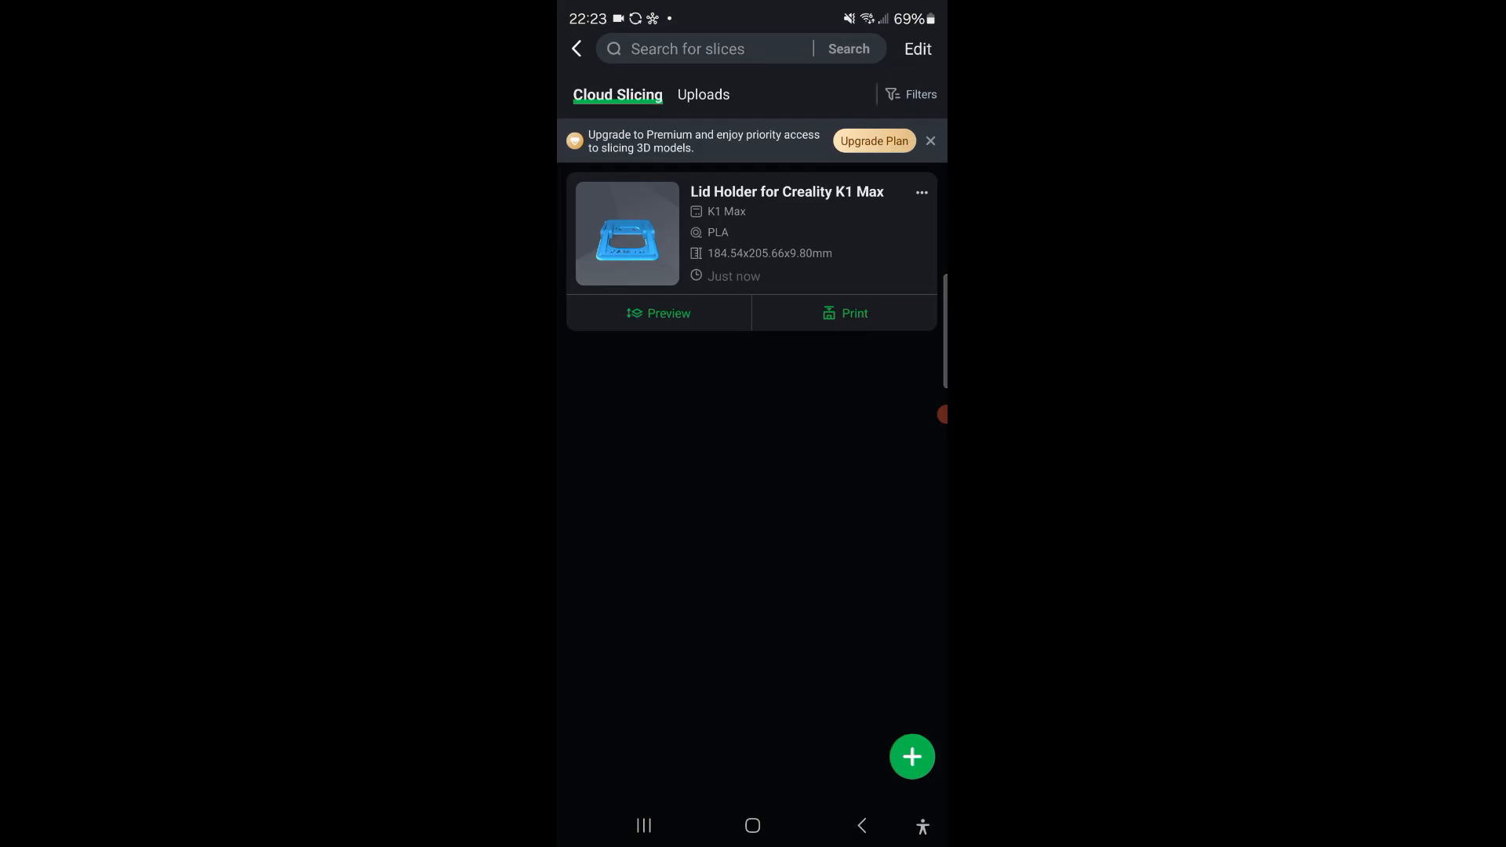
left_click(853, 314)
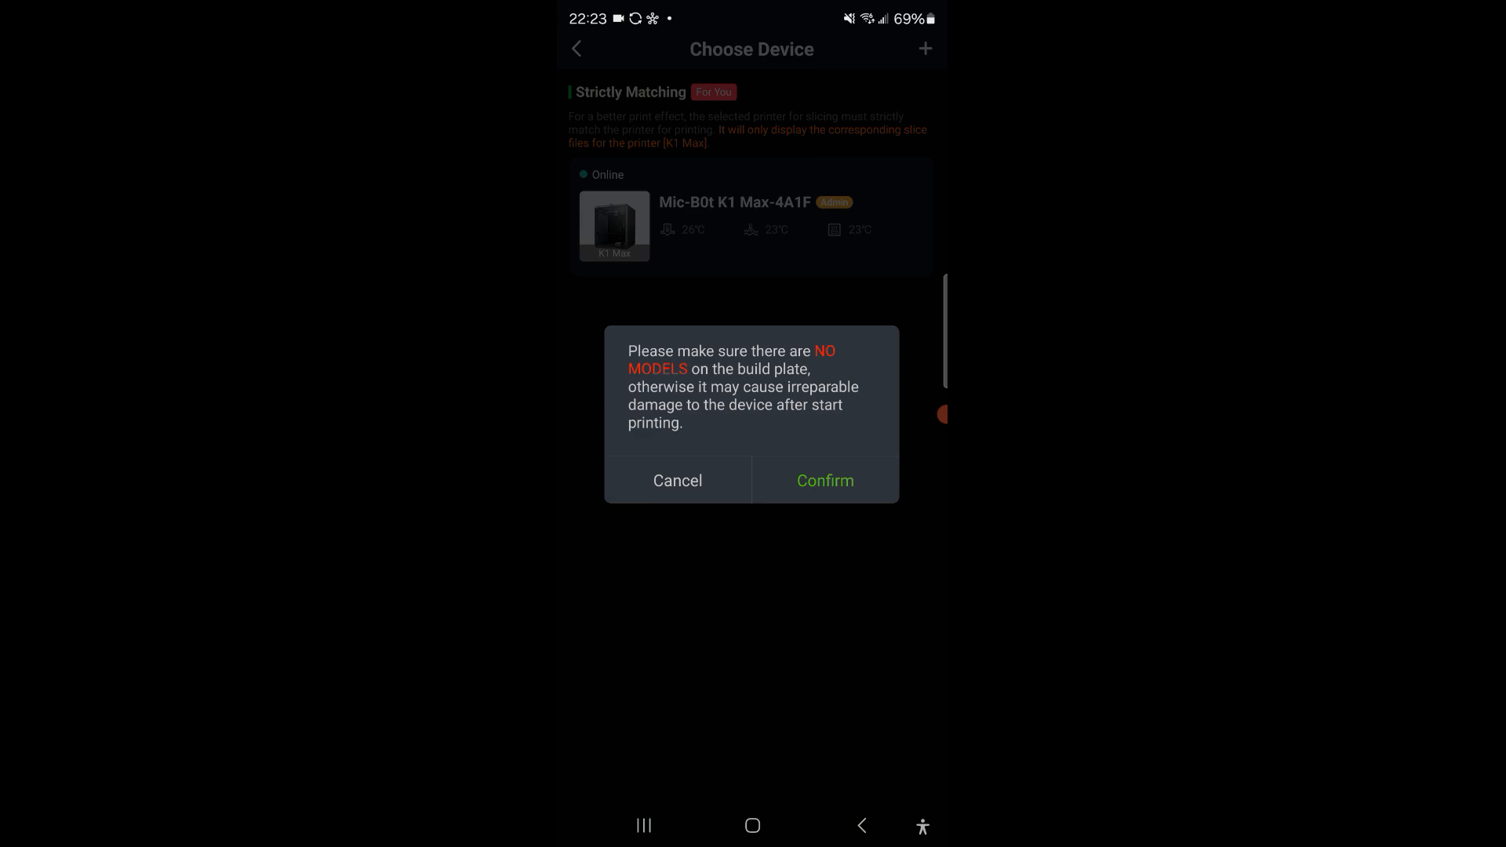
- Confirm the build plate is clear to start printing the lid holder on the K1 Max
left_click(824, 481)
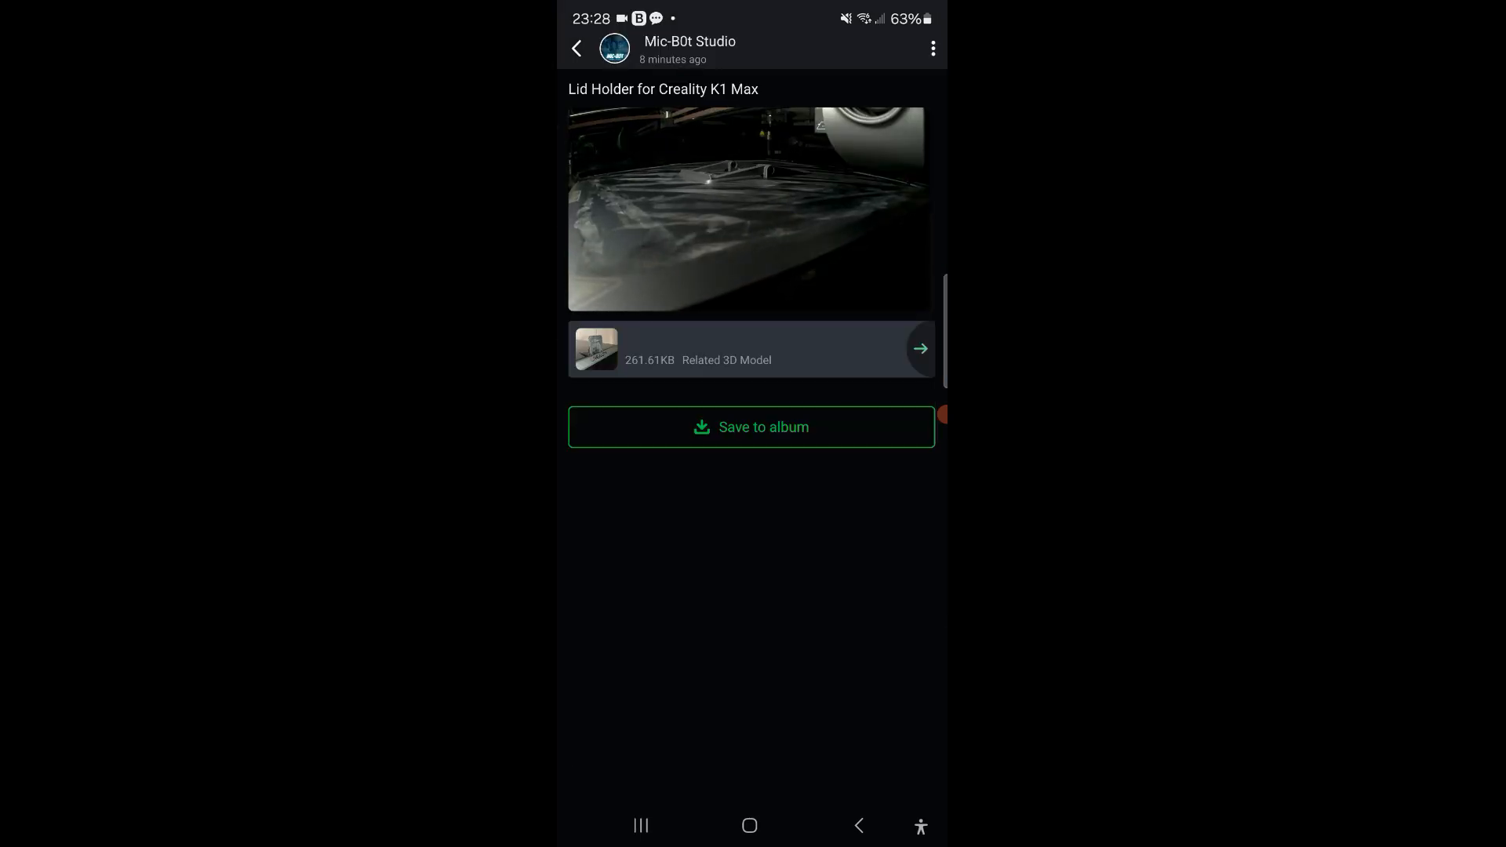
- Return to the completed print's details and dismiss its print and delete options
left_click(752, 427)
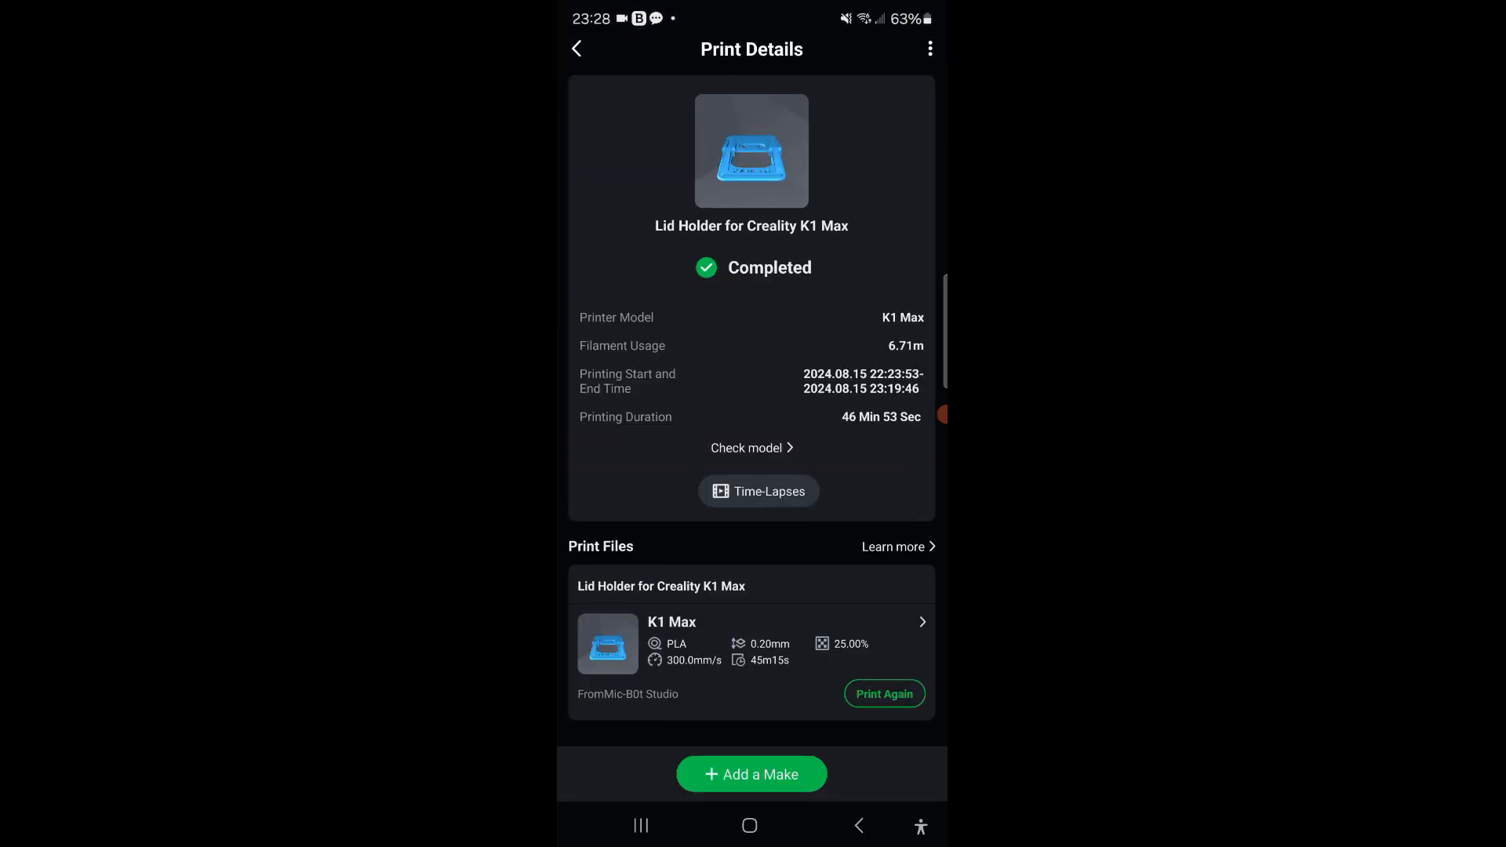
left_click(752, 447)
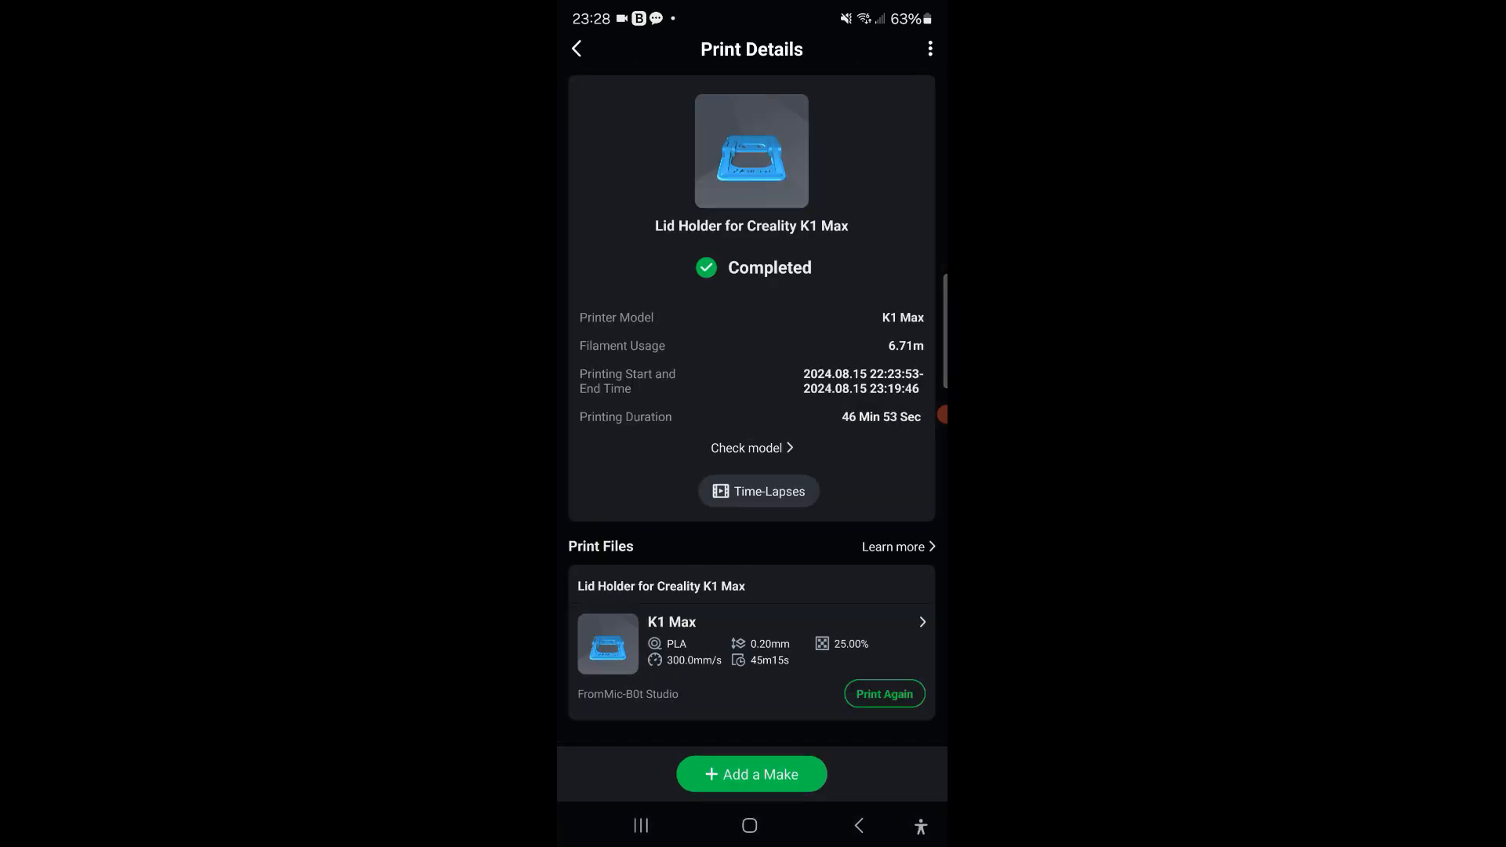
left_click(928, 48)
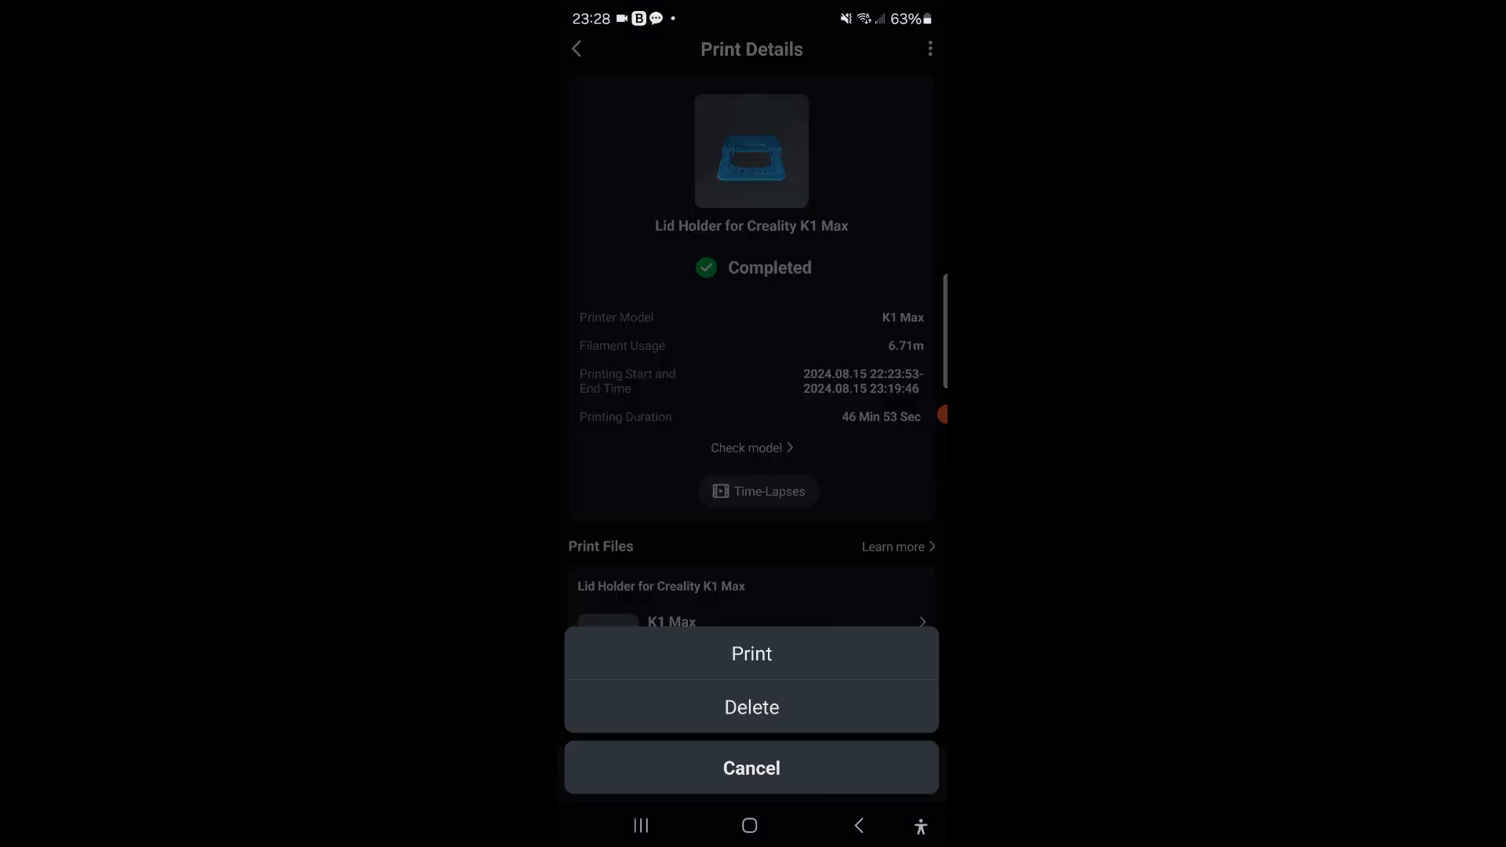
left_click(752, 767)
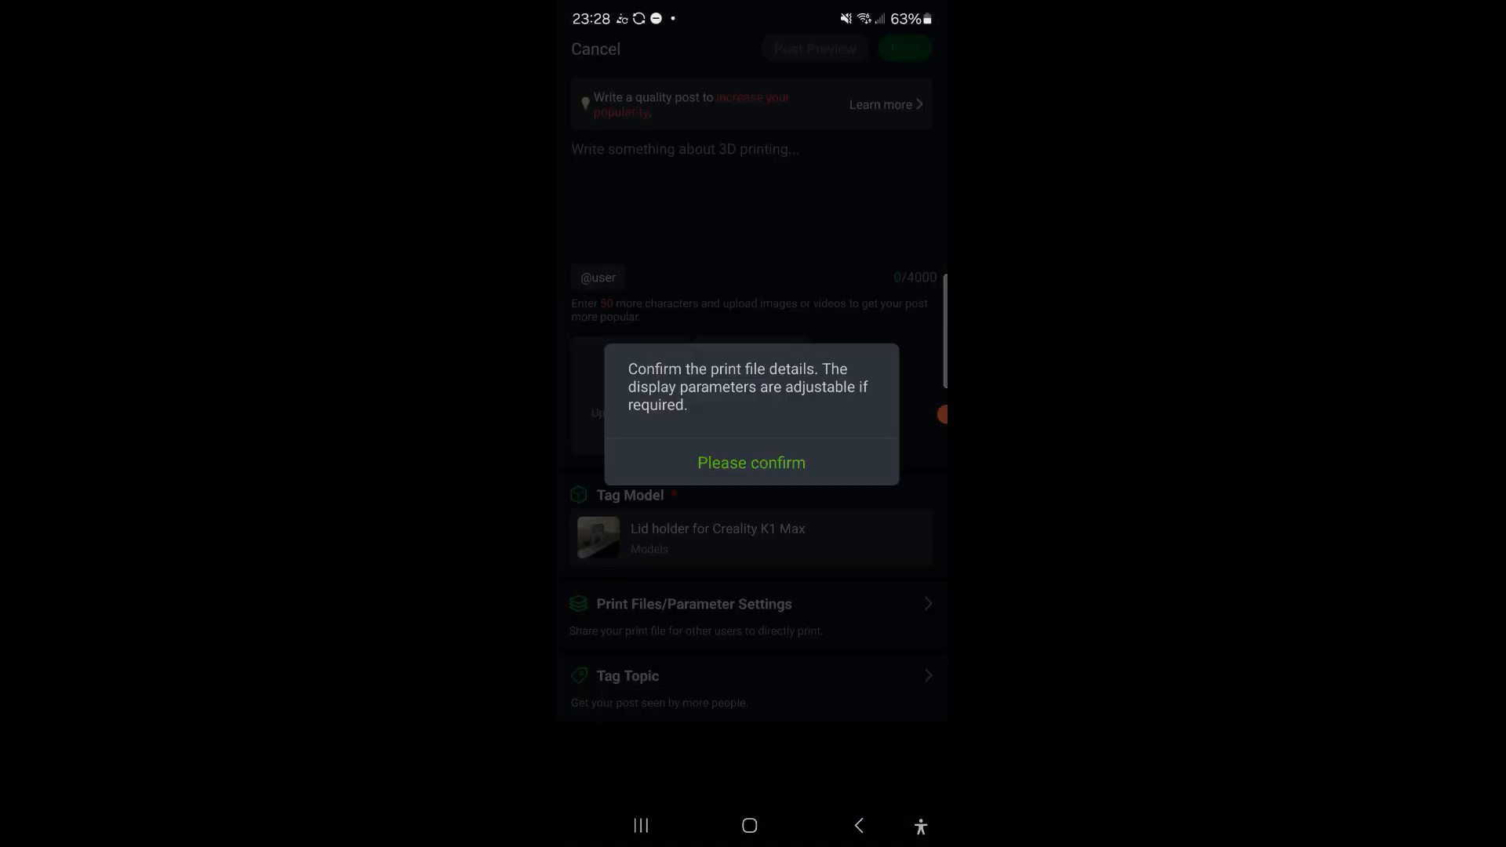
- Acknowledge the print file notice and attach the print file with its parameters
left_click(752, 461)
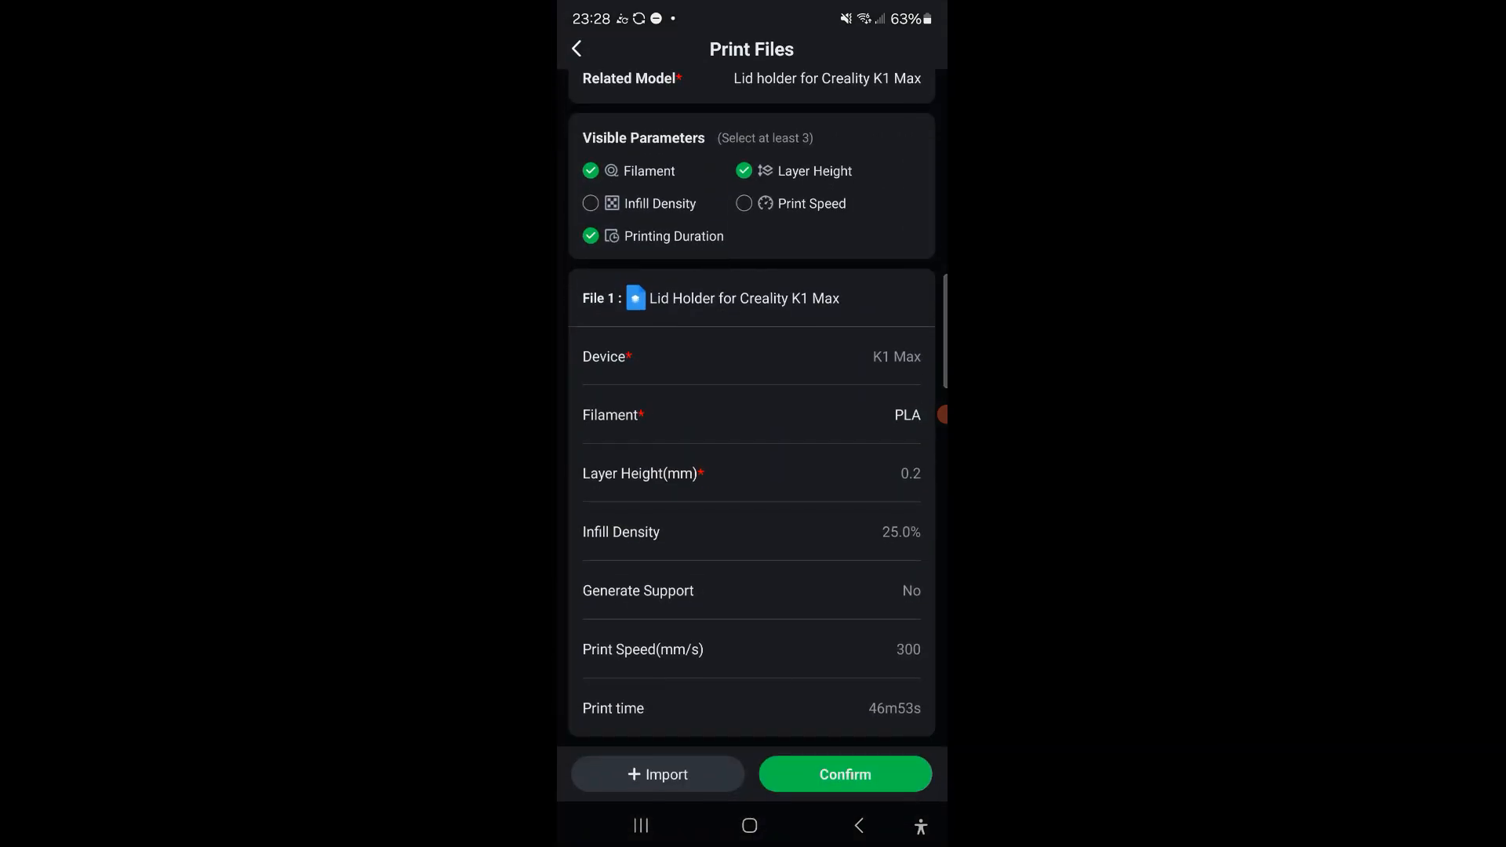
scroll("down", 3)
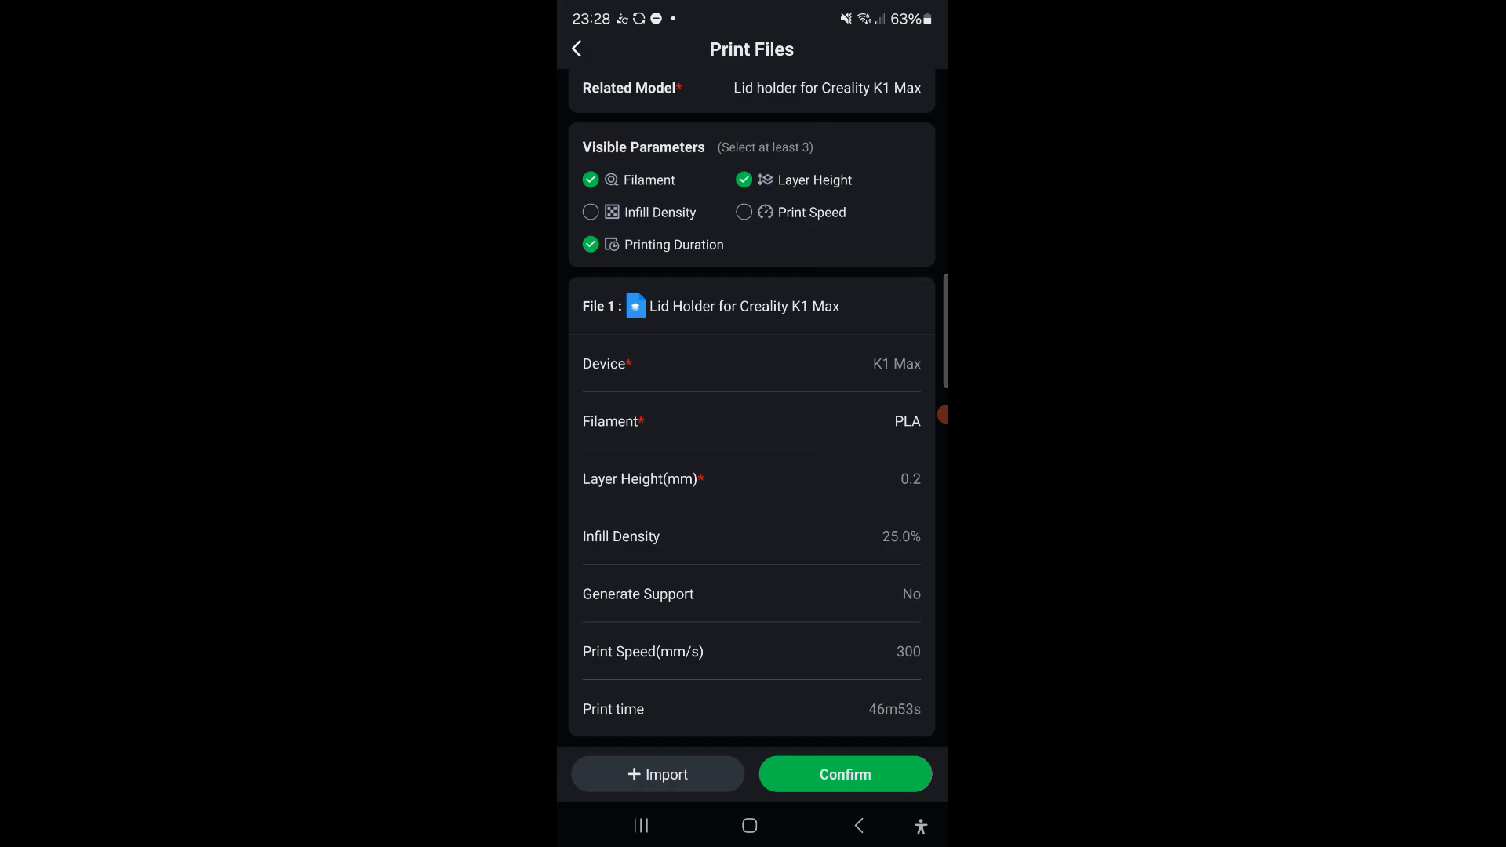
left_click(845, 774)
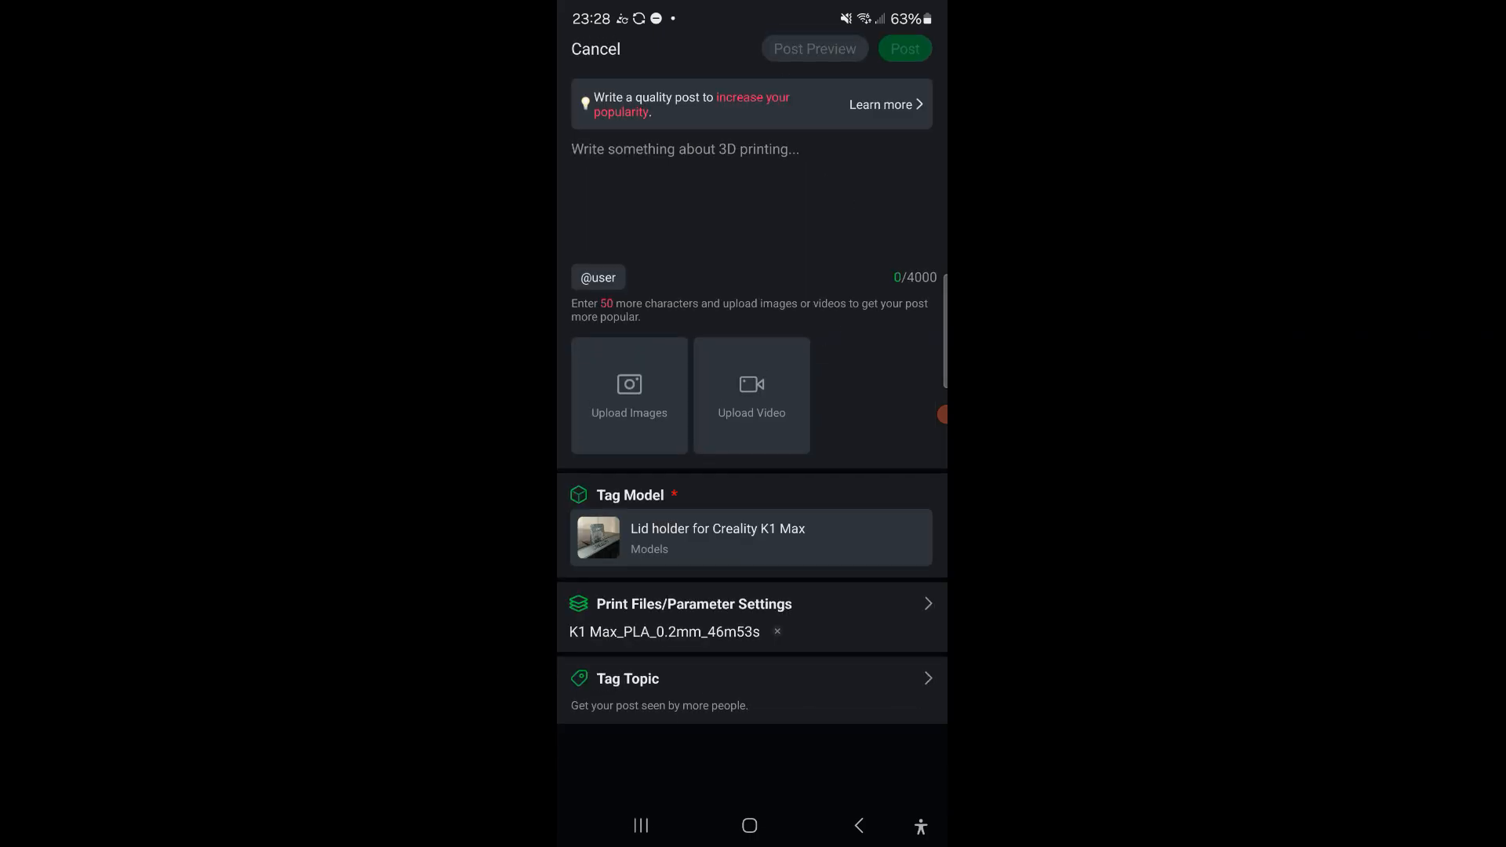
- Add the print video with its cover image and publish the make post
left_click(629, 396)
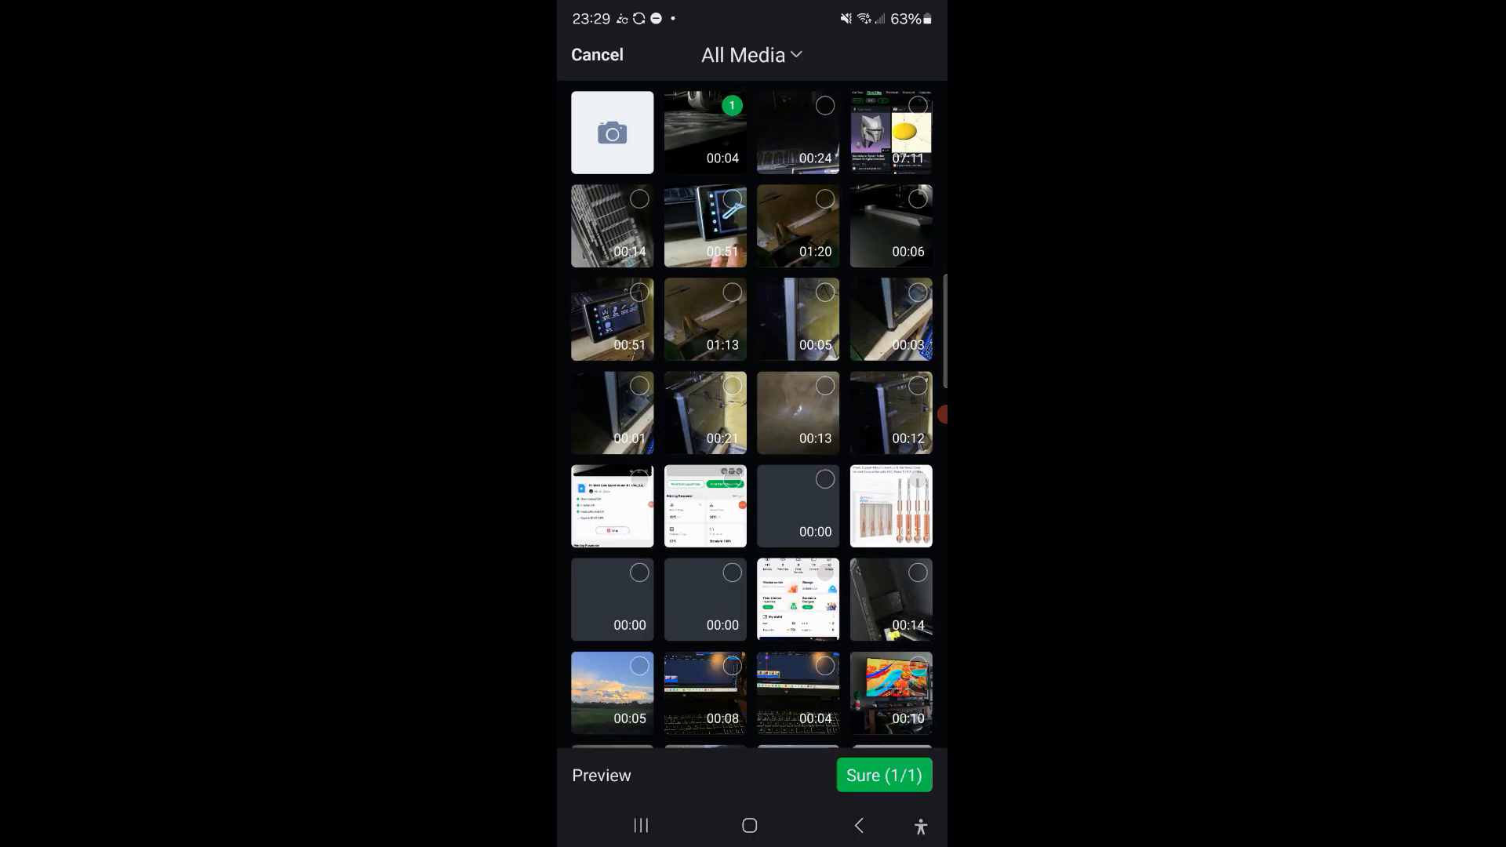
left_click(881, 775)
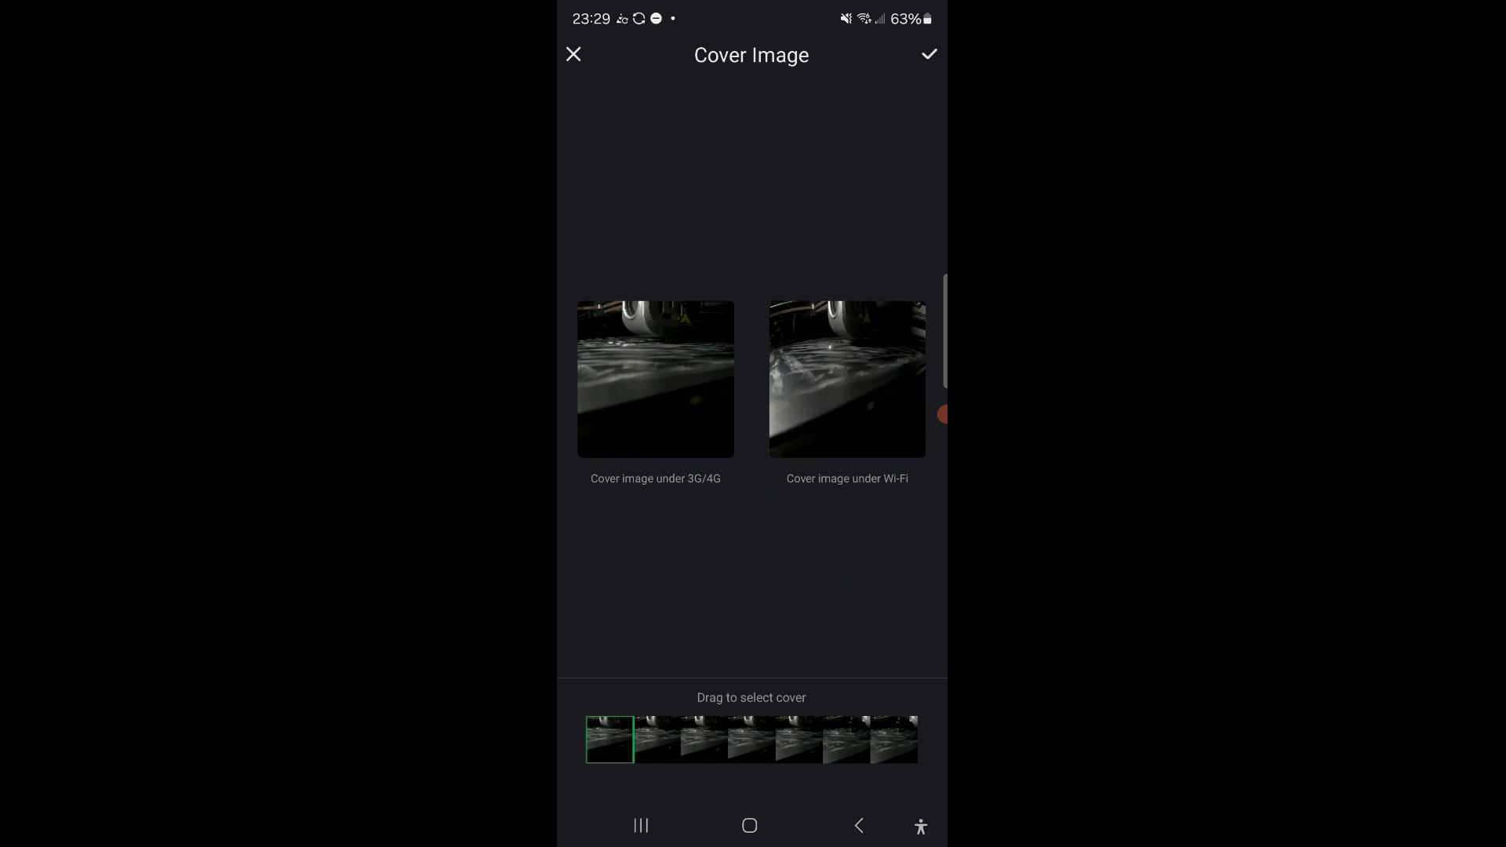
left_click(927, 53)
type("printed wel")
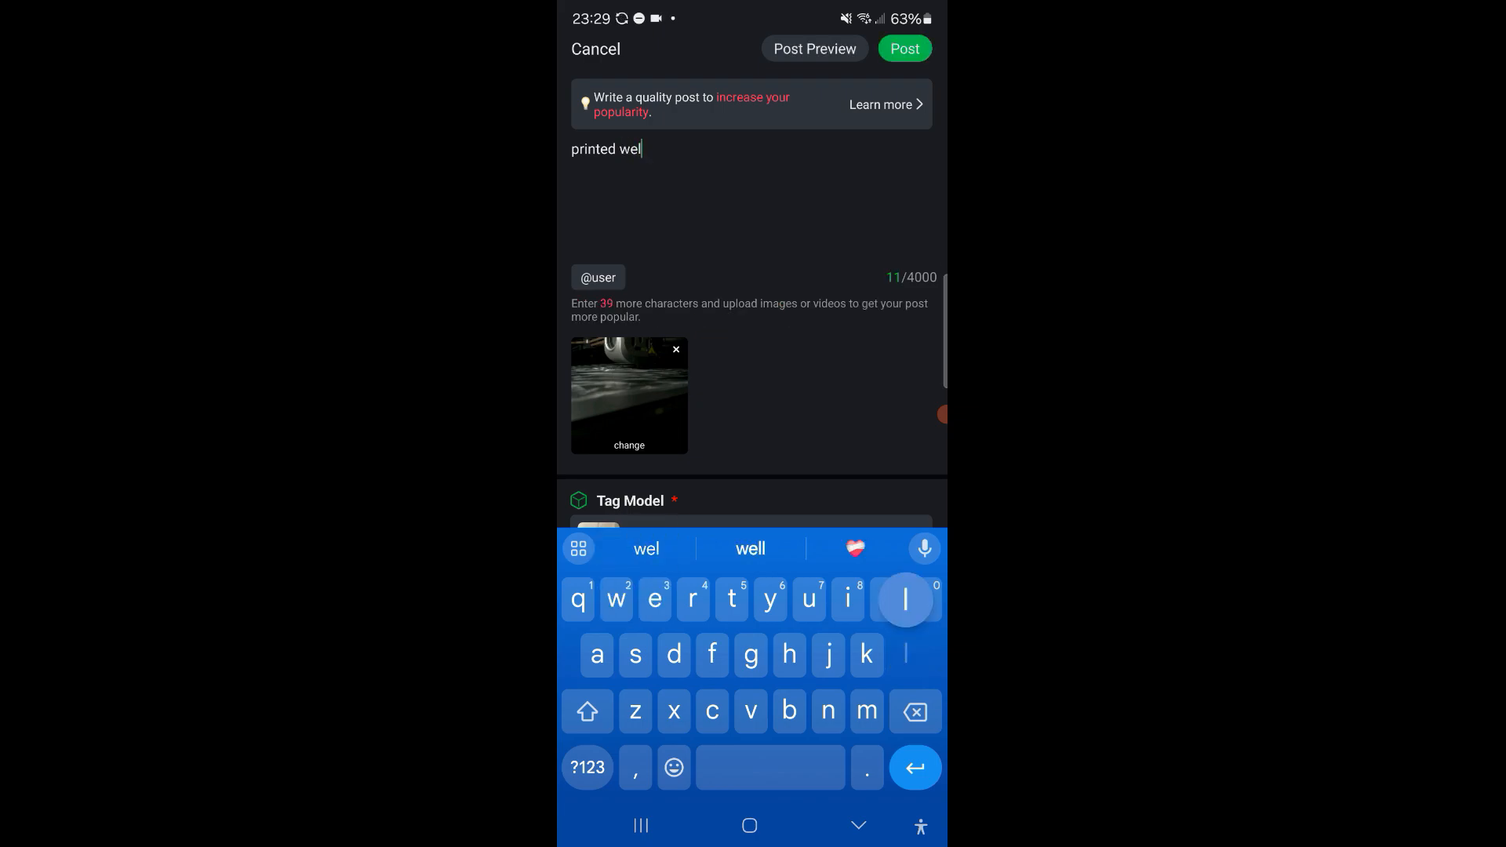
left_click(904, 48)
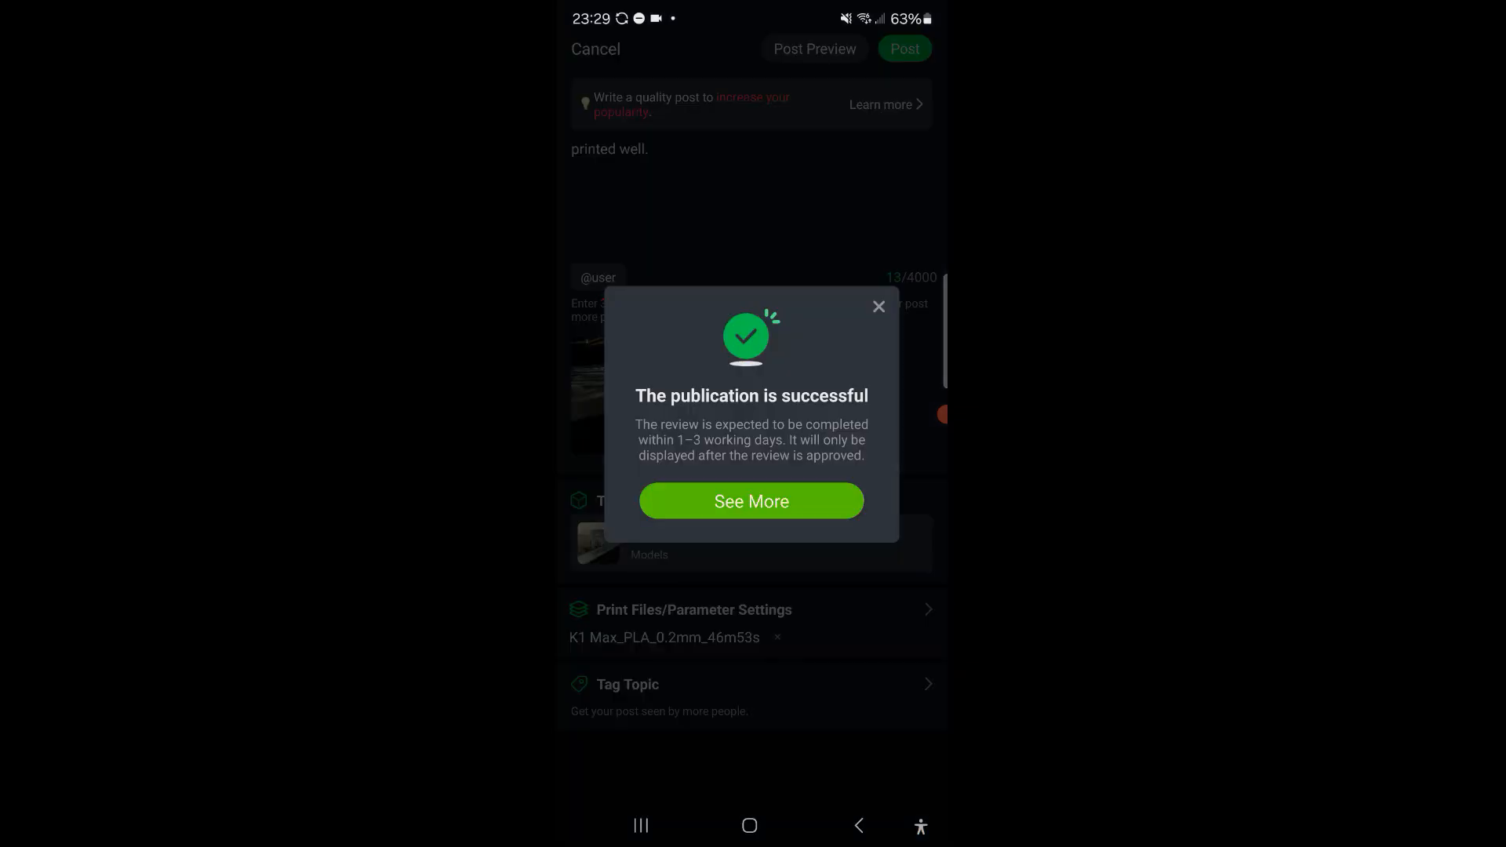
- Close the success message and view the Cuvacoins history with the 793 balance and +5 reward
left_click(751, 501)
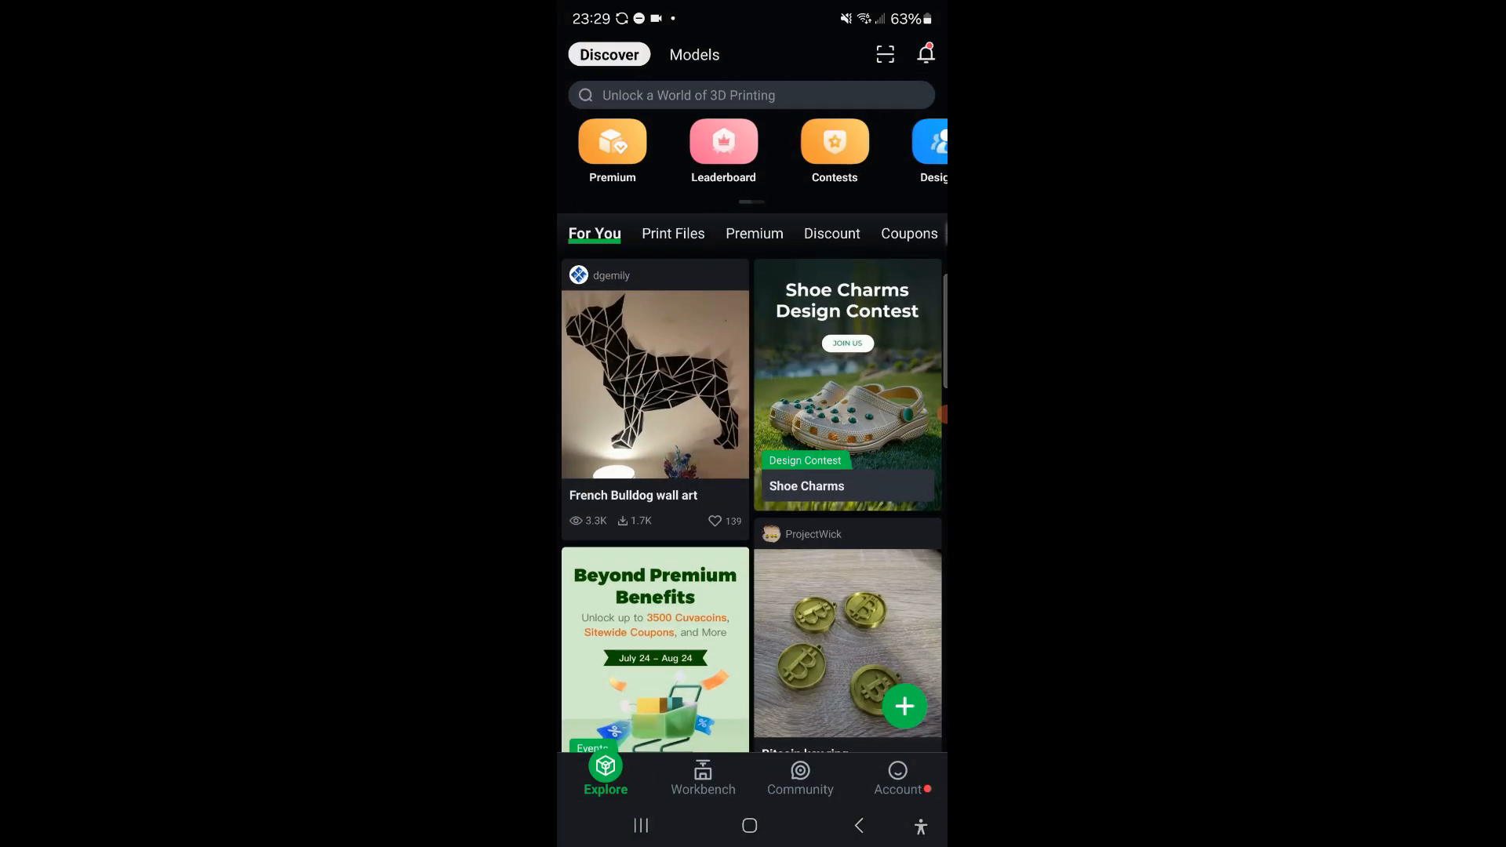
left_click(898, 778)
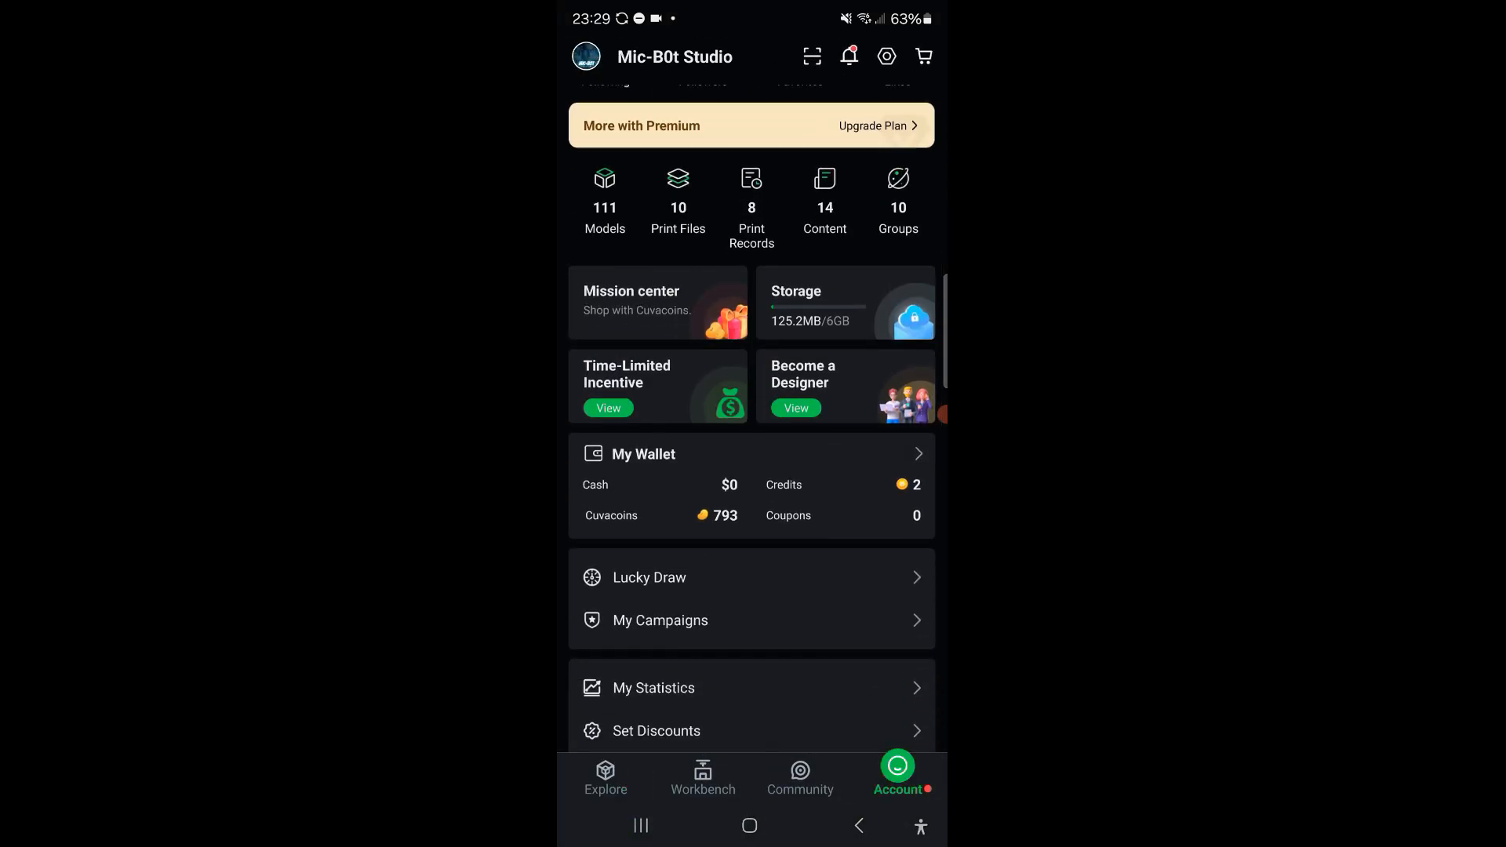
left_click(611, 517)
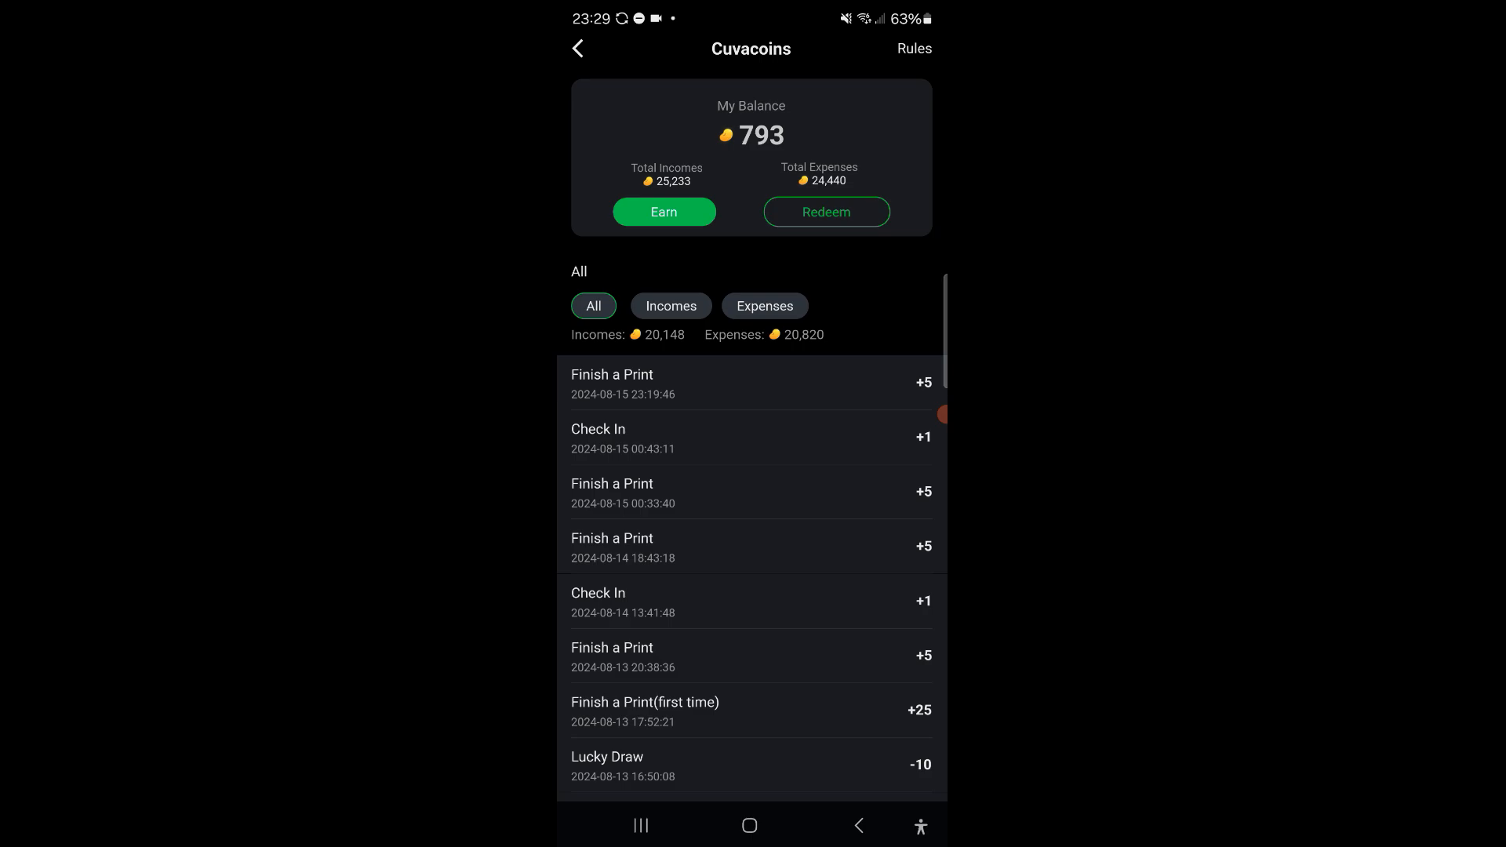